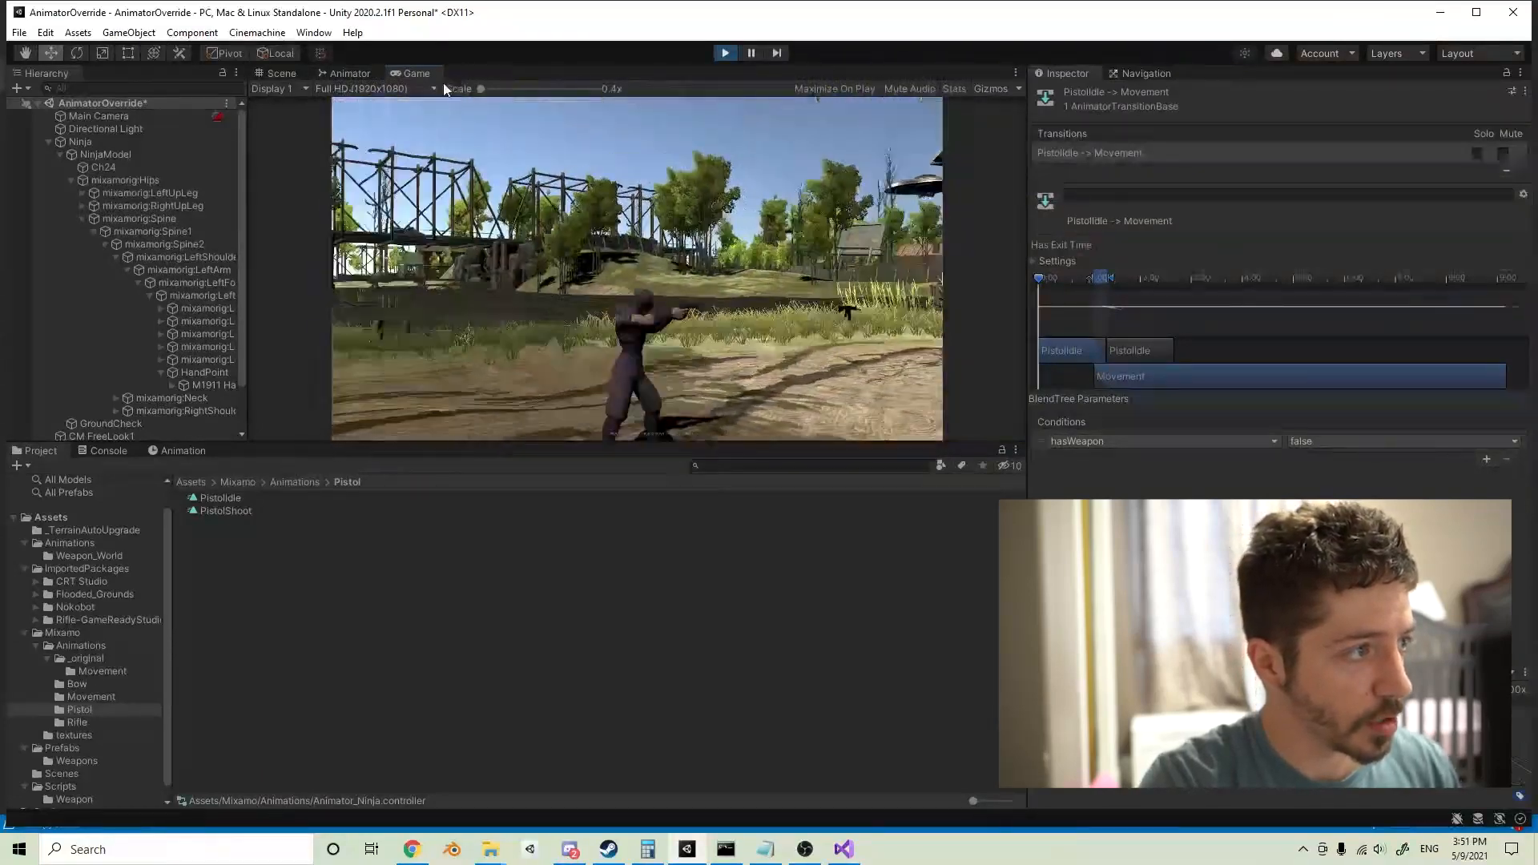
# Step: Exit Play mode and rename the PistolIdle animator state to WeaponIdle
pyautogui.click(350, 73)
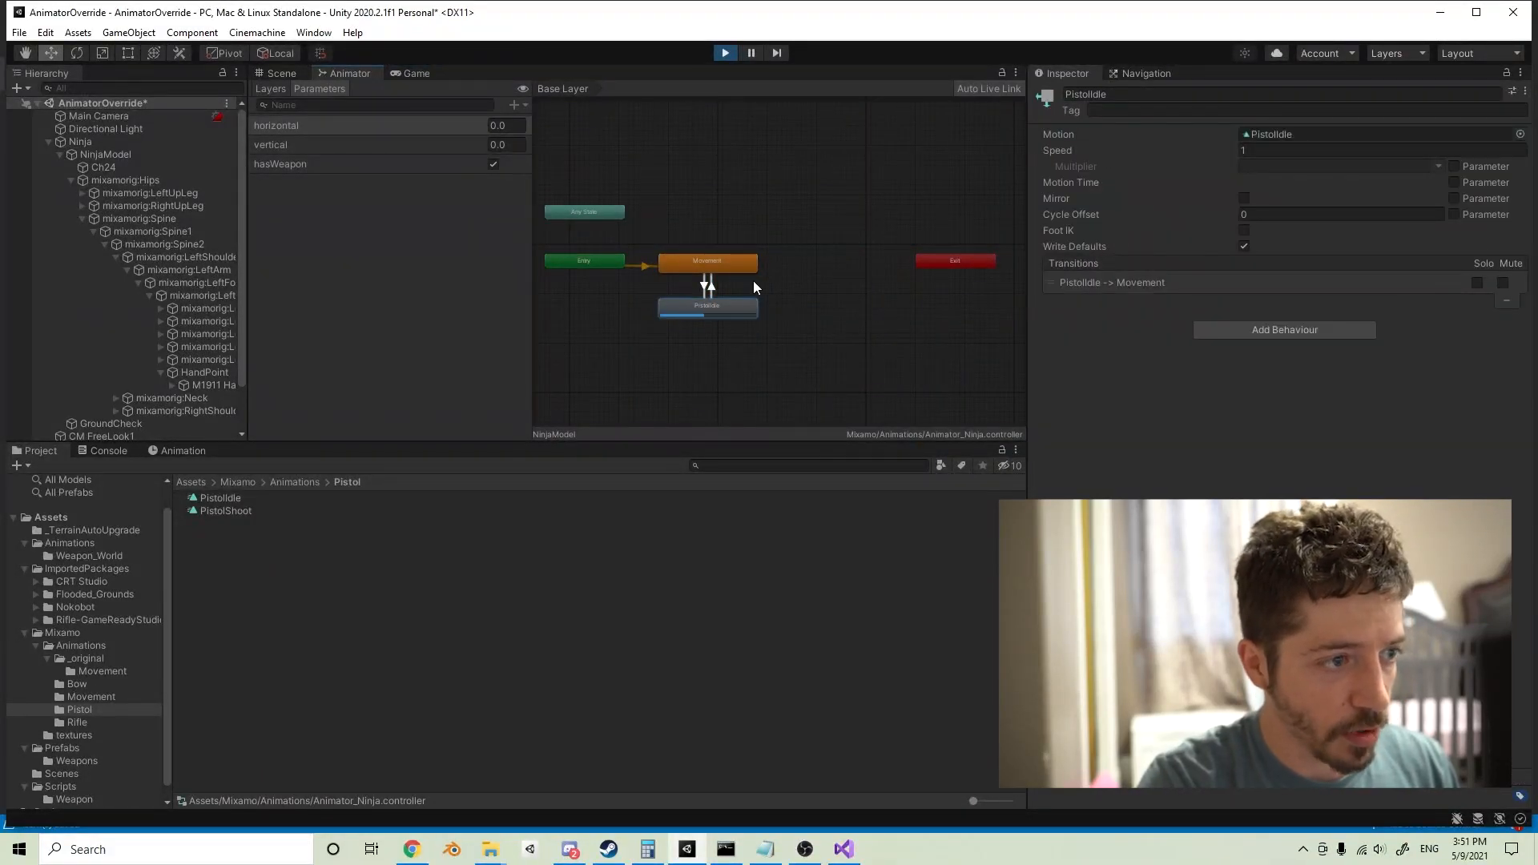
pyautogui.click(707, 284)
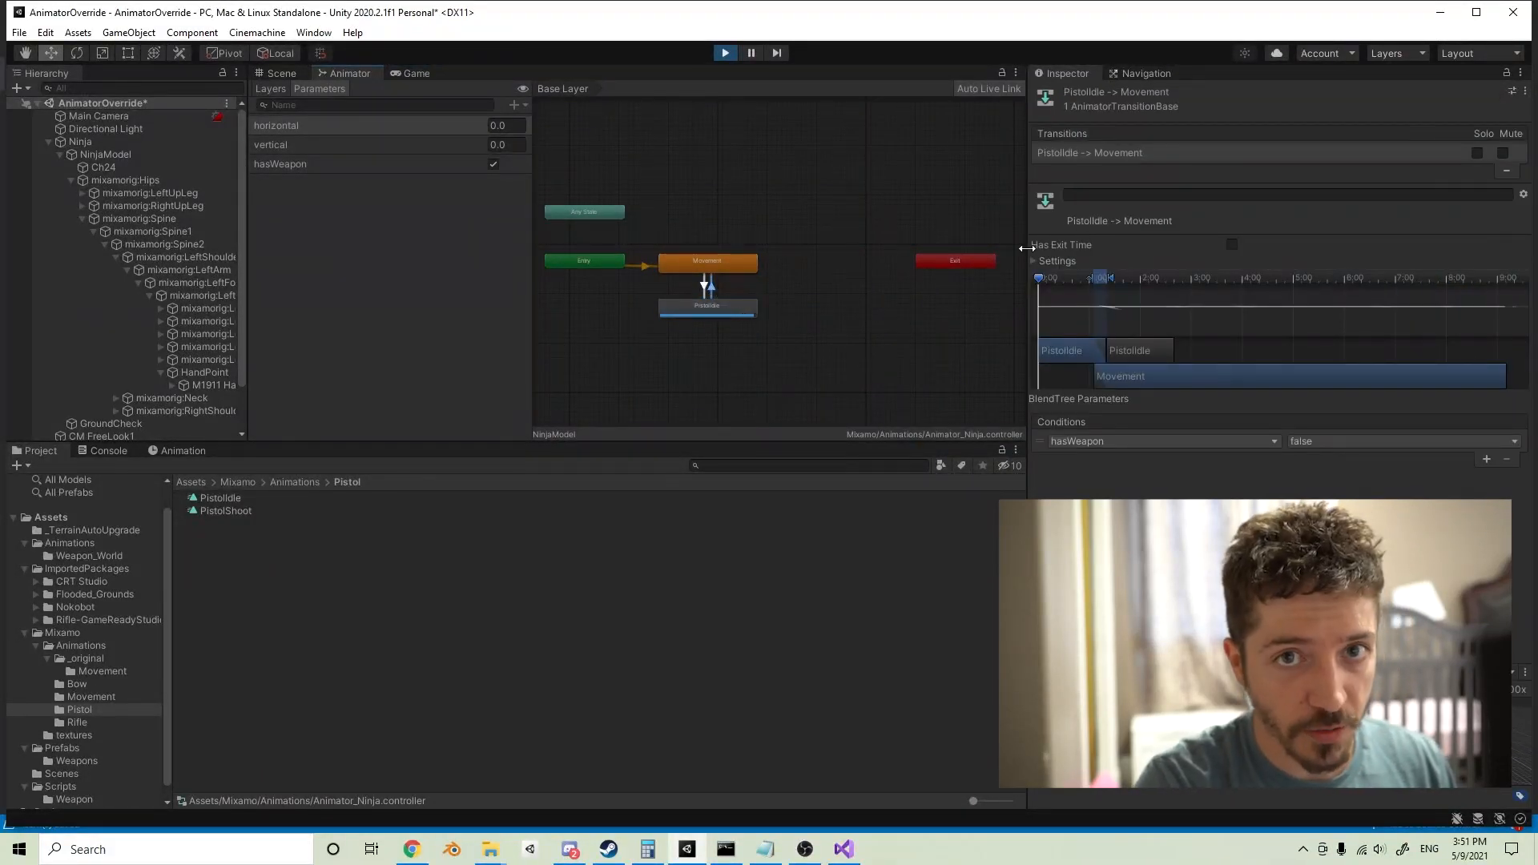
pyautogui.click(707, 305)
pyautogui.write('We')
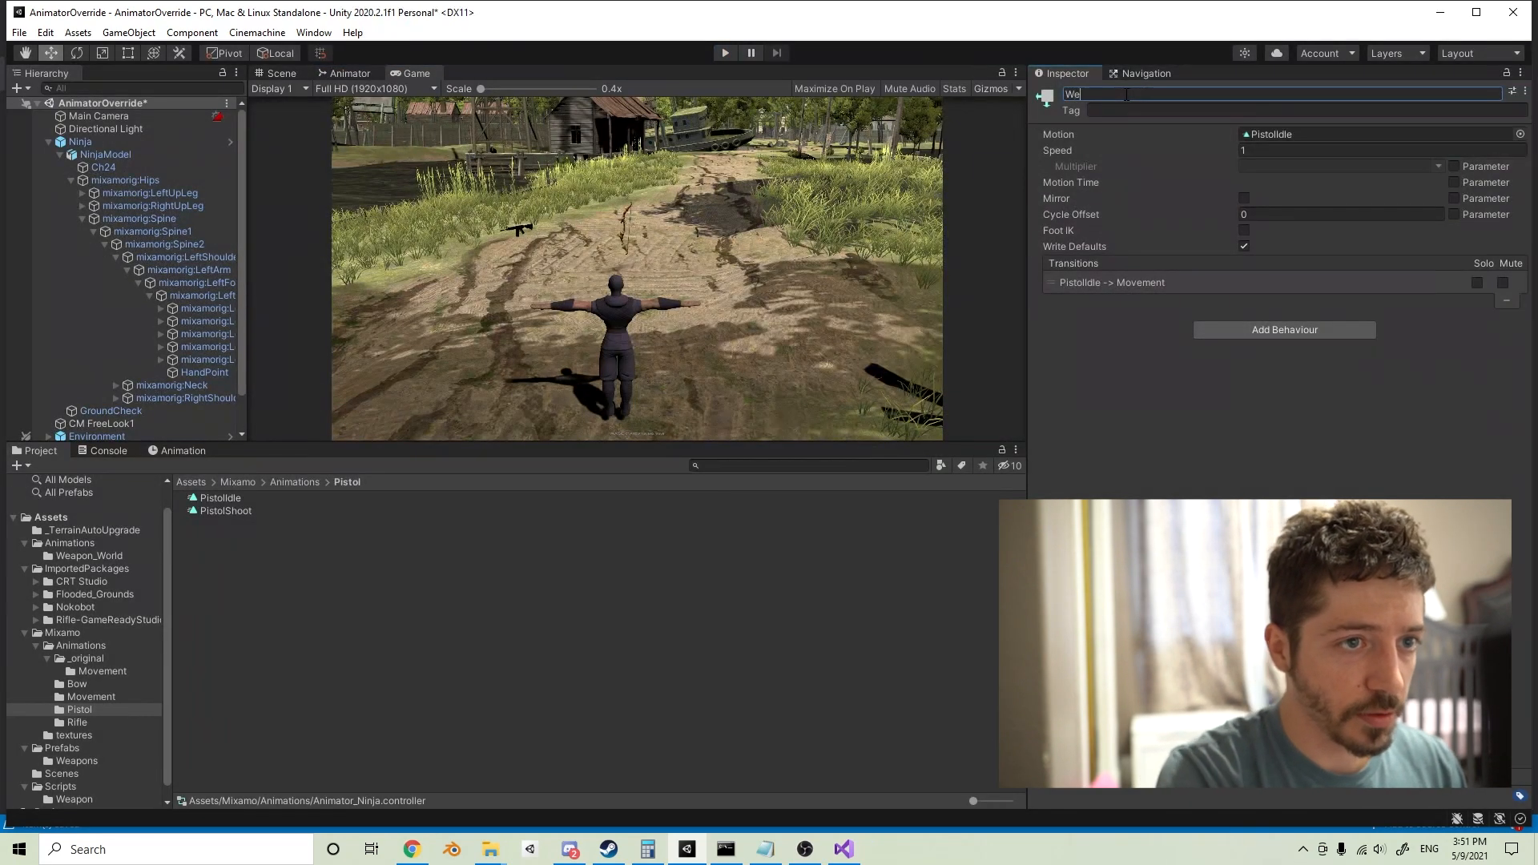
pyautogui.write('aponIdle')
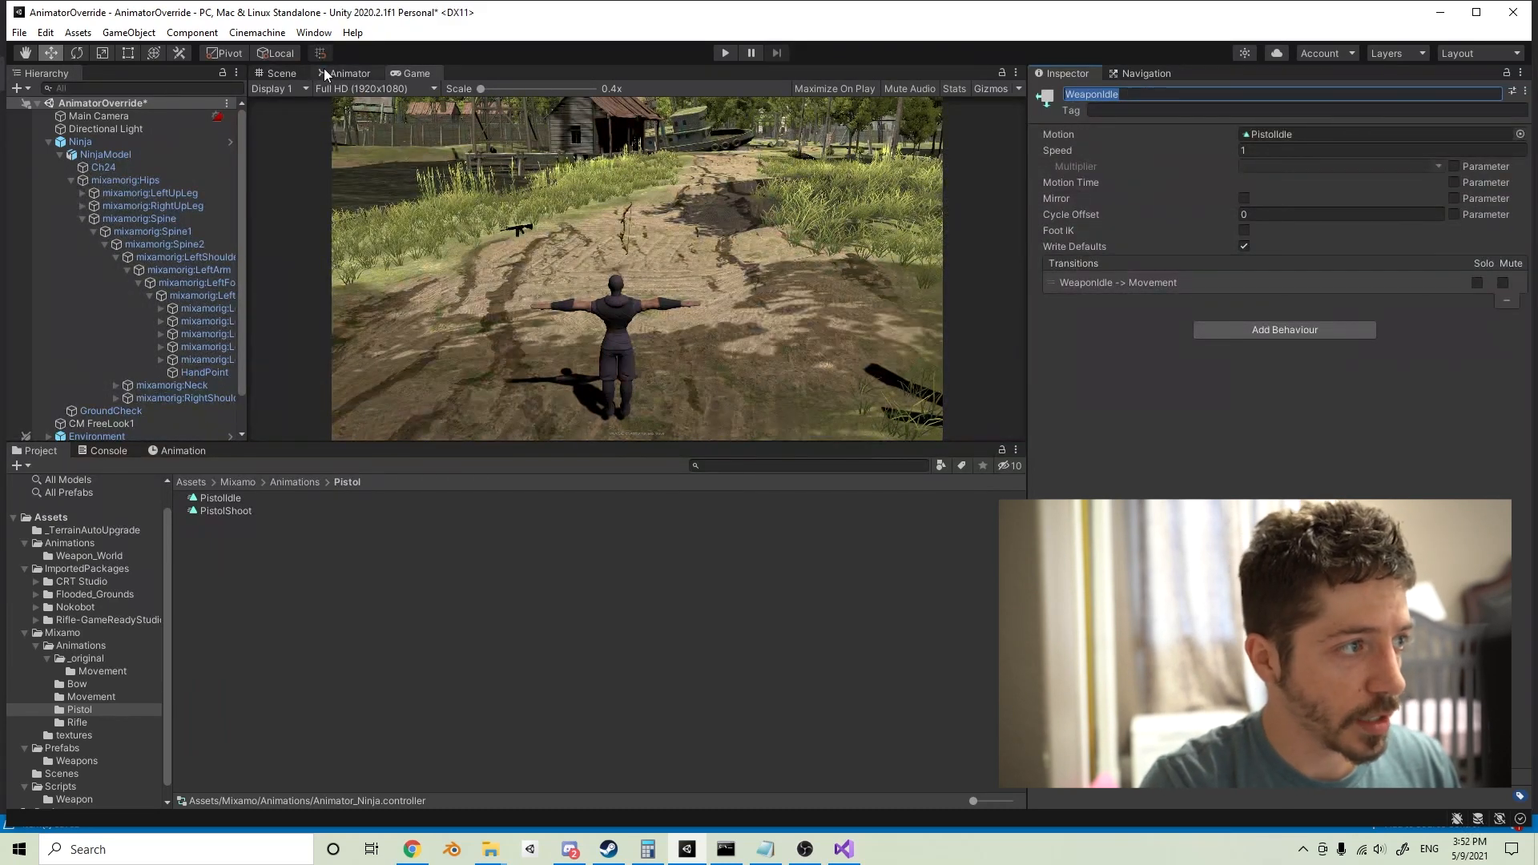
pyautogui.click(350, 73)
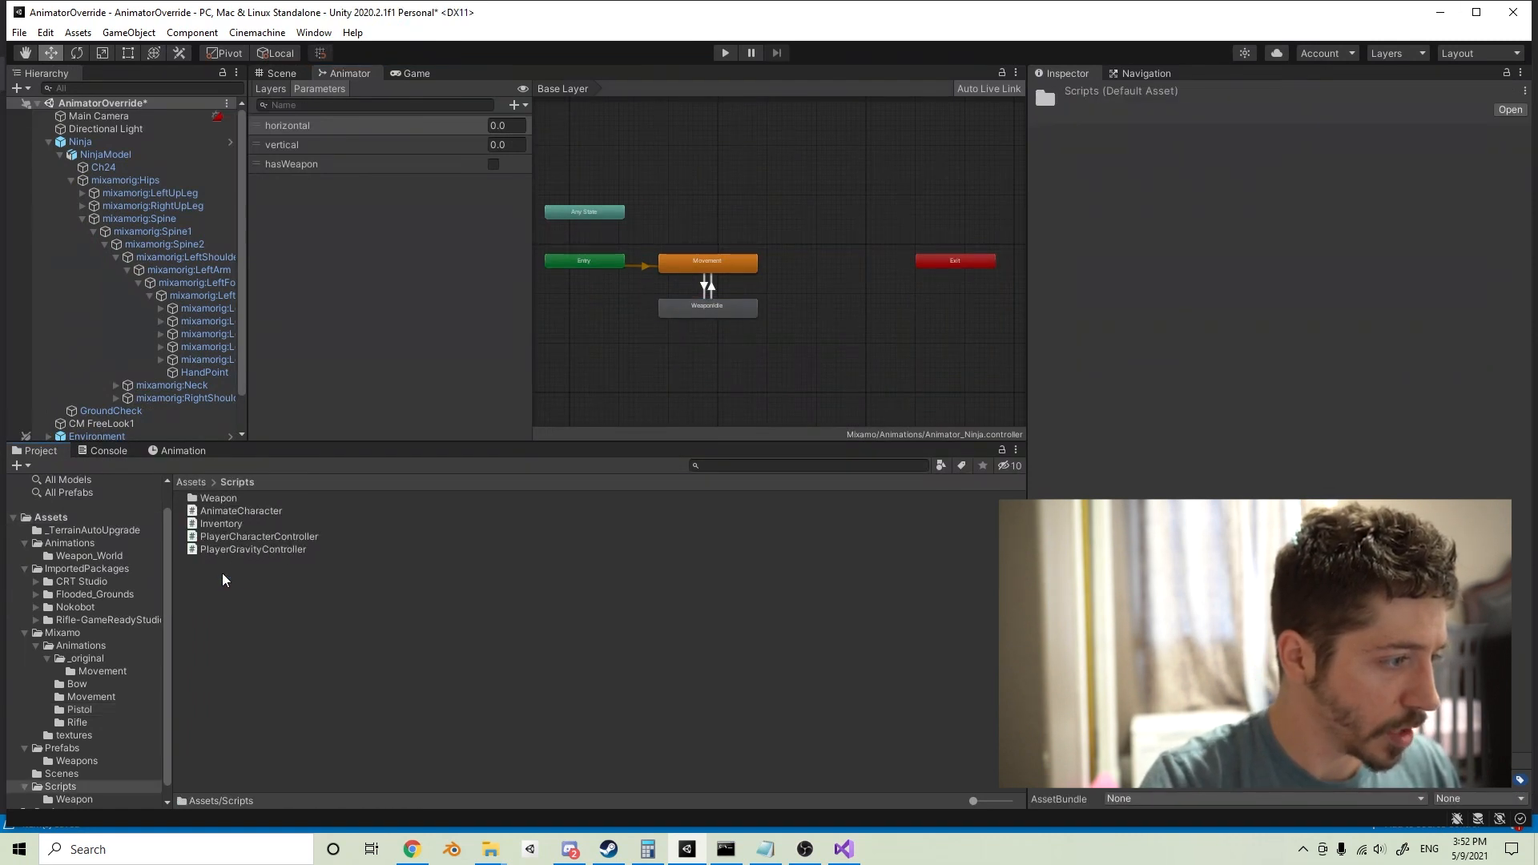
# Step: Create the PlayerOverrideAnimations C# script in Assets/Scripts and edit it in Visual Studio
pyautogui.rightClick(223, 579)
pyautogui.write('PlayerOverrideAnimations')
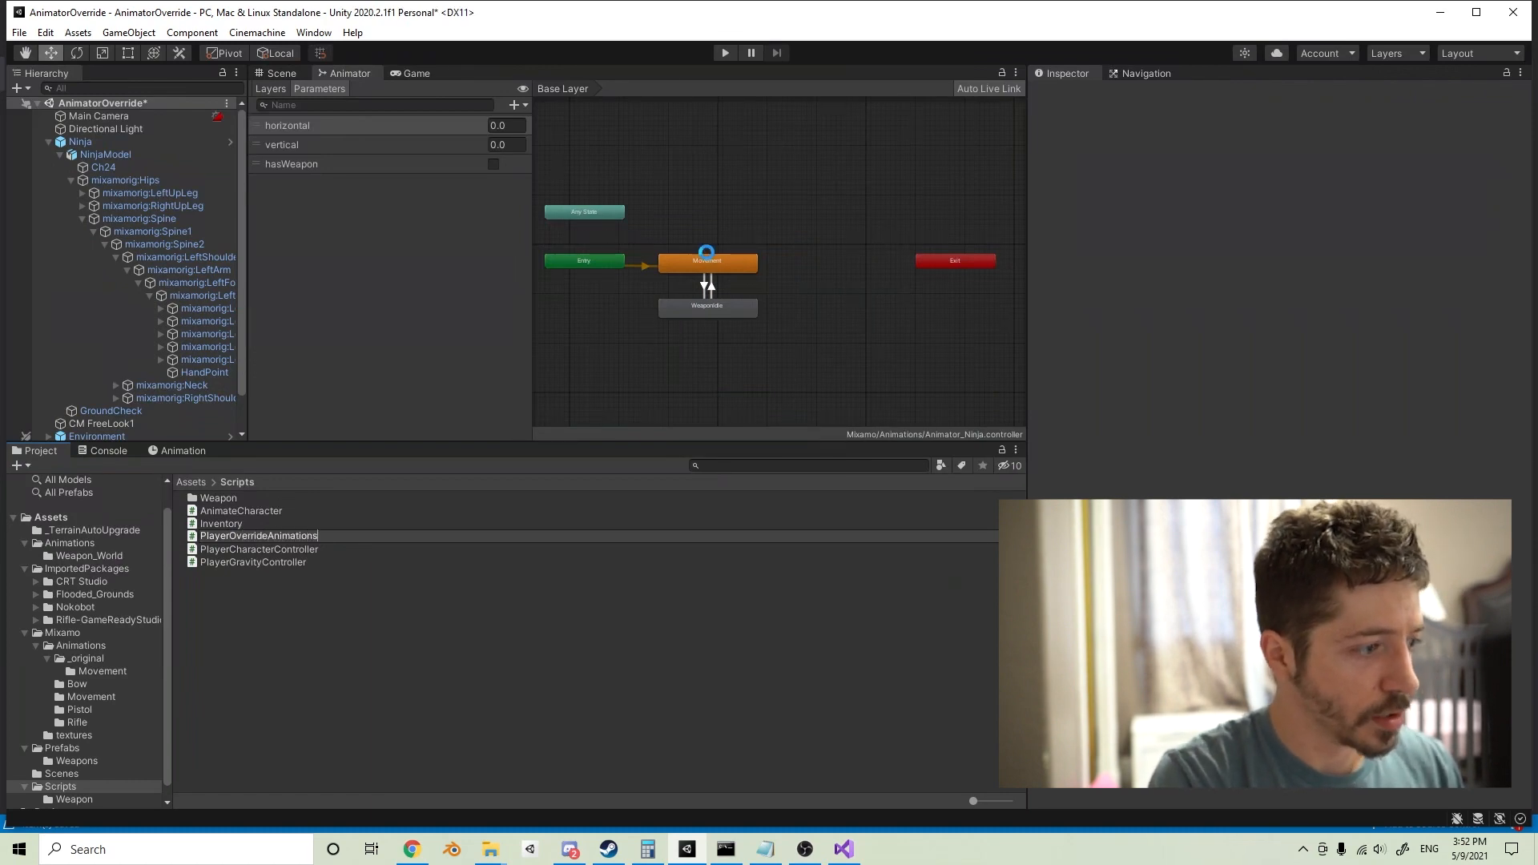
pyautogui.doubleClick(258, 562)
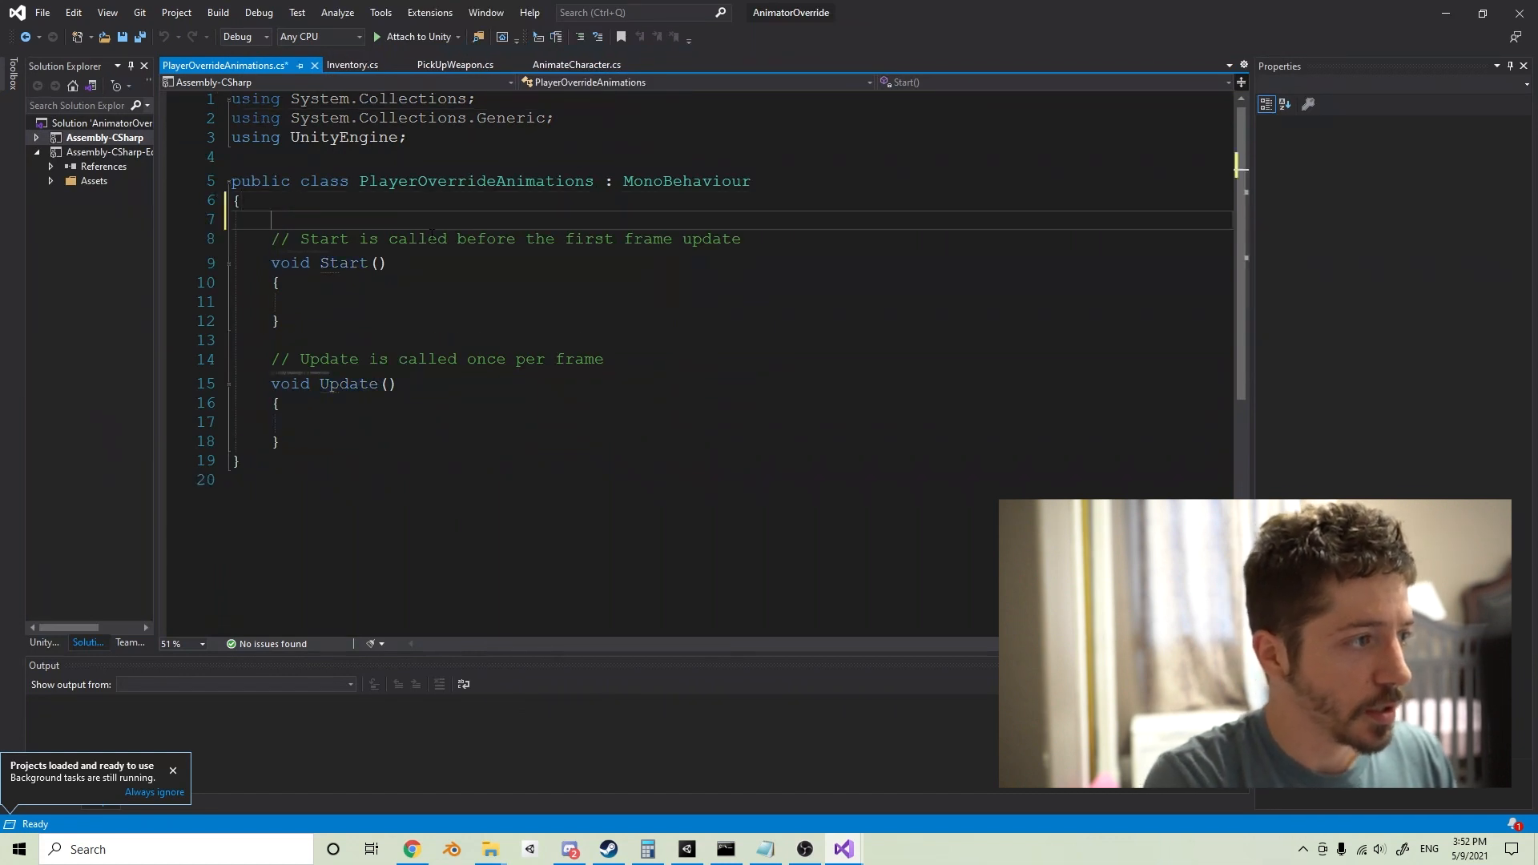
# Step: Declare public Animator animator, [HideInInspector] AnimatorOverrideController overrideController, and AnimationClip defaultGunIdle
pyautogui.write('p')
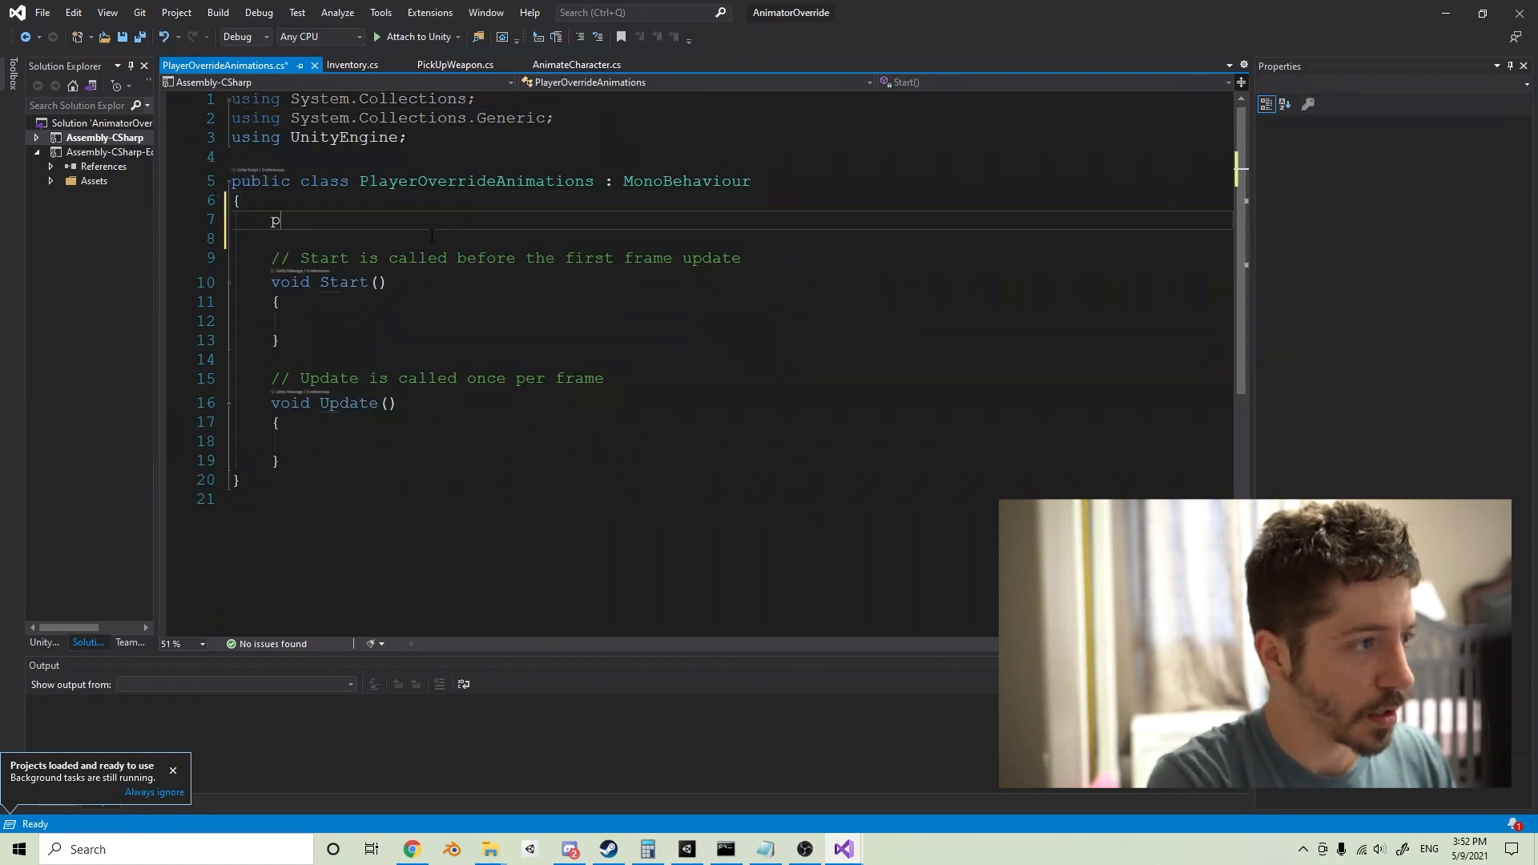
pyautogui.write('ublic Animator a')
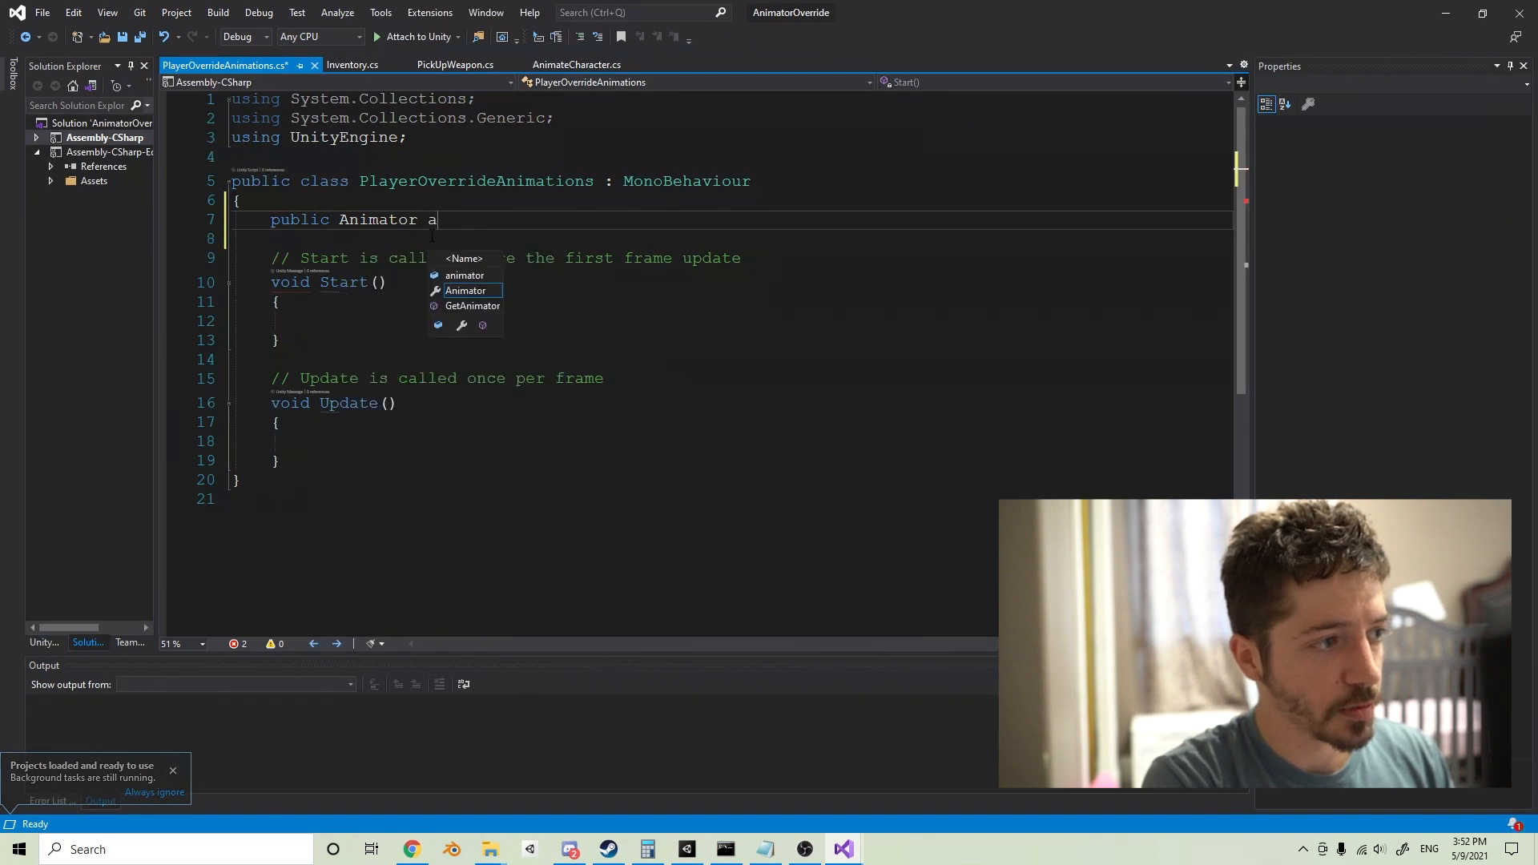
pyautogui.write('nimator;')
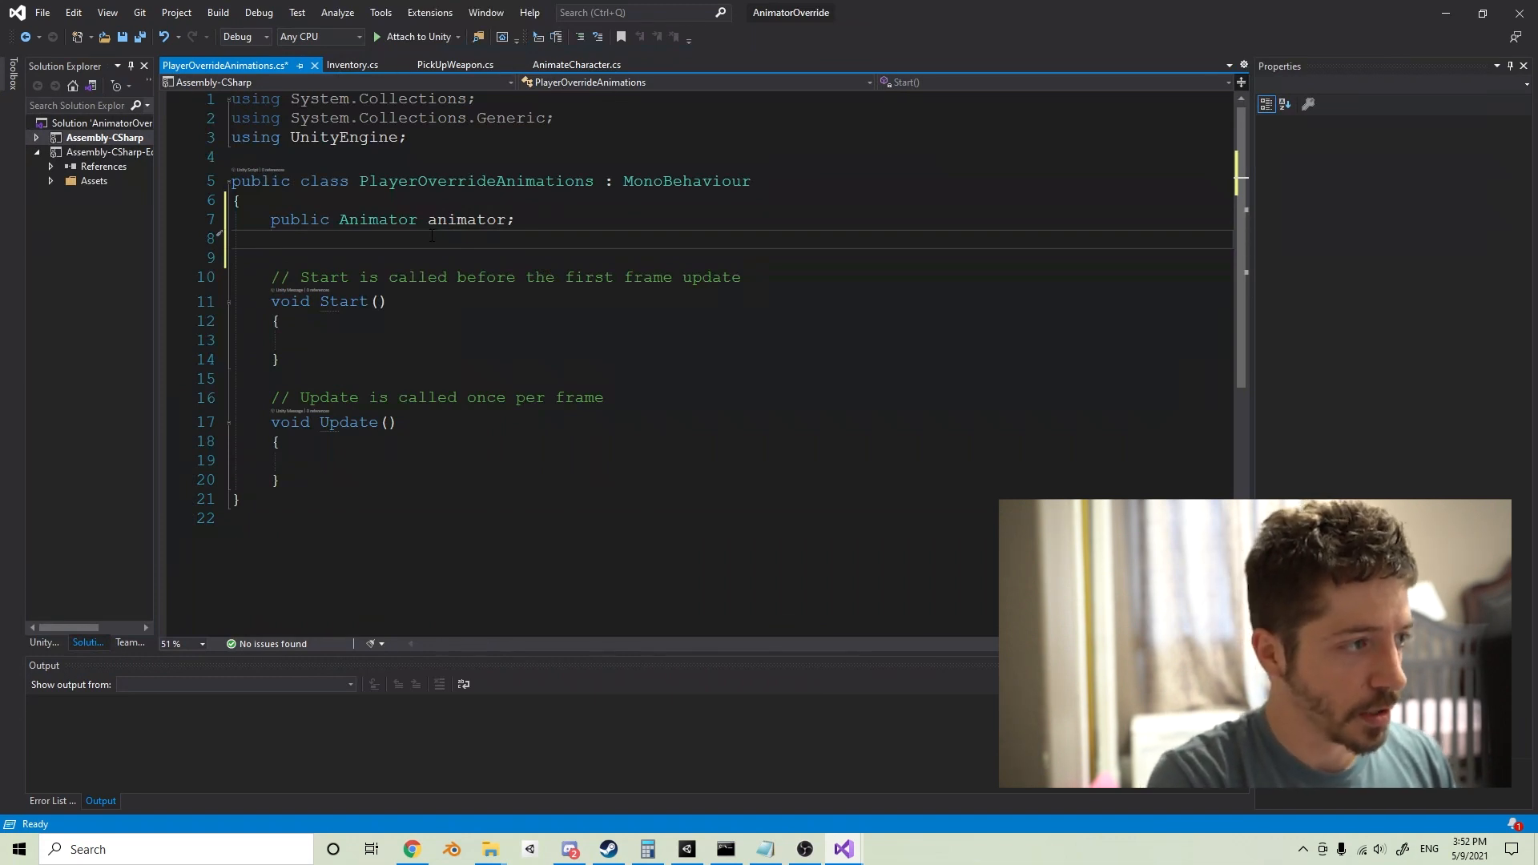
pyautogui.write('public')
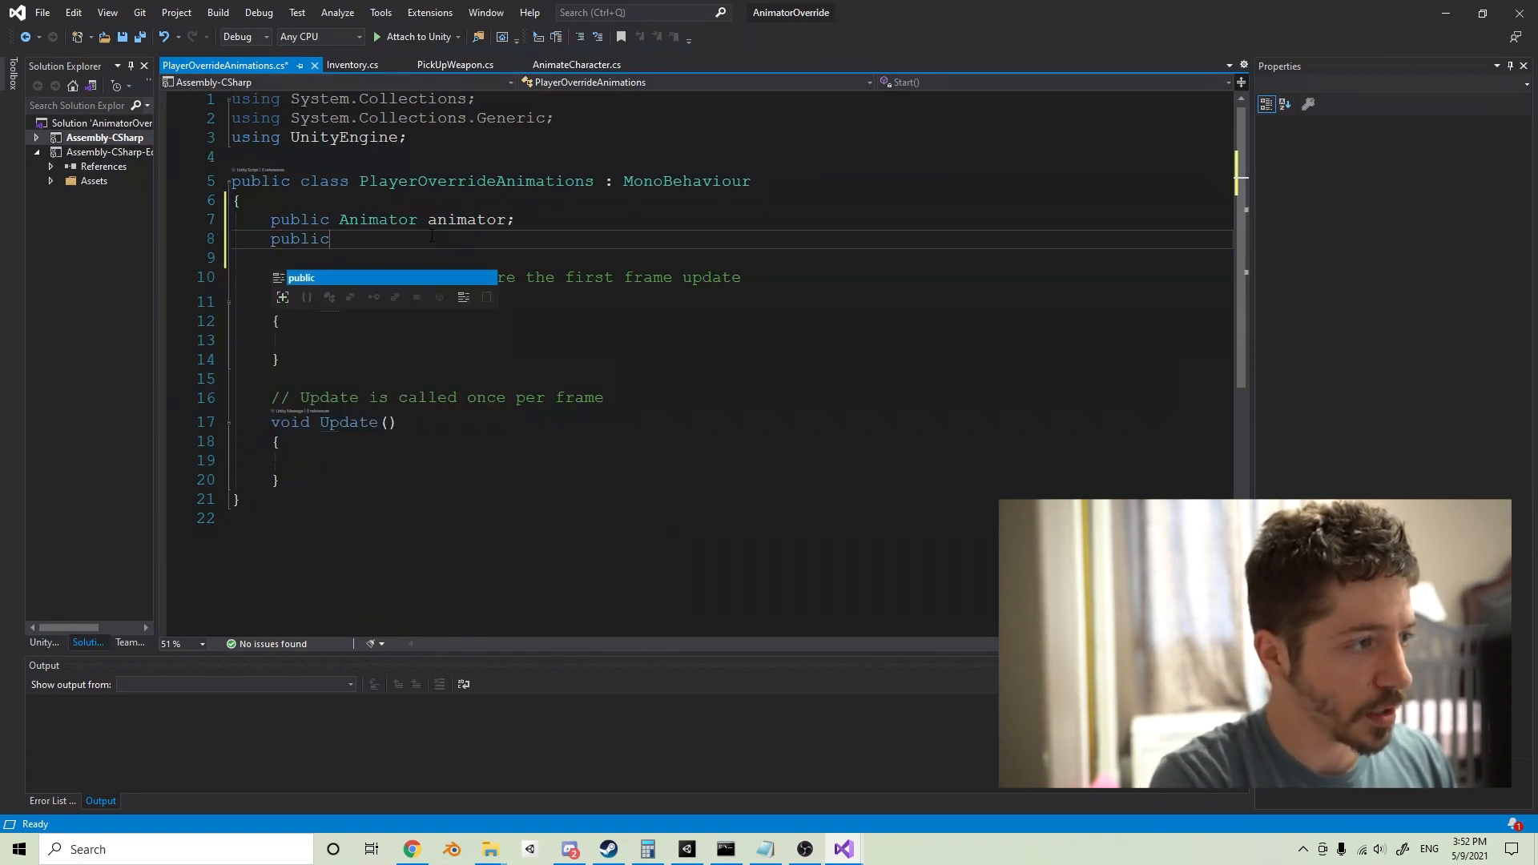
pyautogui.write('[HideInInspector')
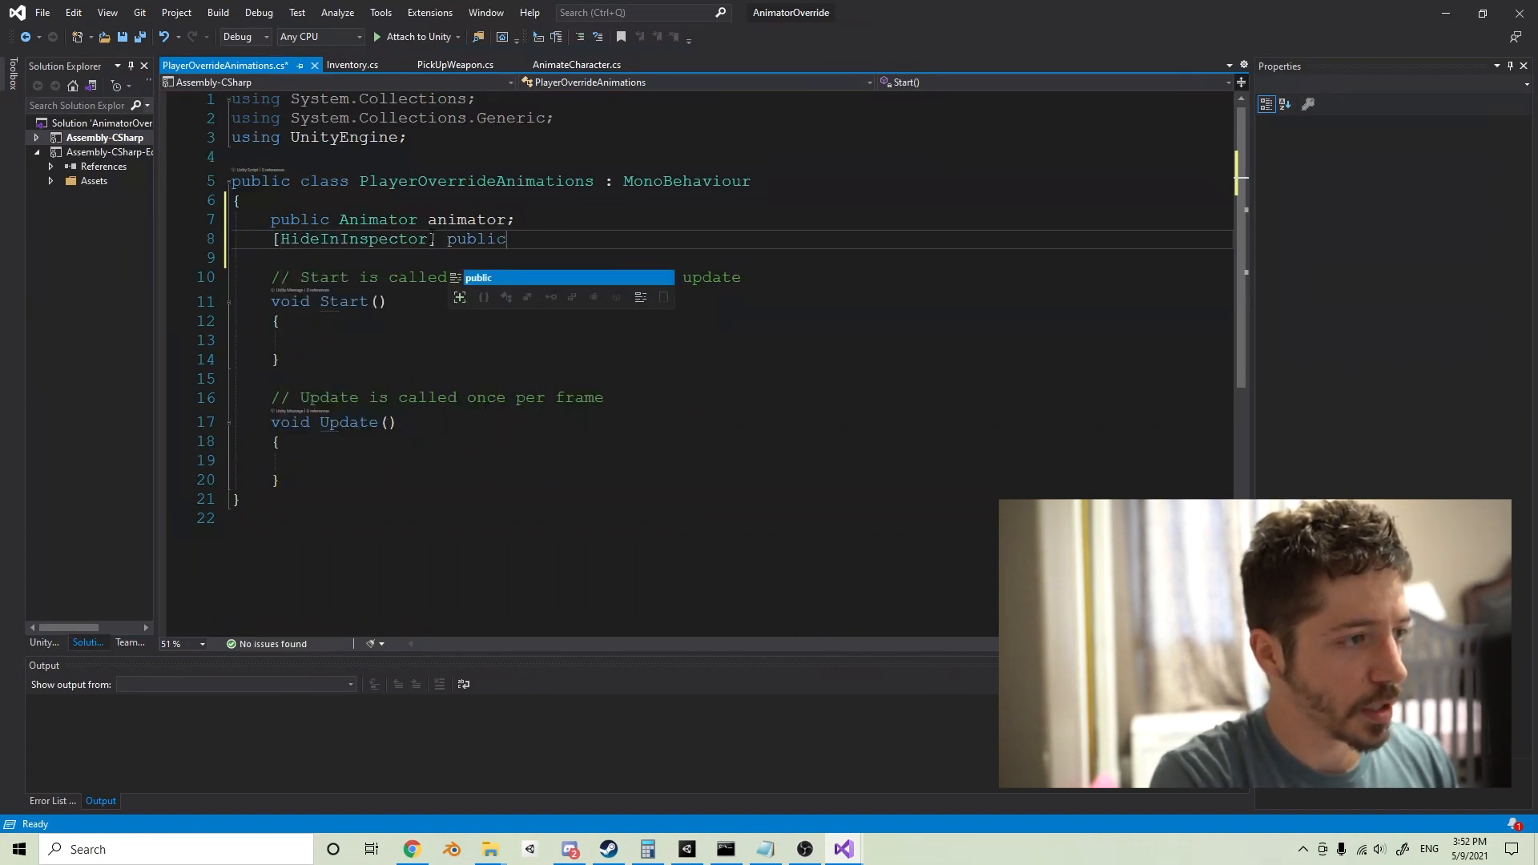
pyautogui.write('AnimatorOverrideController')
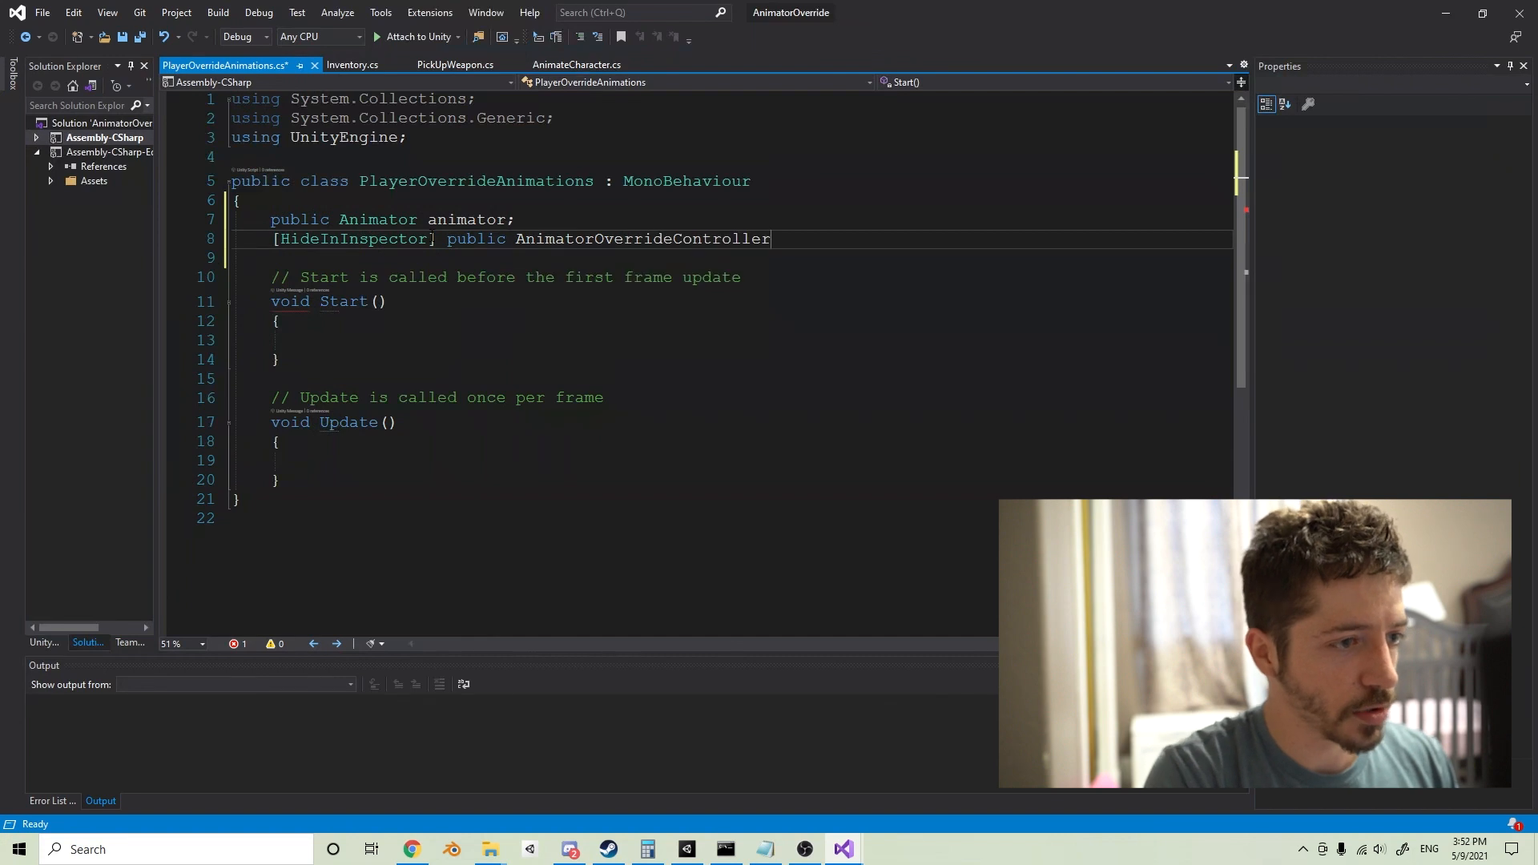
pyautogui.write('overrideController;')
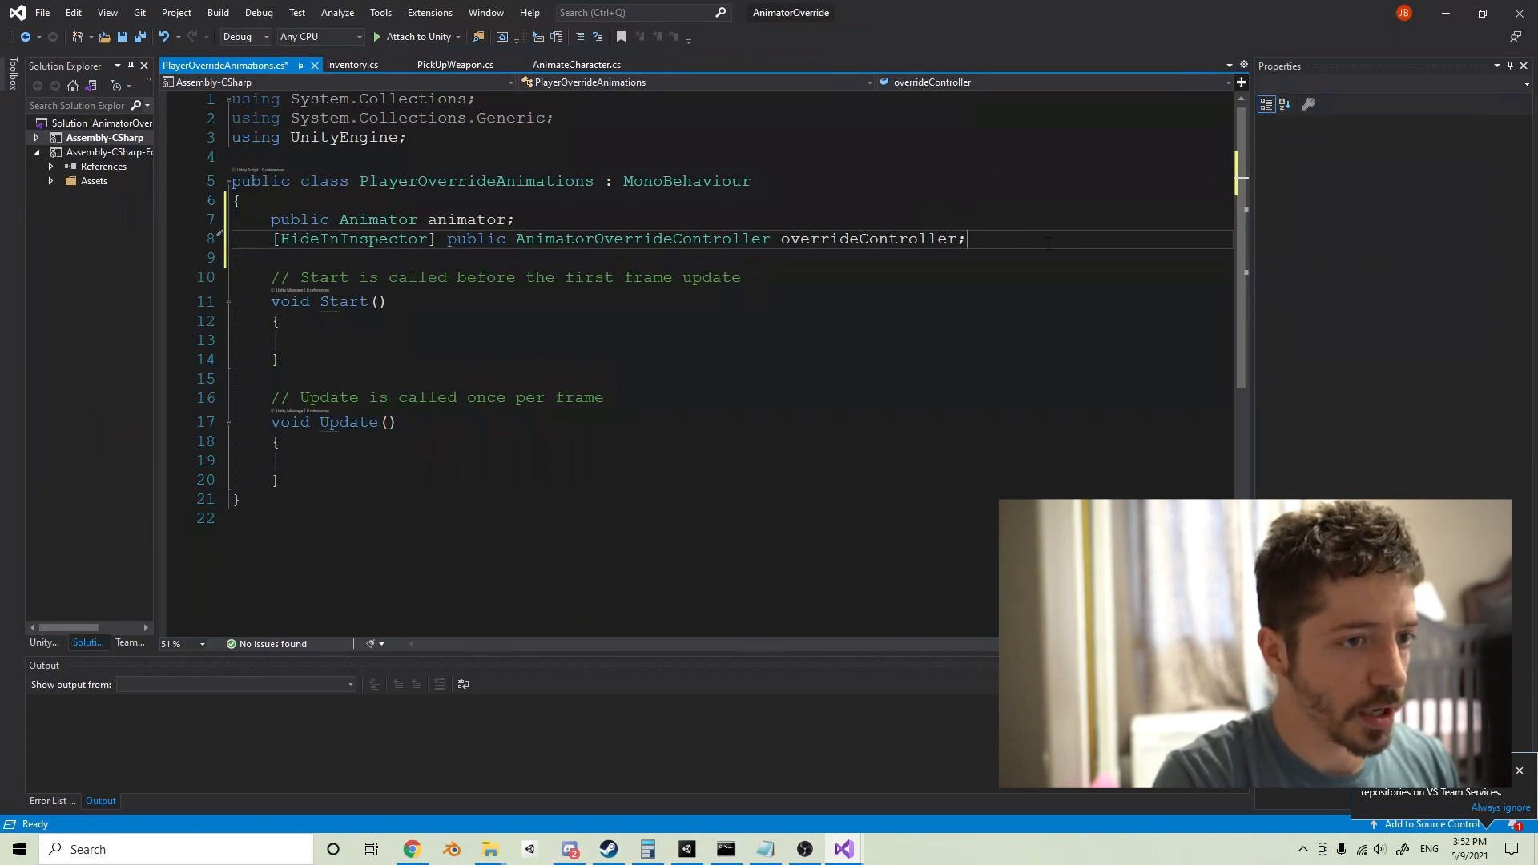
pyautogui.press('Enter')
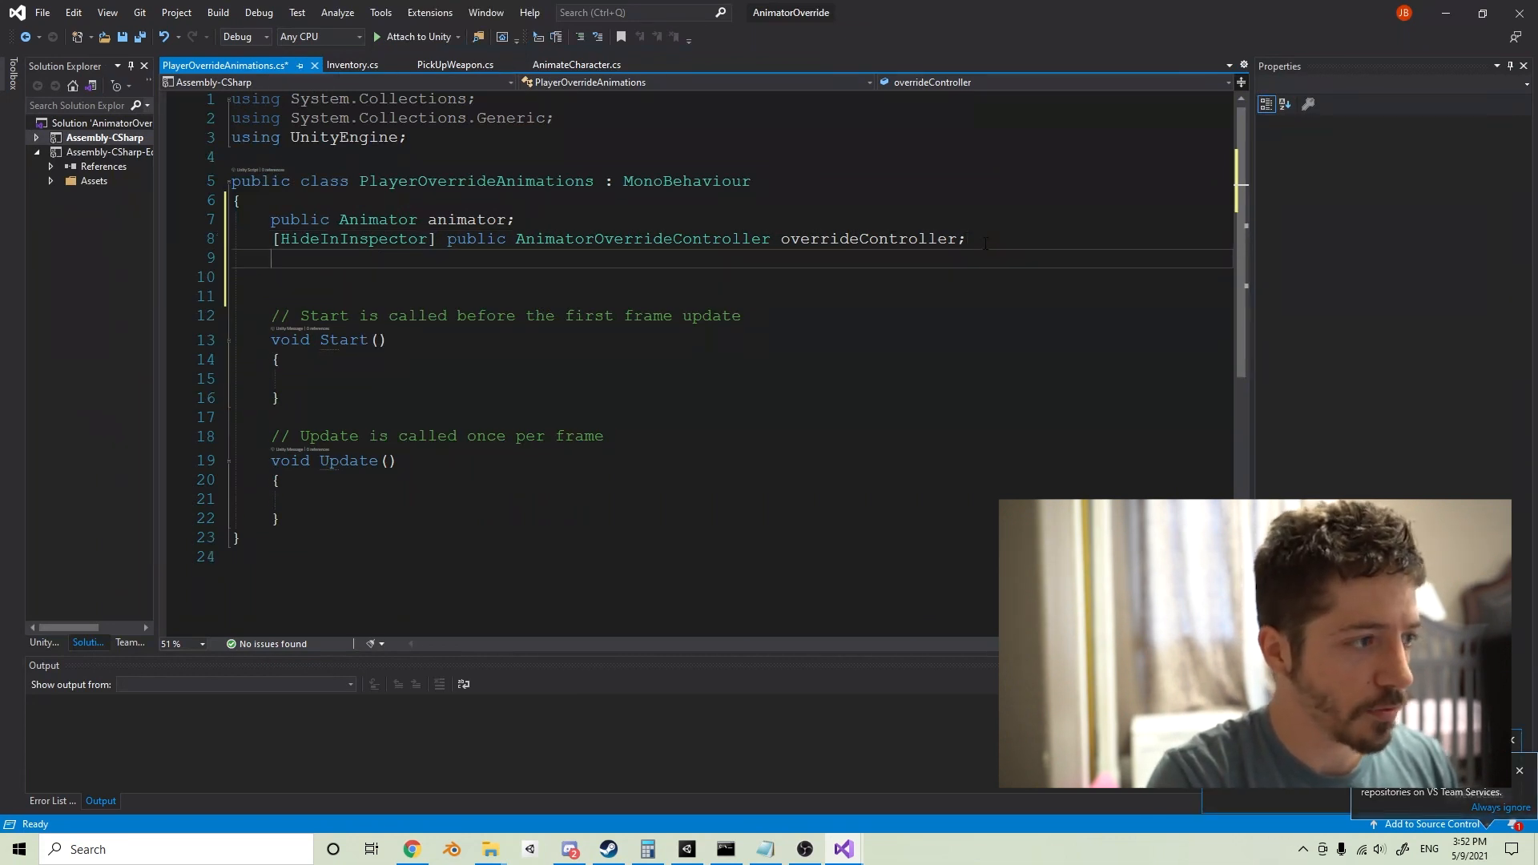
pyautogui.write('puy')
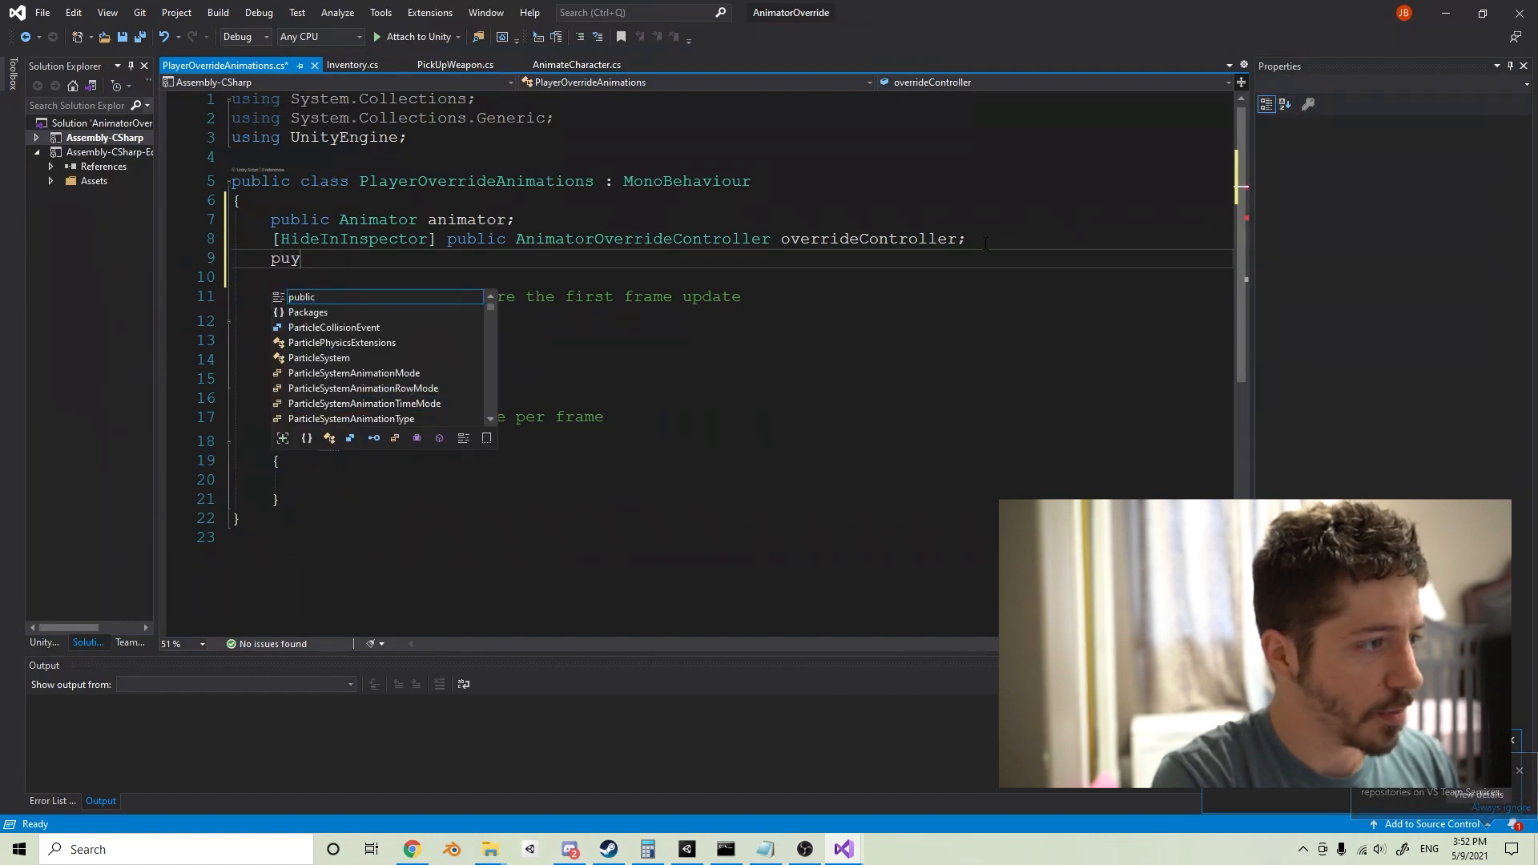
pyautogui.write('public A')
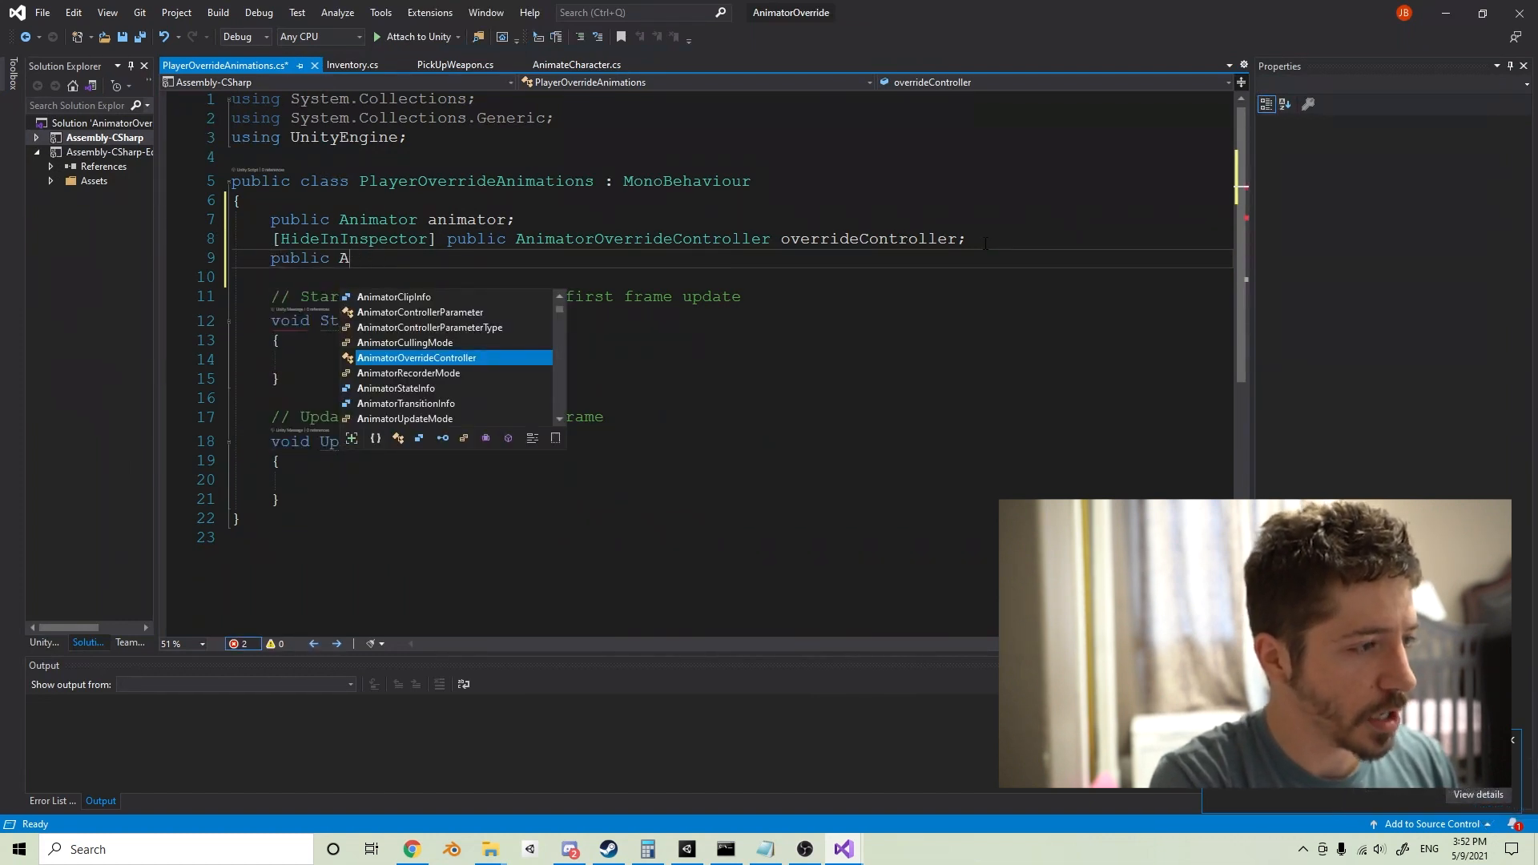
pyautogui.write('nimationClip')
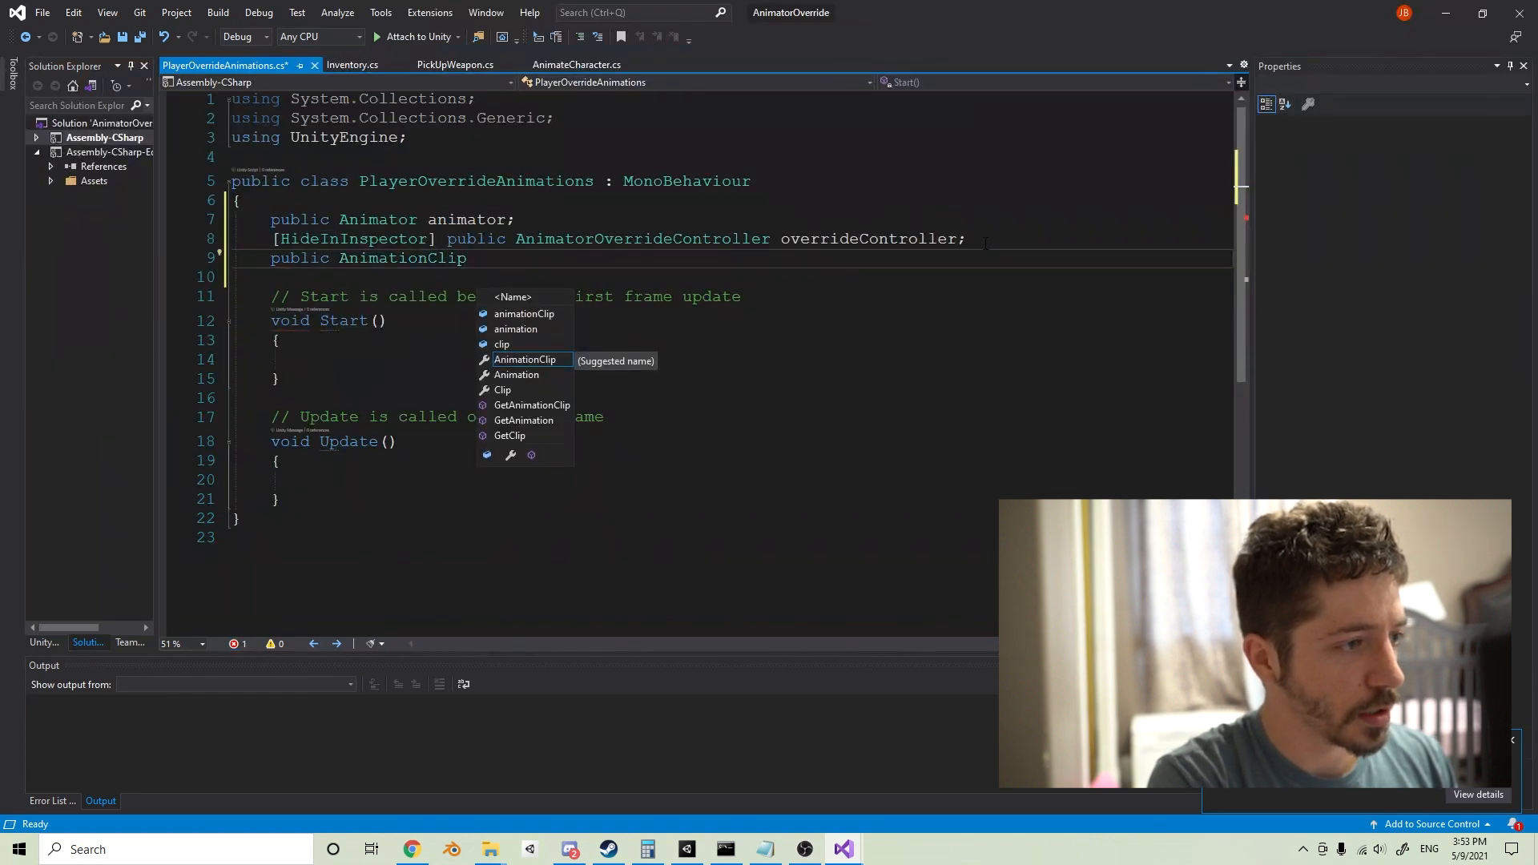
pyautogui.write('defaultGunIdle;')
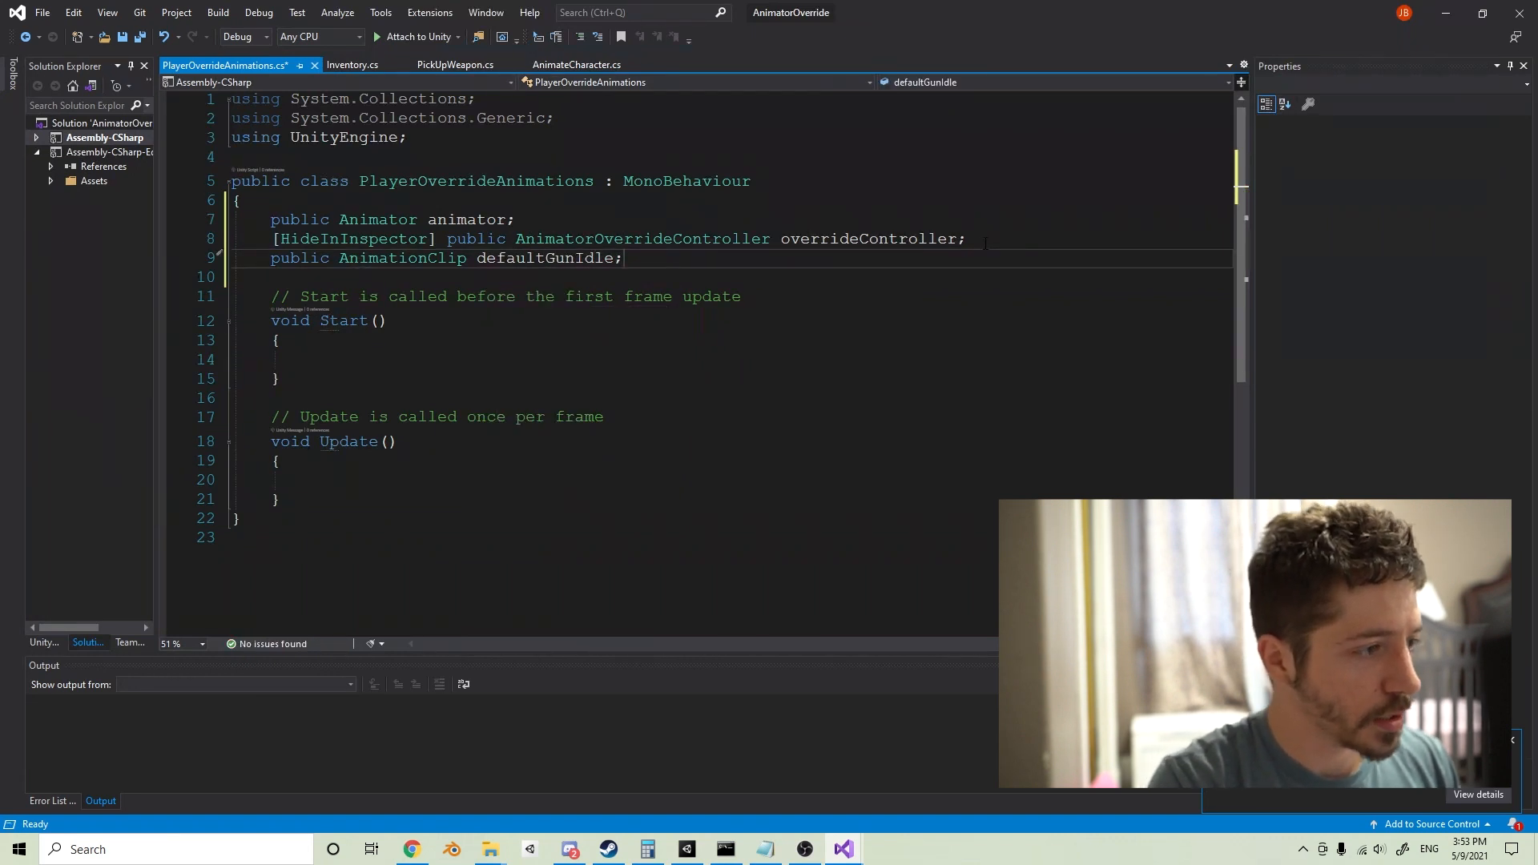
# Step: Replace the Start/Update stubs with OverrideAnimations(AnimationClip defaultClip, AnimationClip overrideClip)
pyautogui.moveTo(271, 296); pyautogui.dragTo(280, 500)
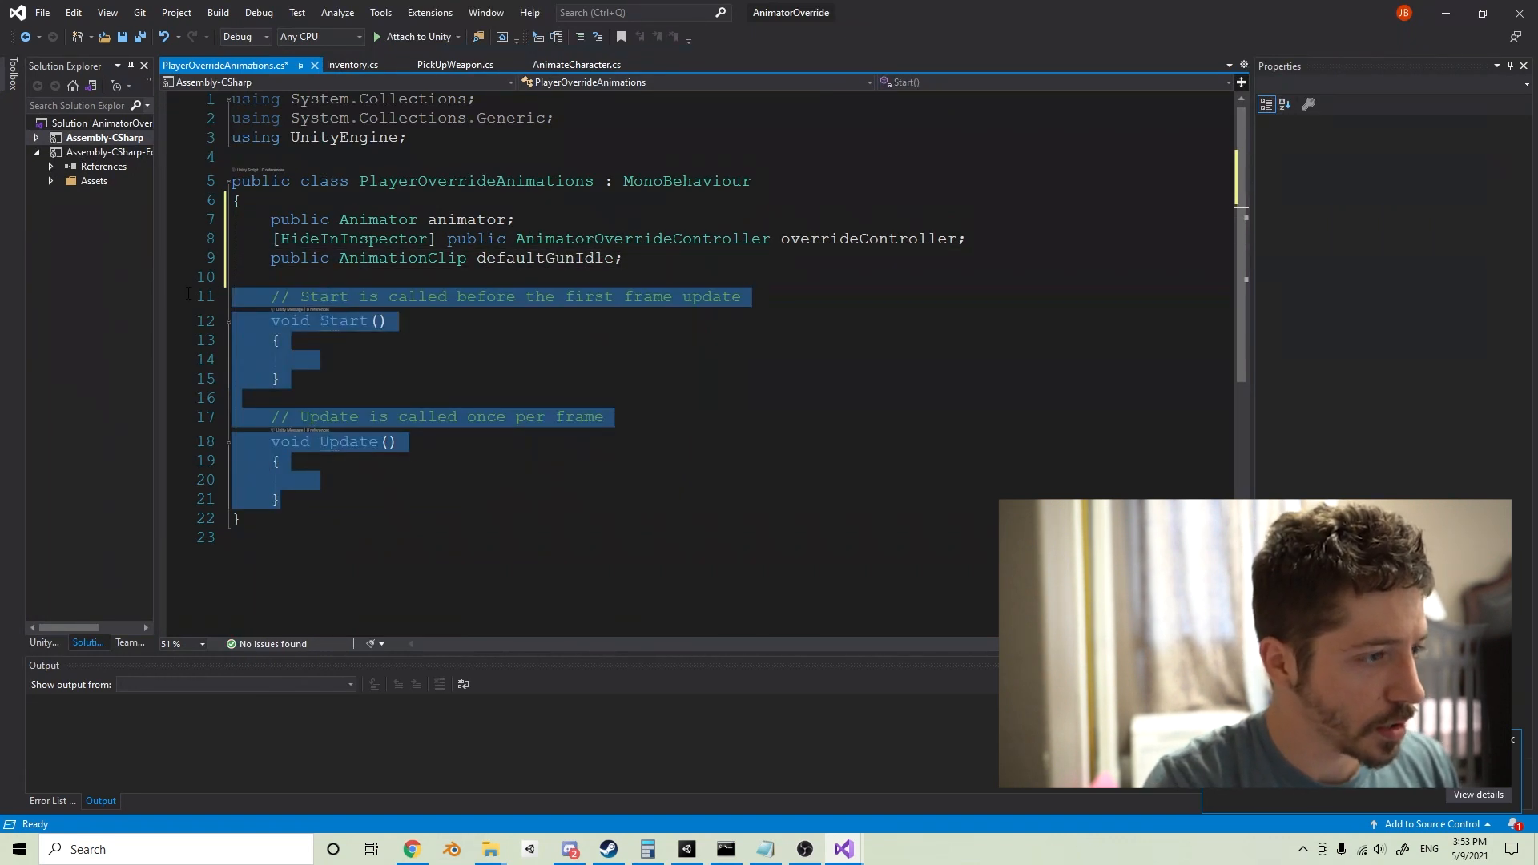
pyautogui.write('public override')
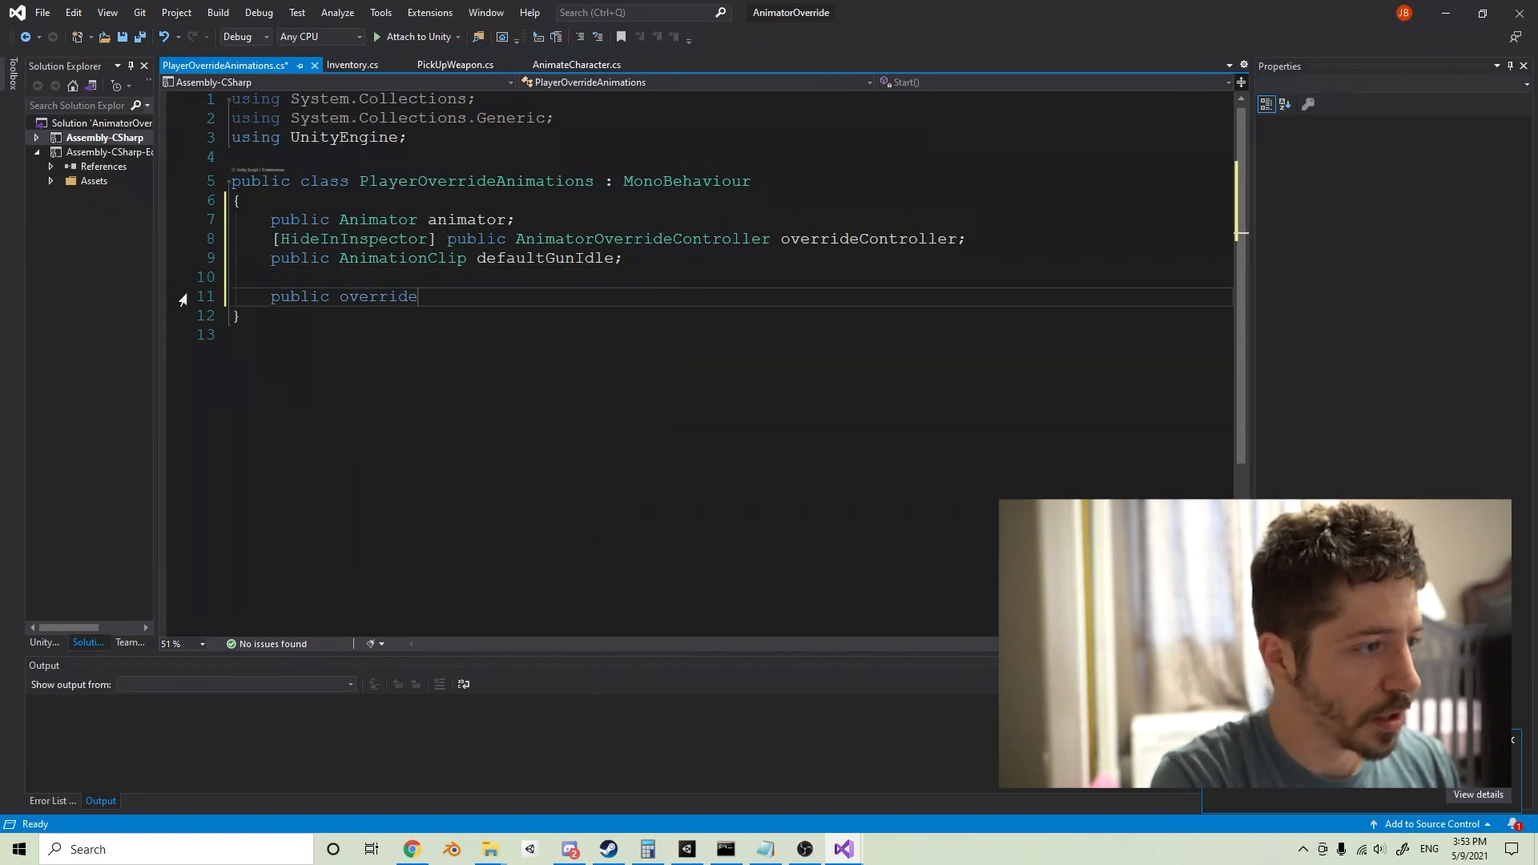
pyautogui.write('v')
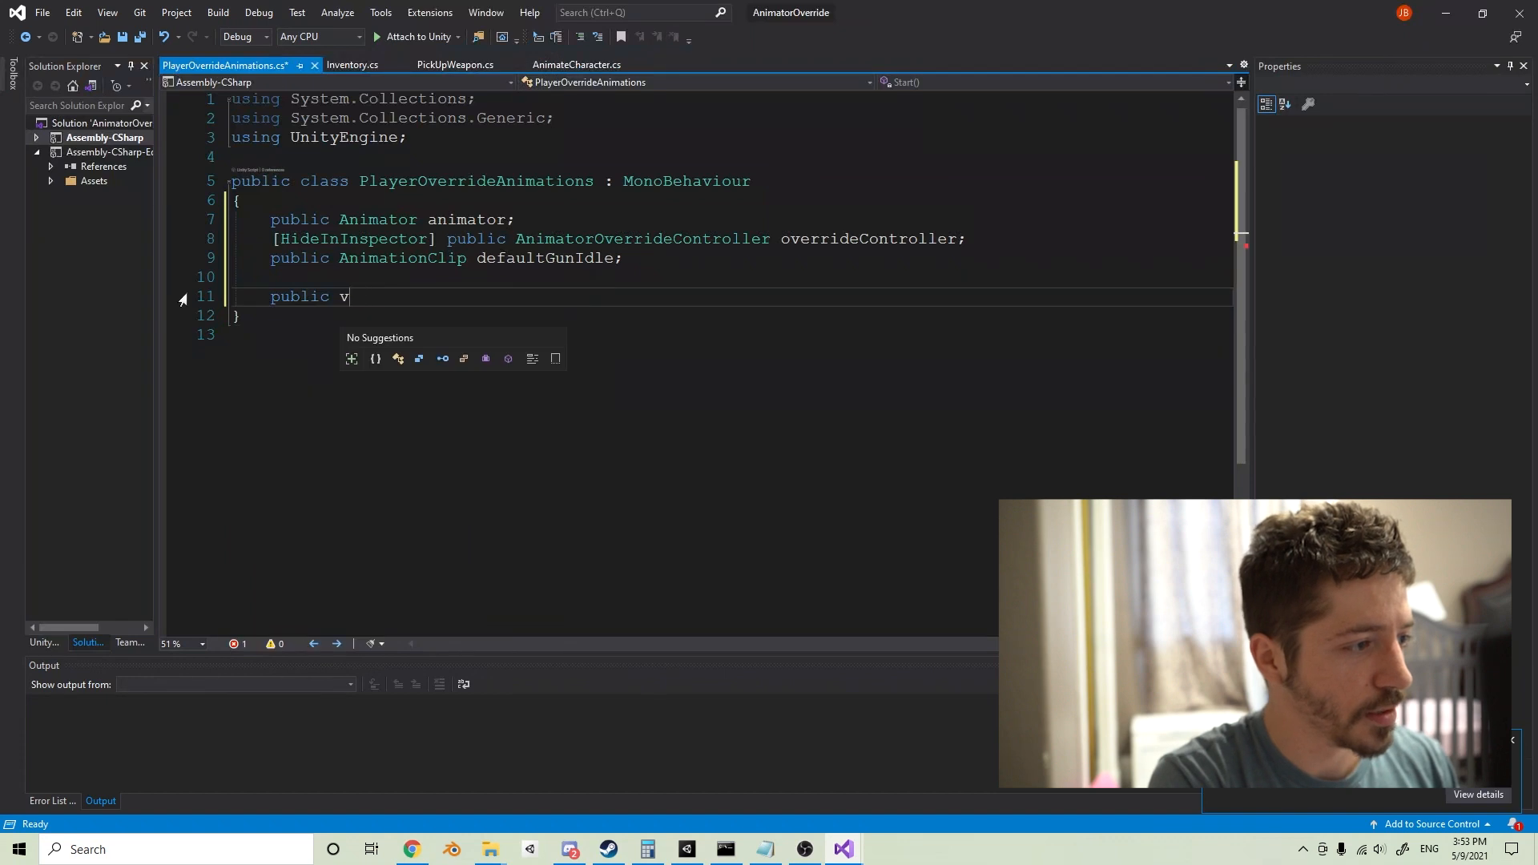
pyautogui.write('oid Override')
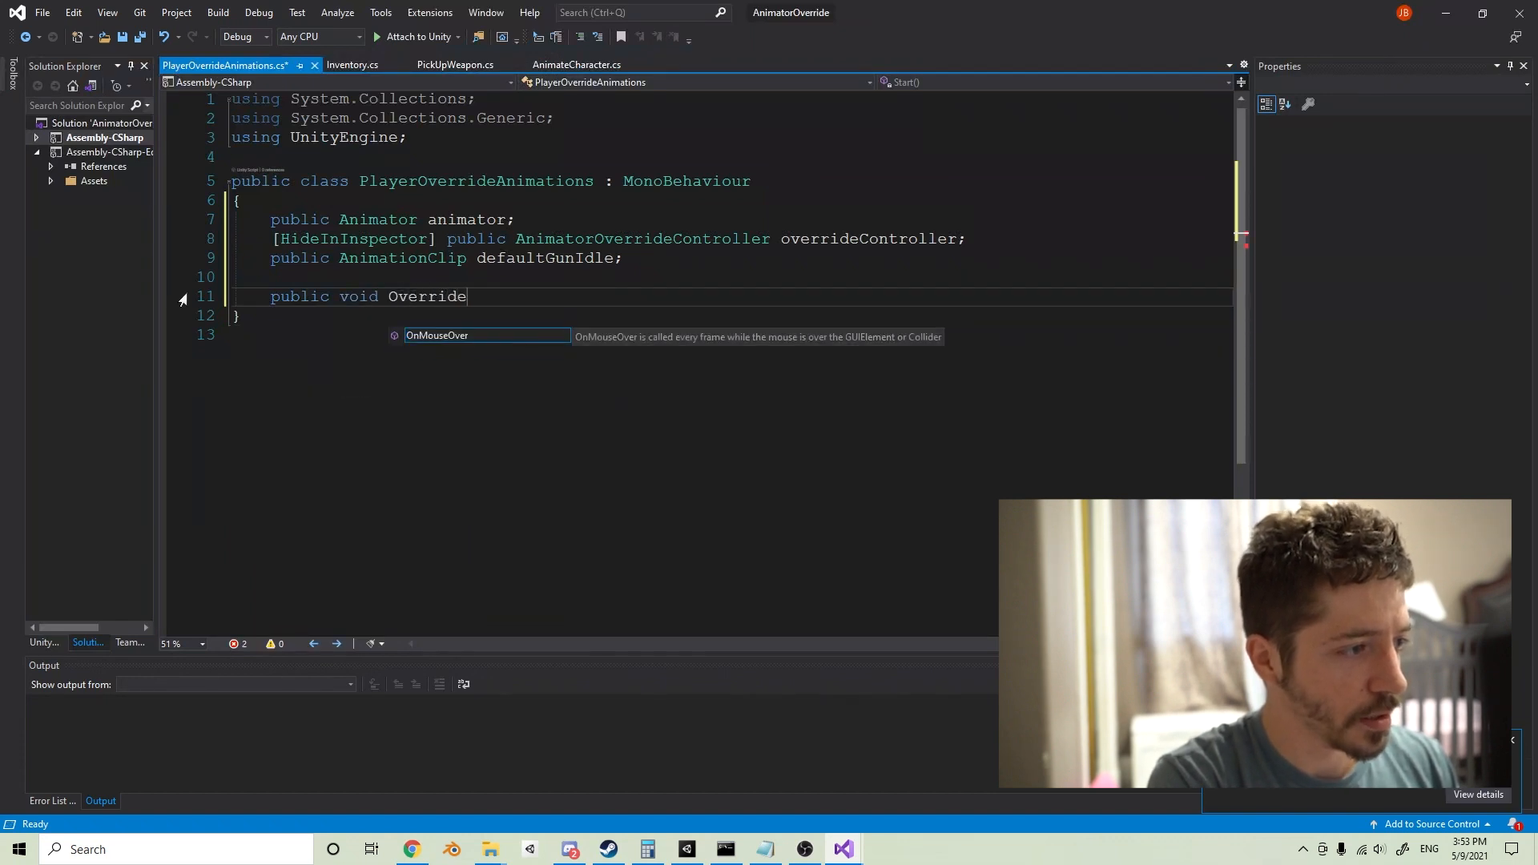
pyautogui.write('Animatiosn()')
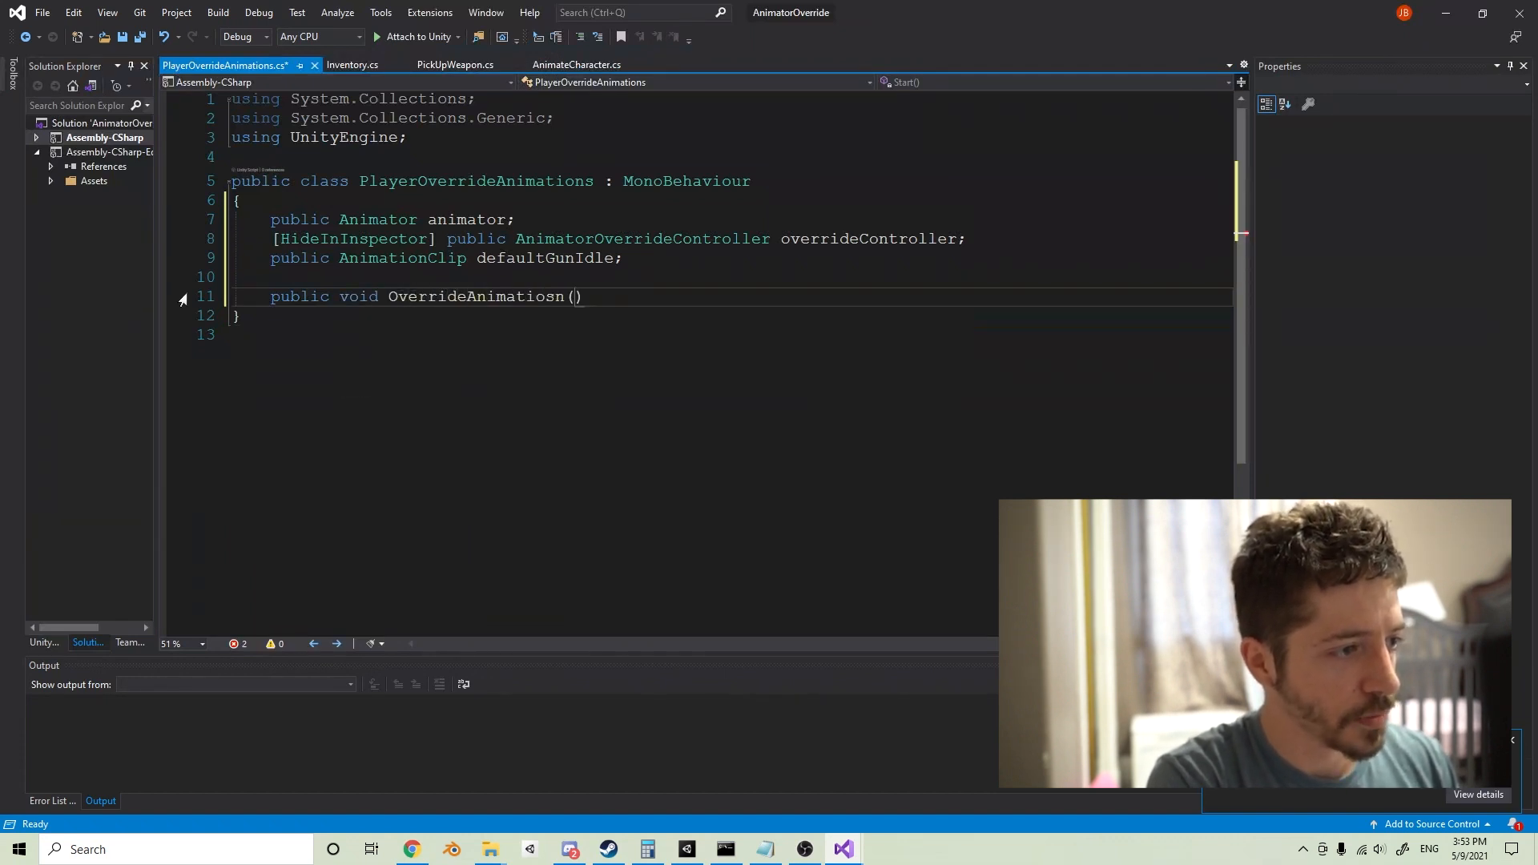
pyautogui.write('AnimationClip d')
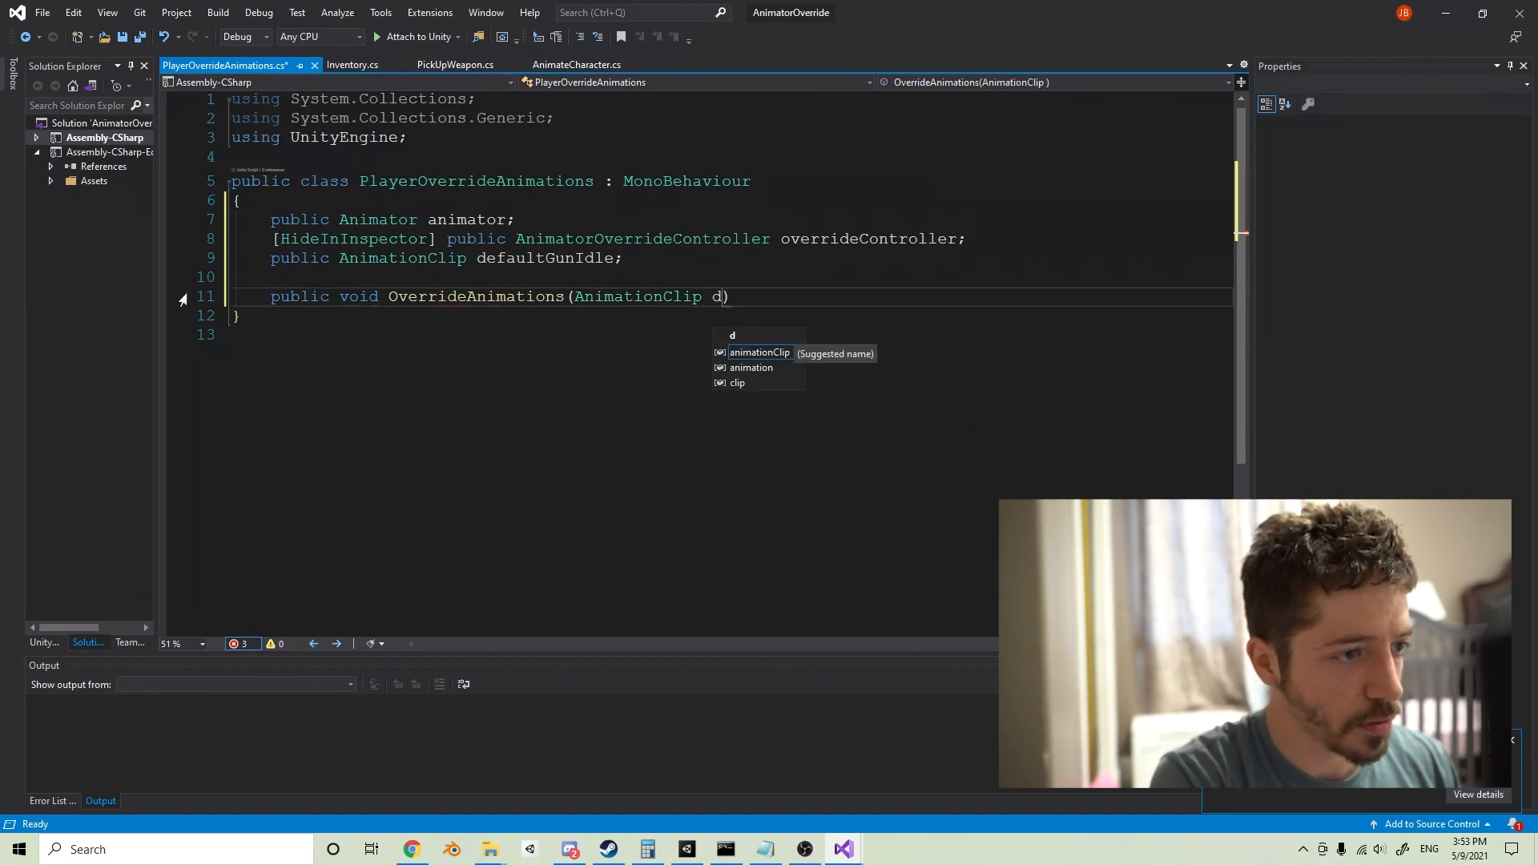
pyautogui.write('efaultClip, AnimationClip overrideClip')
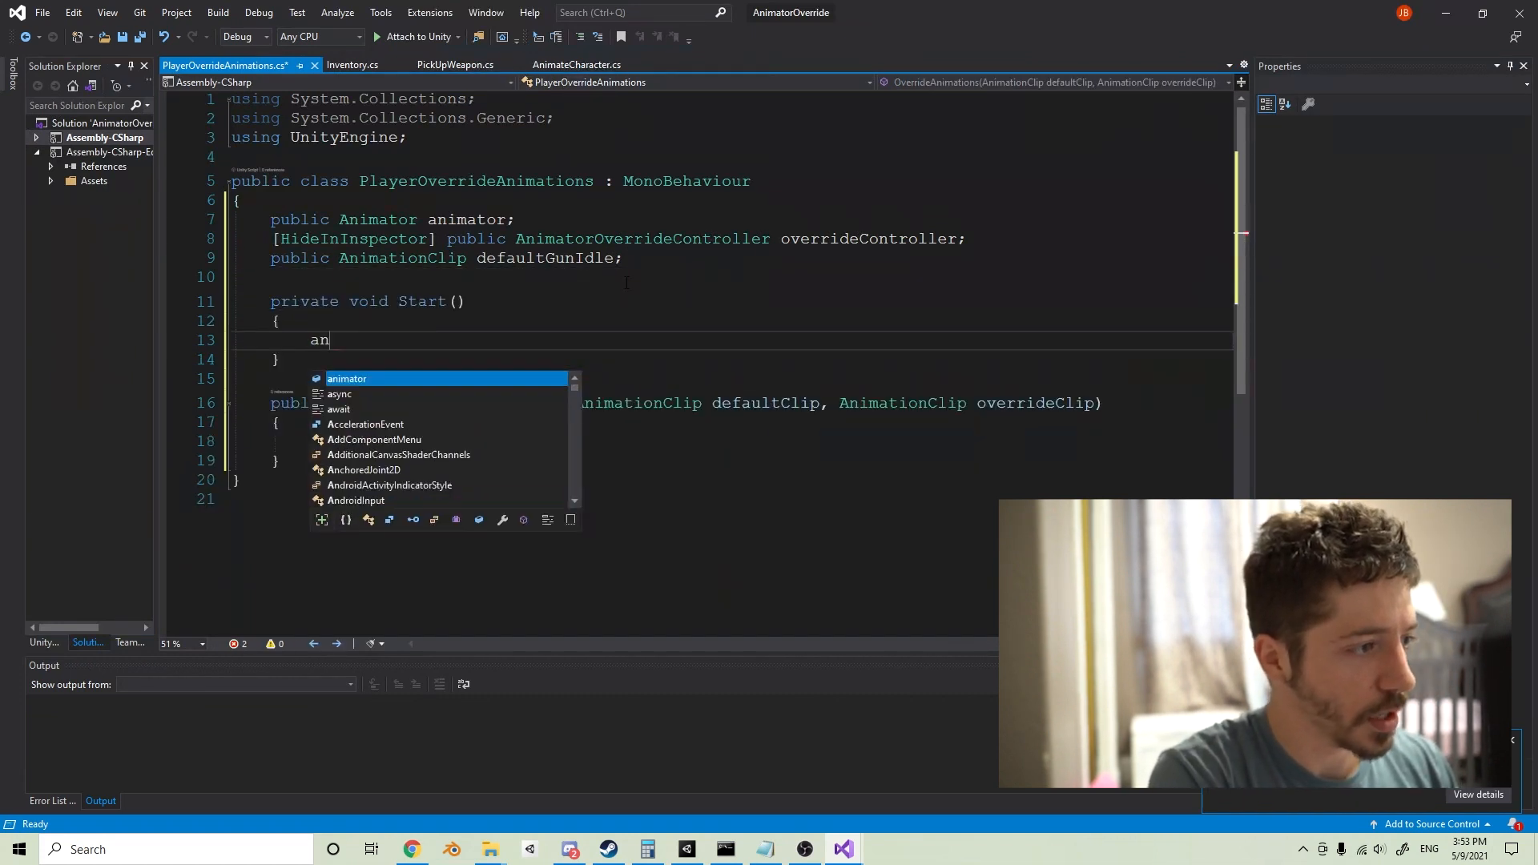
# Step: In Start, set animator = GetComponentInChildren<Animator>()
pyautogui.write('imator = Get')
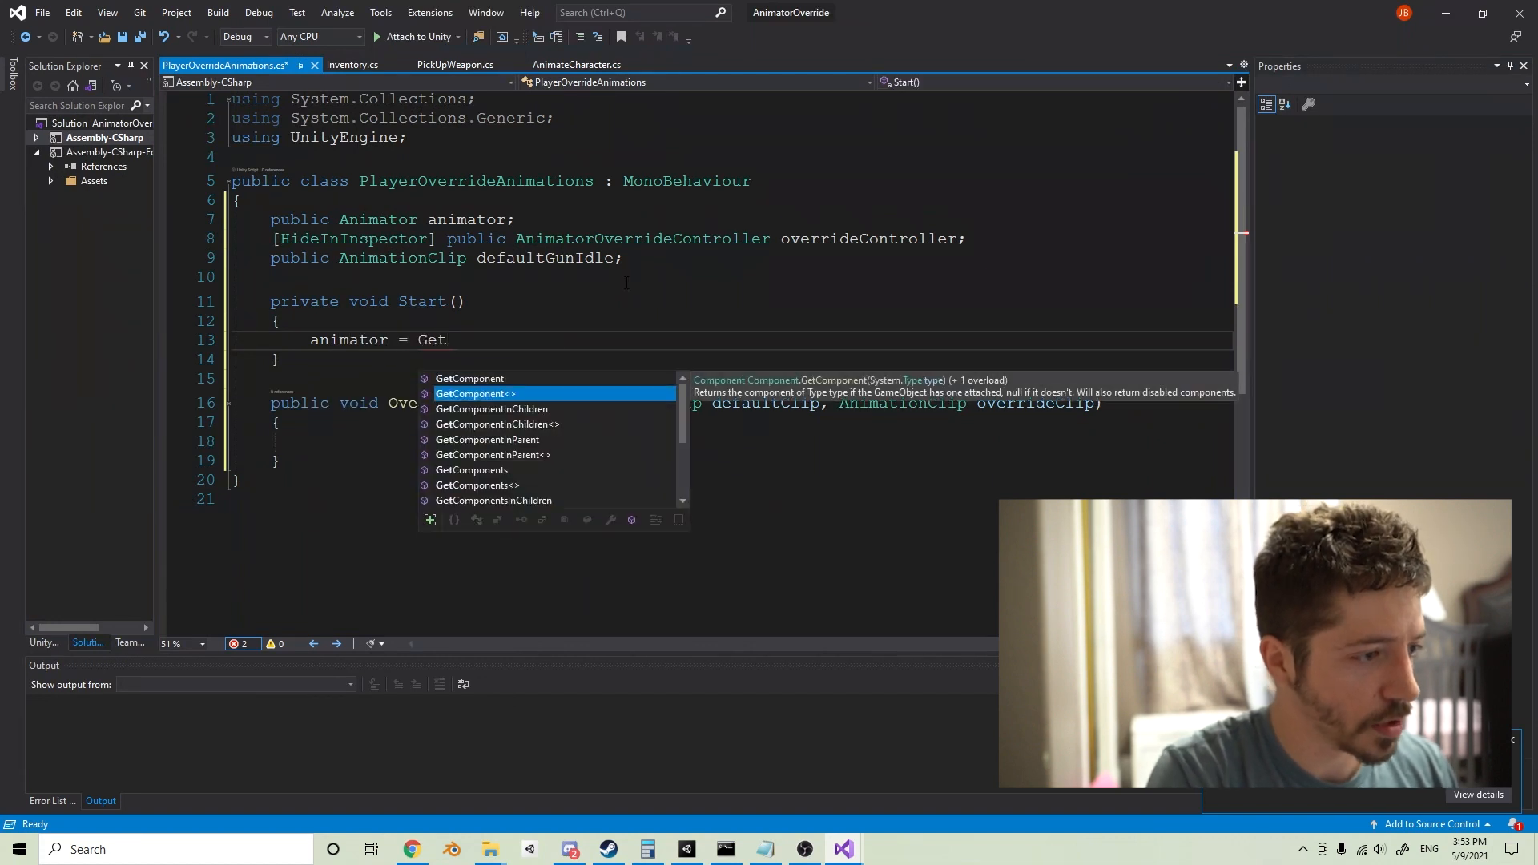
pyautogui.write('ComponentInChildren<ani>')
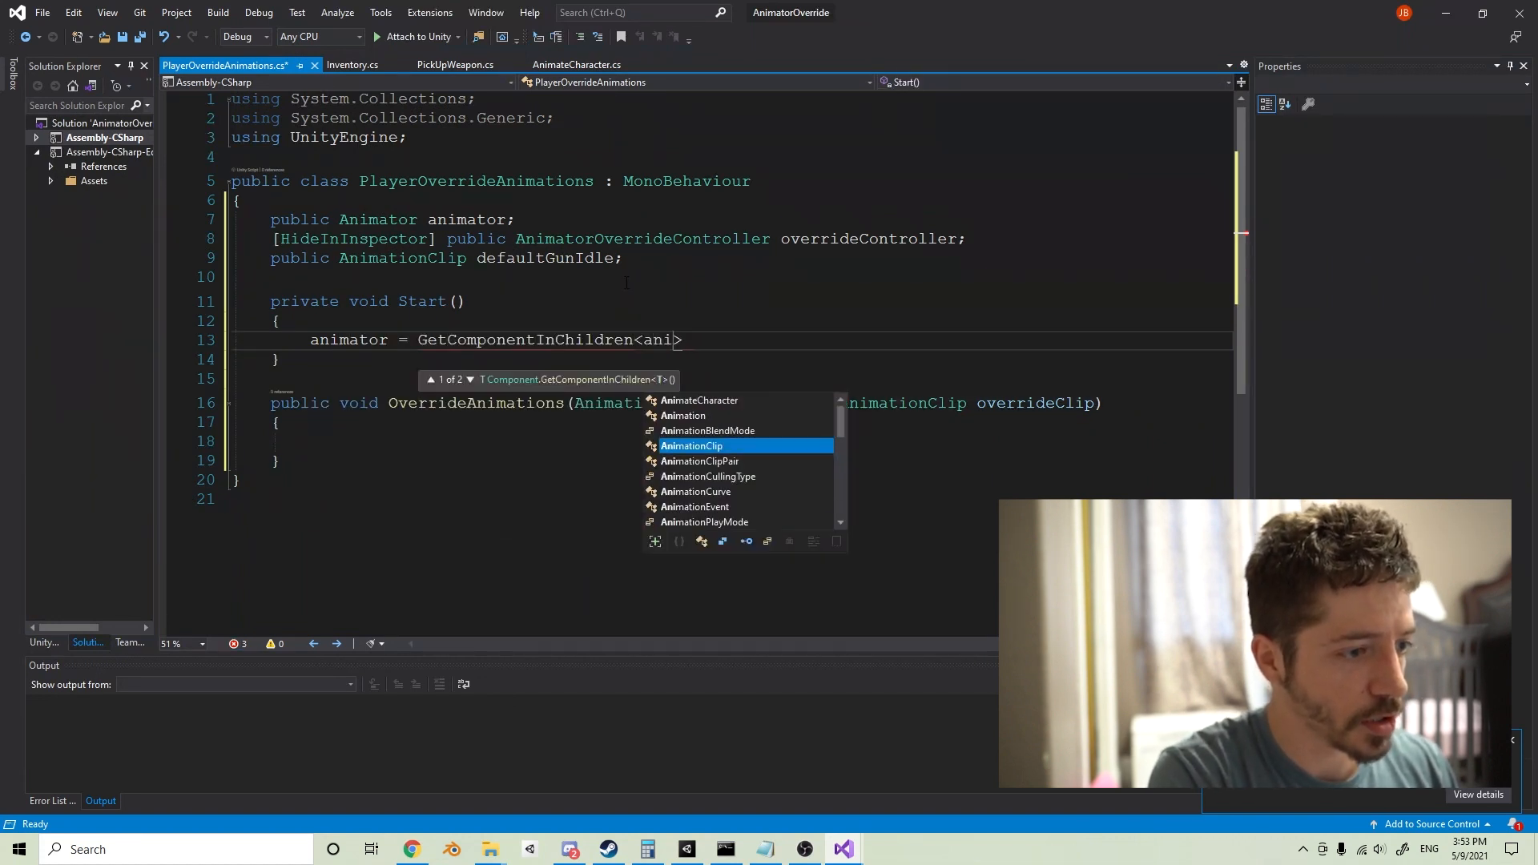
pyautogui.write('Ani')
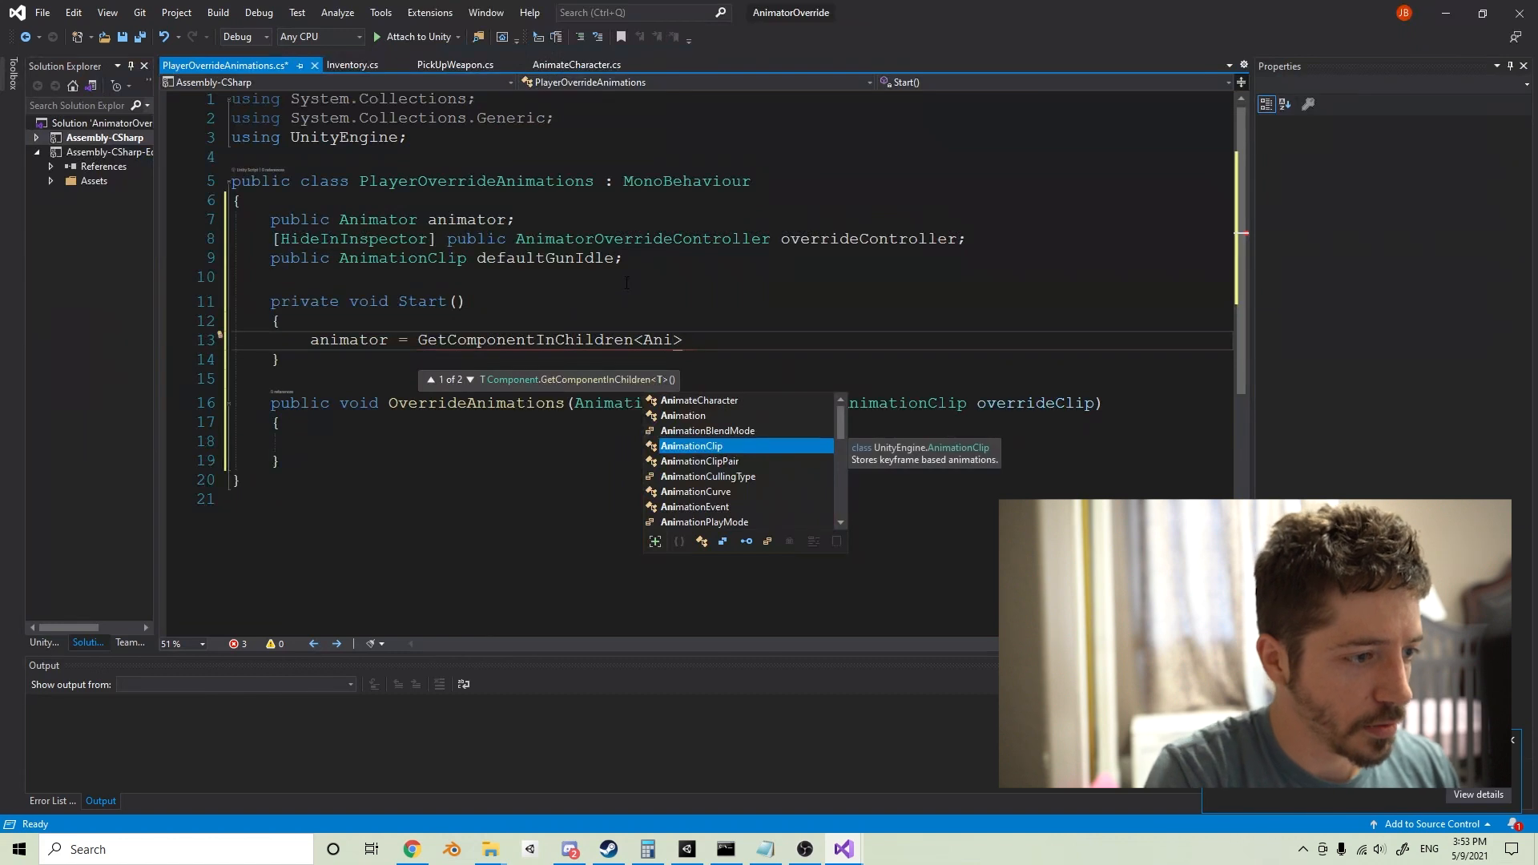
pyautogui.write('mator')
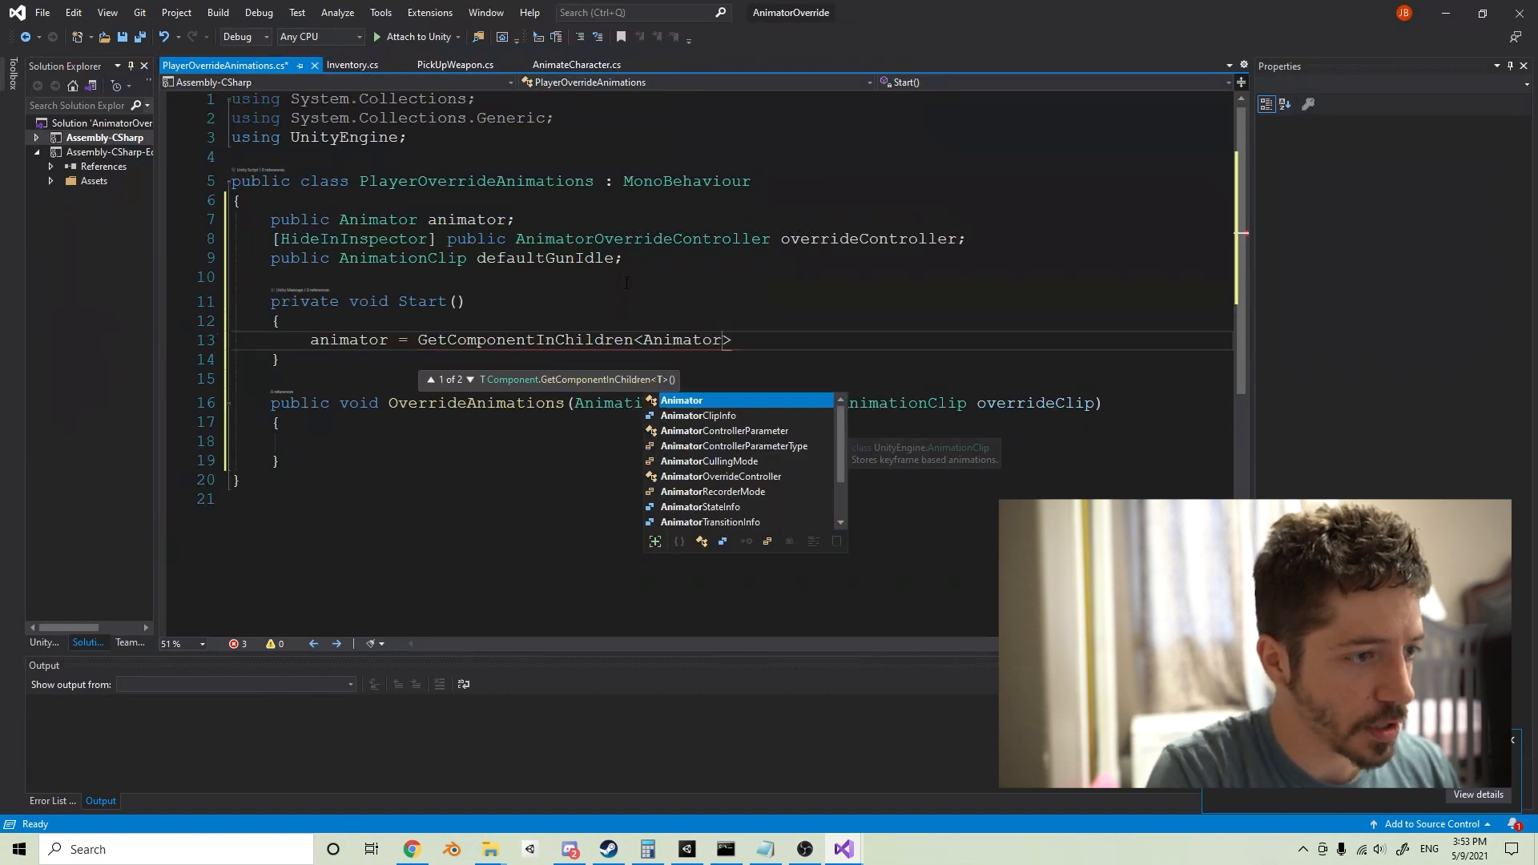
pyautogui.write('();')
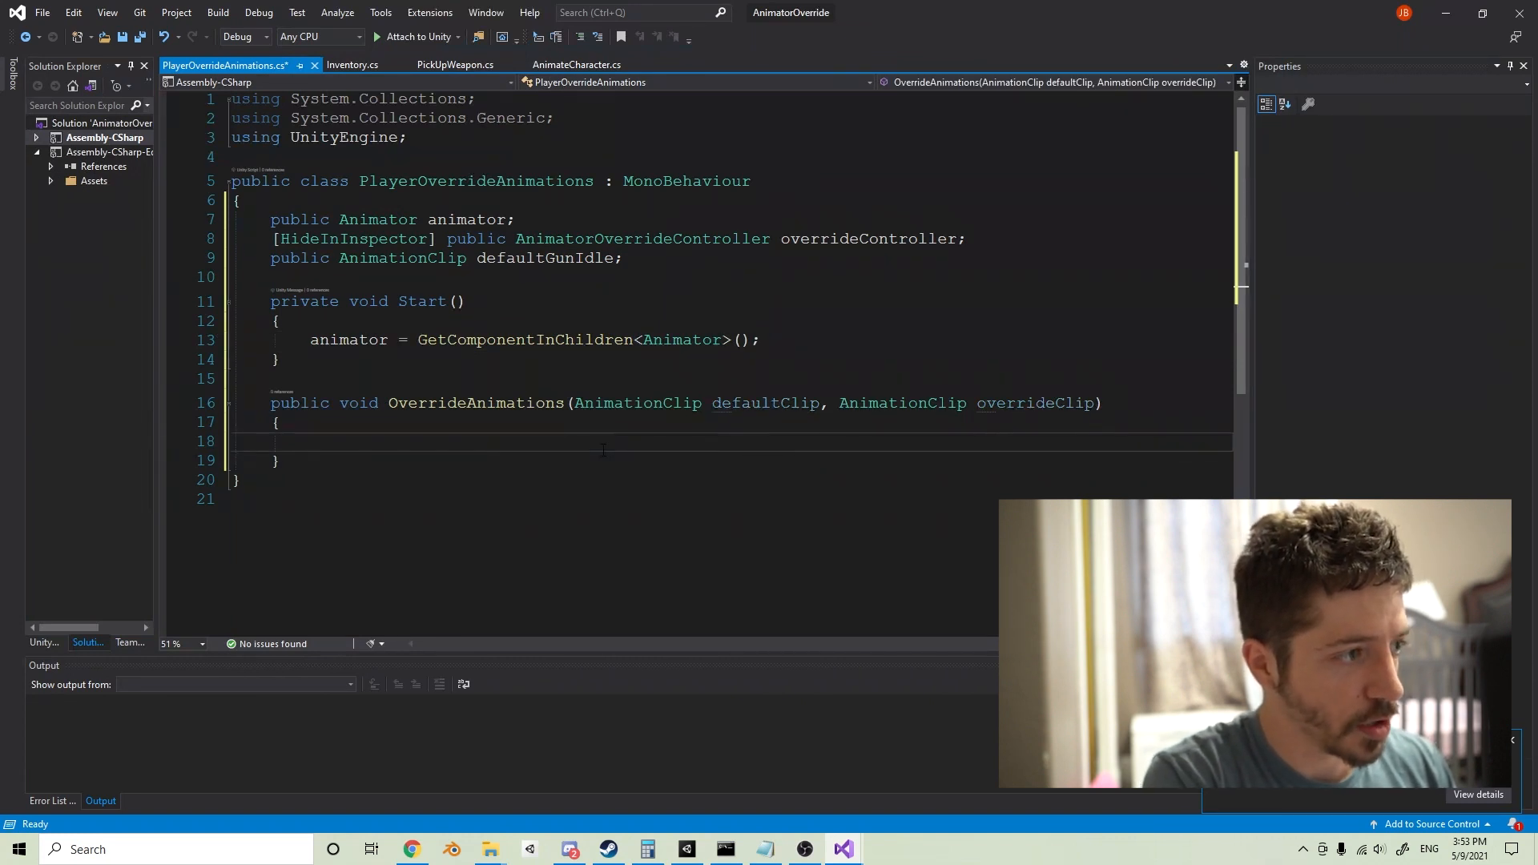
# Step: Create overrideController as new AnimatorOverrideController(animator.runtimeAnimatorController)
pyautogui.write('overrideController')
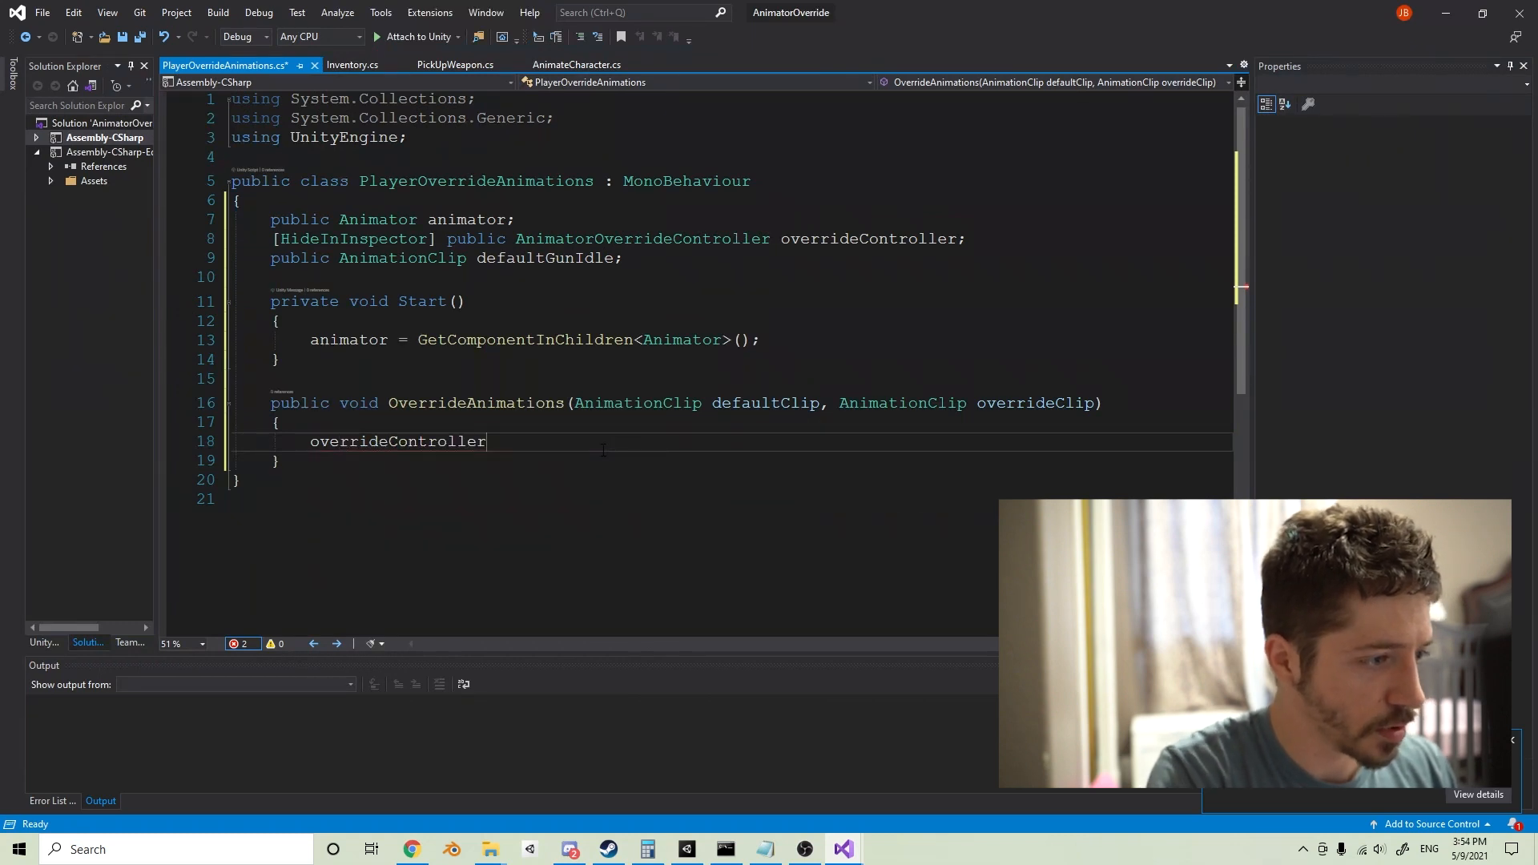
pyautogui.write('= n')
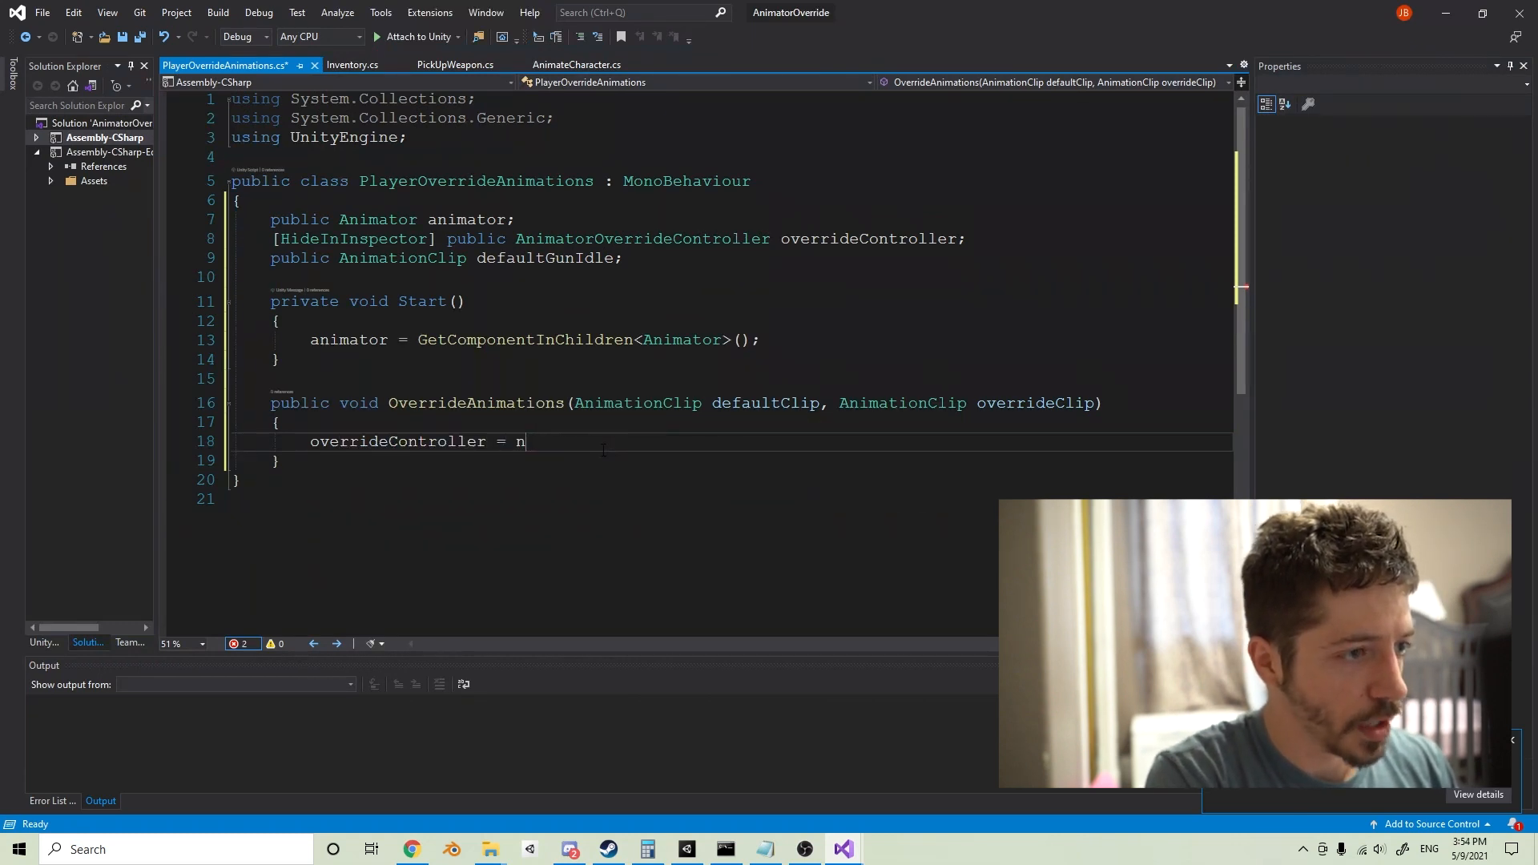
pyautogui.write('ew AnimatorOverrideController')
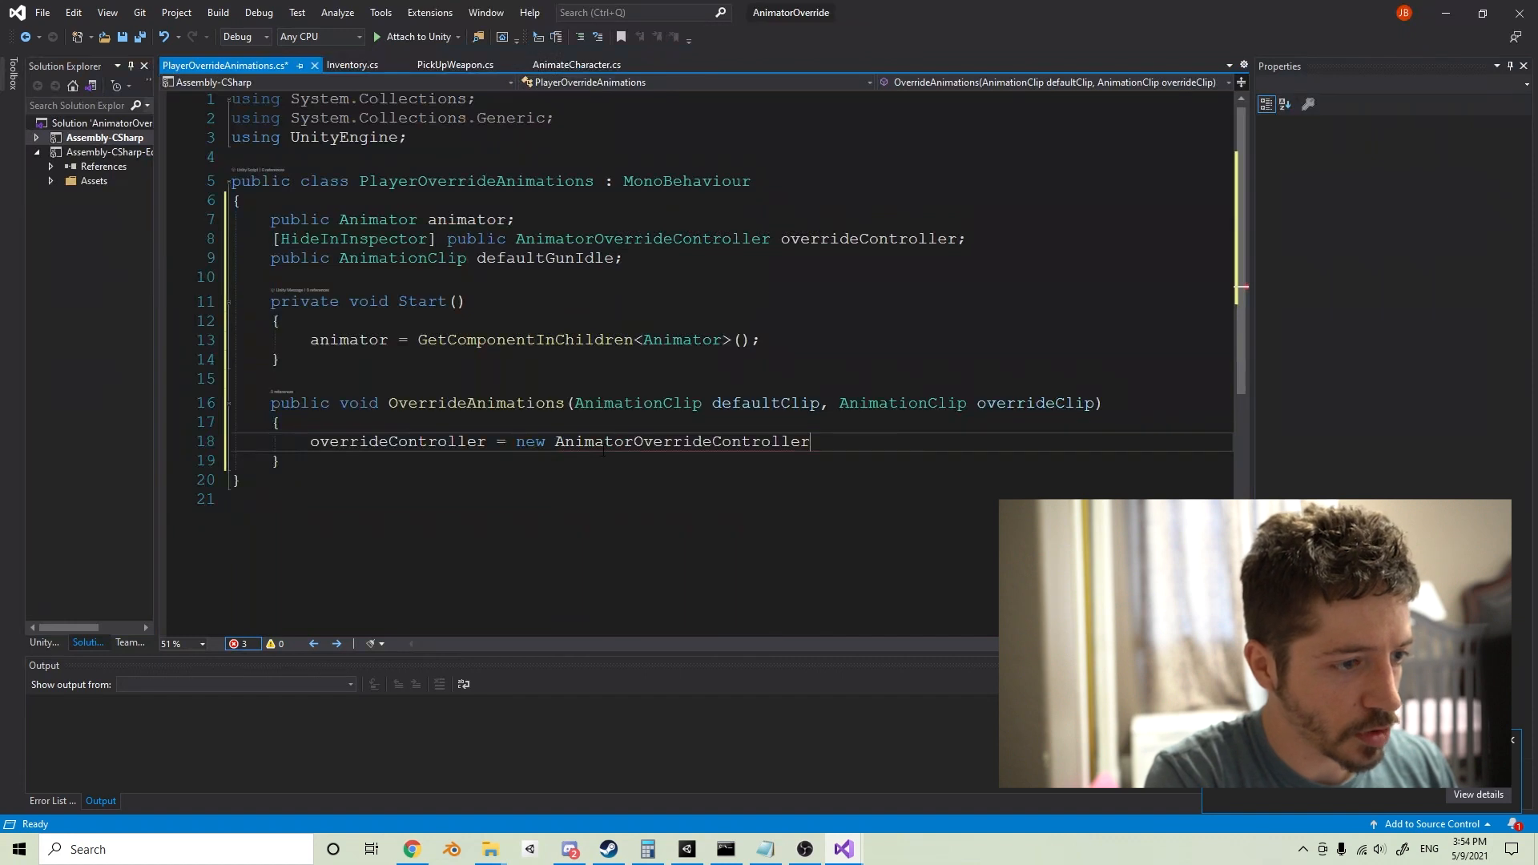
pyautogui.write('()')
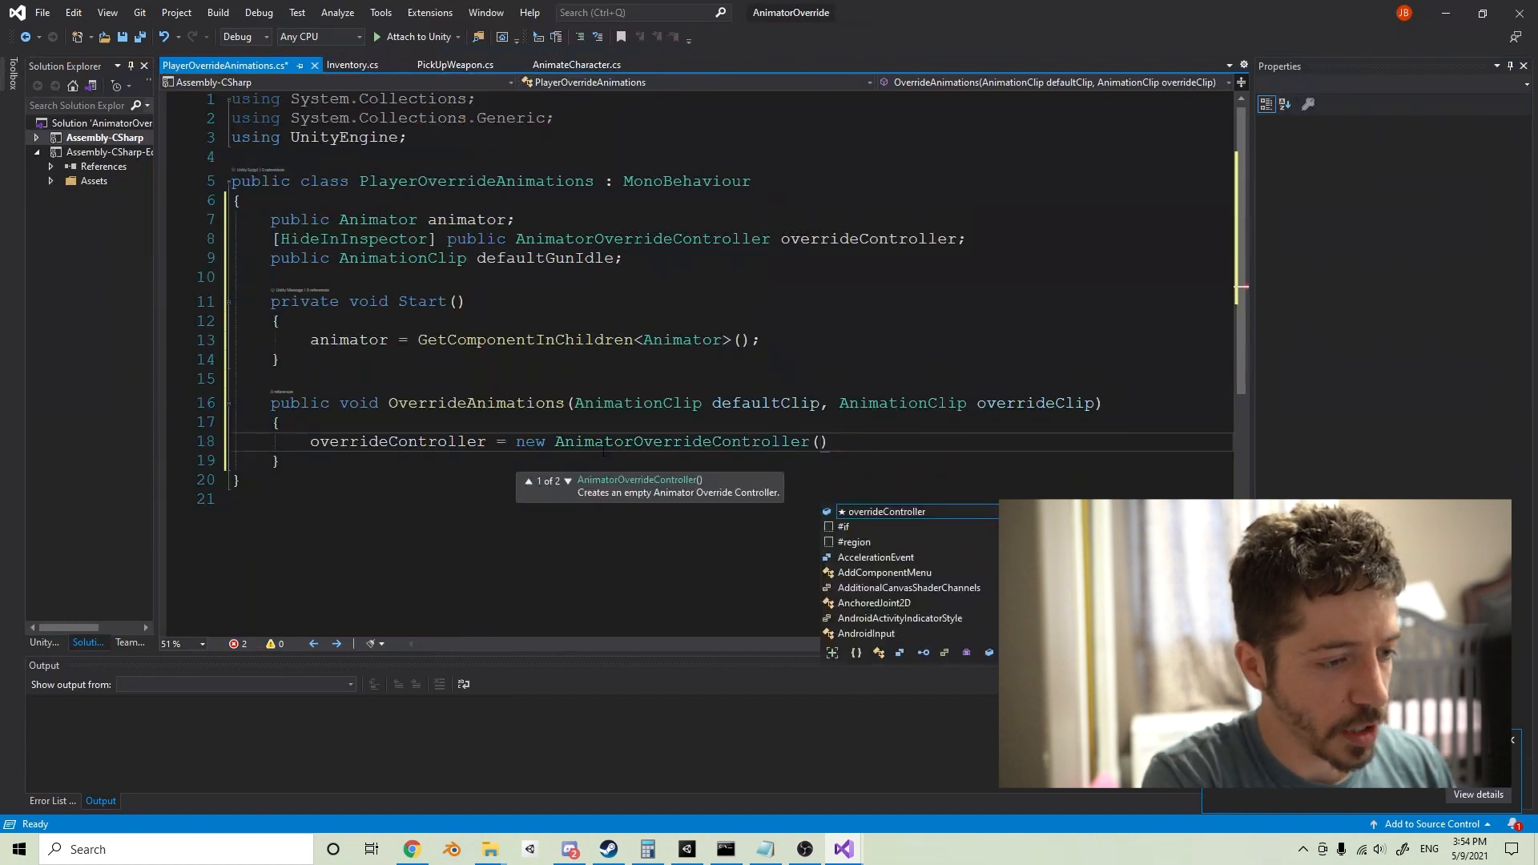
pyautogui.write('animator.ani')
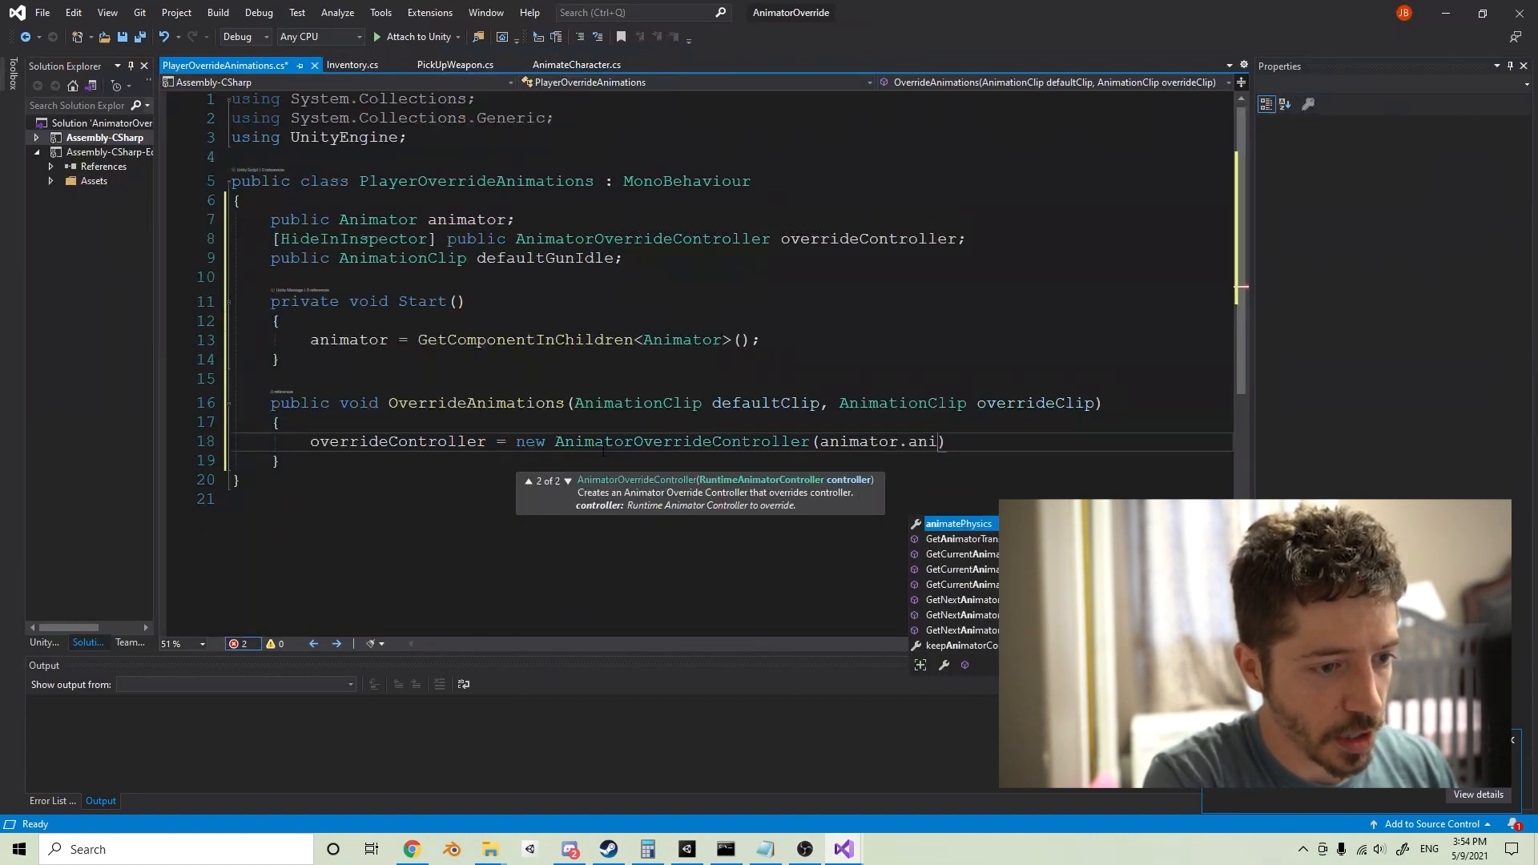
pyautogui.write('reu')
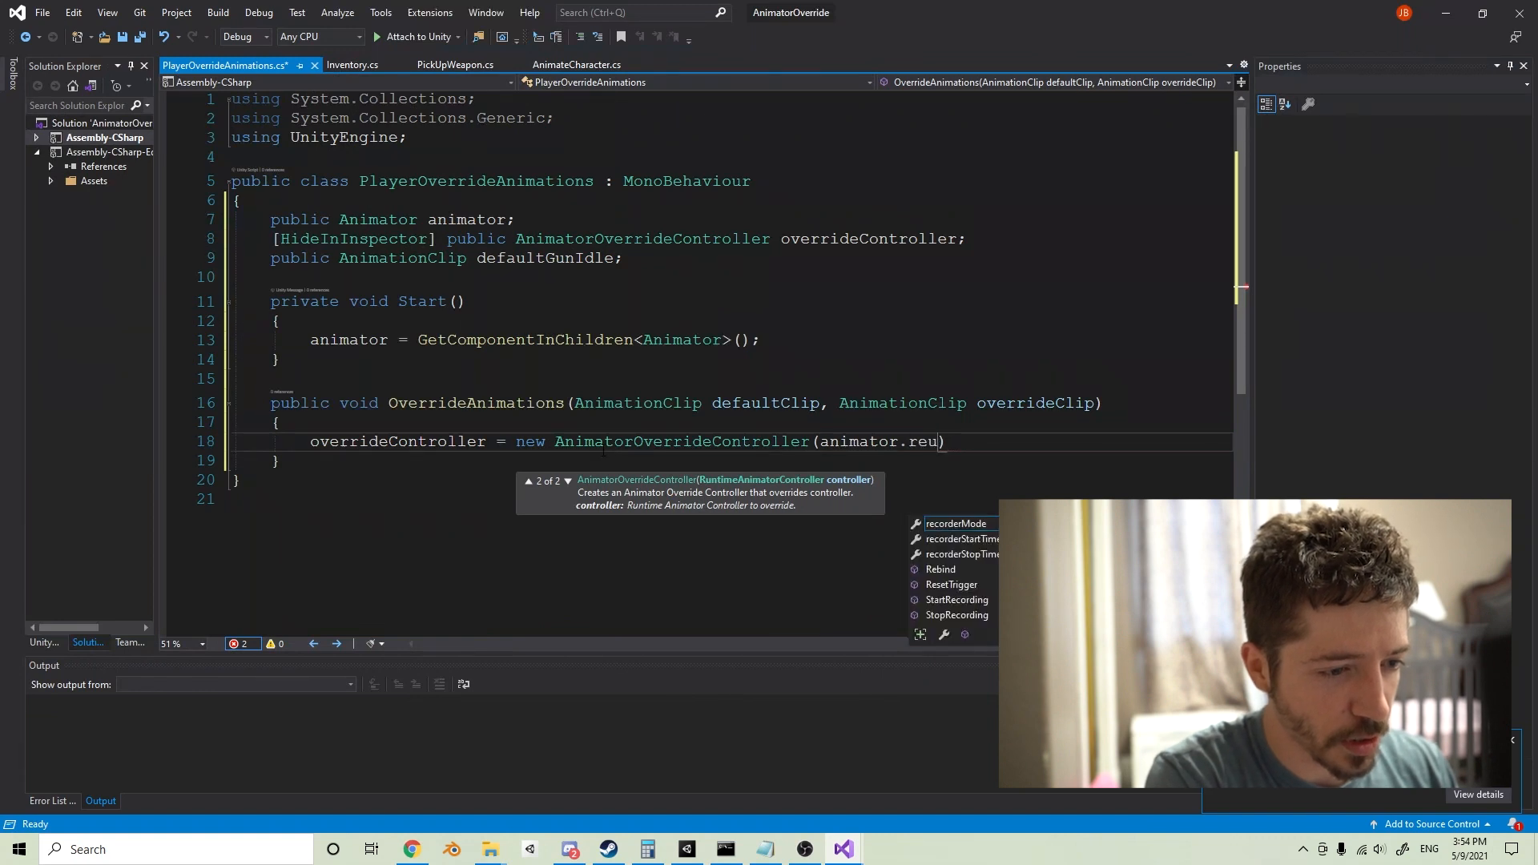
pyautogui.write('runtimeAnimatorController')
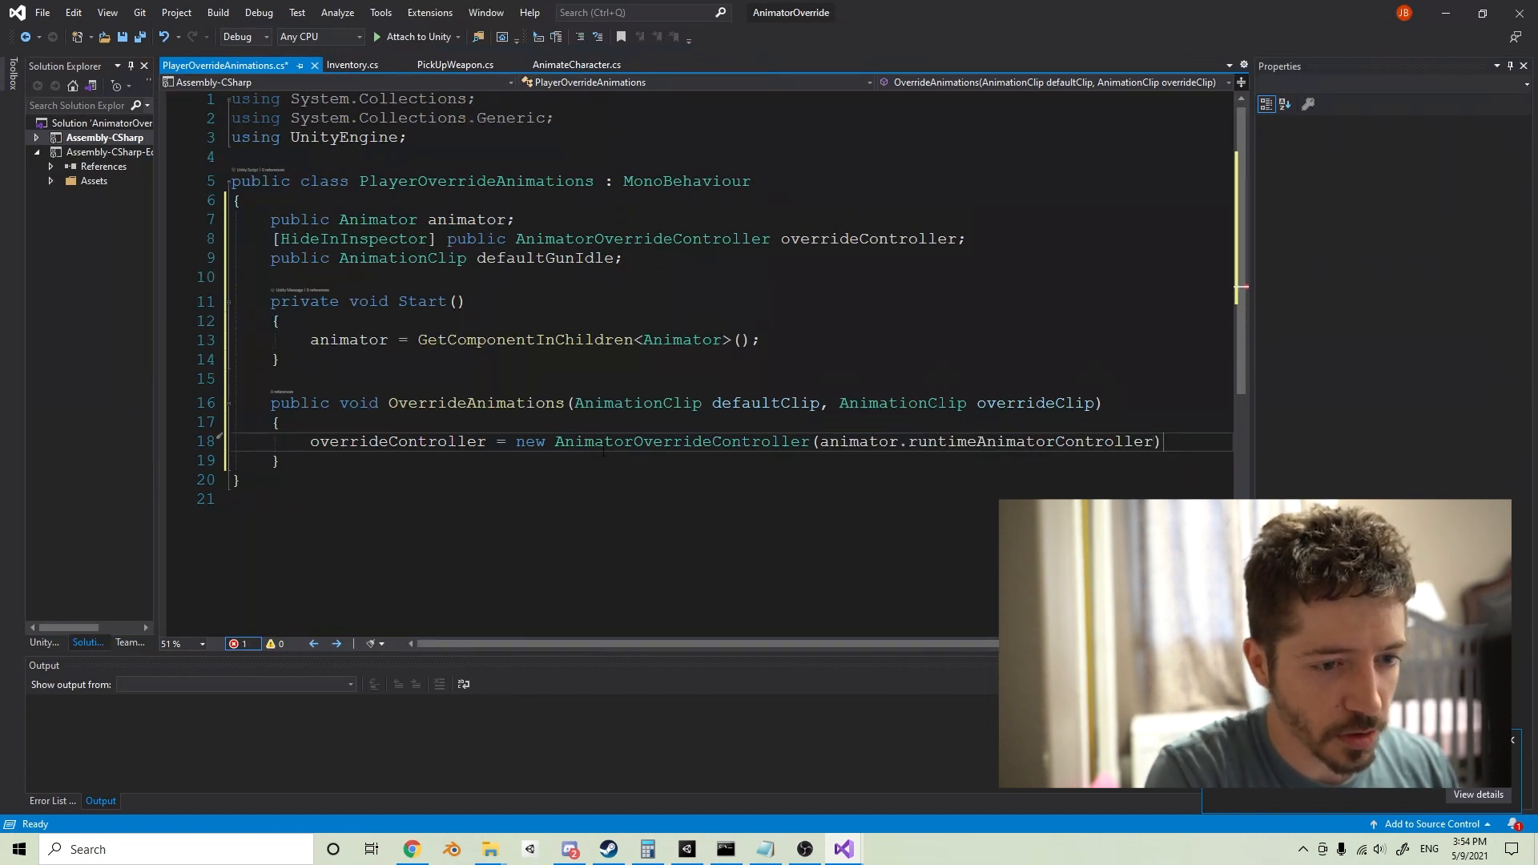
pyautogui.write(';')
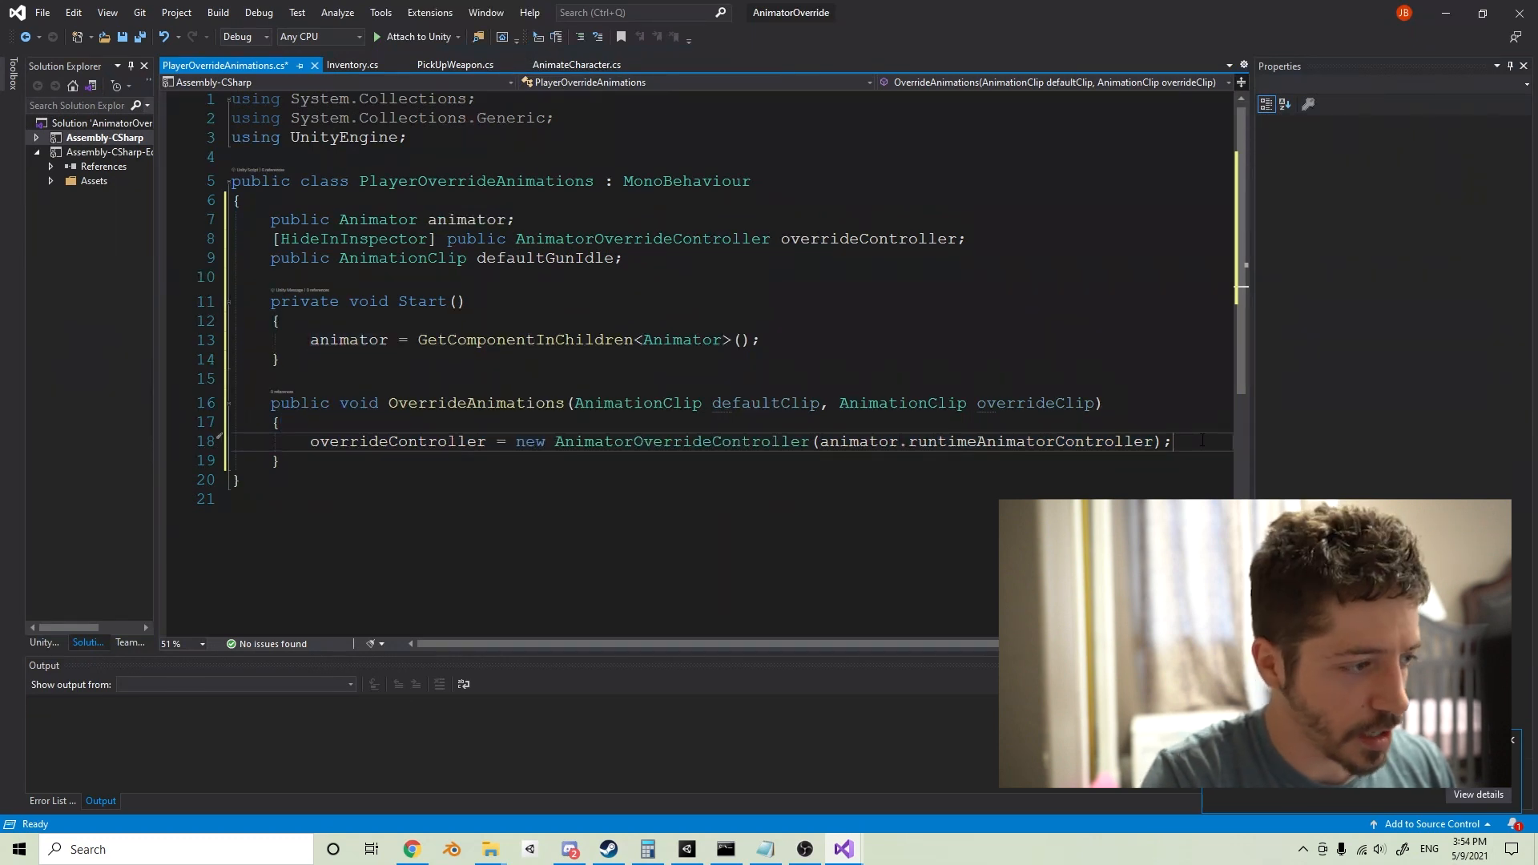
# Step: Assign overrideController to animator.runtimeAnimatorController and map defaultClip to overrideClip
pyautogui.write('animator.runtimeAnimatorController = ove')
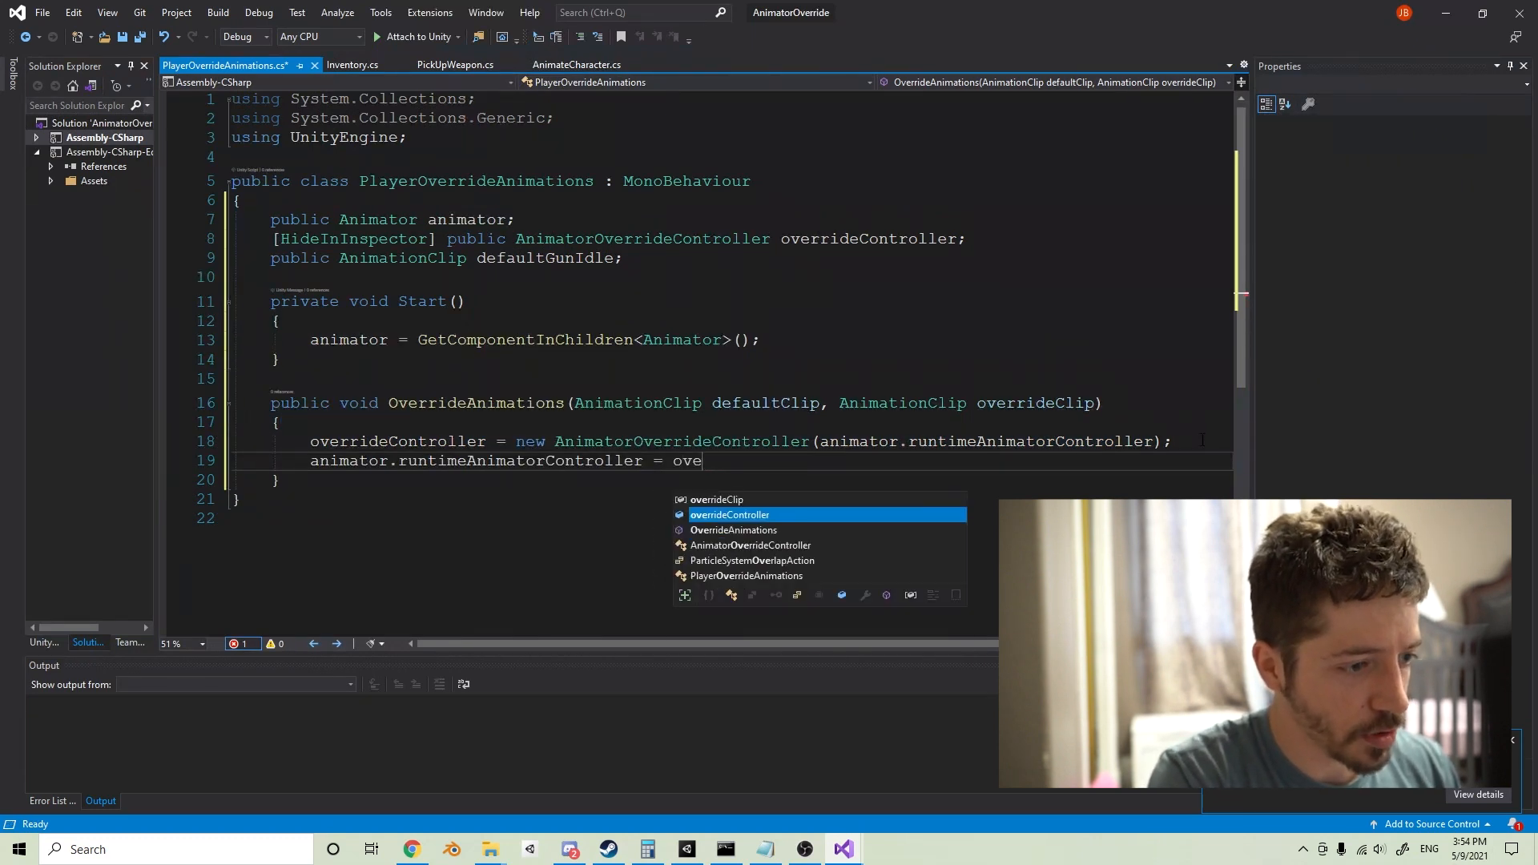
pyautogui.press('Tab')
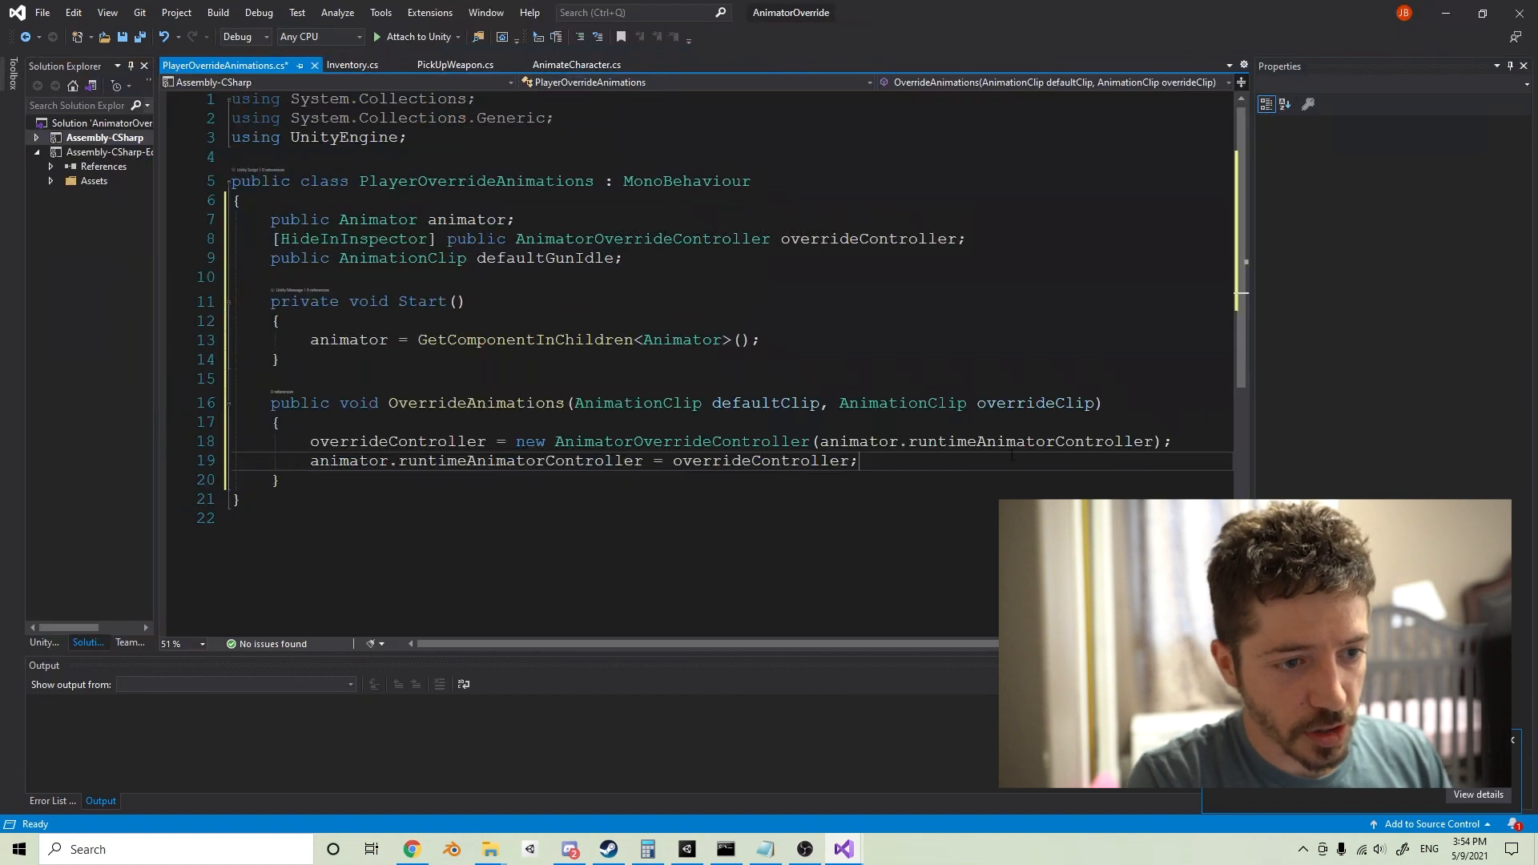
pyautogui.moveTo(515, 442); pyautogui.dragTo(786, 441)
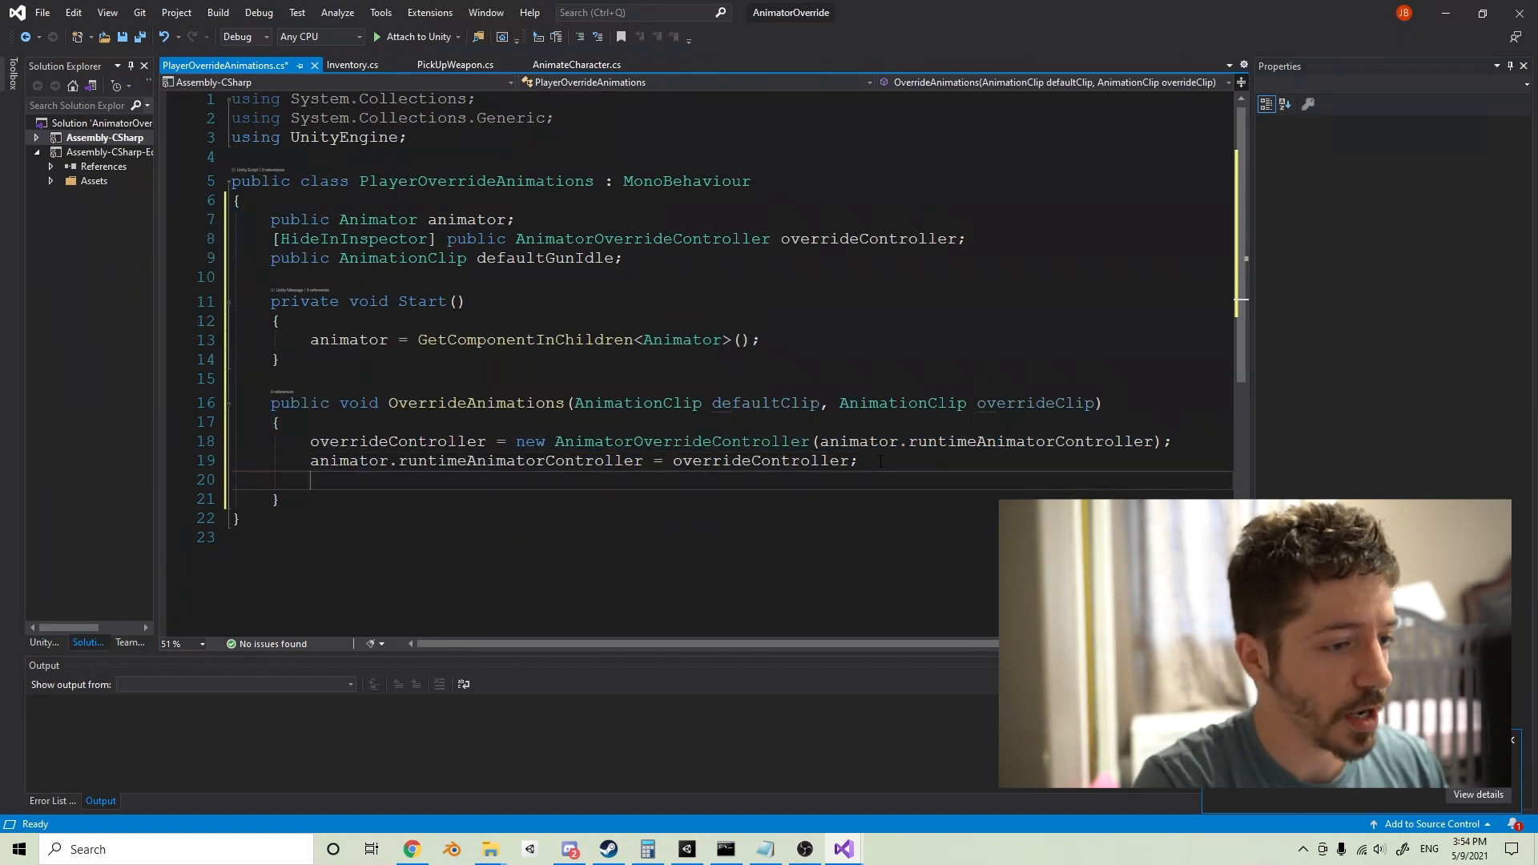
pyautogui.write('overrideController[defaultClip] =')
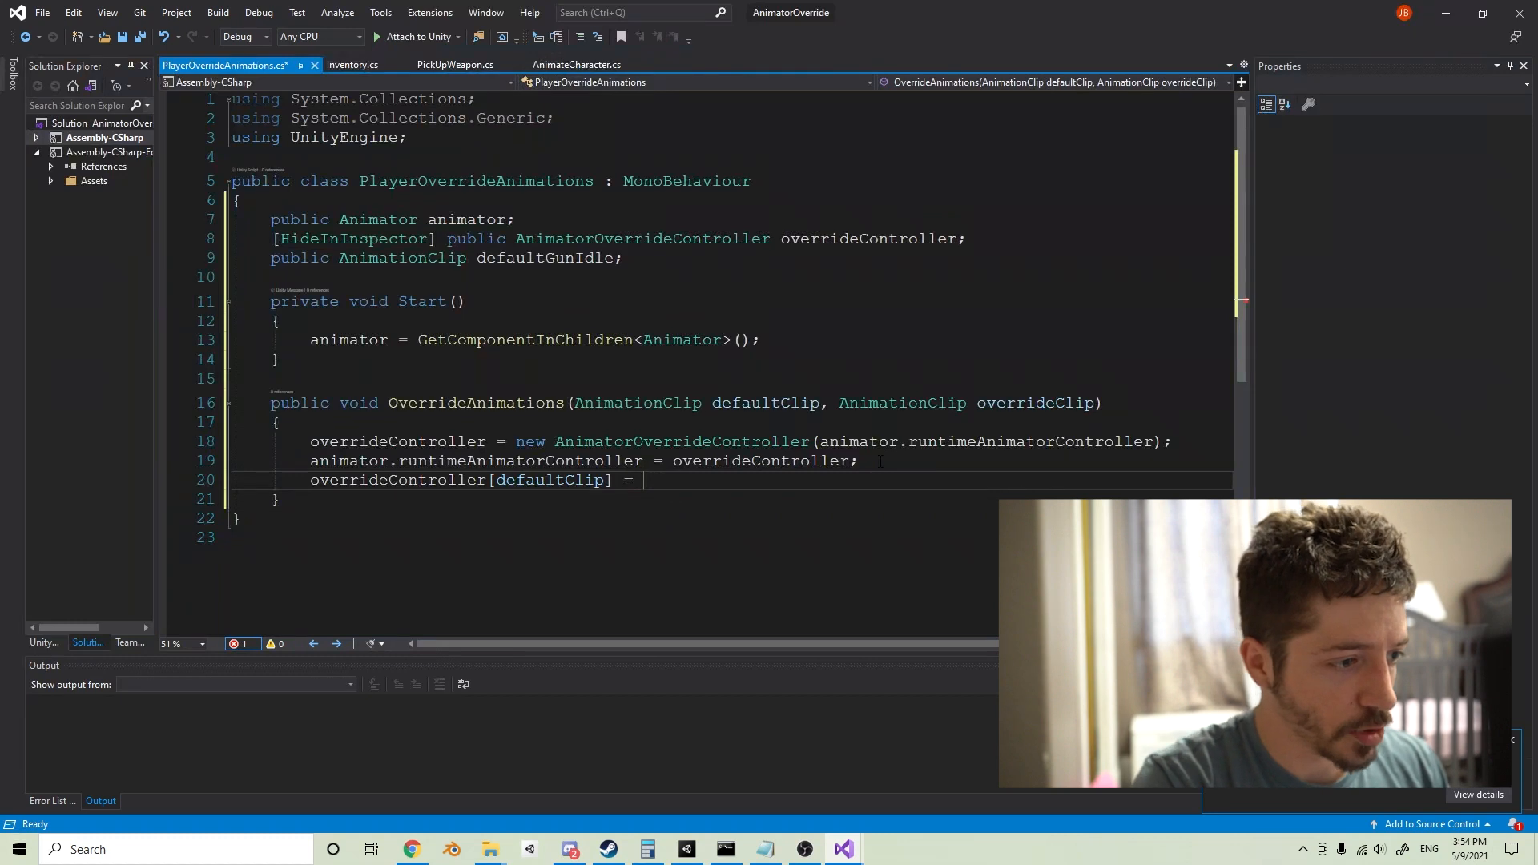
pyautogui.write('overrideClip;l')
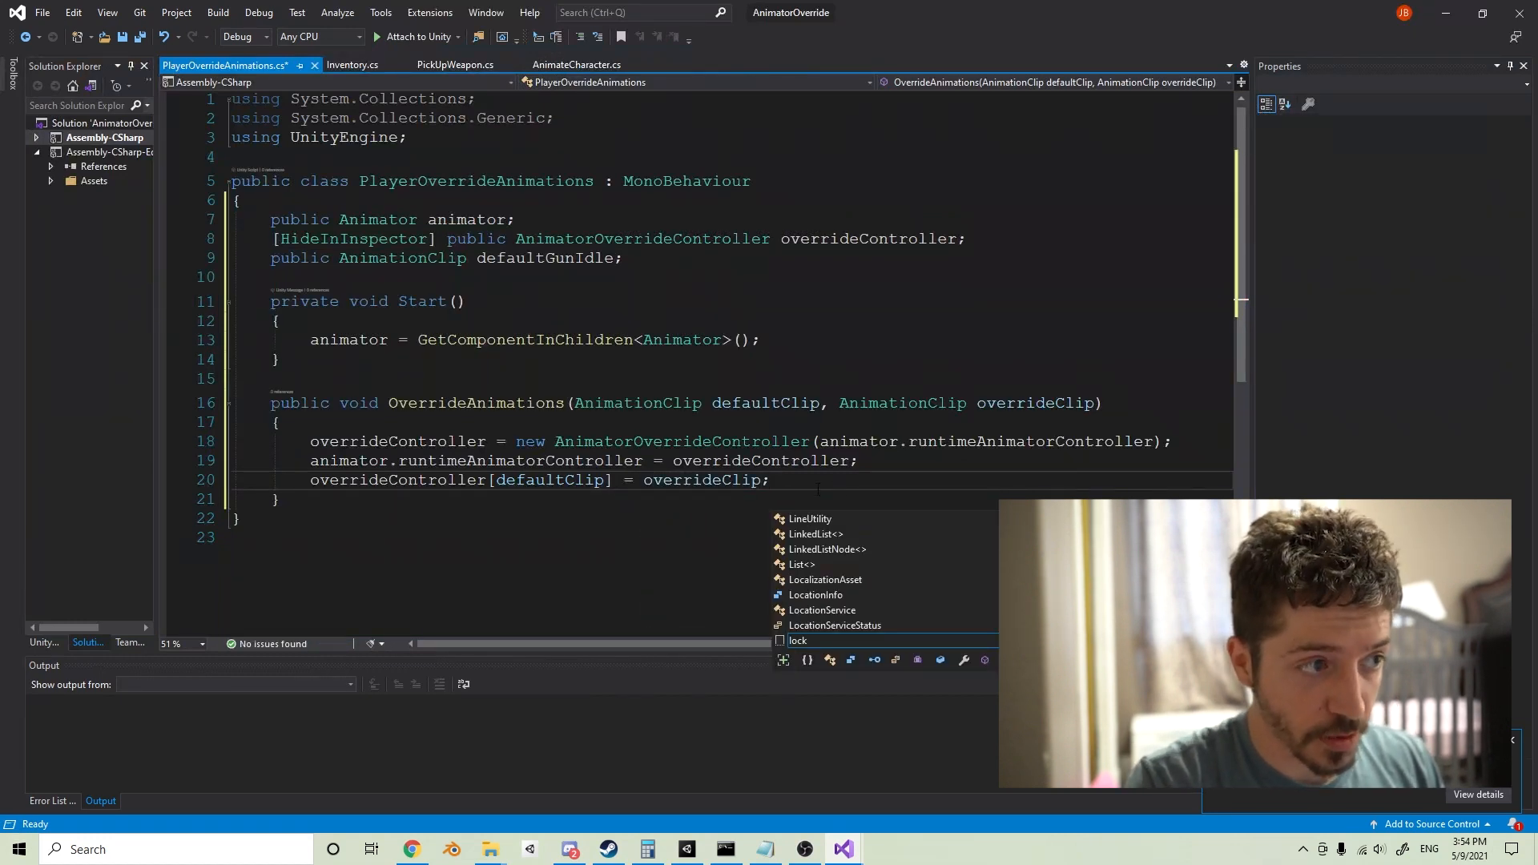
pyautogui.doubleClick(451, 403)
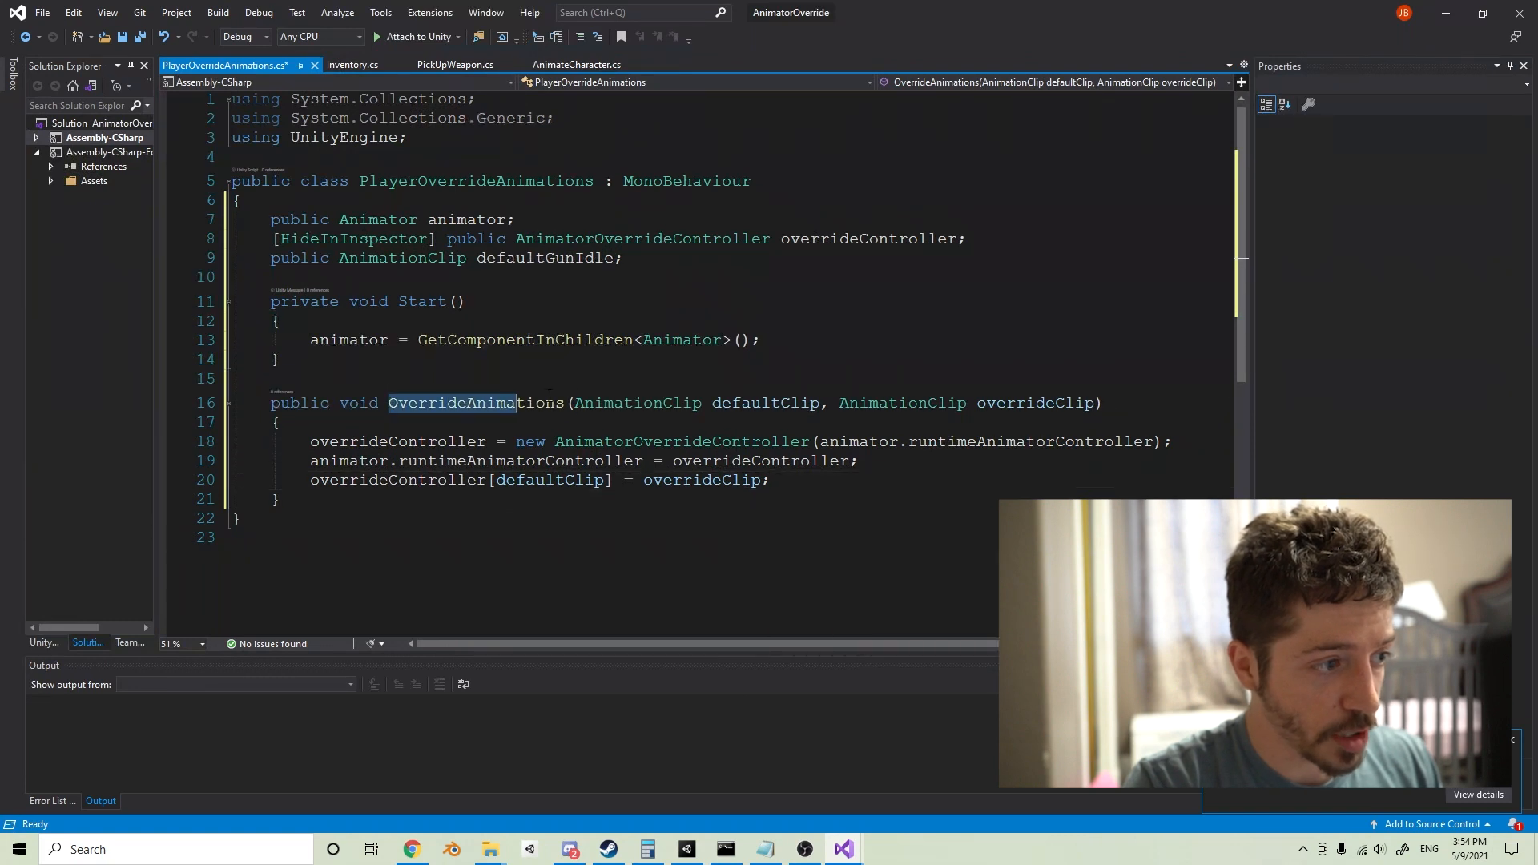
pyautogui.doubleClick(401, 258)
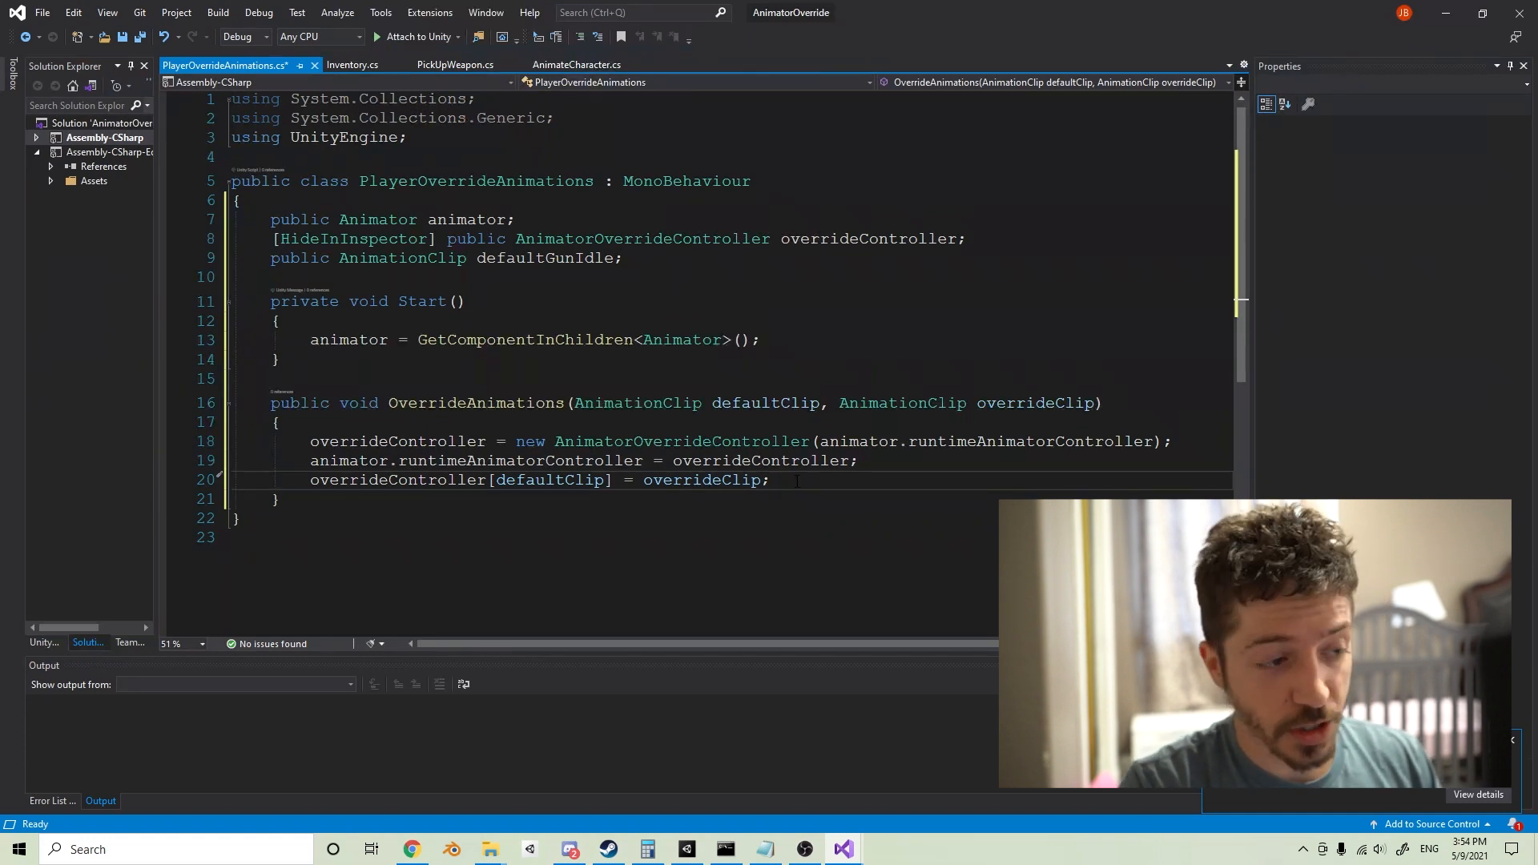
pyautogui.moveTo(699, 480)
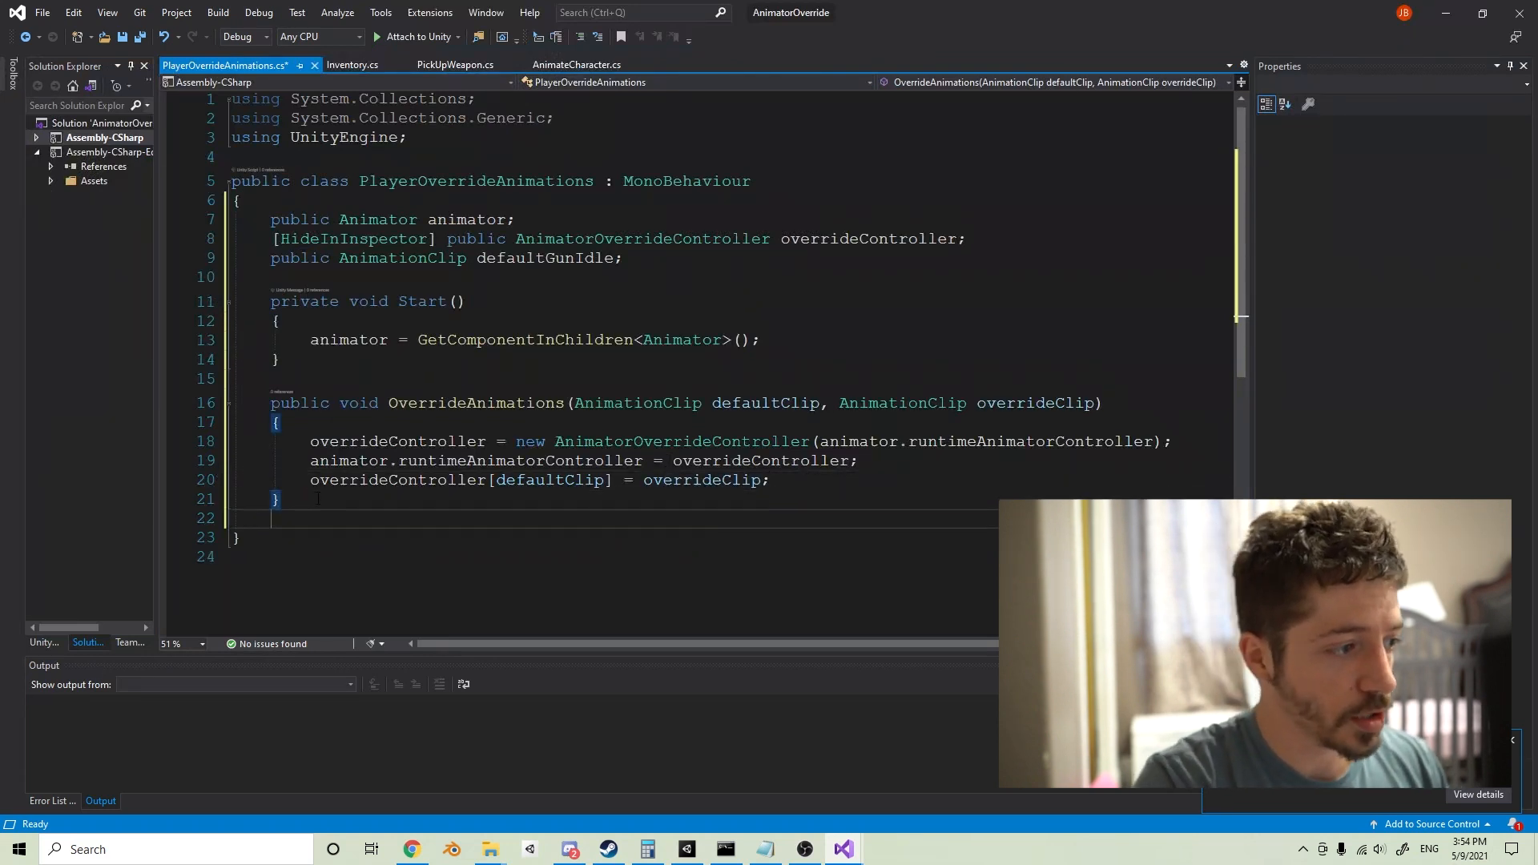
# Step: Add ResetOverride(AnimationClip defaultClip) setting overrideController[defaultClip] = defaultClip
pyautogui.write('public void')
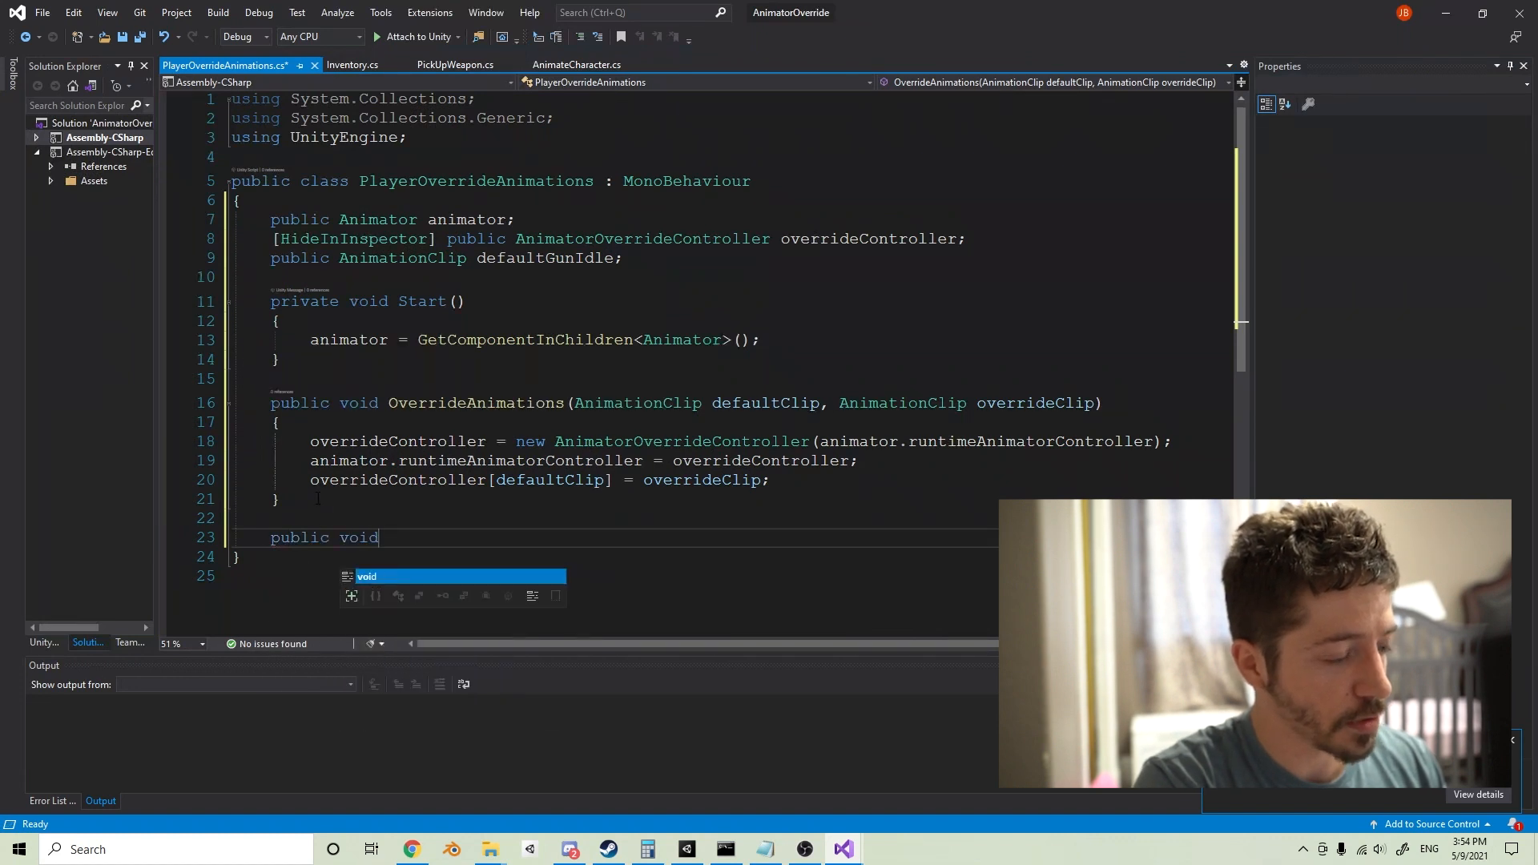
pyautogui.write('ResetAni')
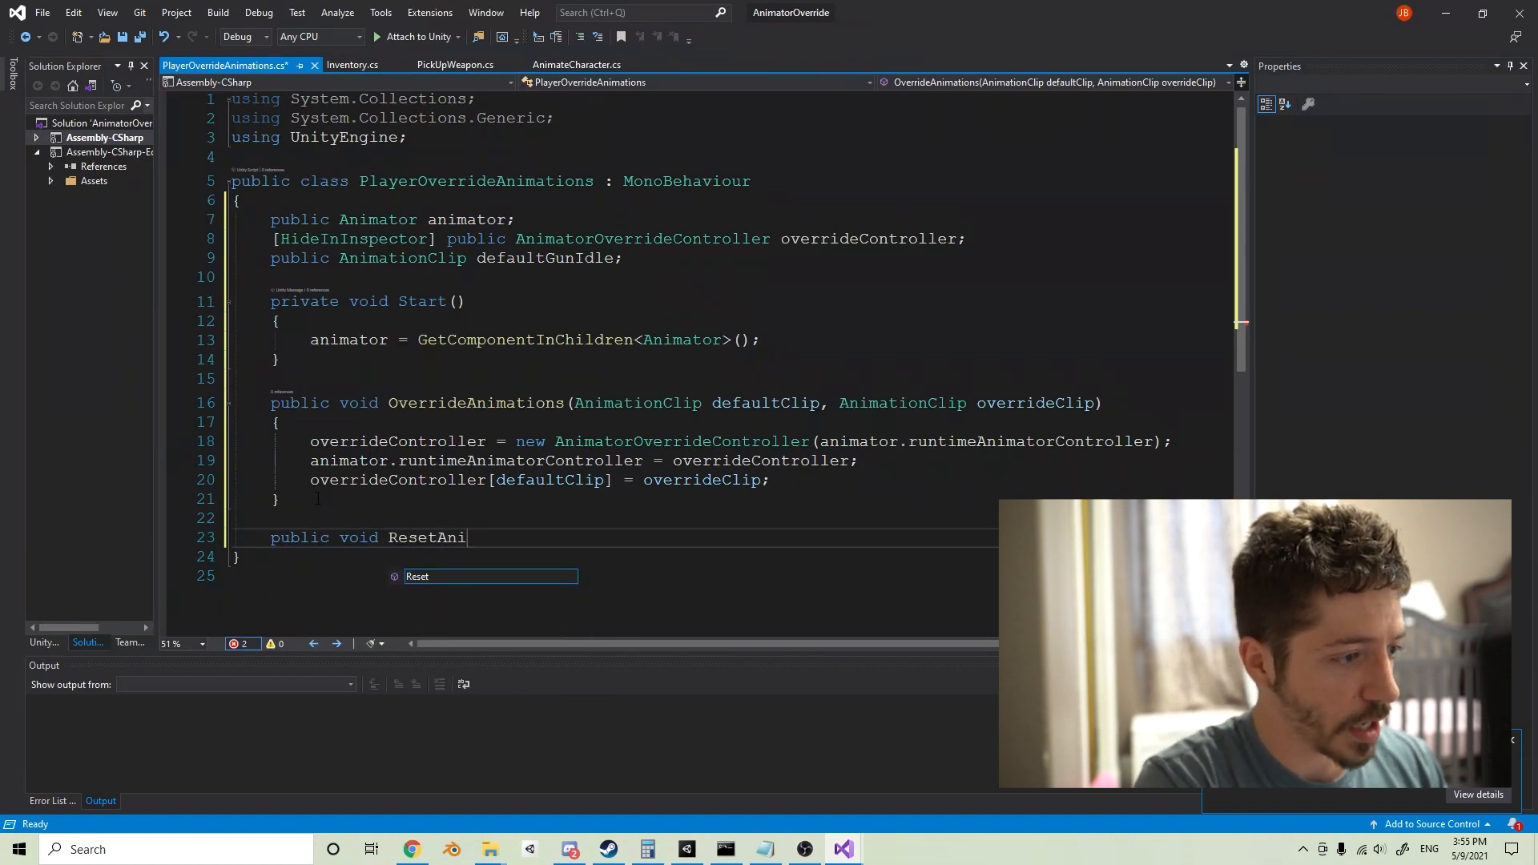
pyautogui.press('Backspace')
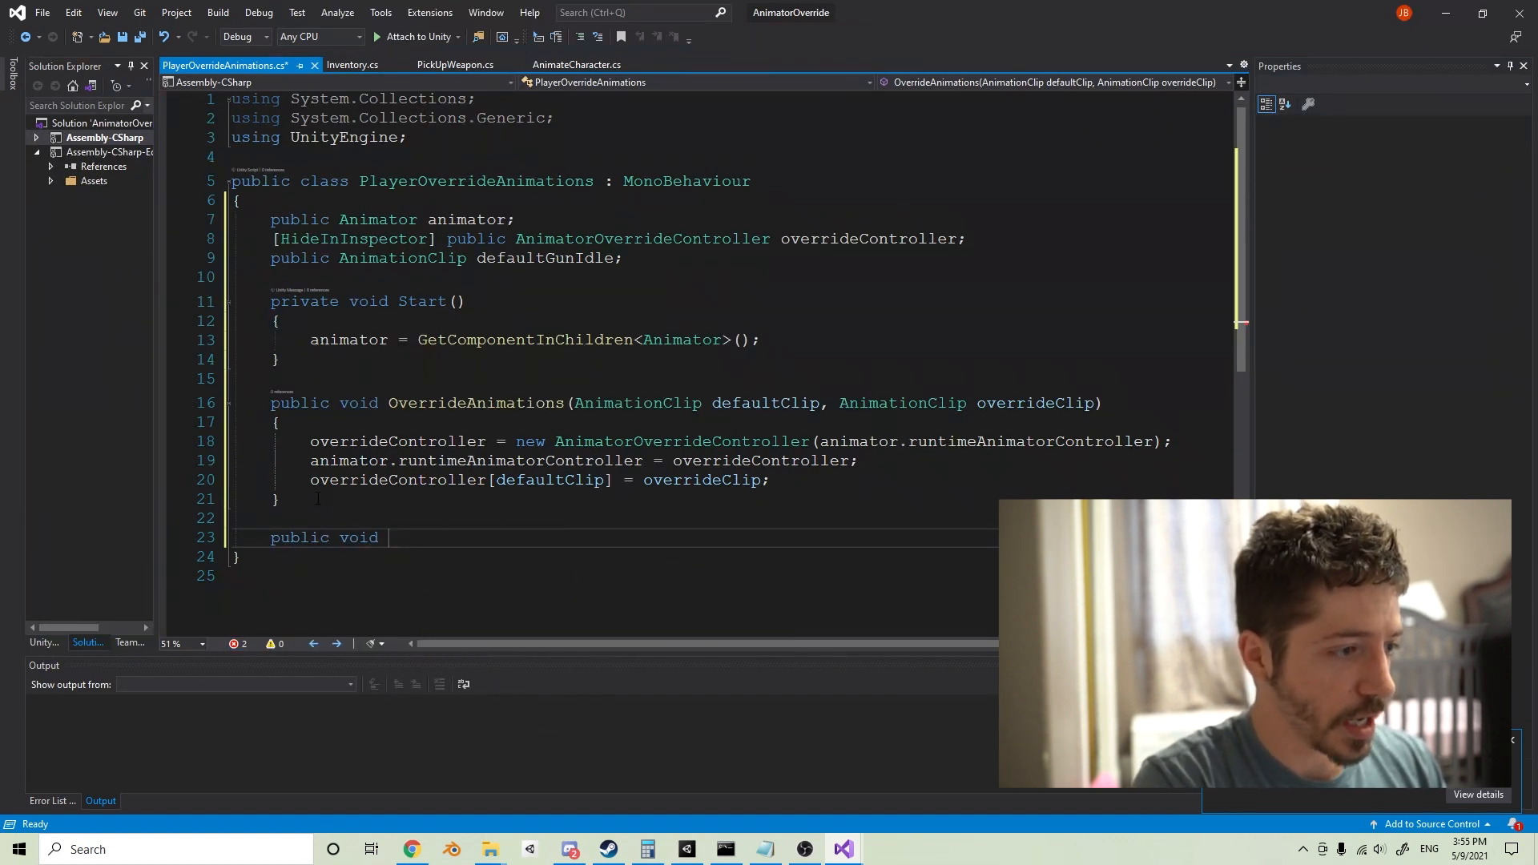
pyautogui.write('ResetOverride(Animation')
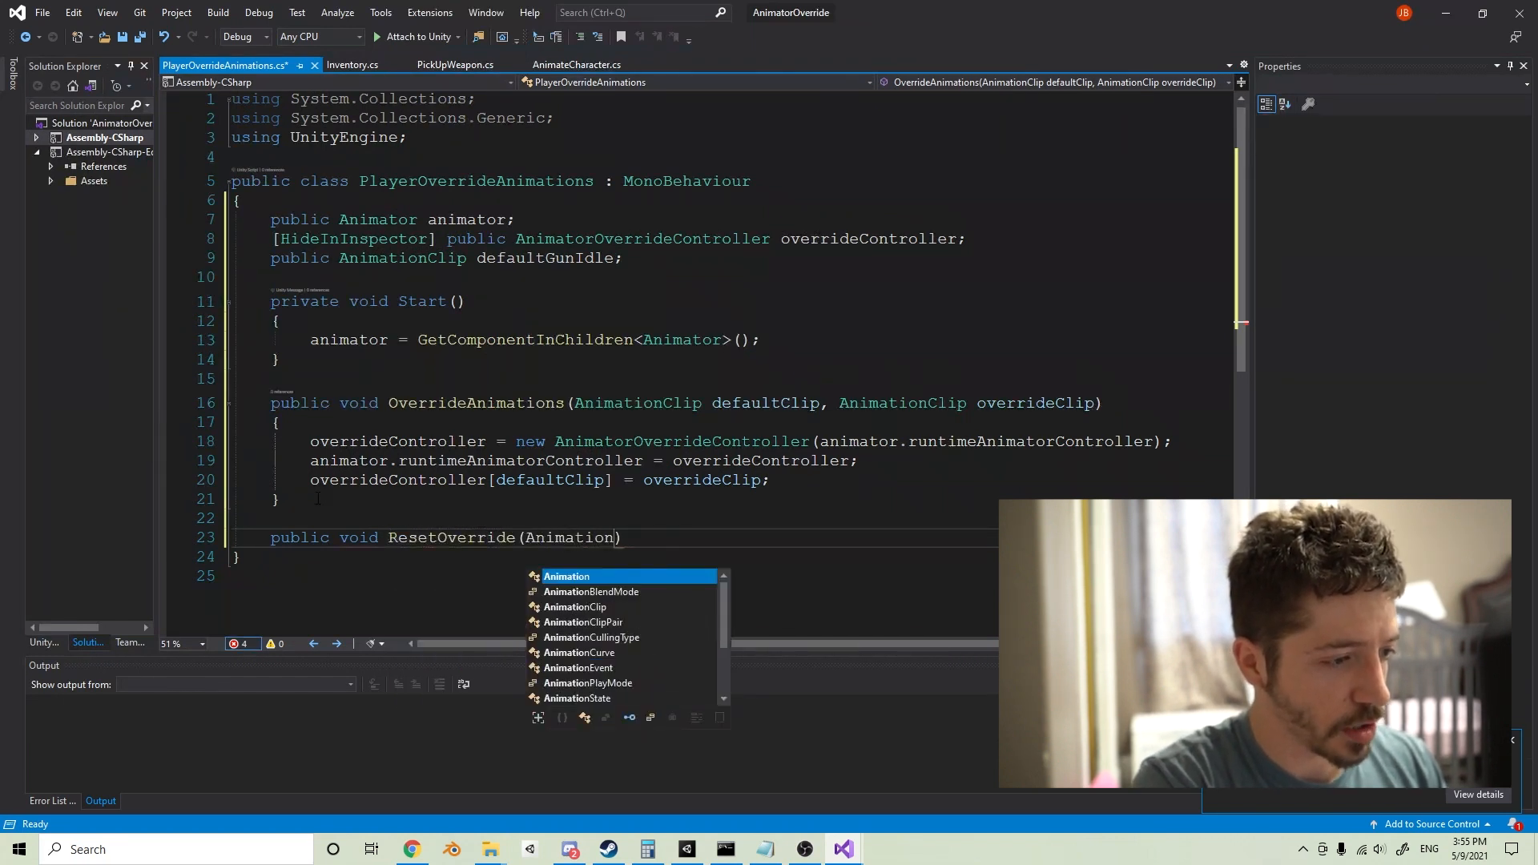
pyautogui.write('Clip defaultClip')
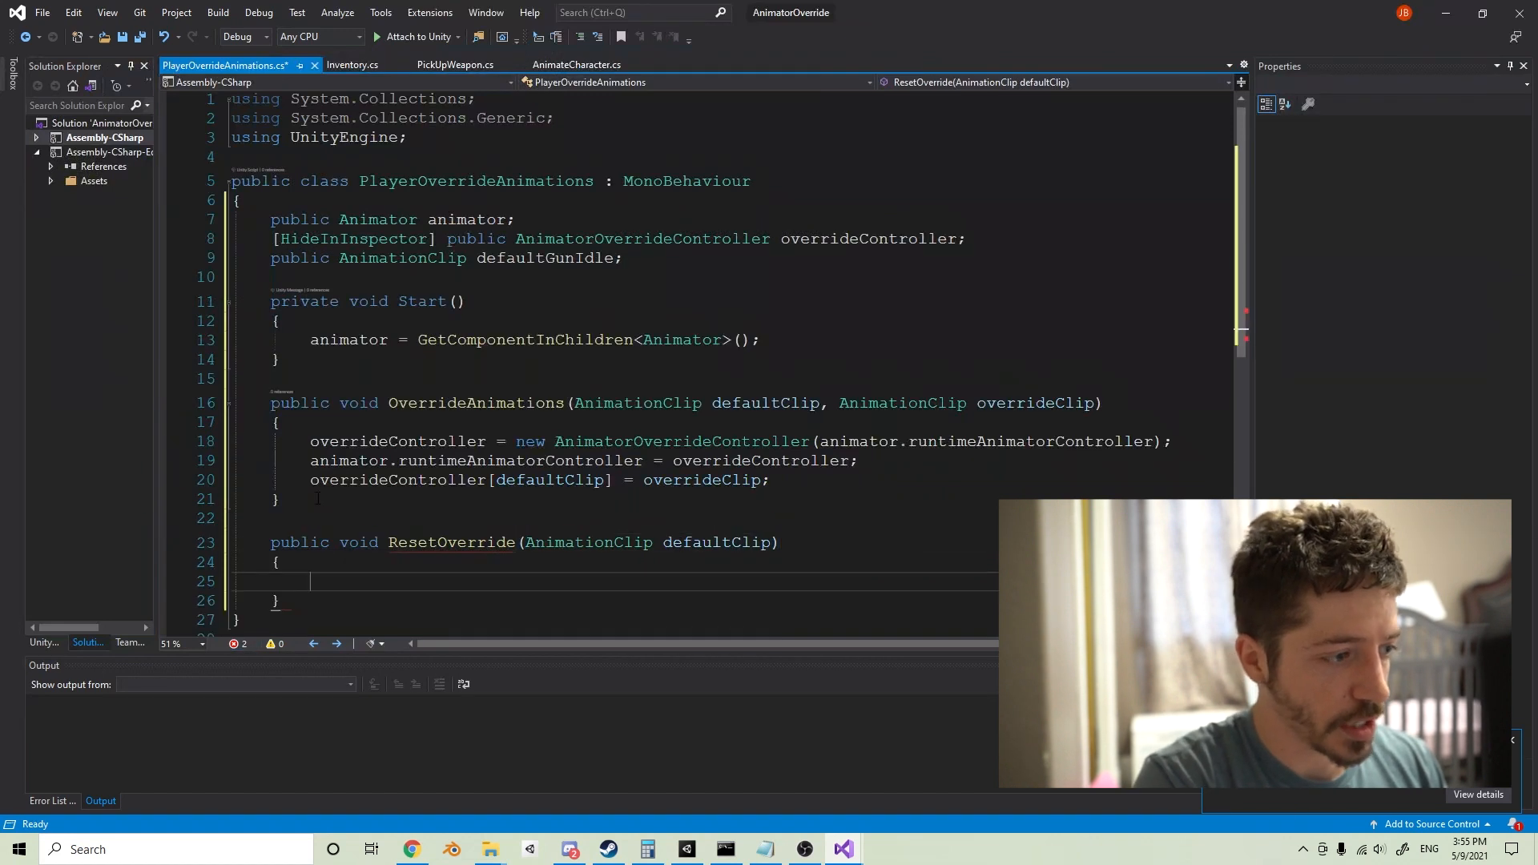
pyautogui.write('overrideController[')
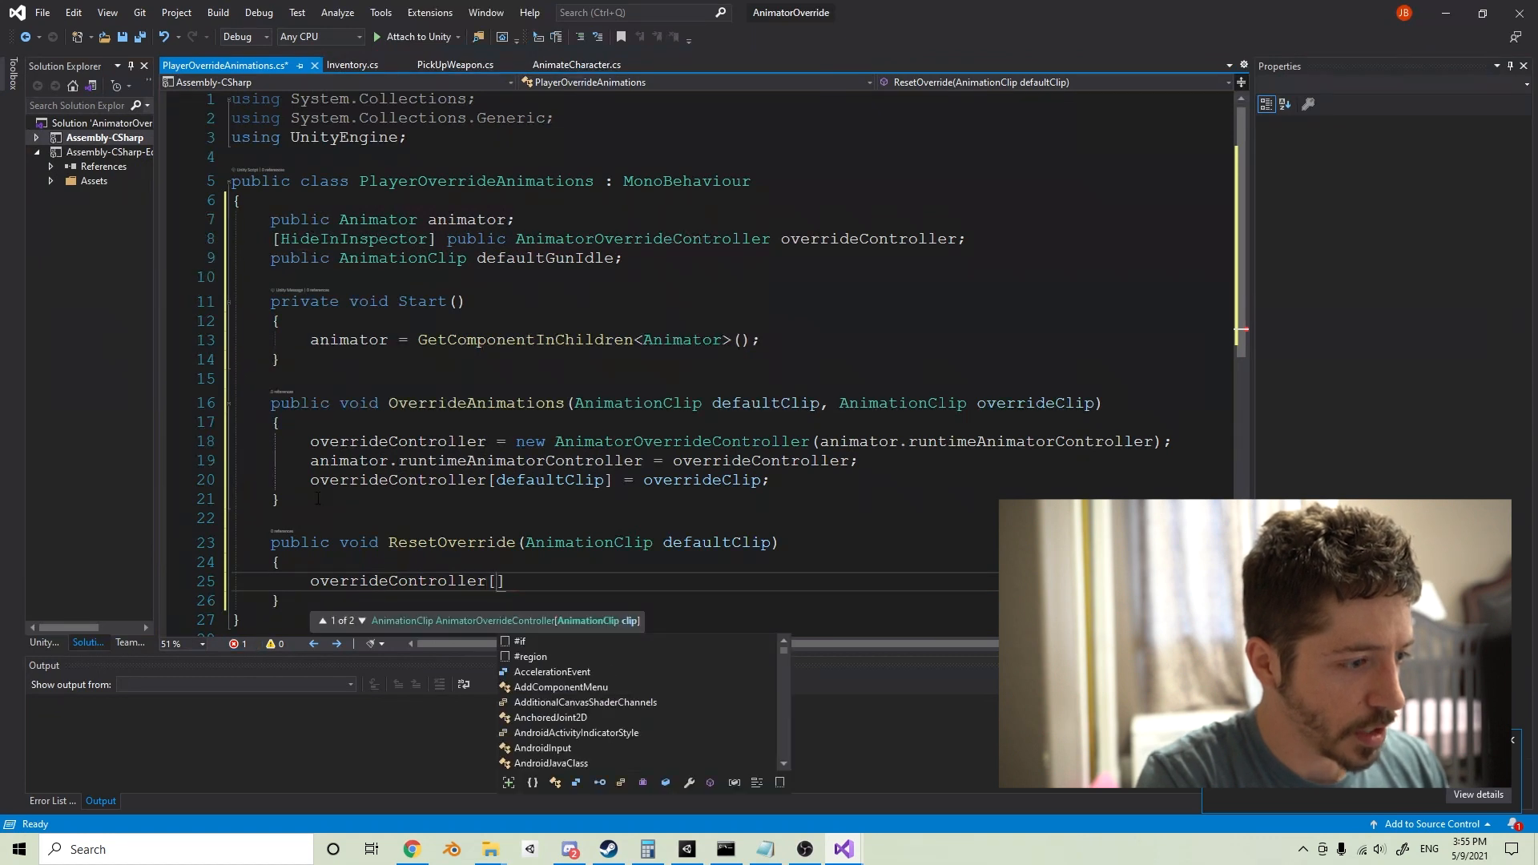
pyautogui.write('defaultClip] =')
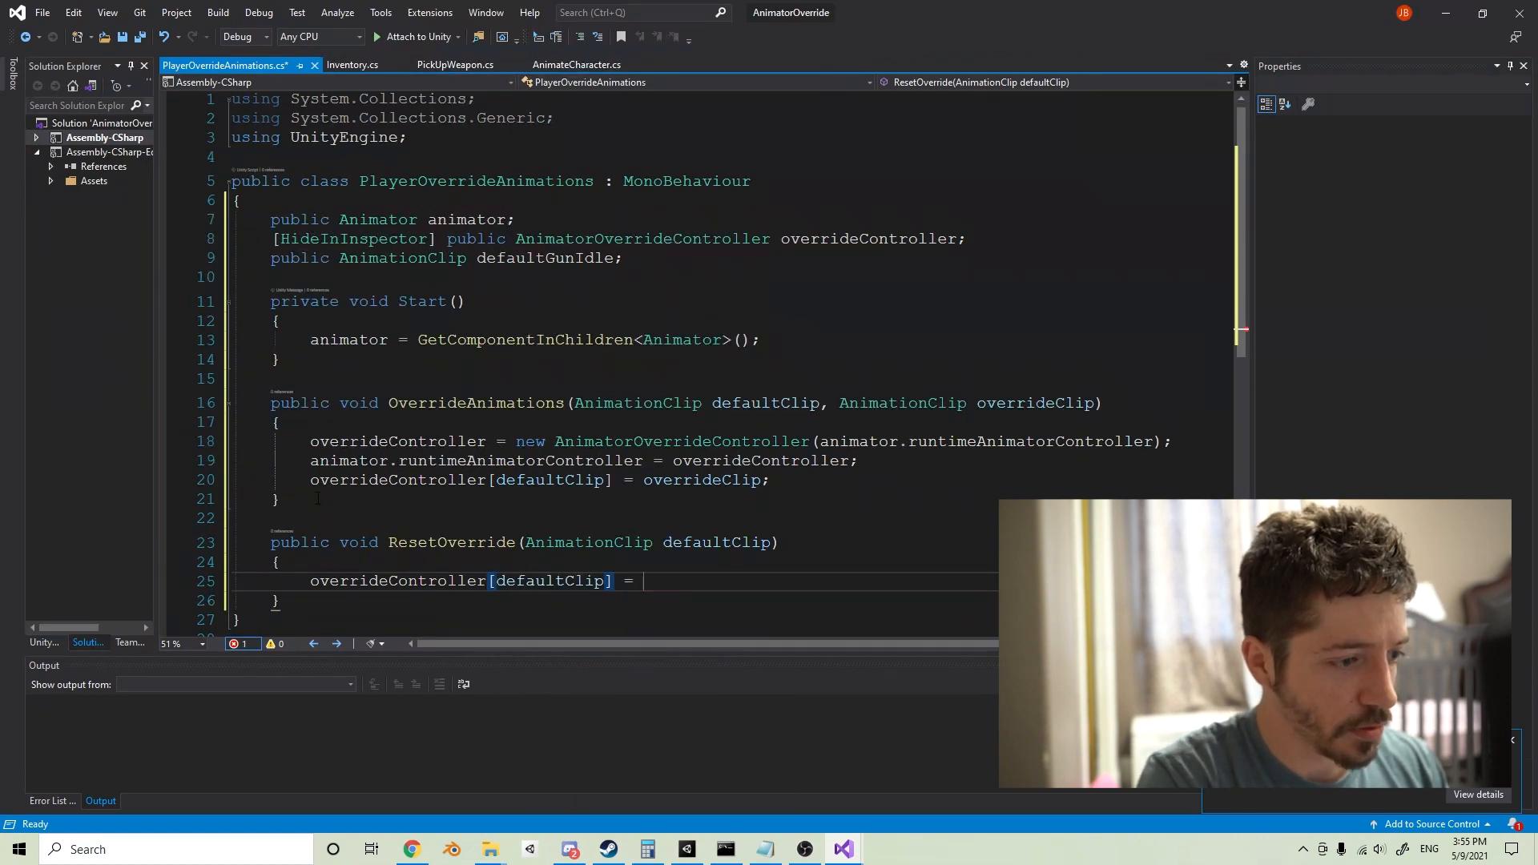
pyautogui.write('defaultClip')
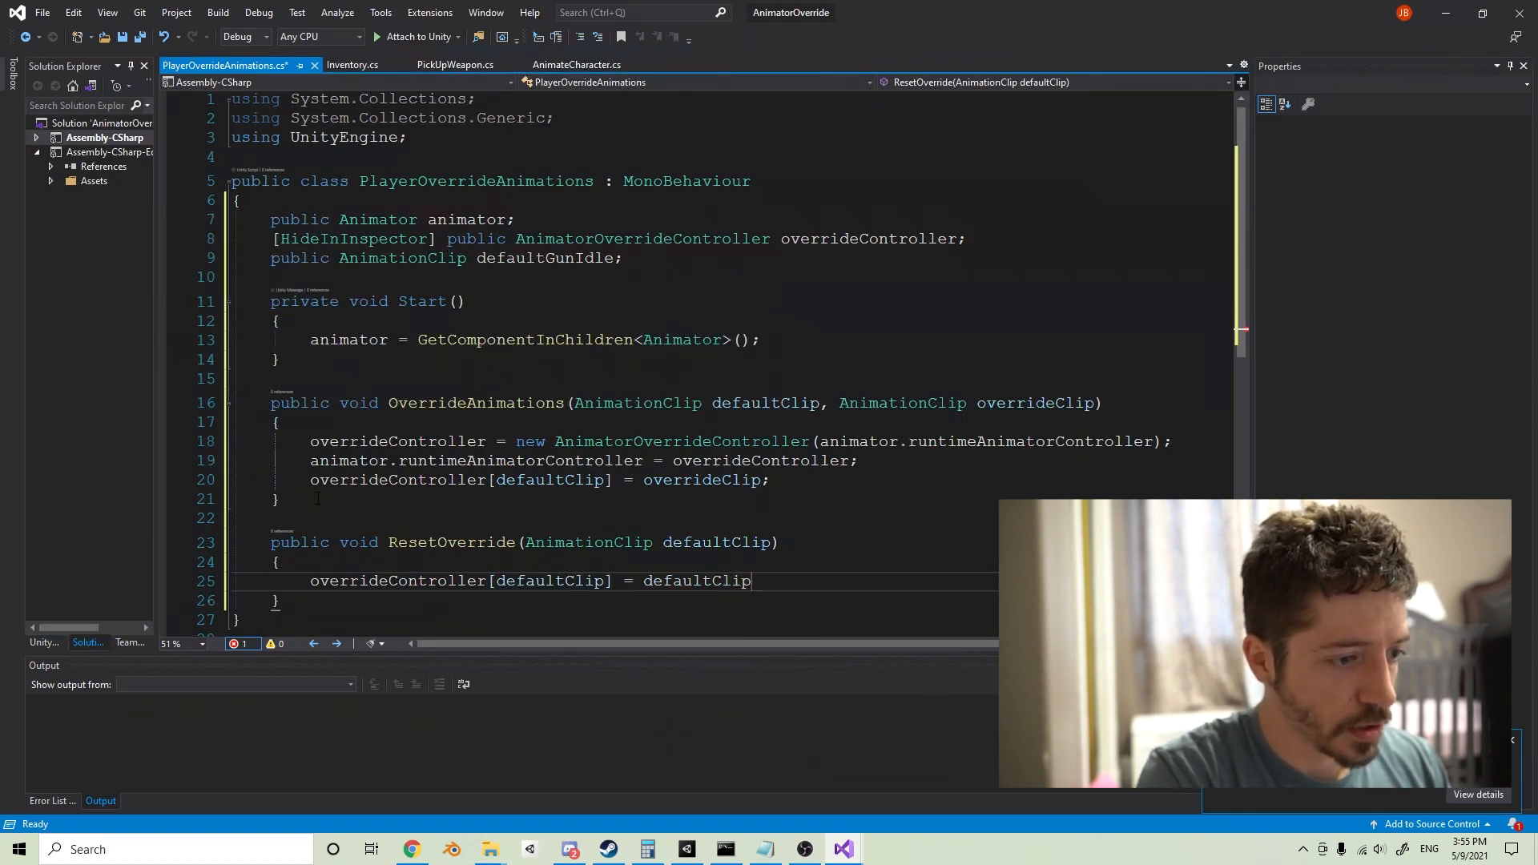
pyautogui.write(';')
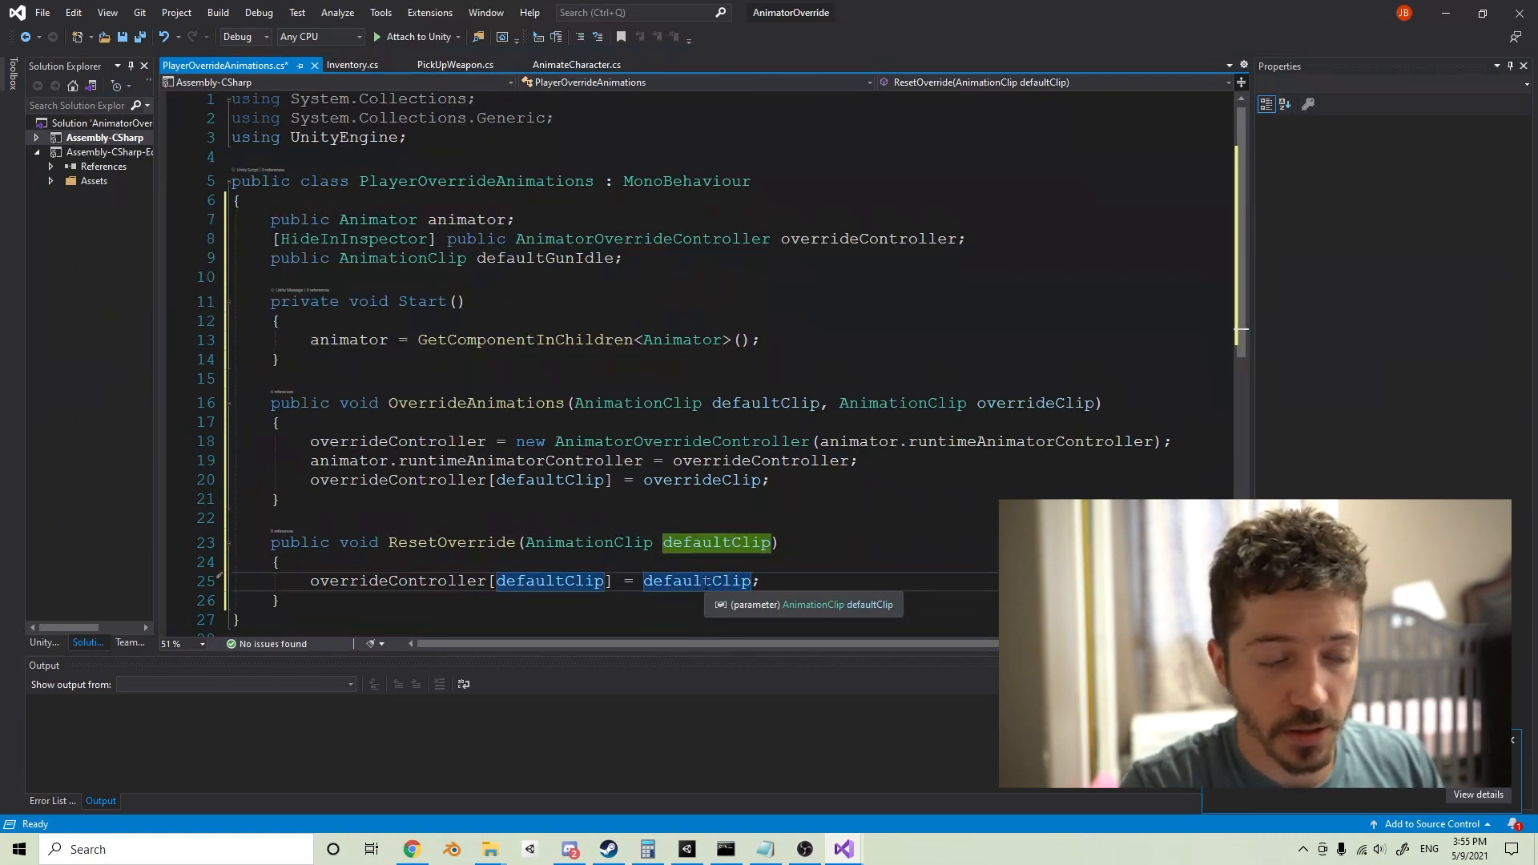
# Step: Save the PlayerOverrideAnimations script with Ctrl+S
pyautogui.press('ctrl+s')
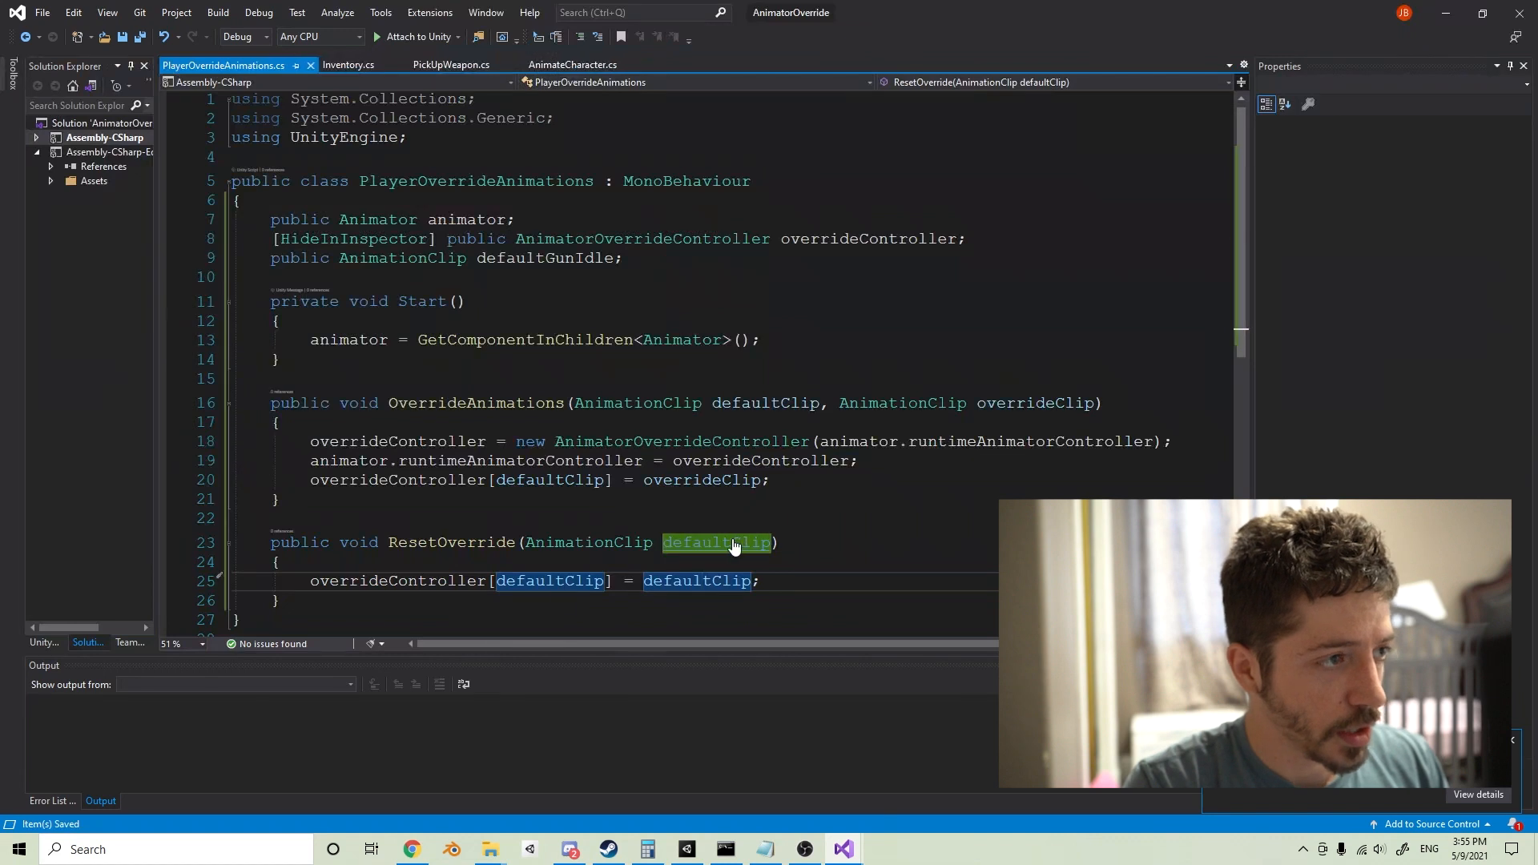
pyautogui.click(349, 340)
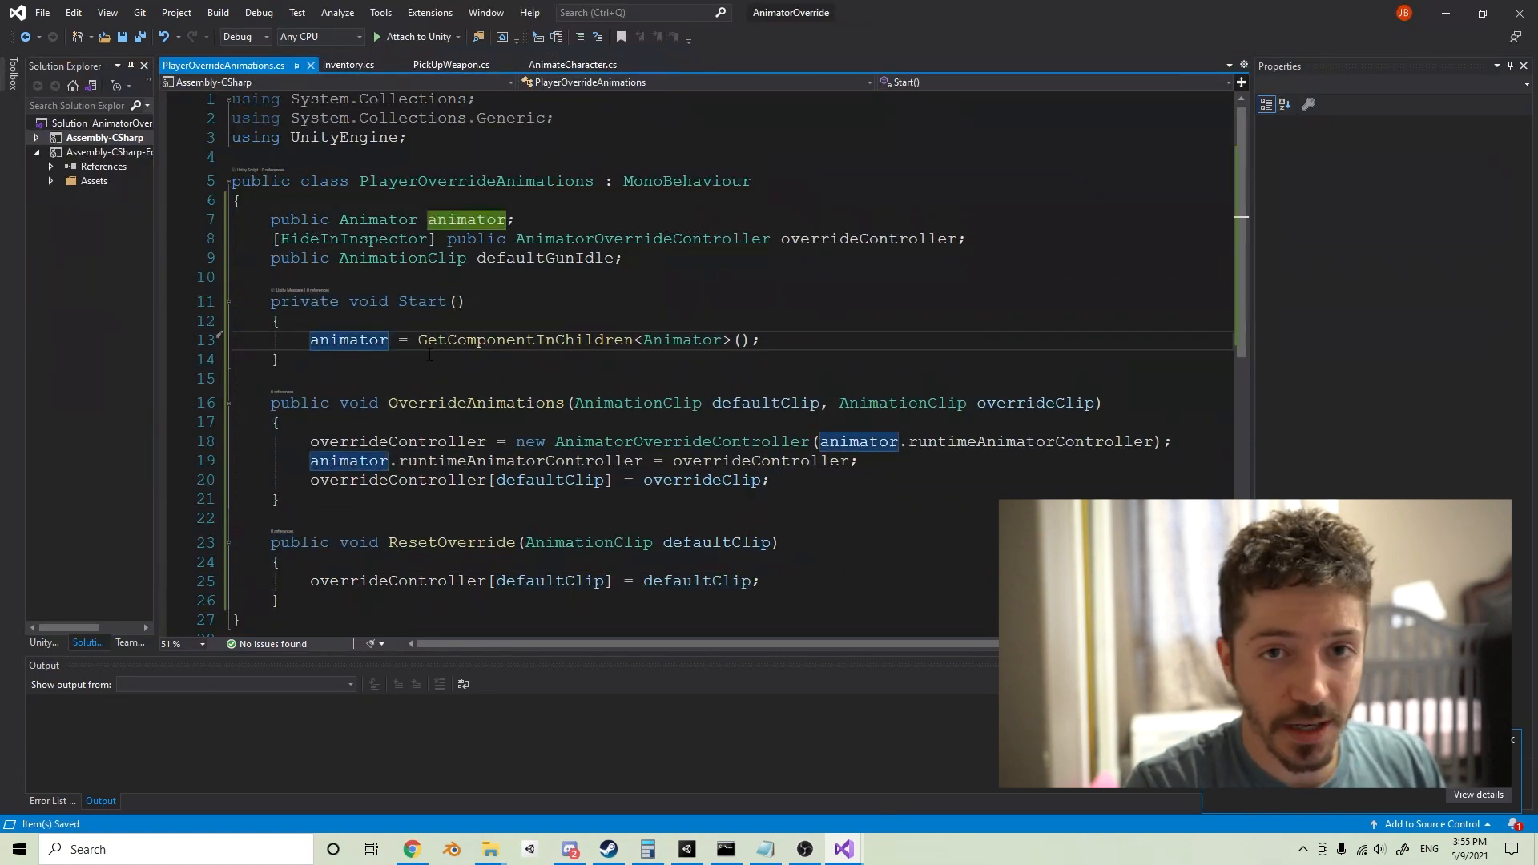
pyautogui.click(452, 65)
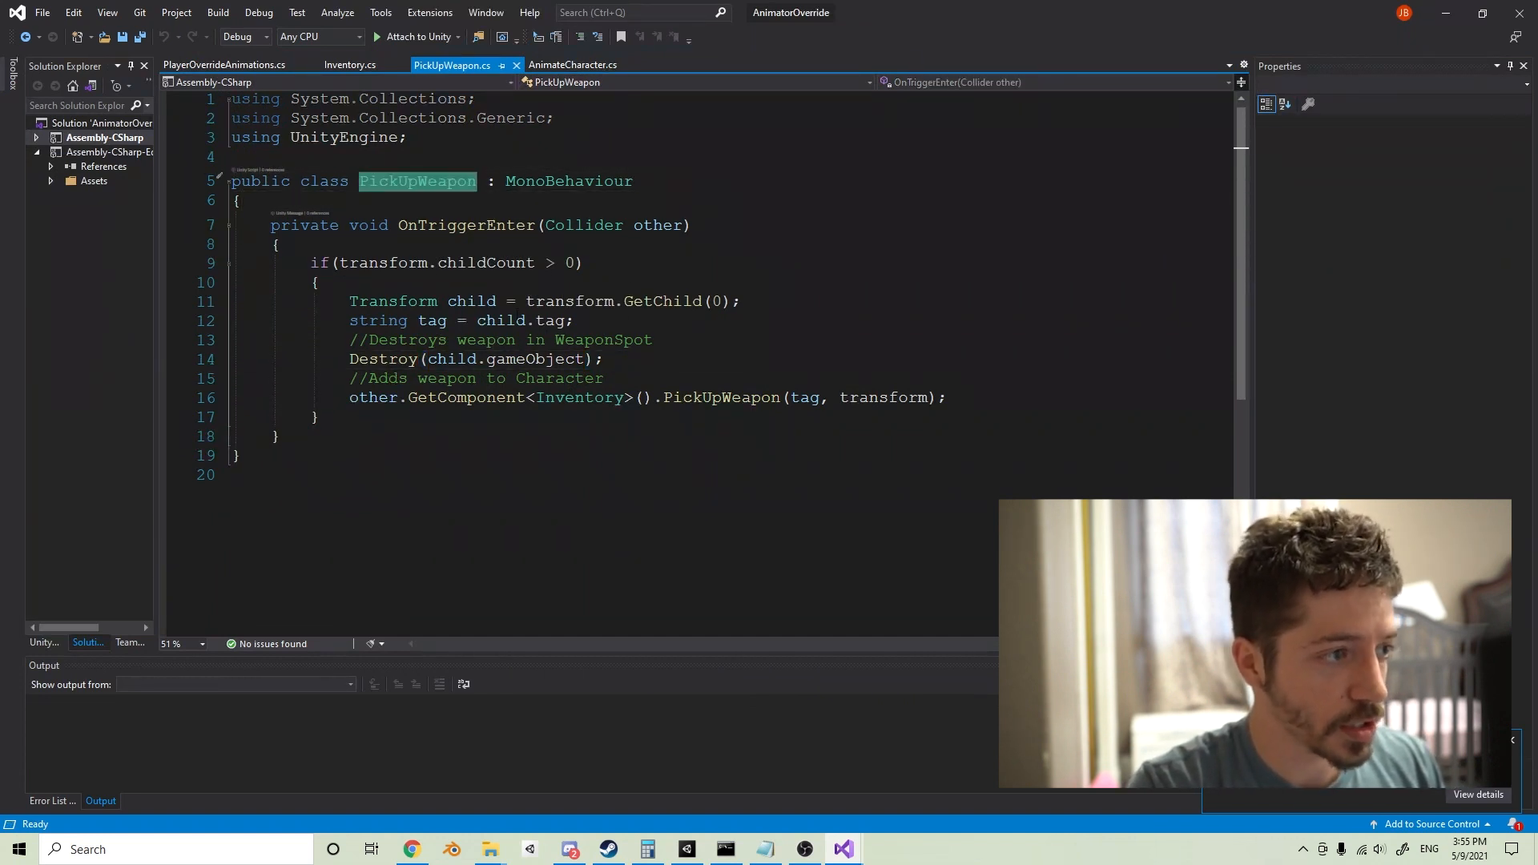
# Step: Get PlayerOverrideAnimations override from other.GetComponent<PlayerOverrideAnimations>() in PickUpWeapon
pyautogui.click(743, 302)
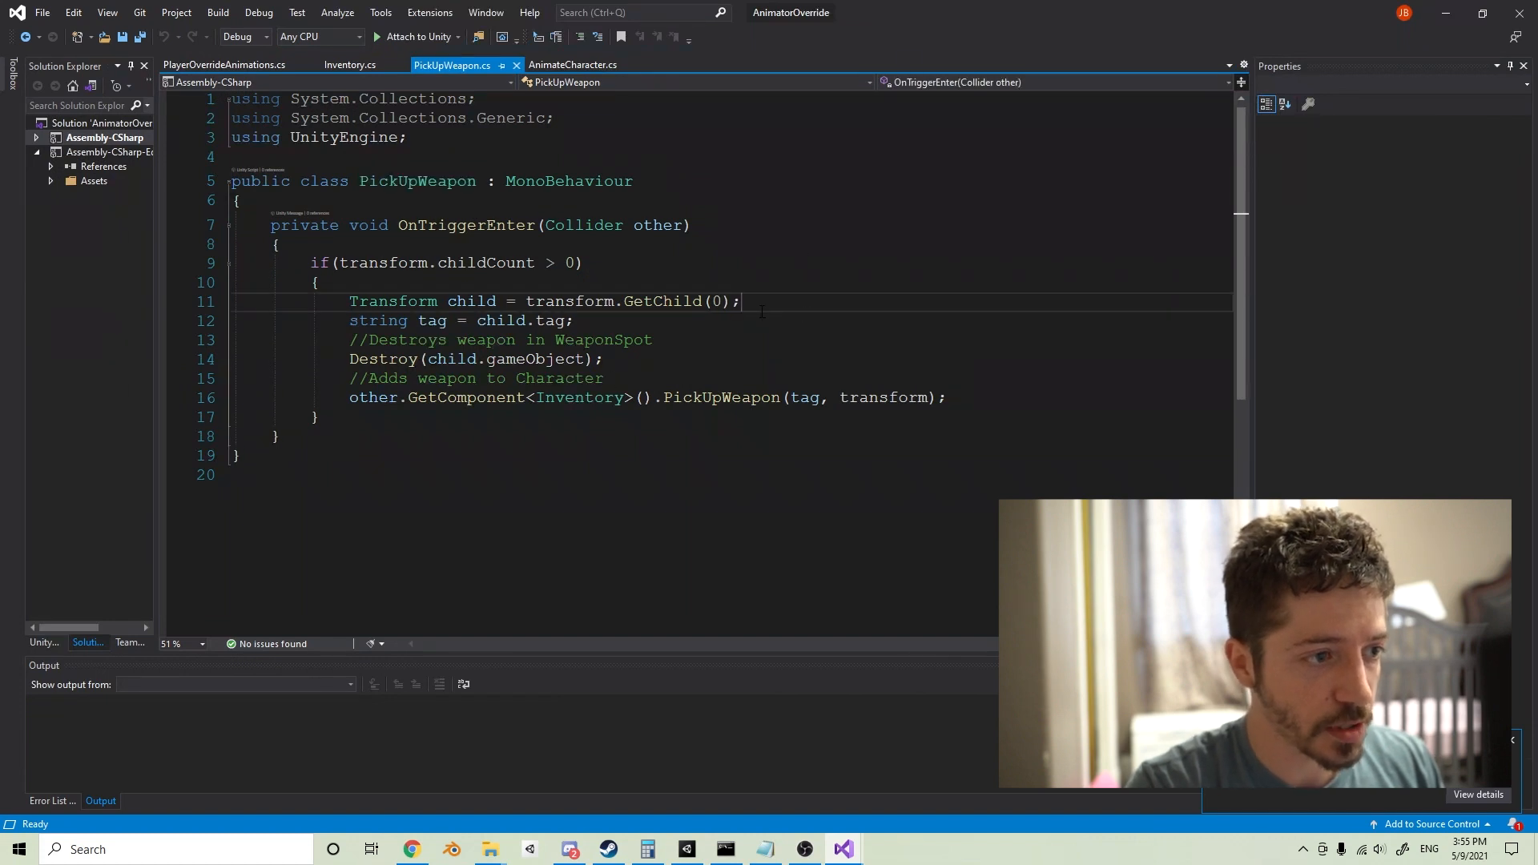
pyautogui.press('enter')
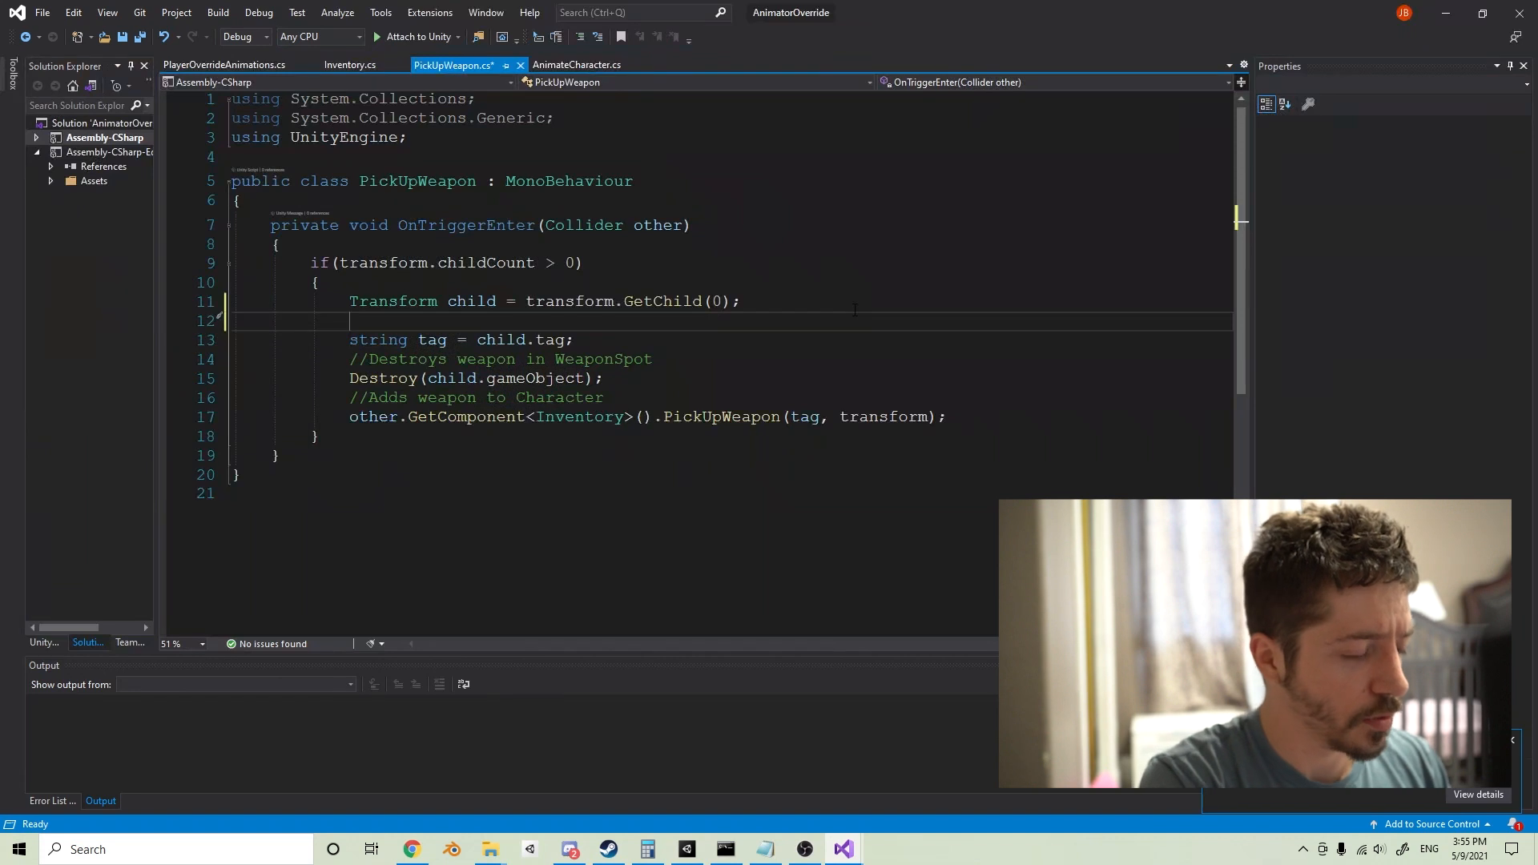
pyautogui.moveTo(564, 128)
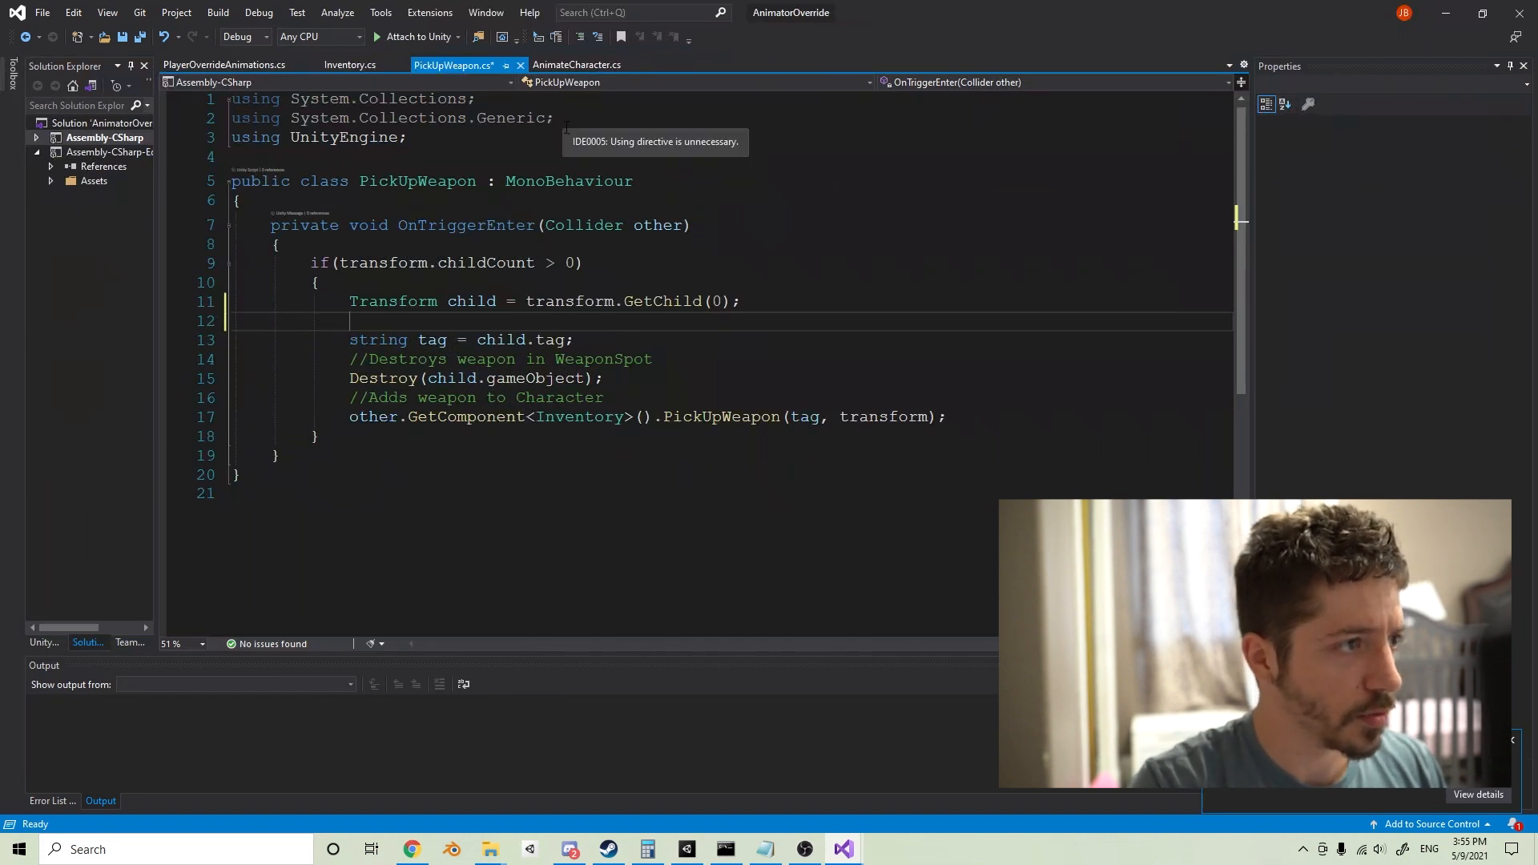
pyautogui.write('o')
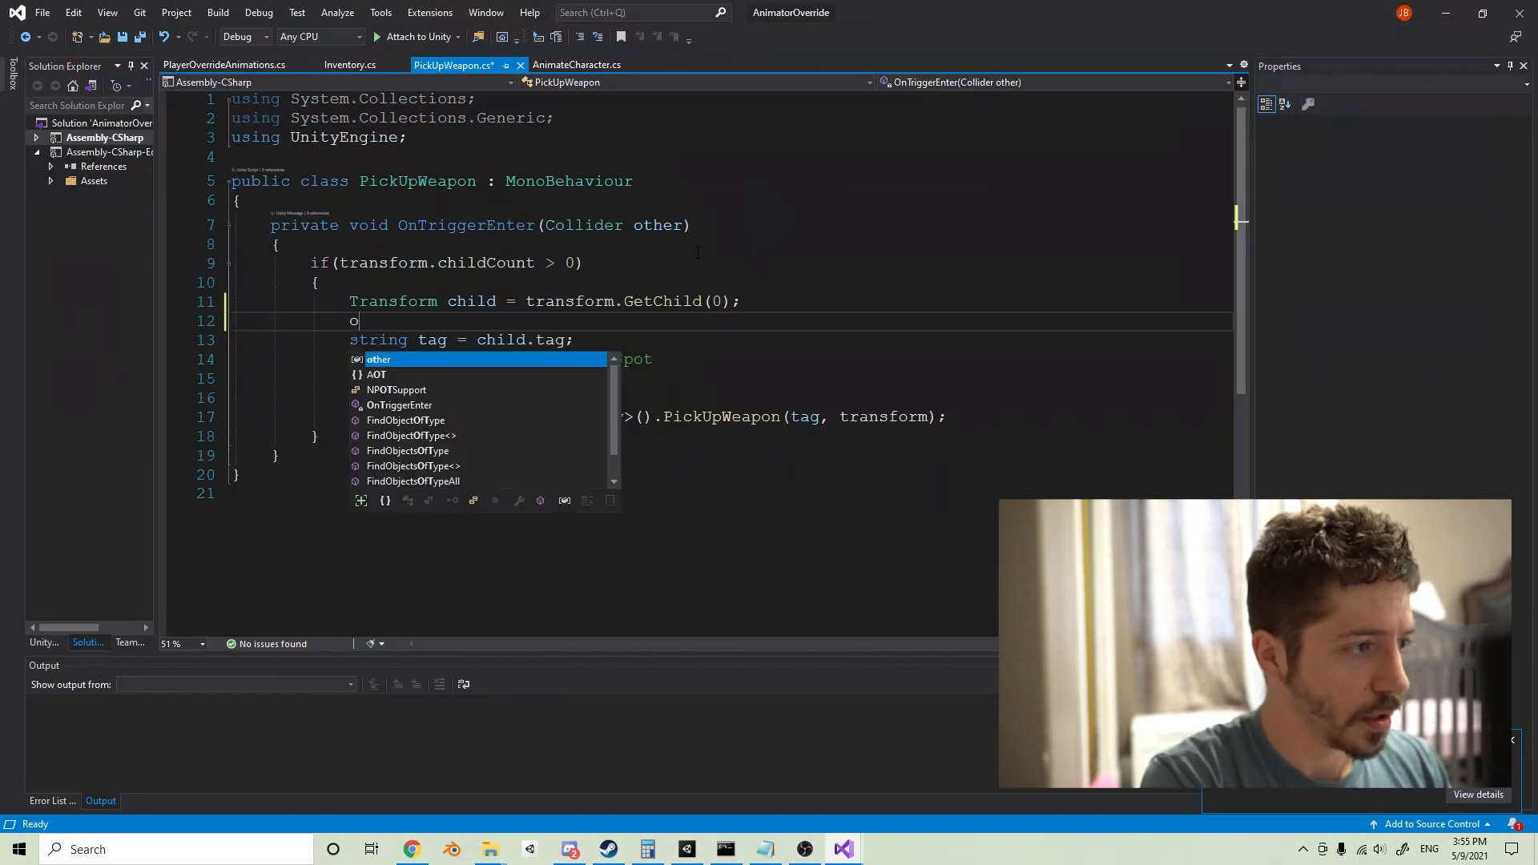
pyautogui.write('P')
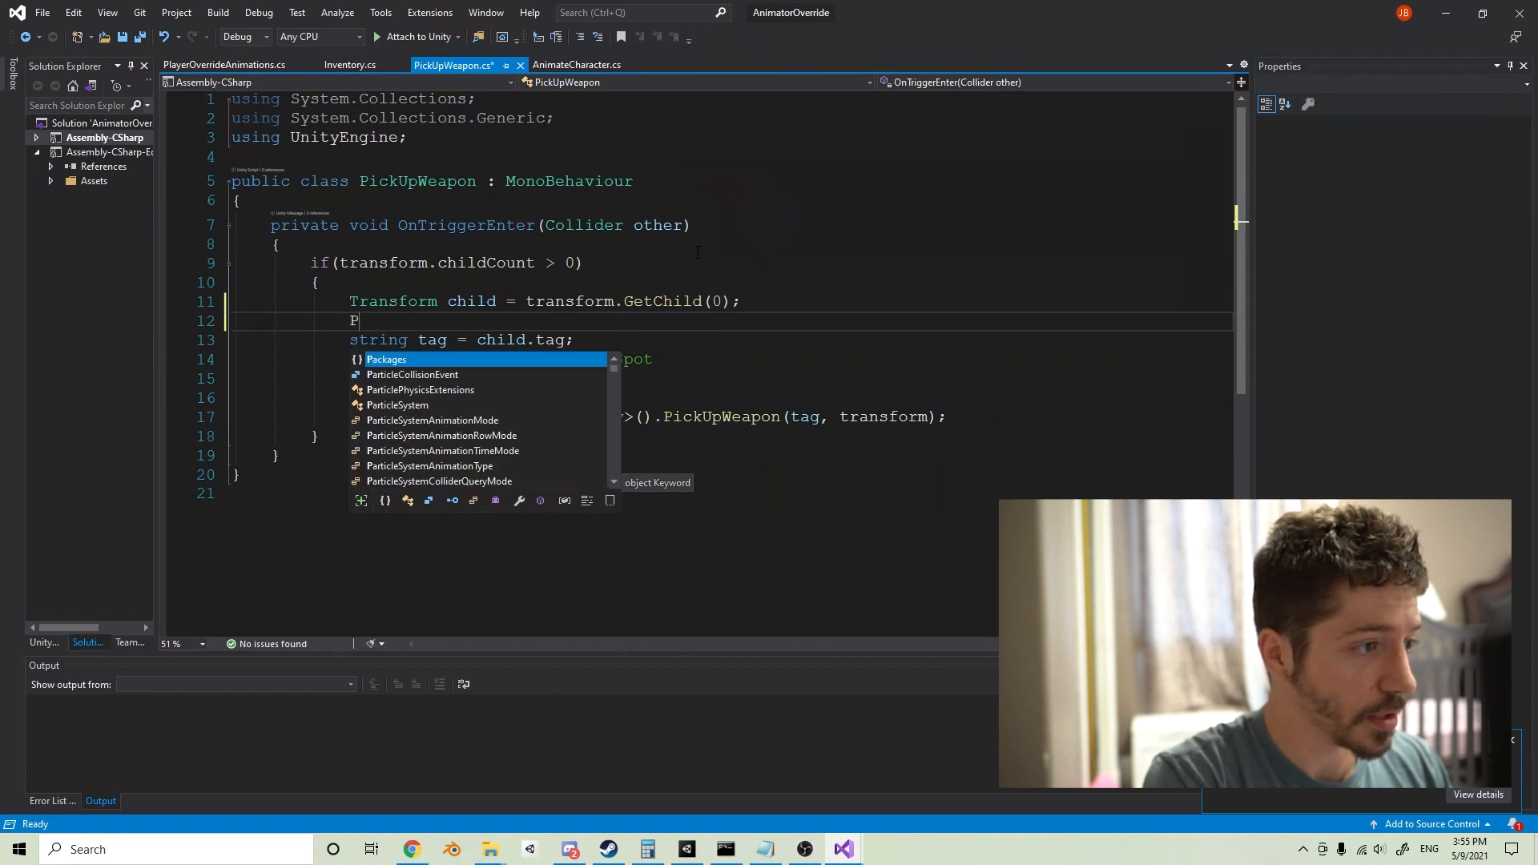
pyautogui.write('layerOverrideAnimations')
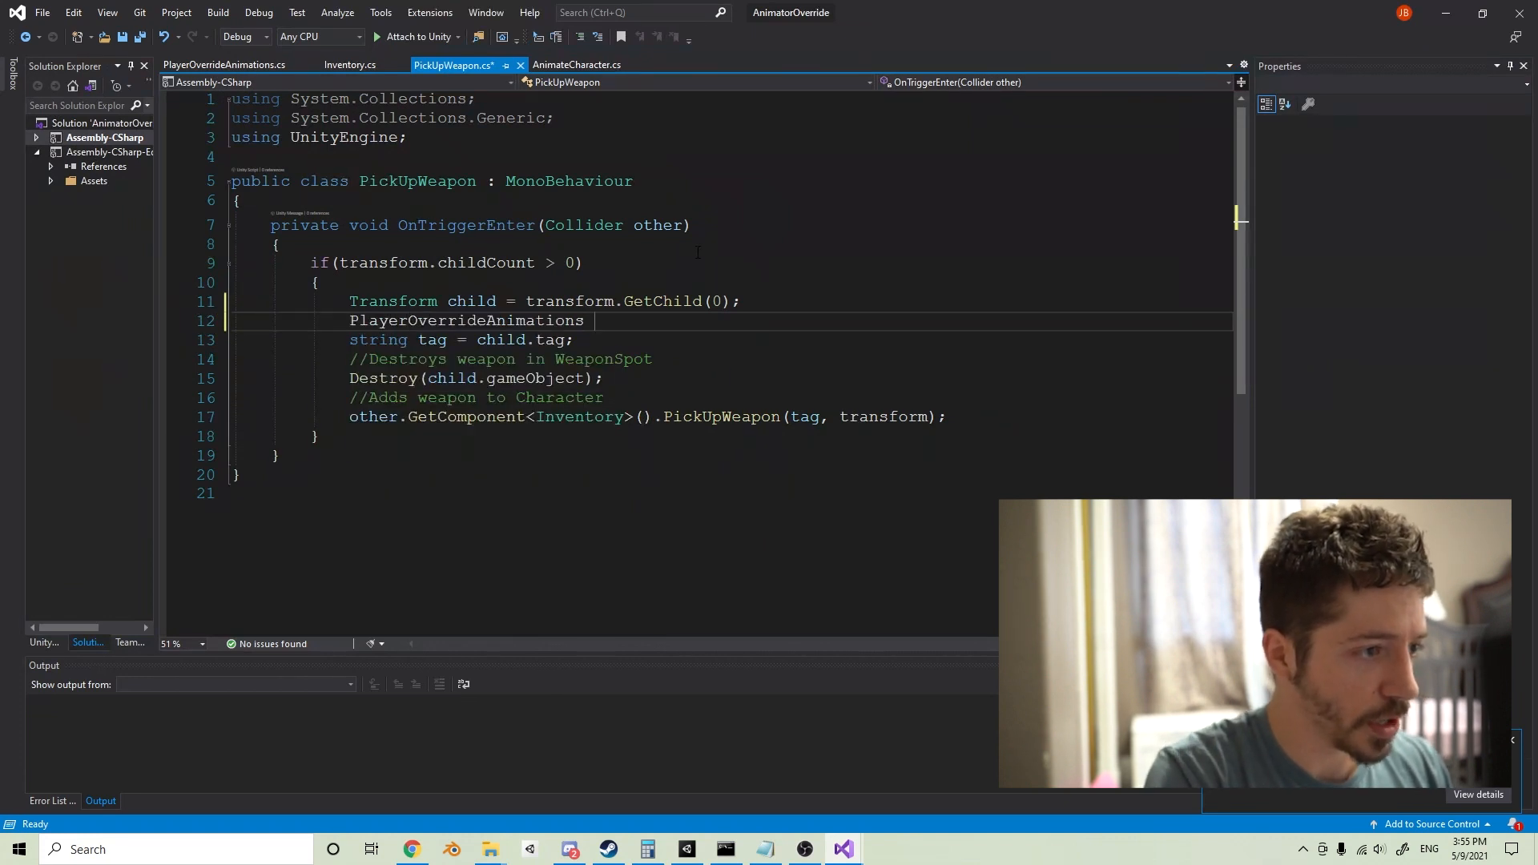
pyautogui.write('ov')
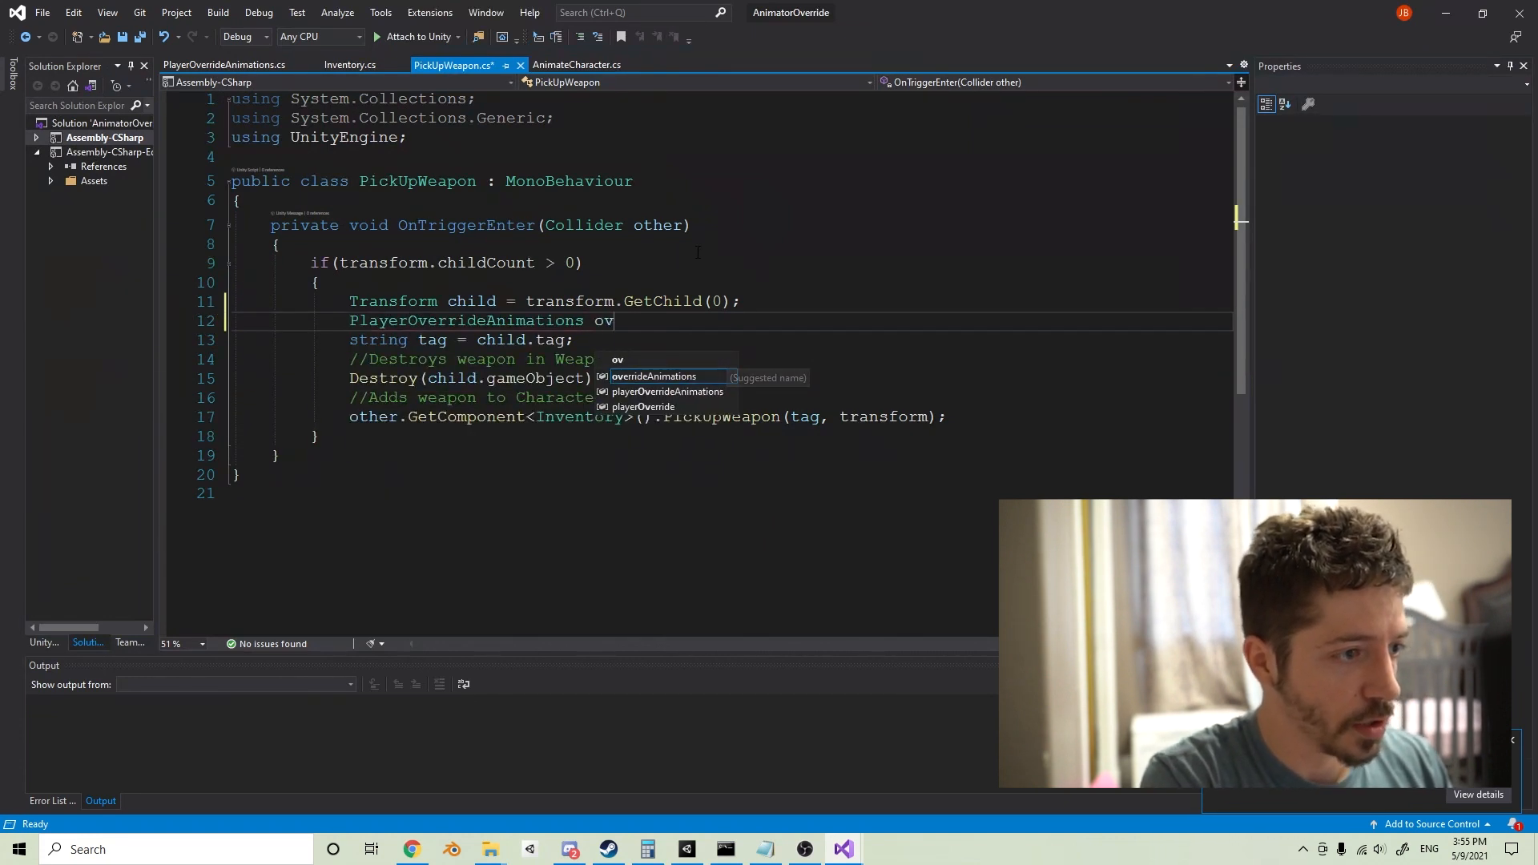
pyautogui.write('errideAnimations =')
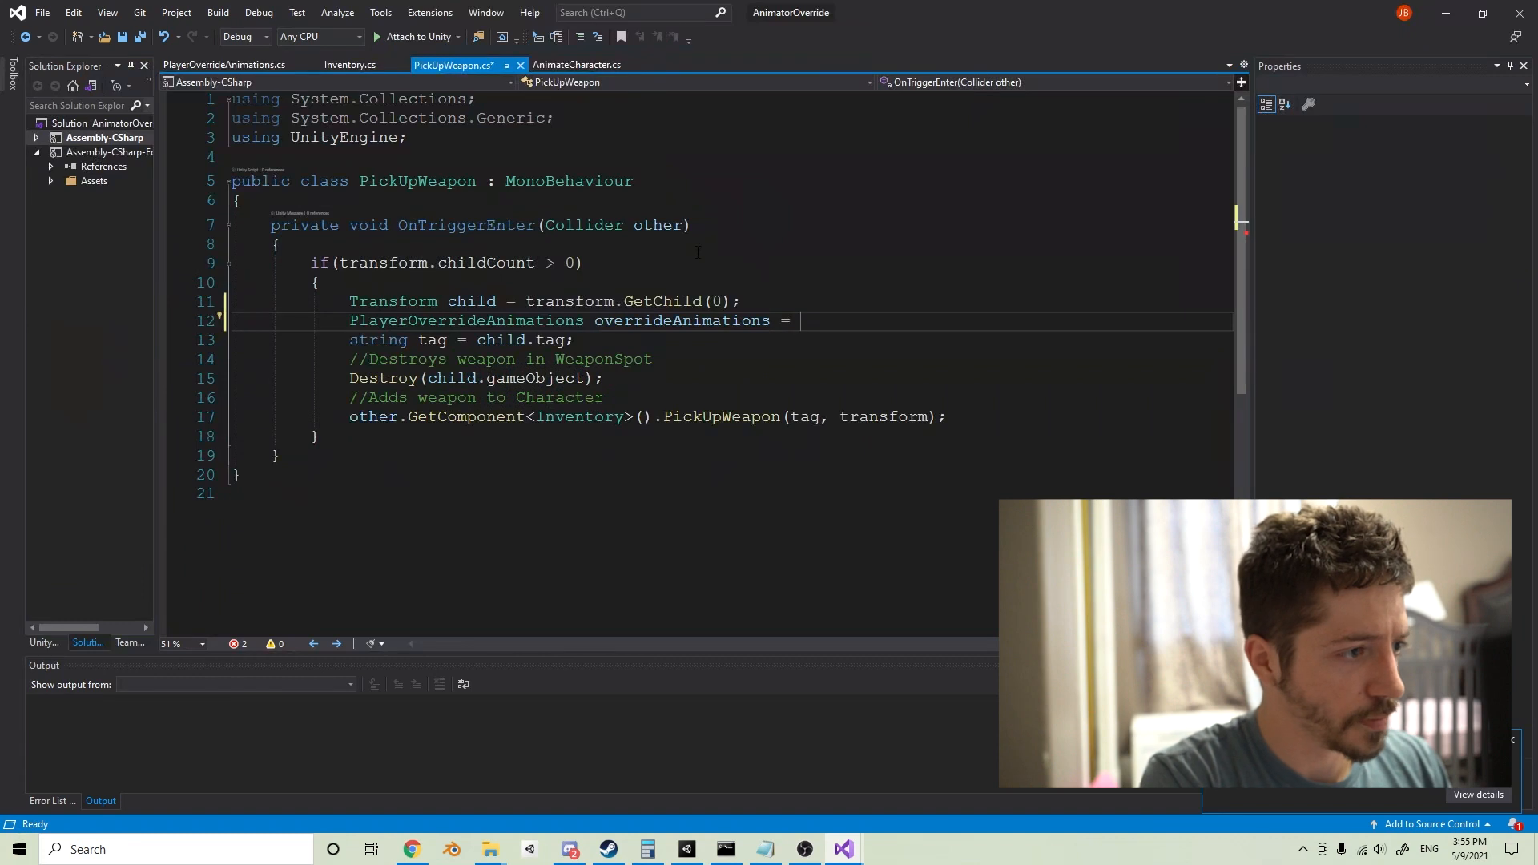
pyautogui.write('other.GetComponent')
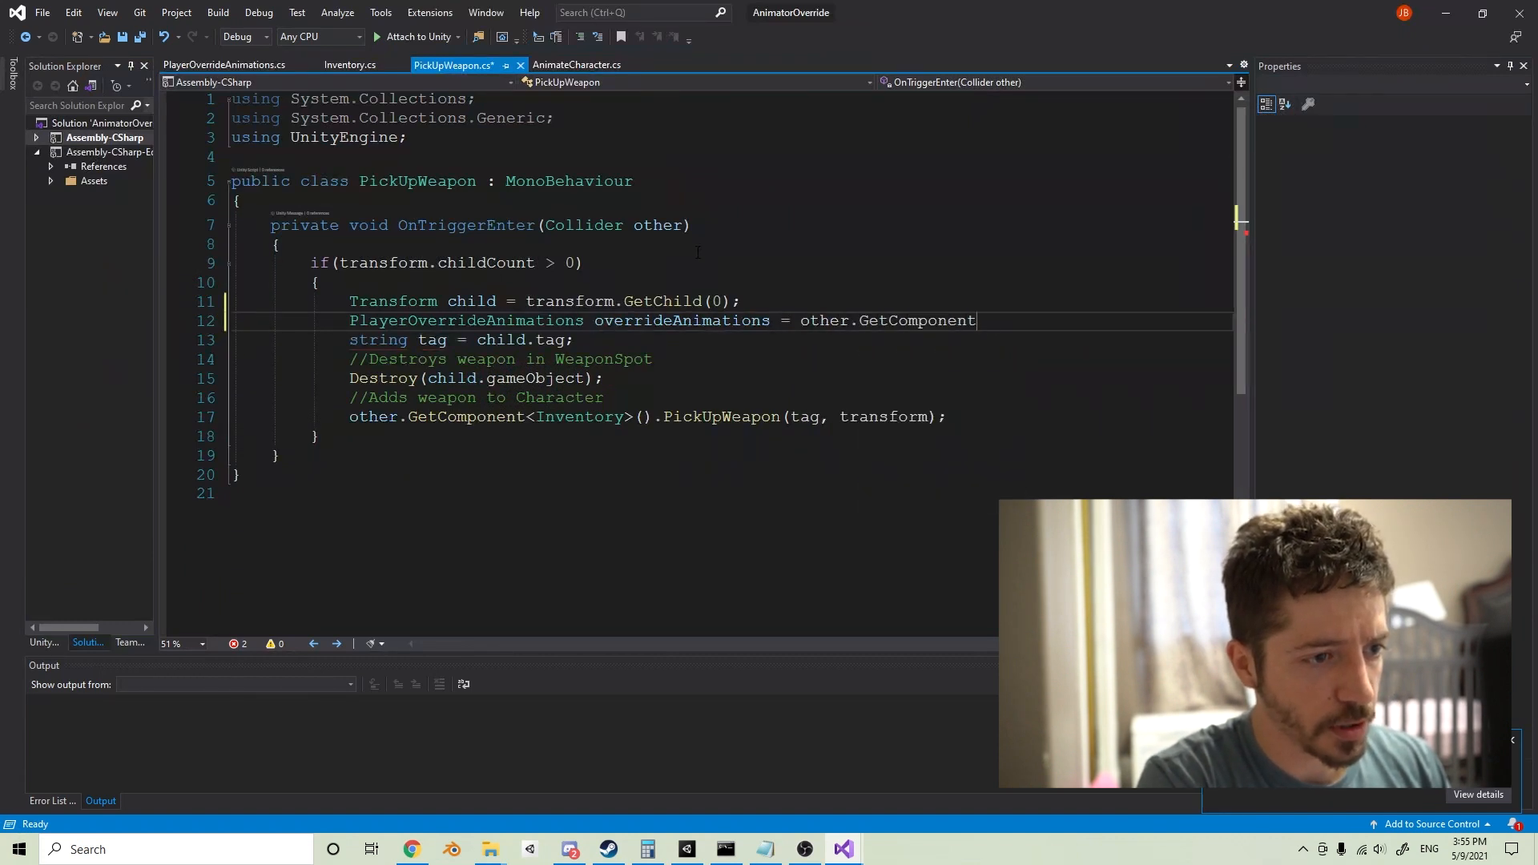
pyautogui.write('<PlayerOverrideAnimations>();')
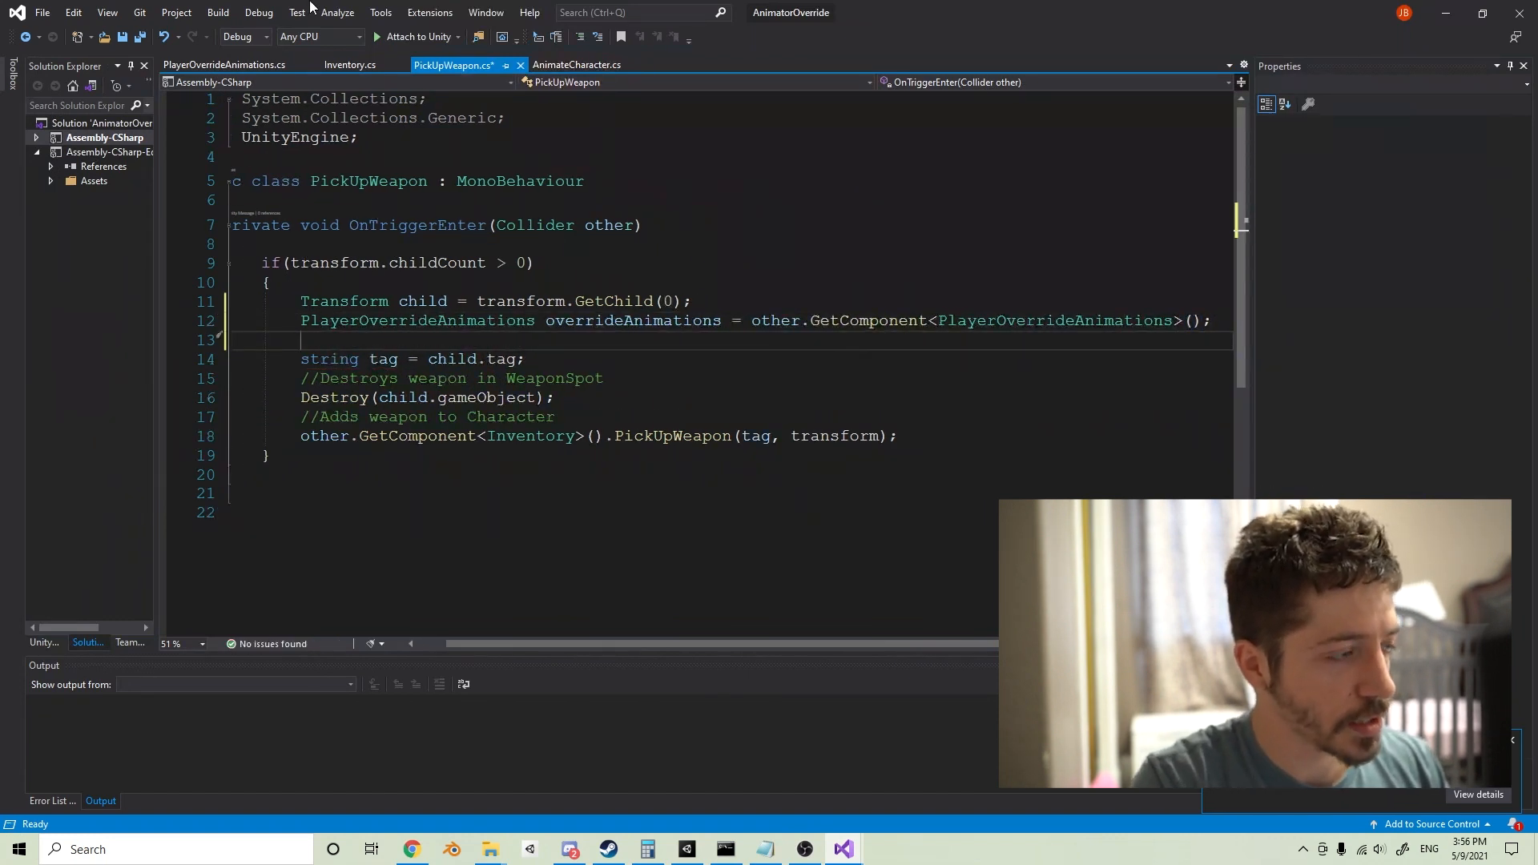
# Step: Store override.defaultGunIdle in defaultClip and begin declaring AnimationClip weaponClip
pyautogui.write('AnimationClip d')
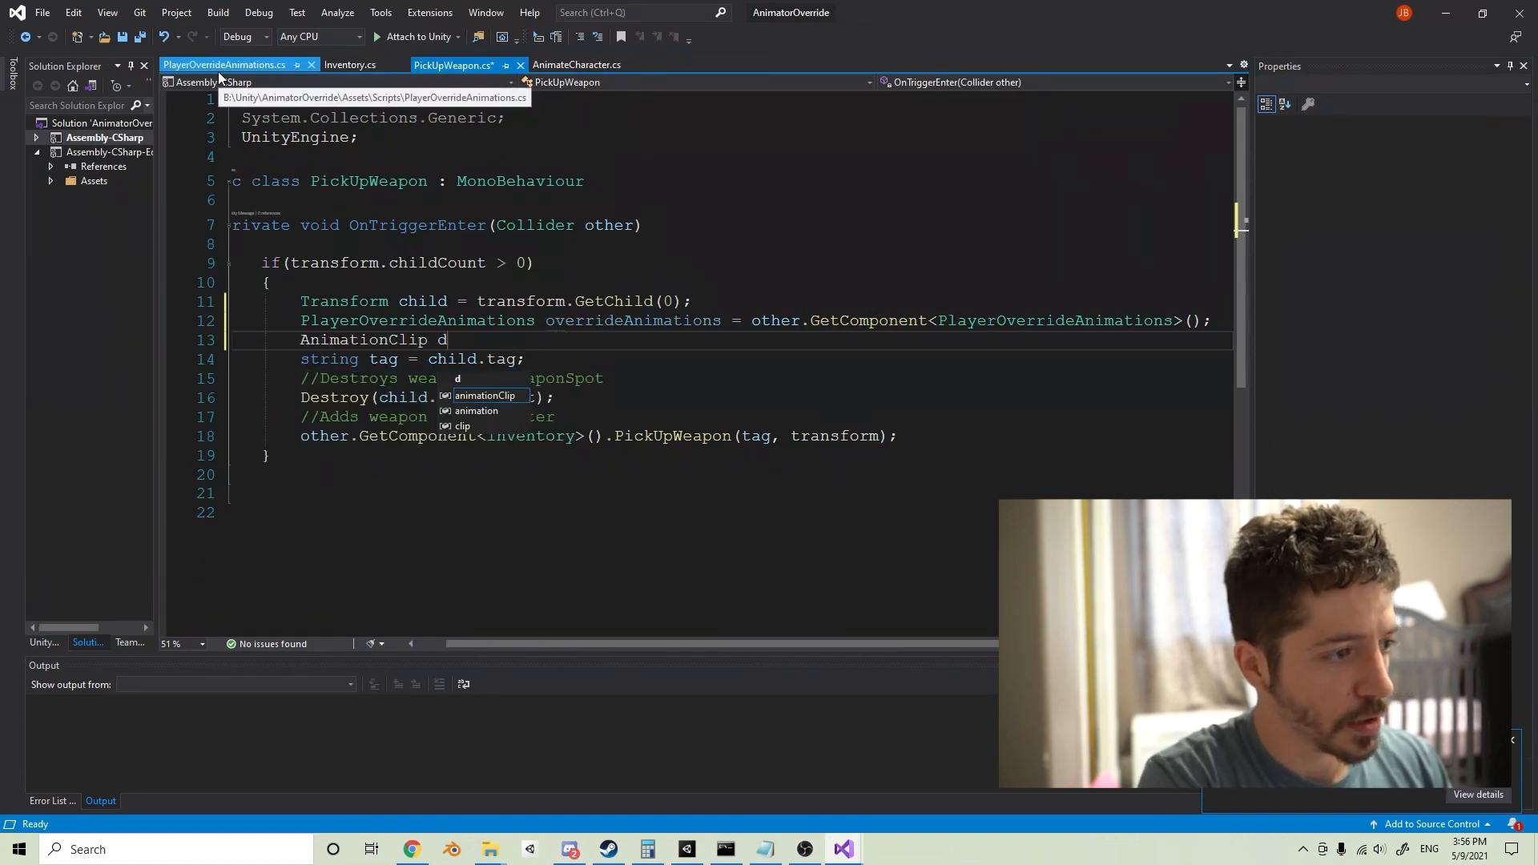
pyautogui.write('efaultCli')
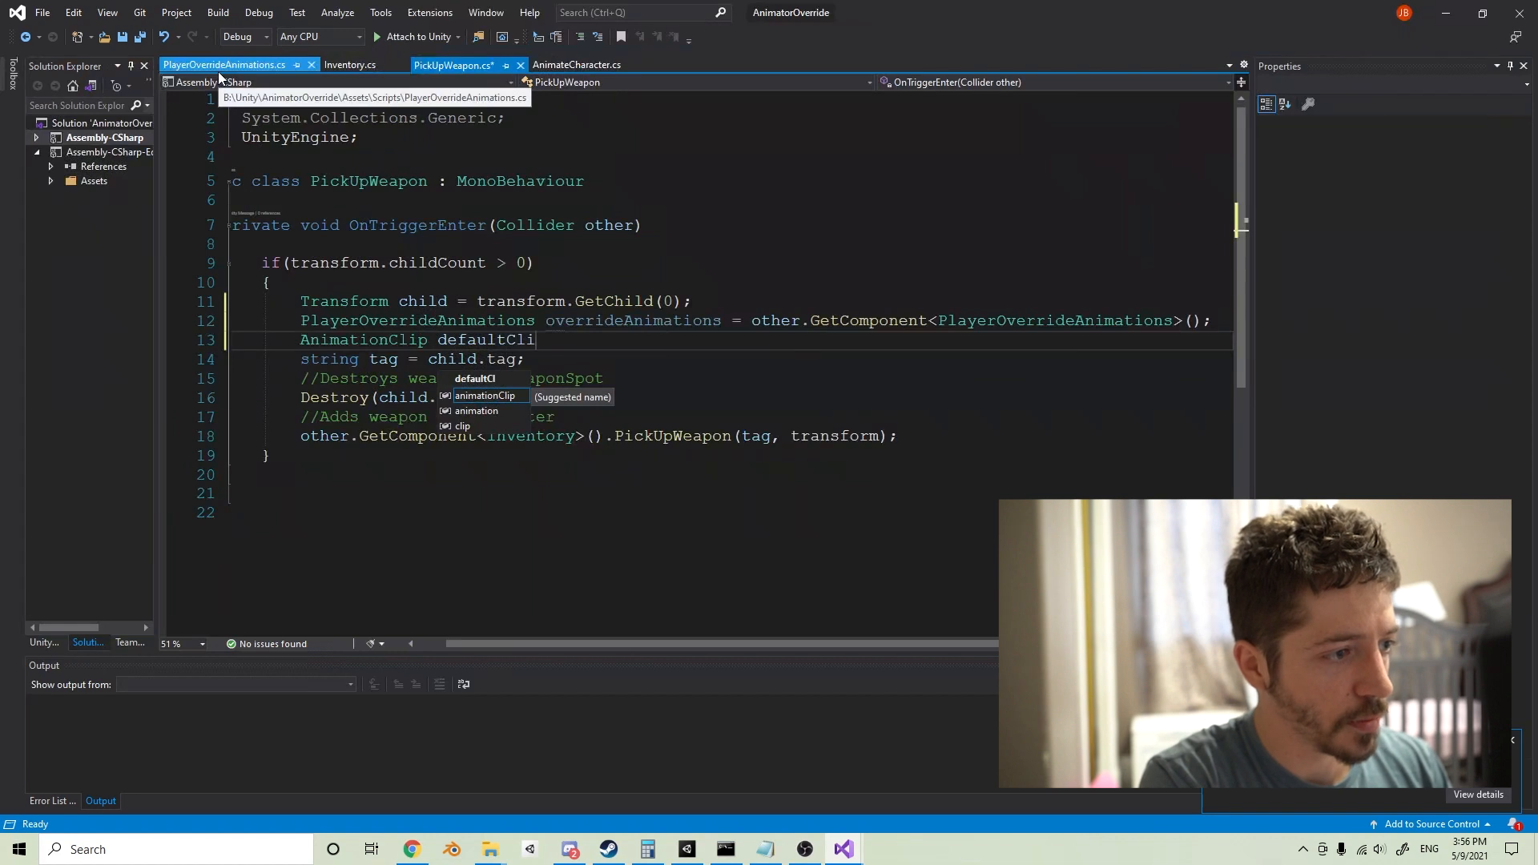
pyautogui.write('= overrideAnimations.defaultGunIdle;')
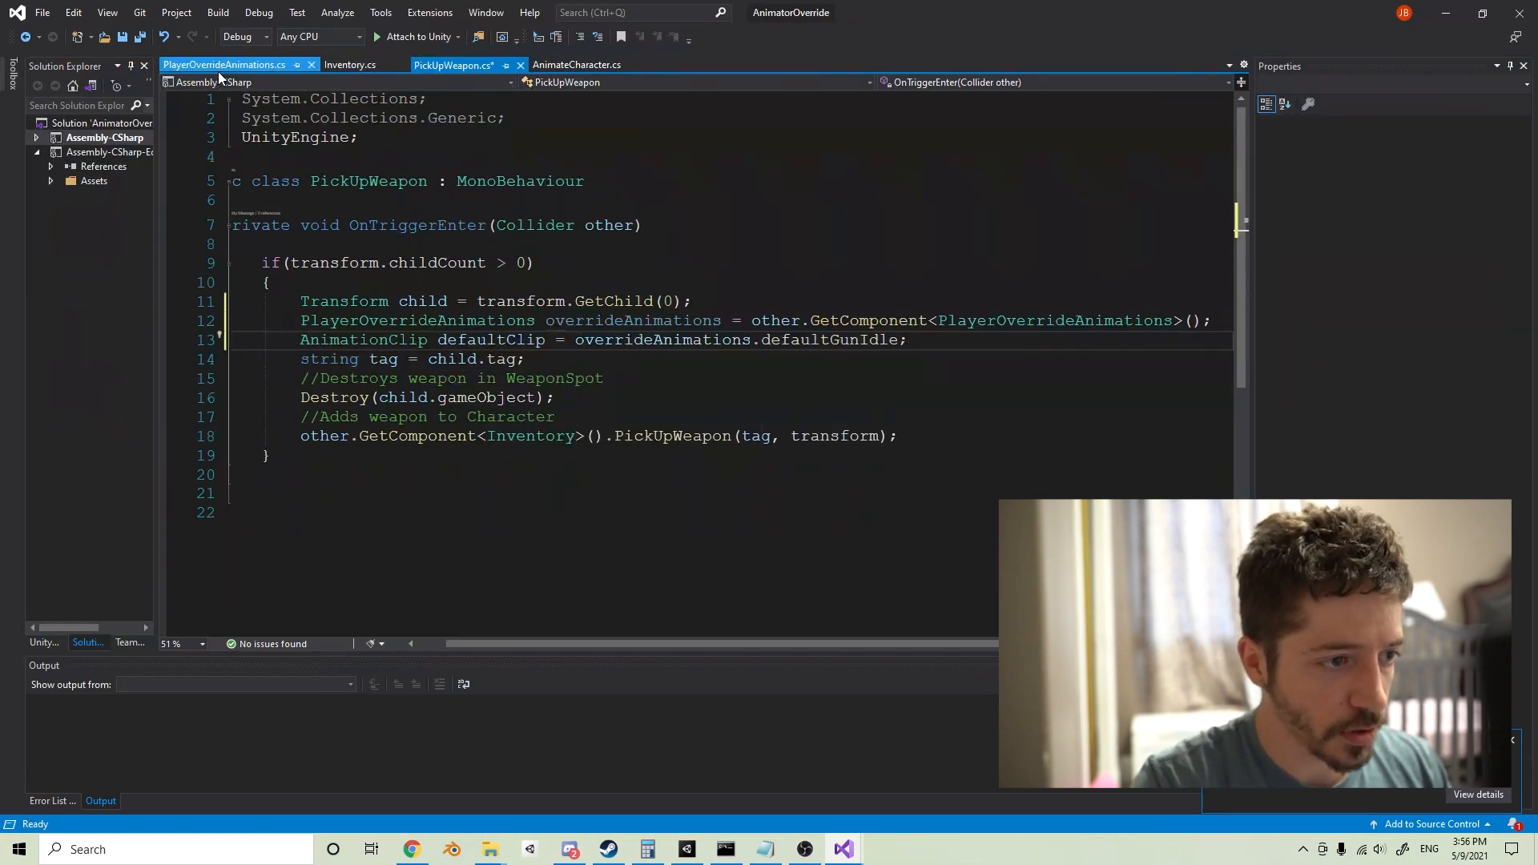
pyautogui.write('AnimationClip')
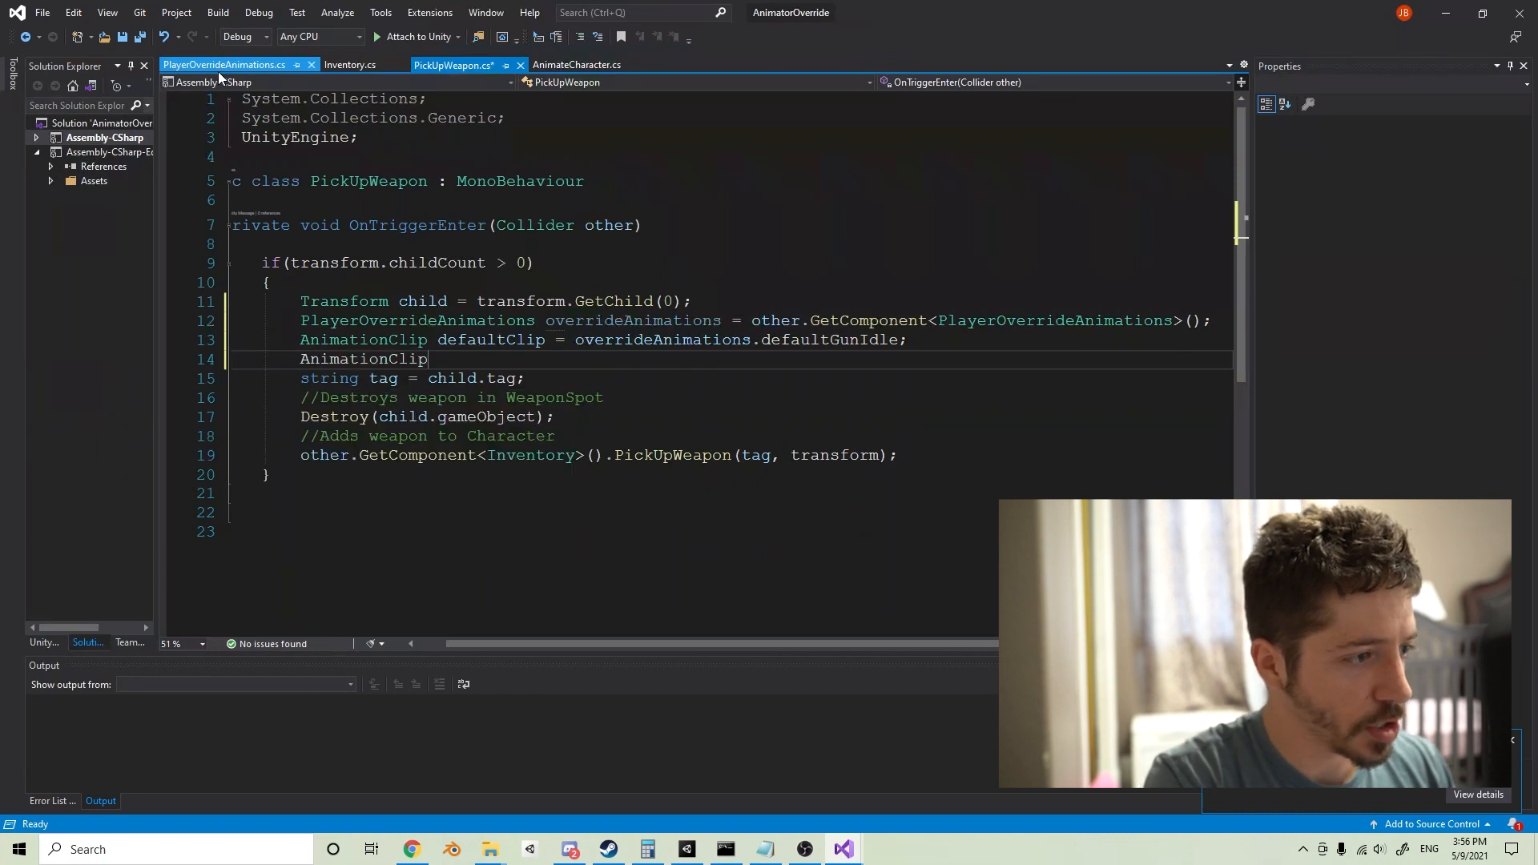
pyautogui.write('weaponC')
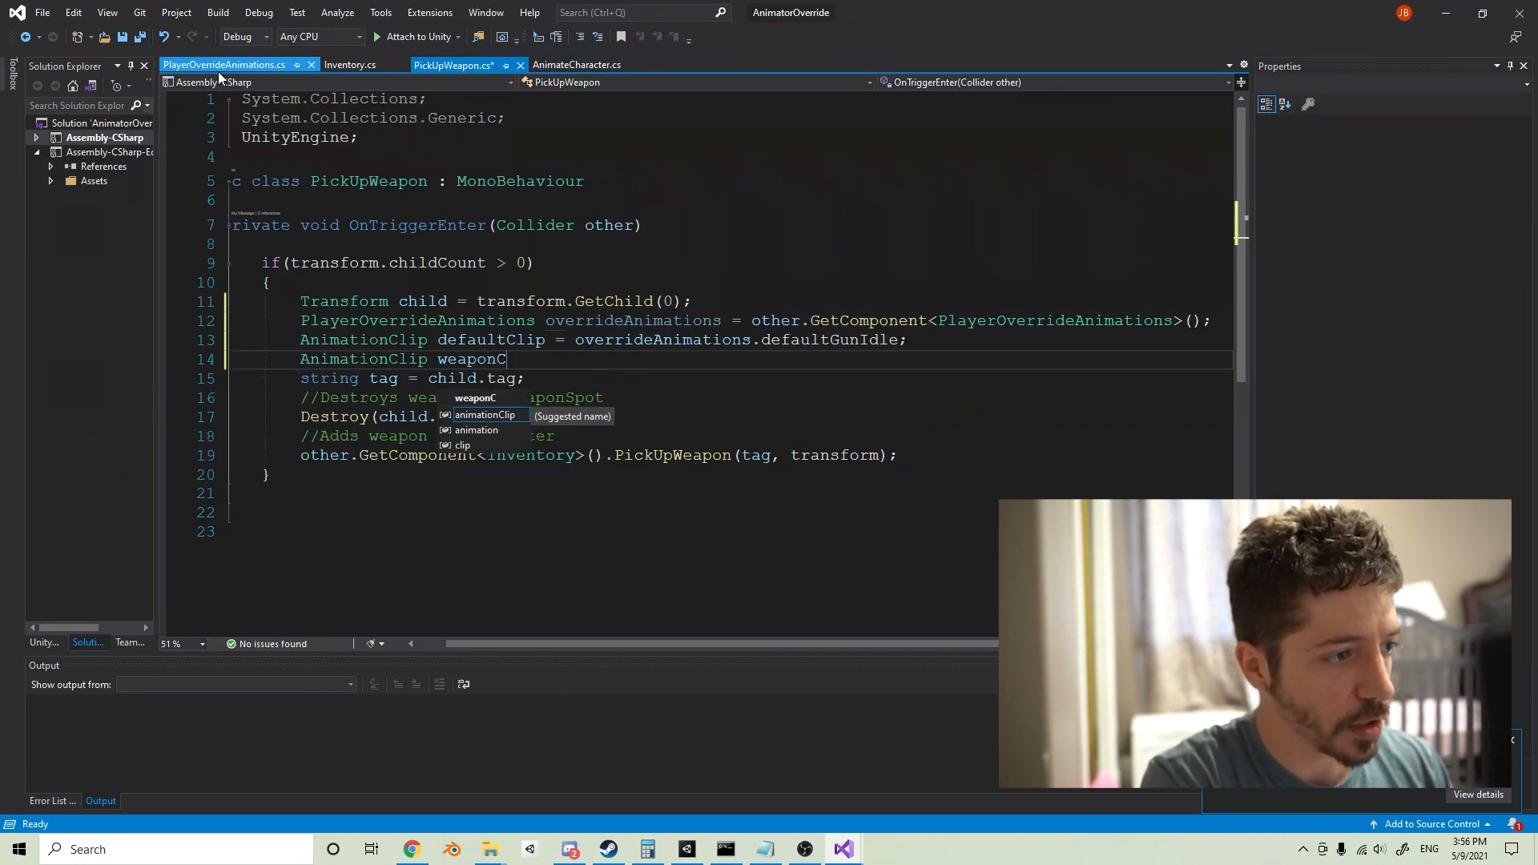
pyautogui.write('lip')
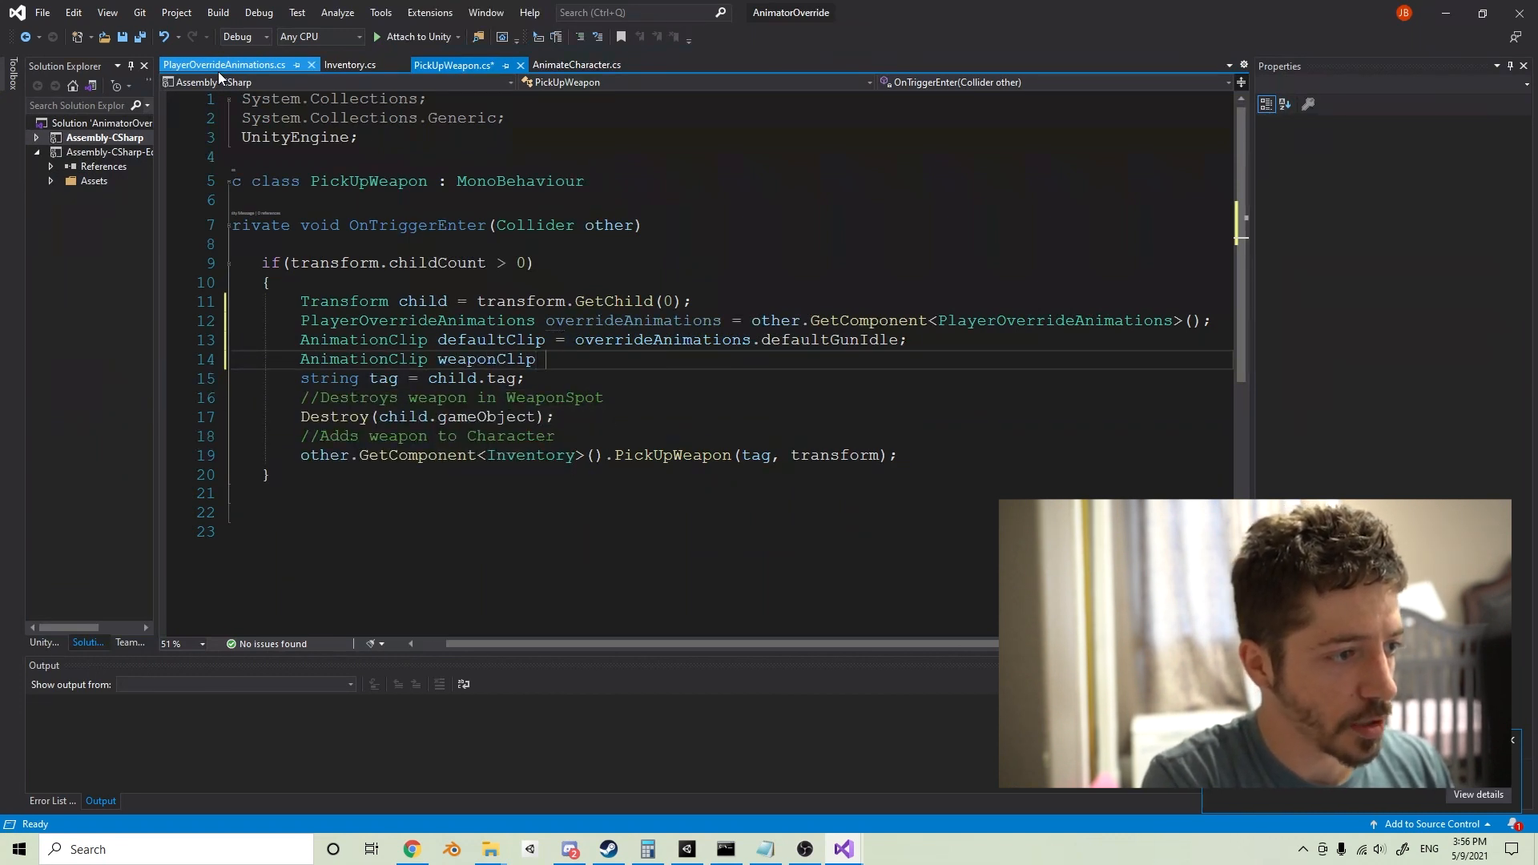
pyautogui.write('=')
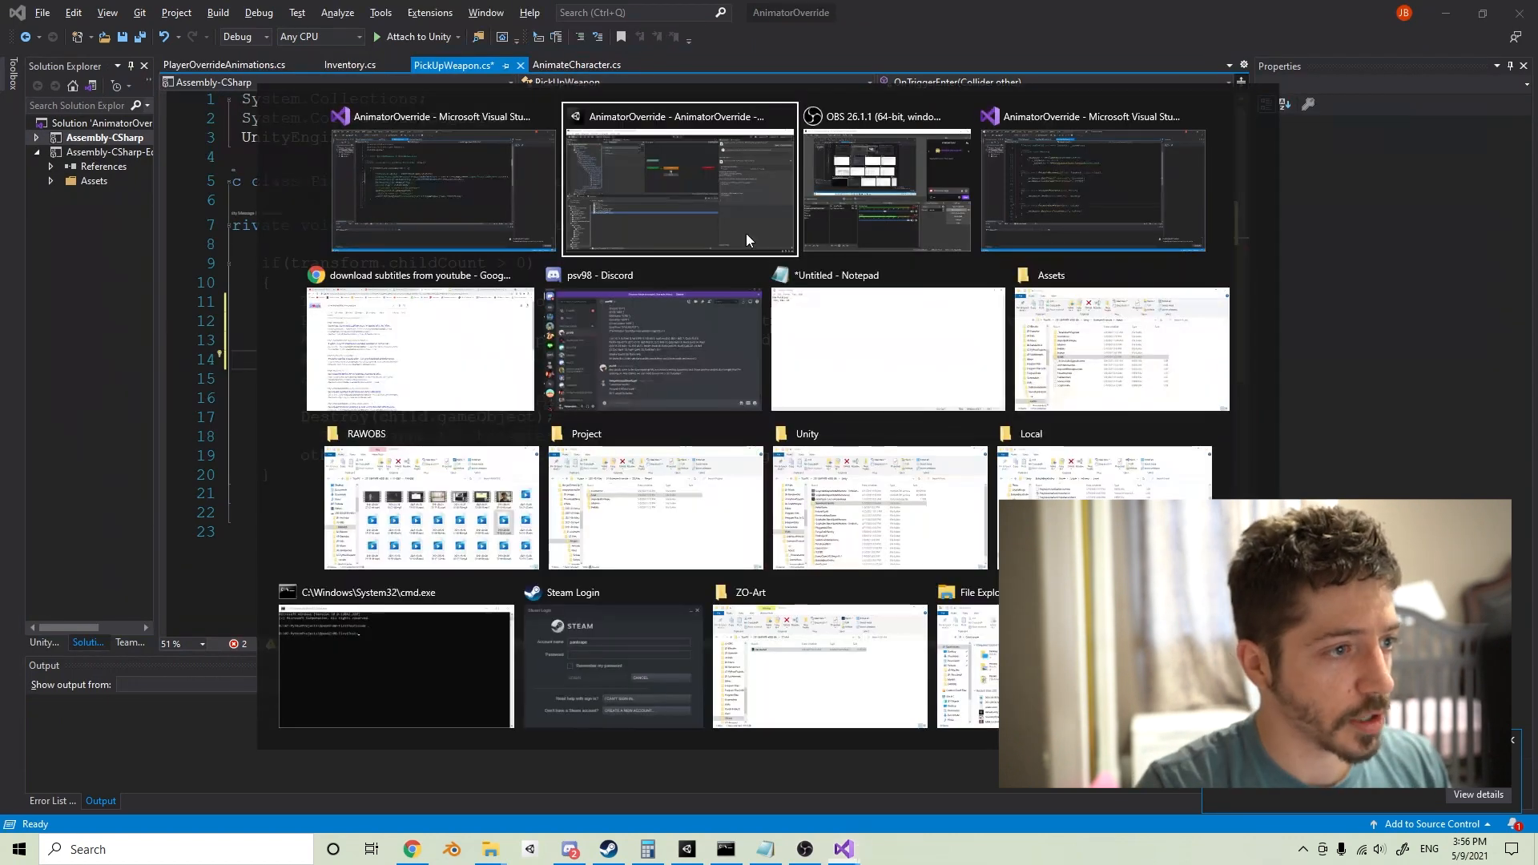
# Step: Switch back to the Unity editor and right-click in the Scripts folder to create a script
pyautogui.click(680, 187)
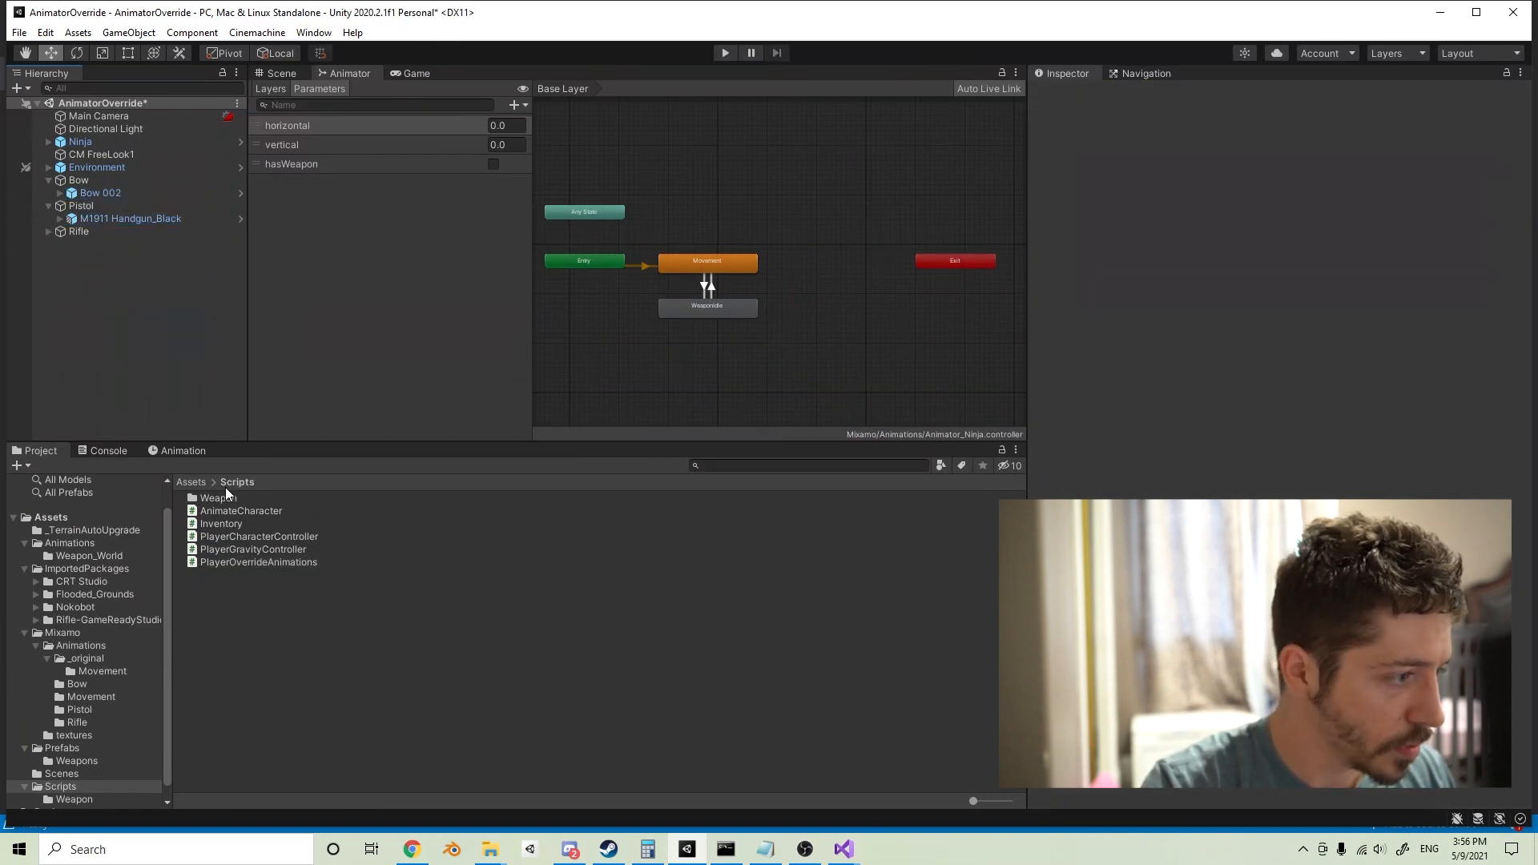
pyautogui.rightClick(226, 498)
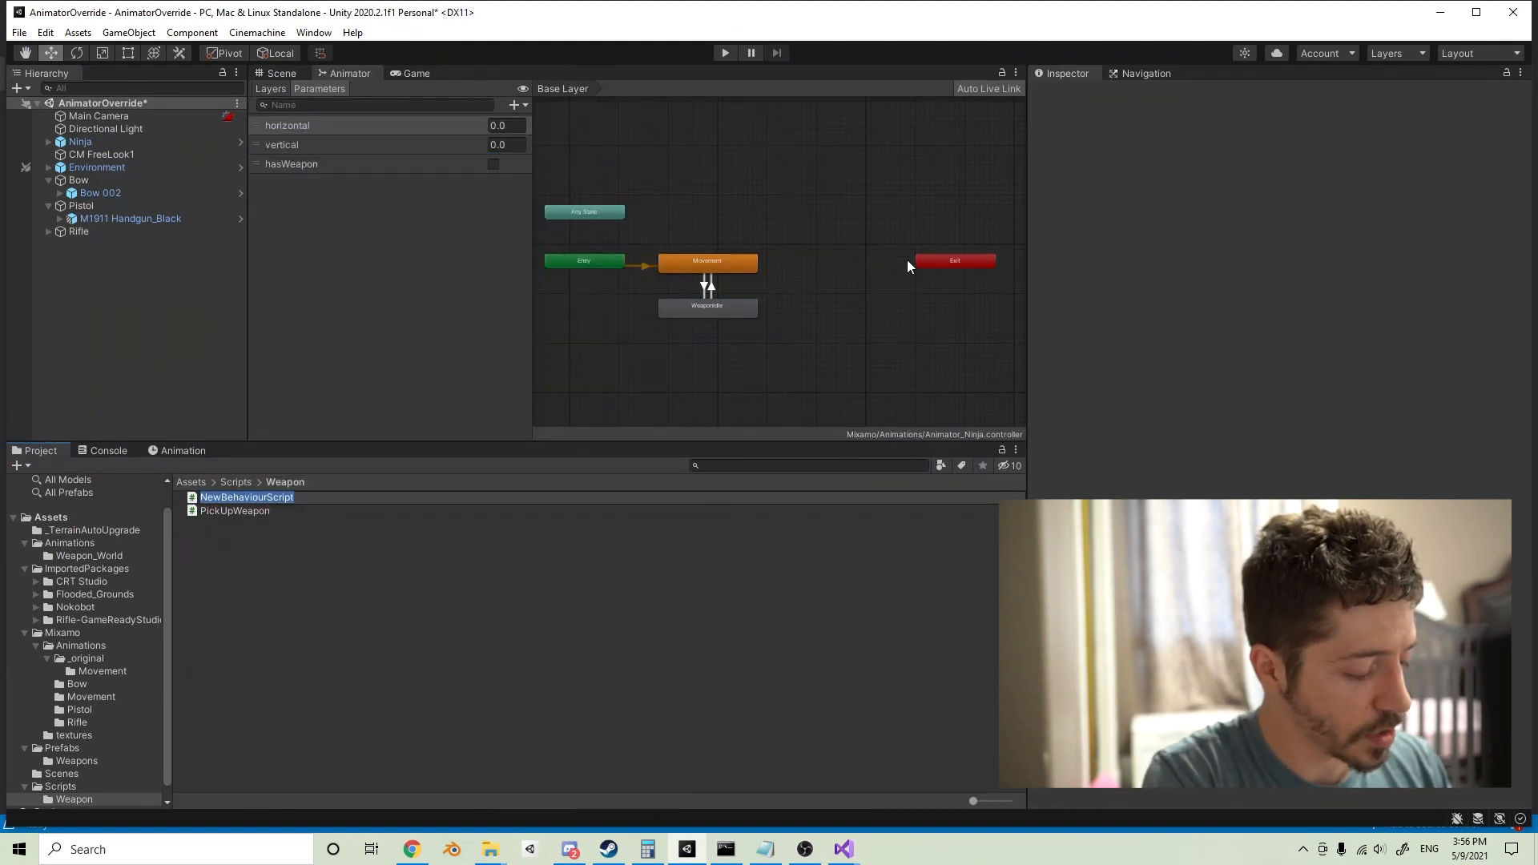
# Step: Name the new C# script in Scripts/Weapon WeaponAnimations
pyautogui.write('WeaponAnimator')
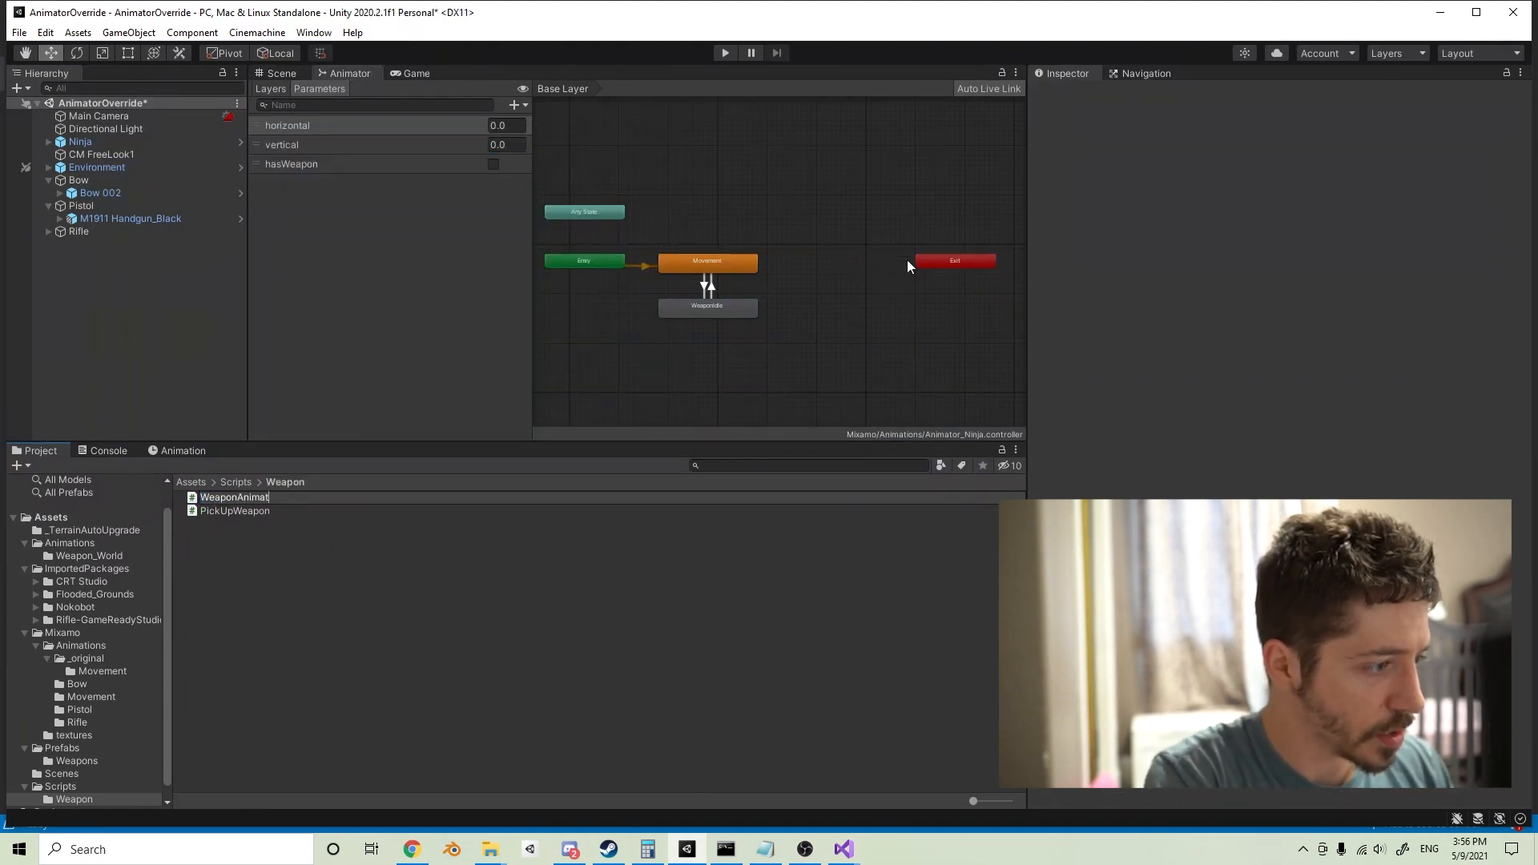
pyautogui.click(243, 510)
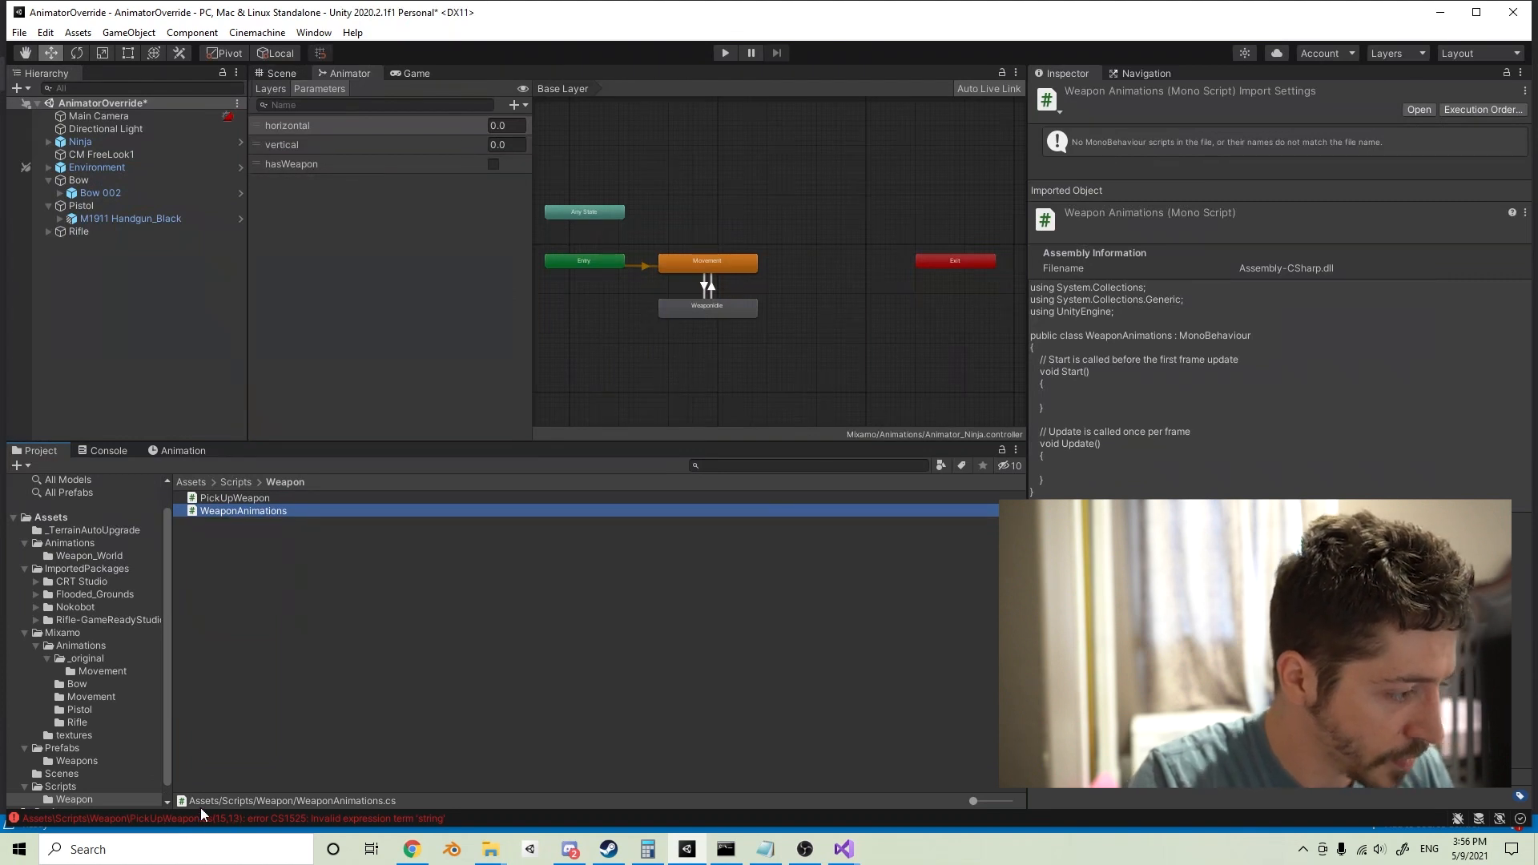
pyautogui.moveTo(137, 780)
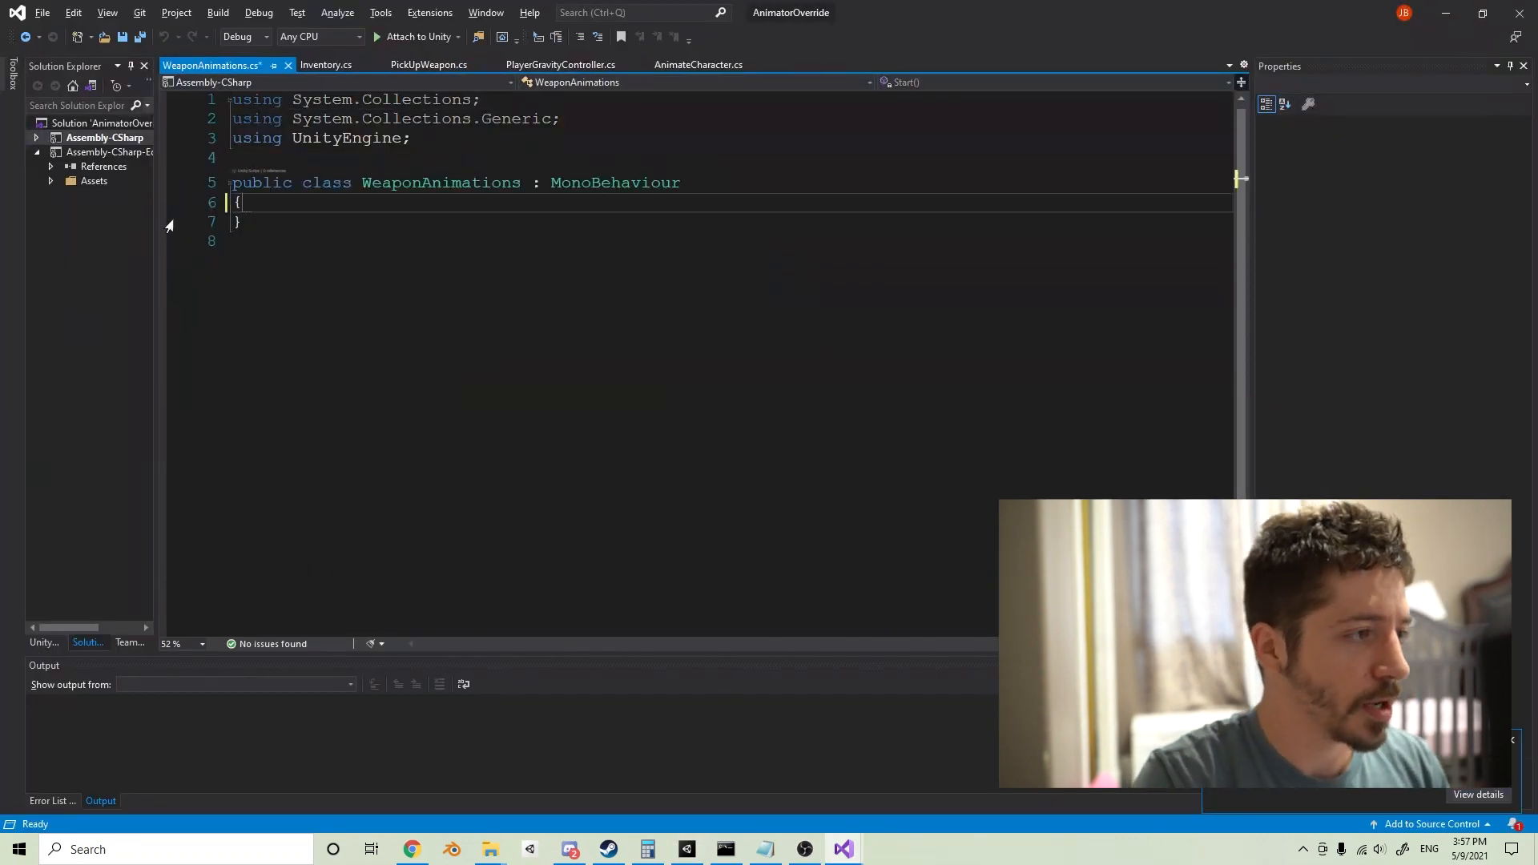
# Step: Add a public AnimationClip weaponIdle field to WeaponAnimations and return to Unity
pyautogui.write('p')
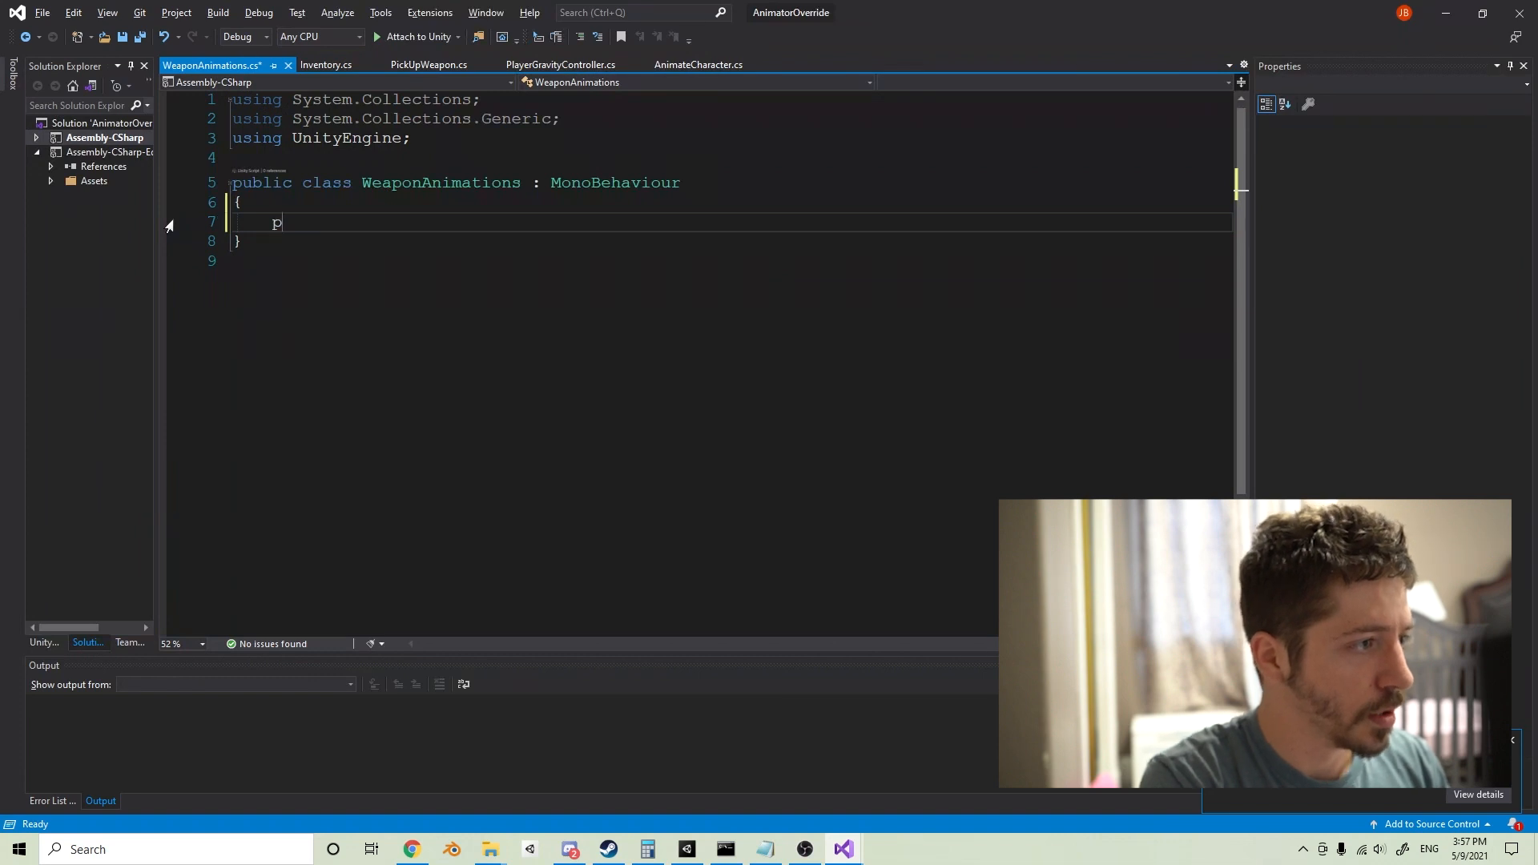
pyautogui.write('ublic AnimationCliu')
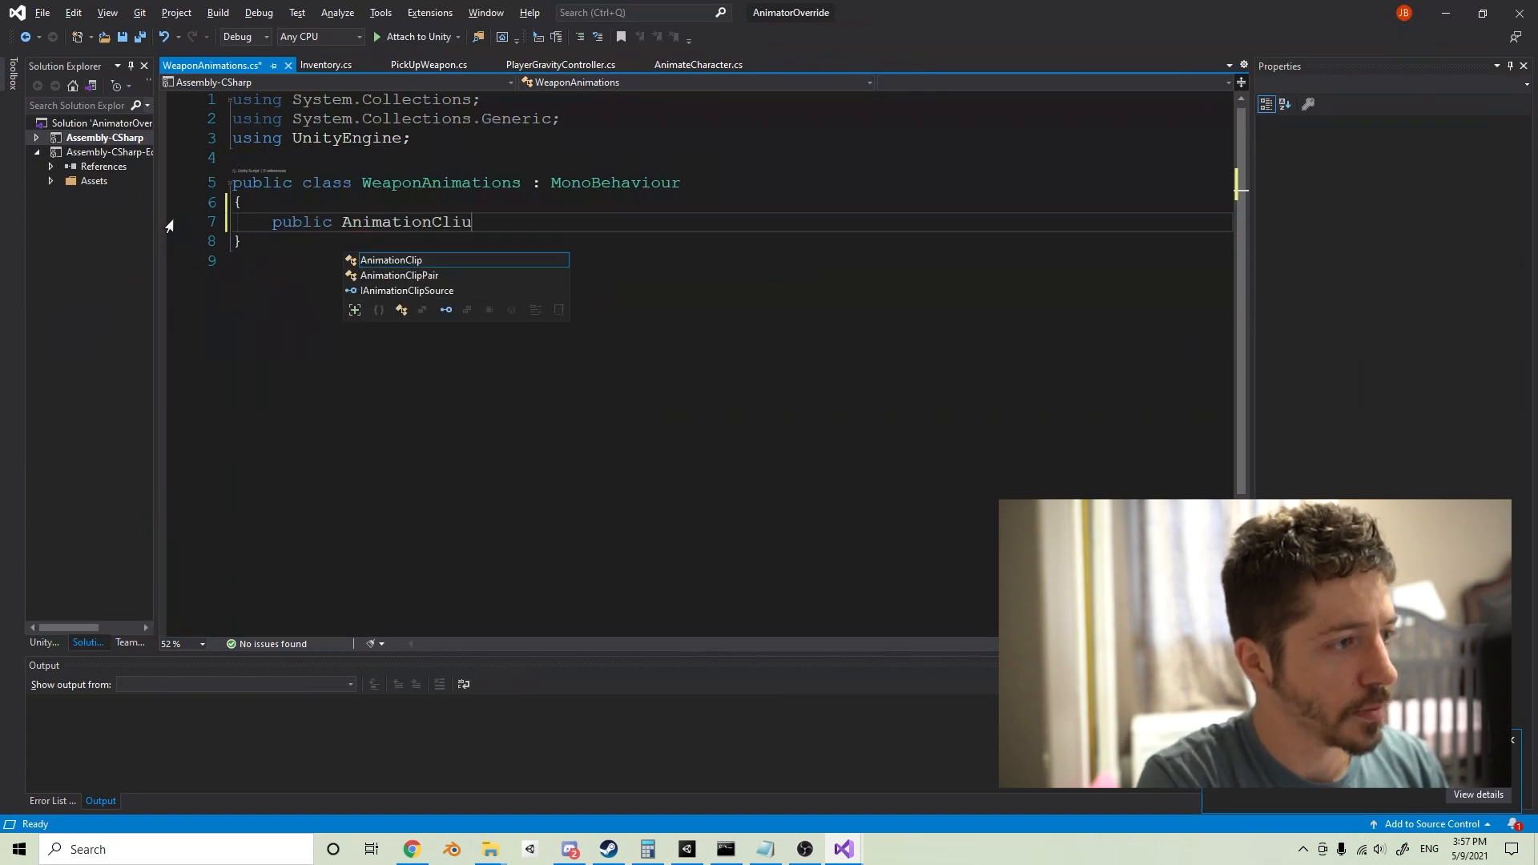
pyautogui.write('weaponIdle;')
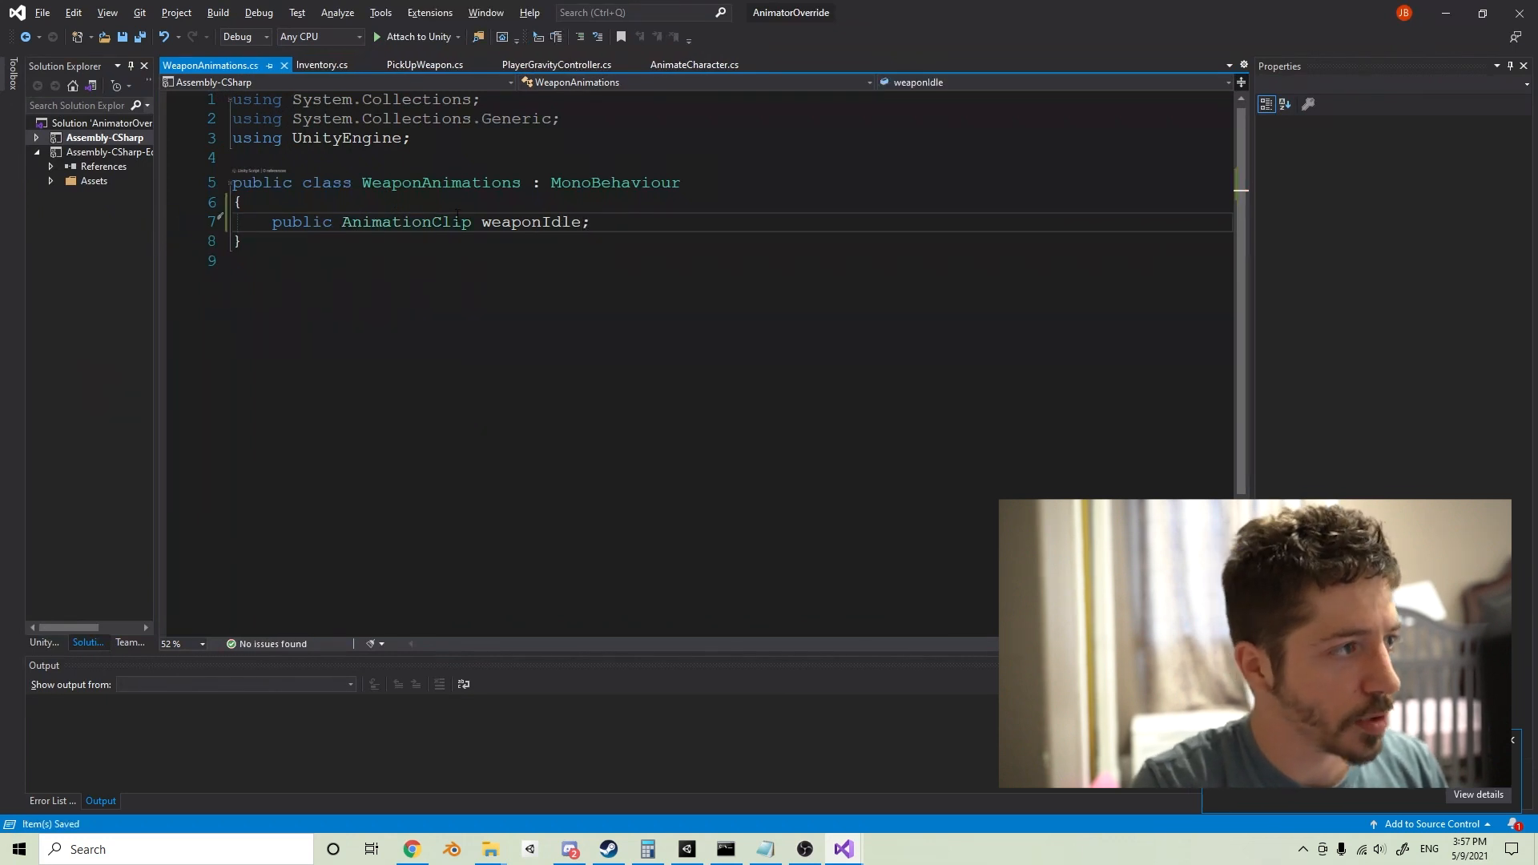
pyautogui.click(725, 849)
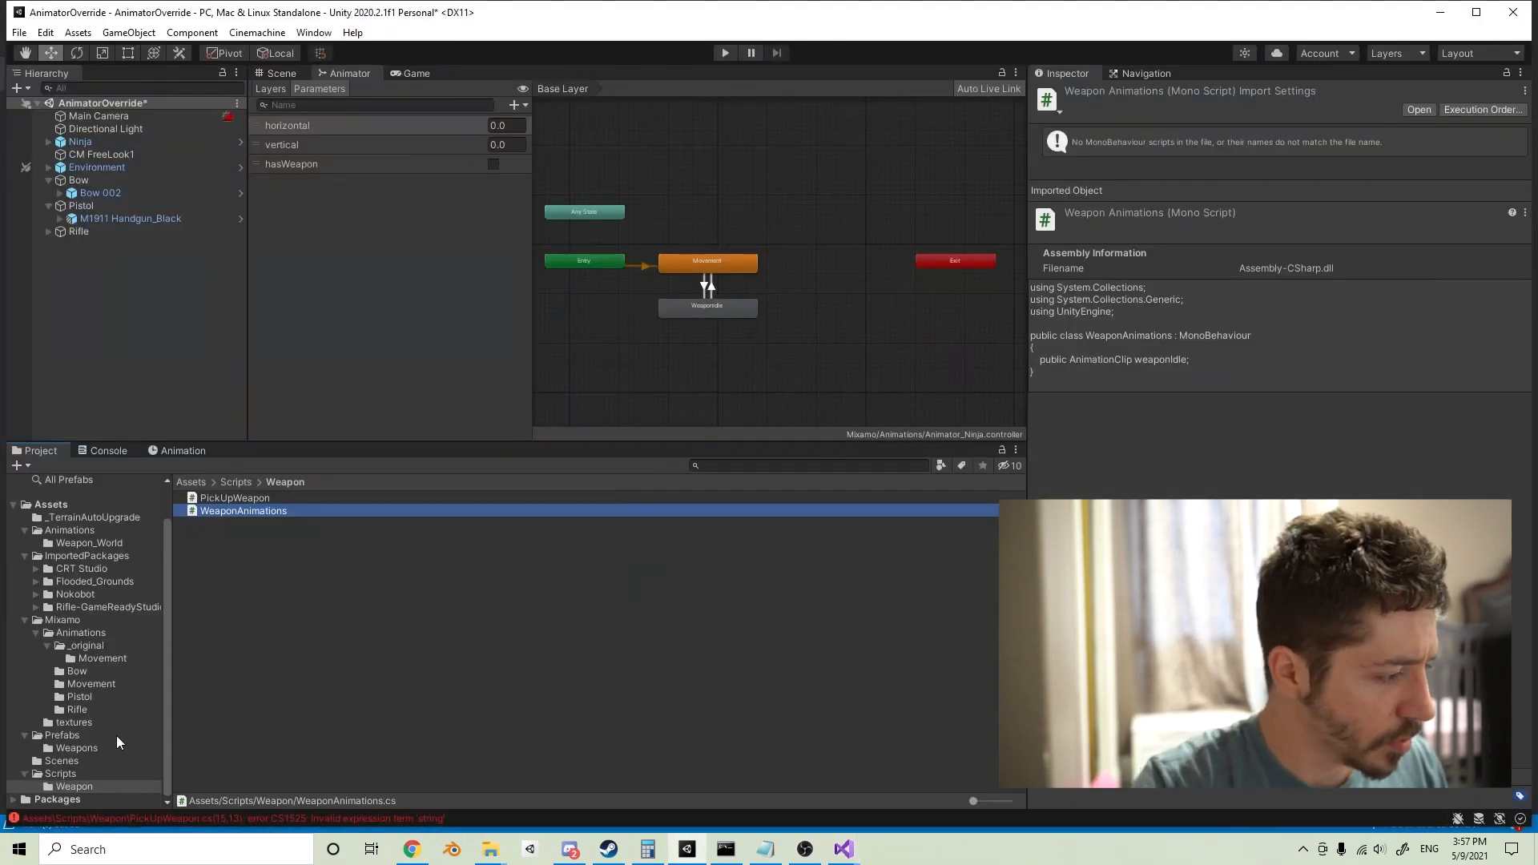
# Step: Delete PickUpWeapon.cs's unfinished weaponClip line behind the CS1525 error, save, and return to Unity
pyautogui.click(77, 747)
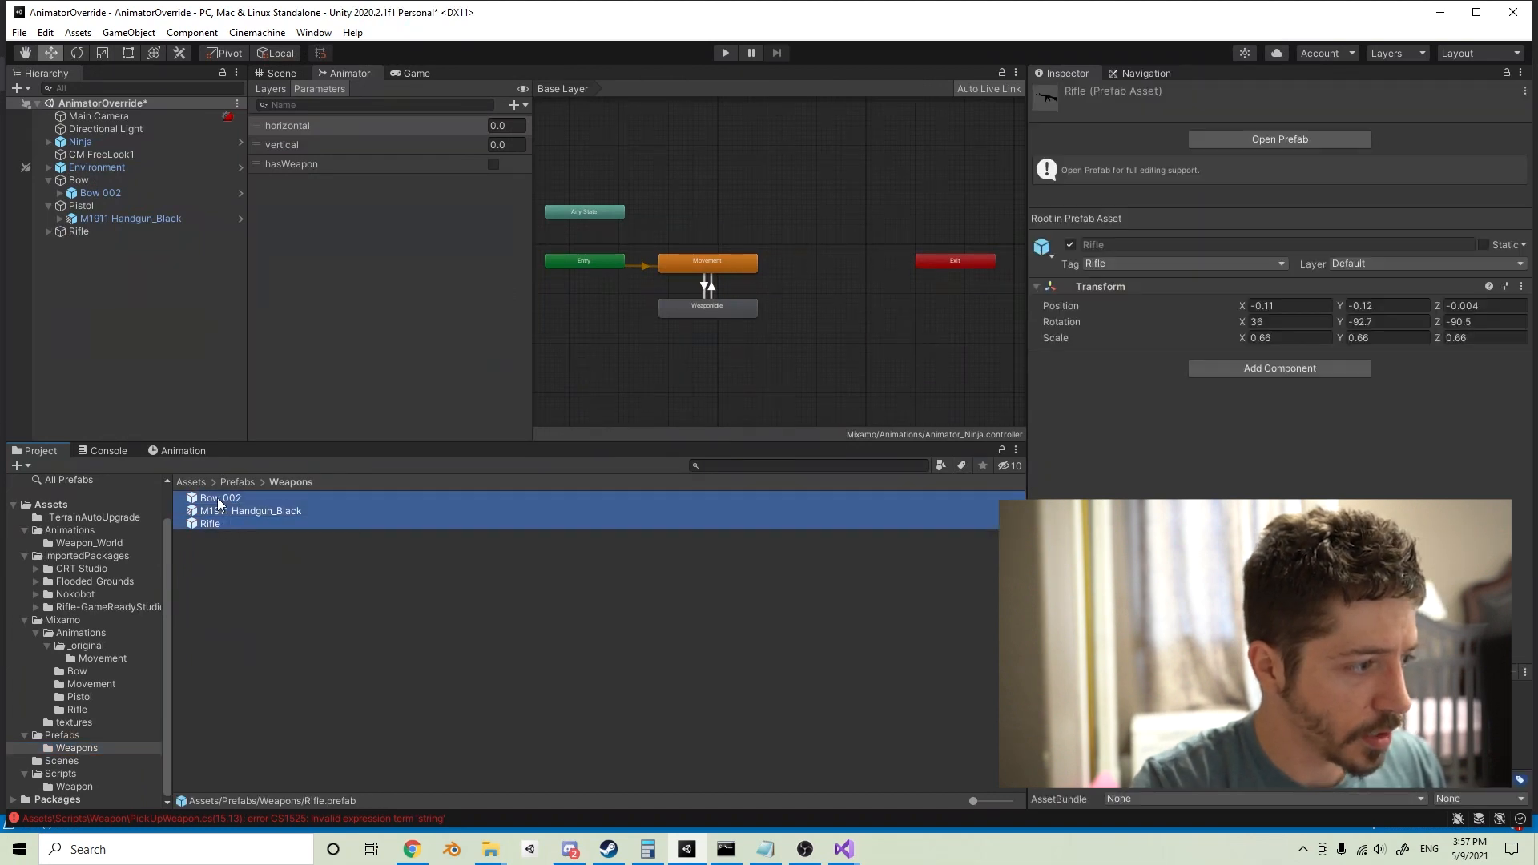
pyautogui.write('wea')
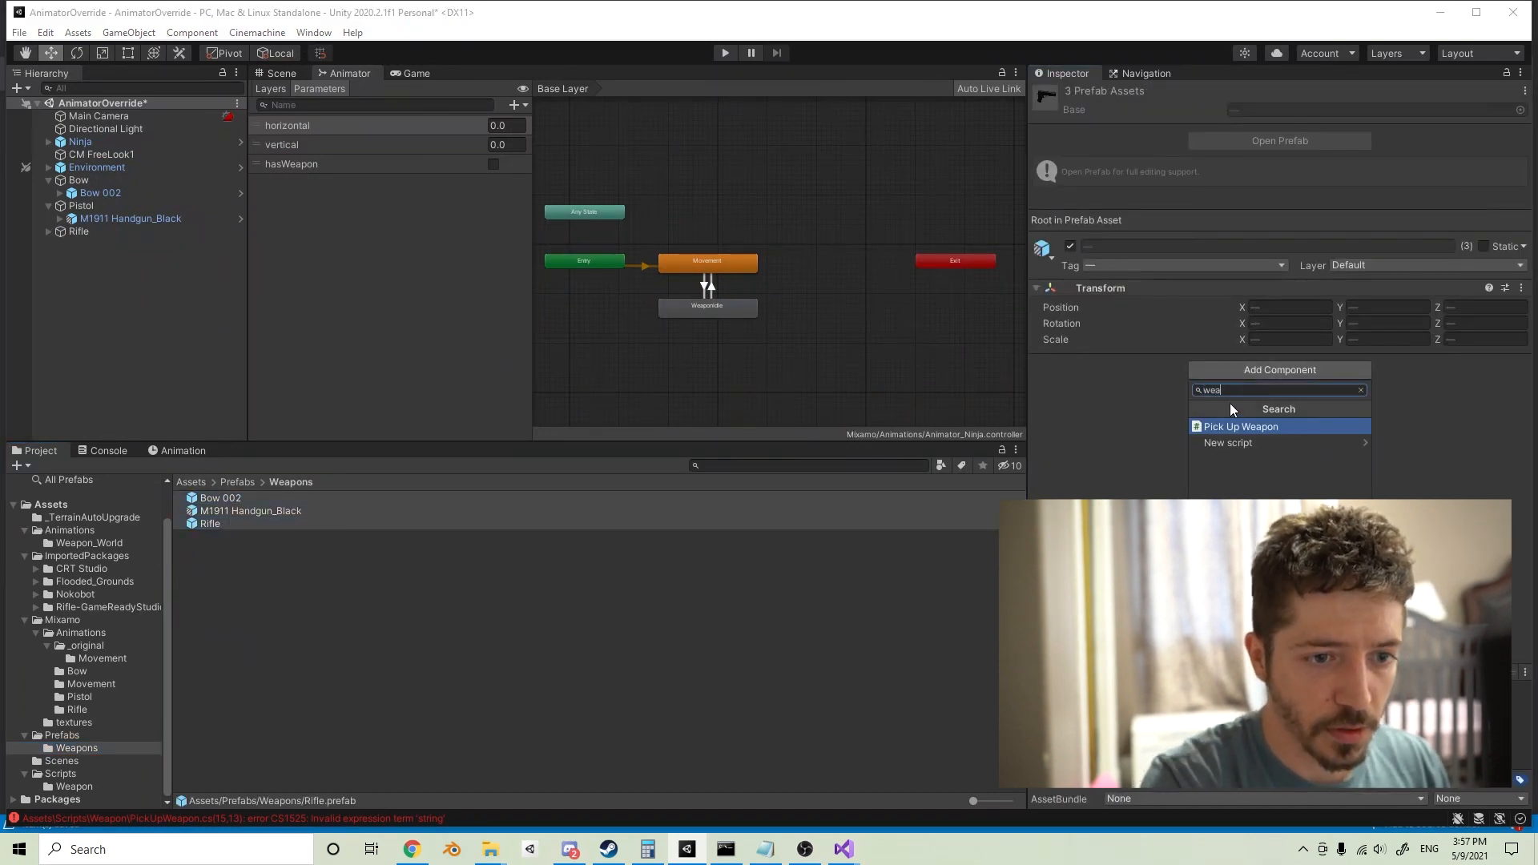
pyautogui.write('ani')
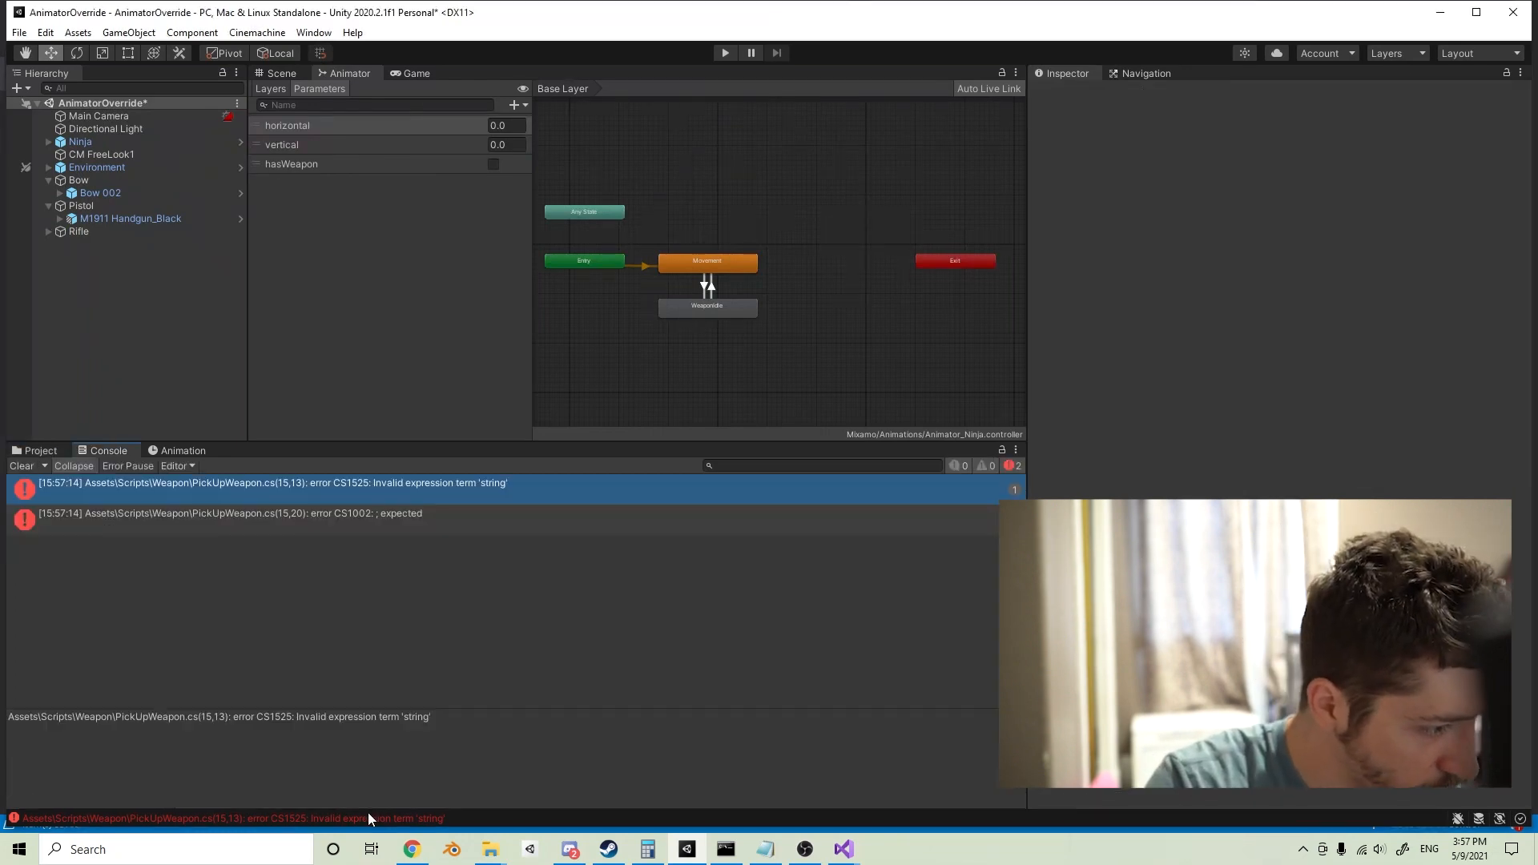
pyautogui.click(840, 848)
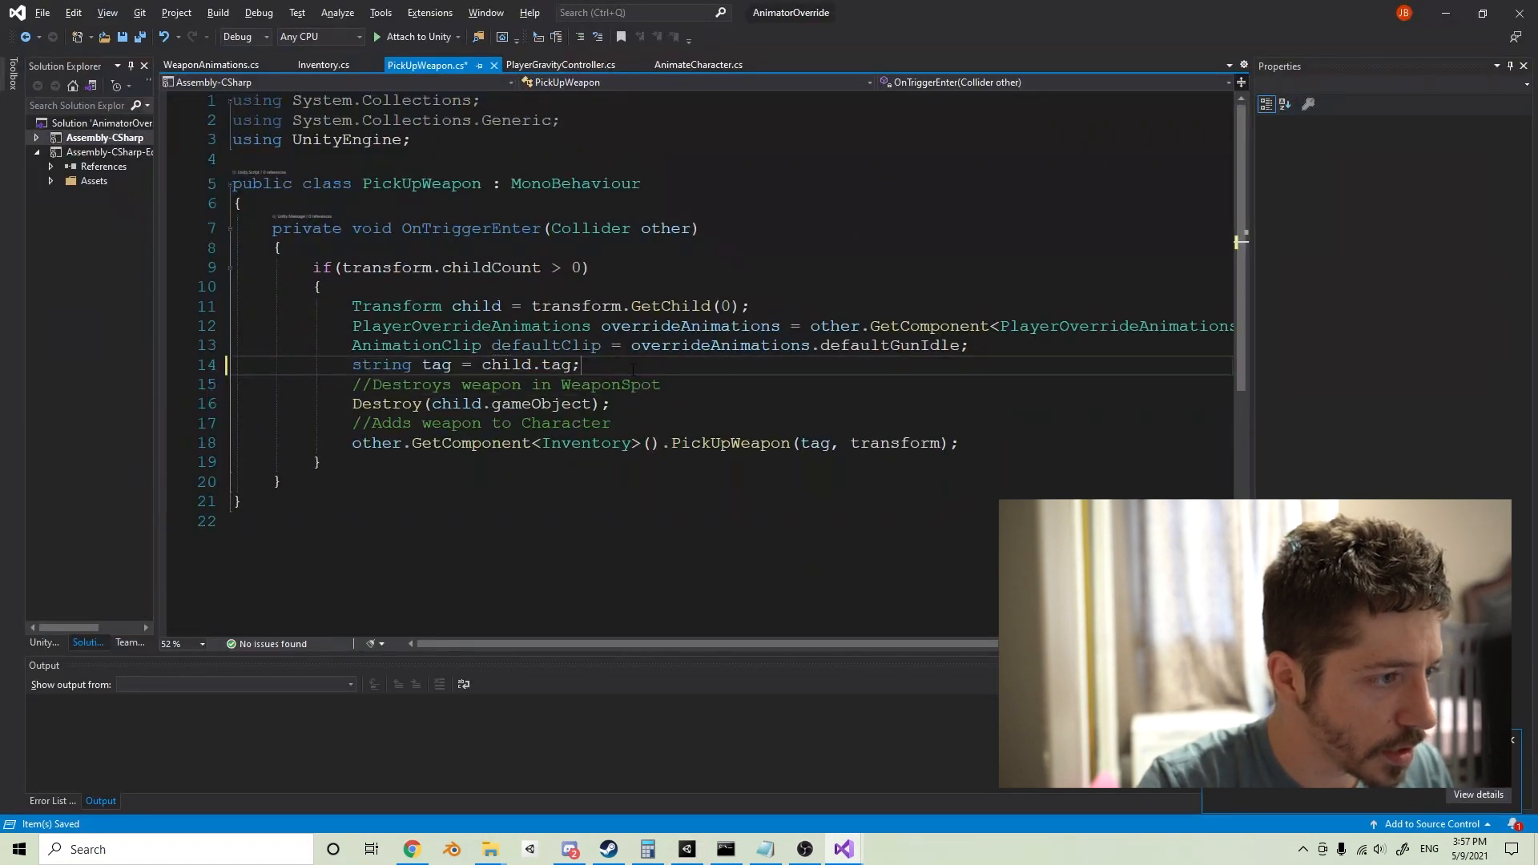
pyautogui.click(842, 848)
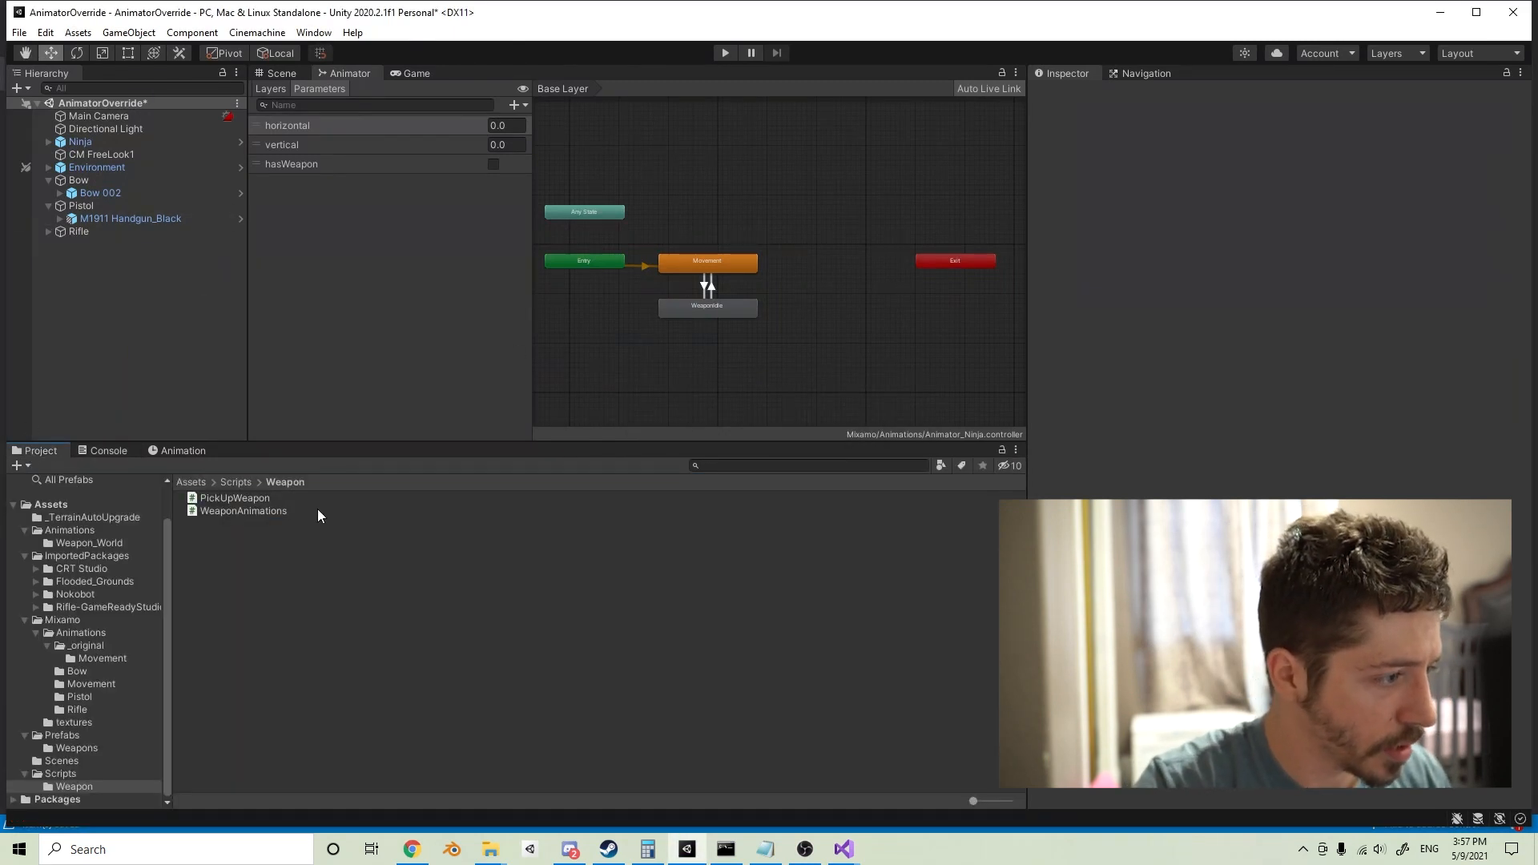
# Step: Select the Bow 002 prefab, open its Weapon Idle picker, and browse to Assets/Mixamo/Animations
pyautogui.click(77, 747)
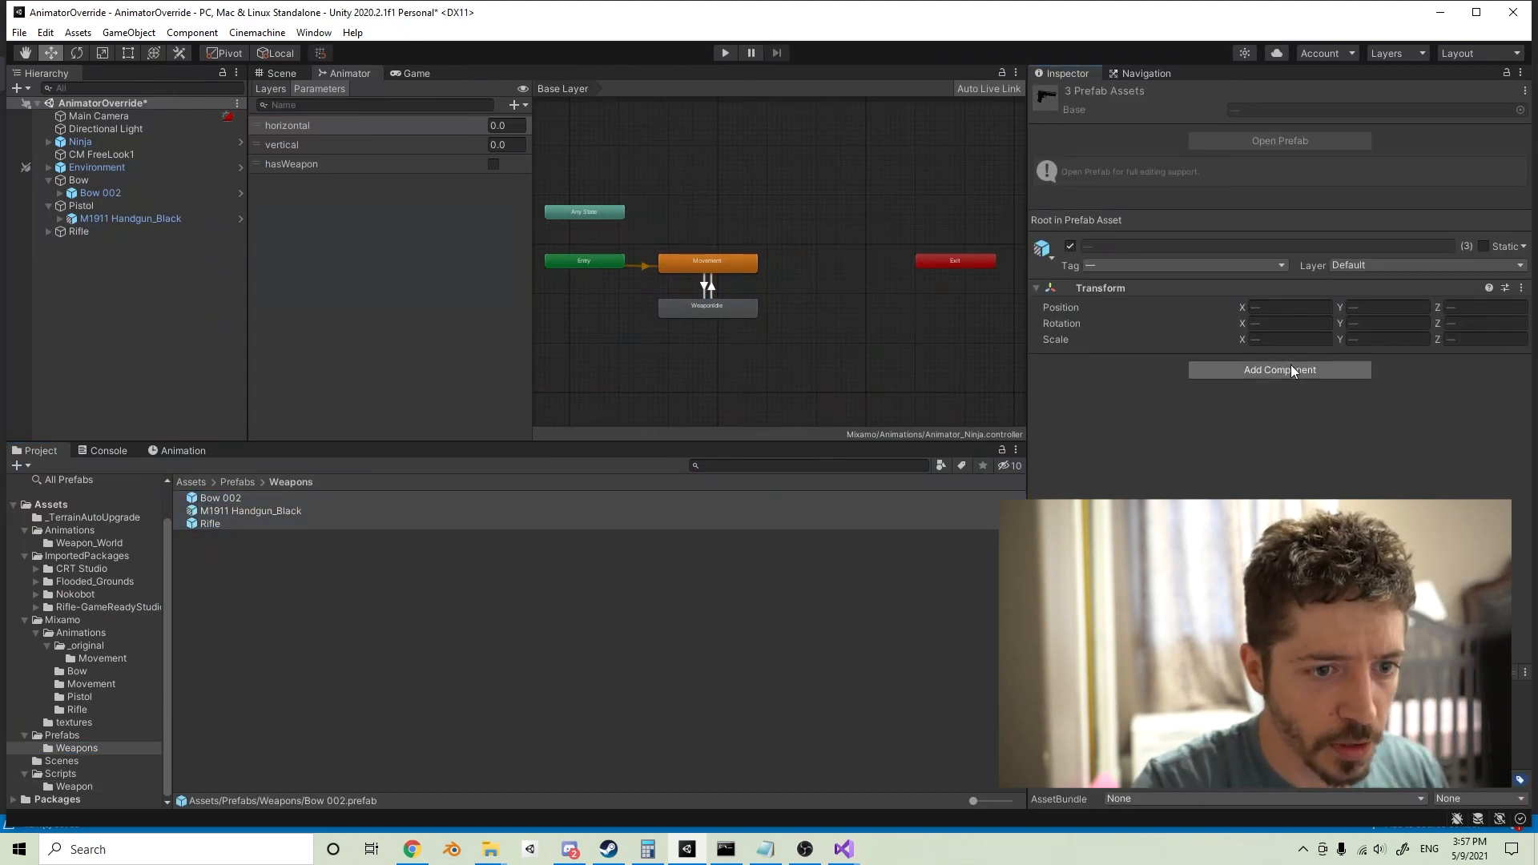
pyautogui.write('anima')
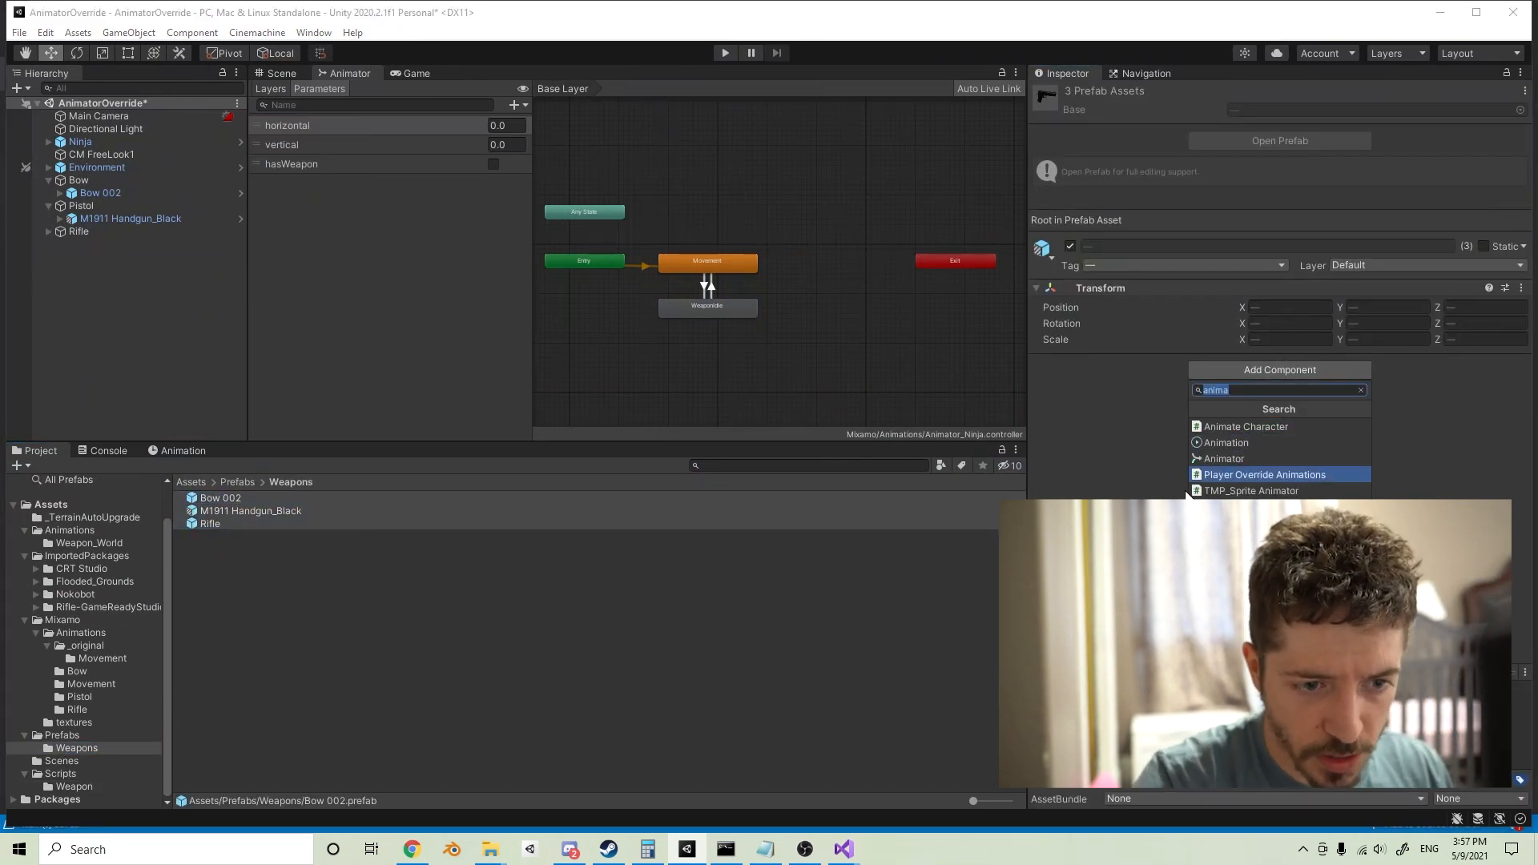
pyautogui.click(1264, 475)
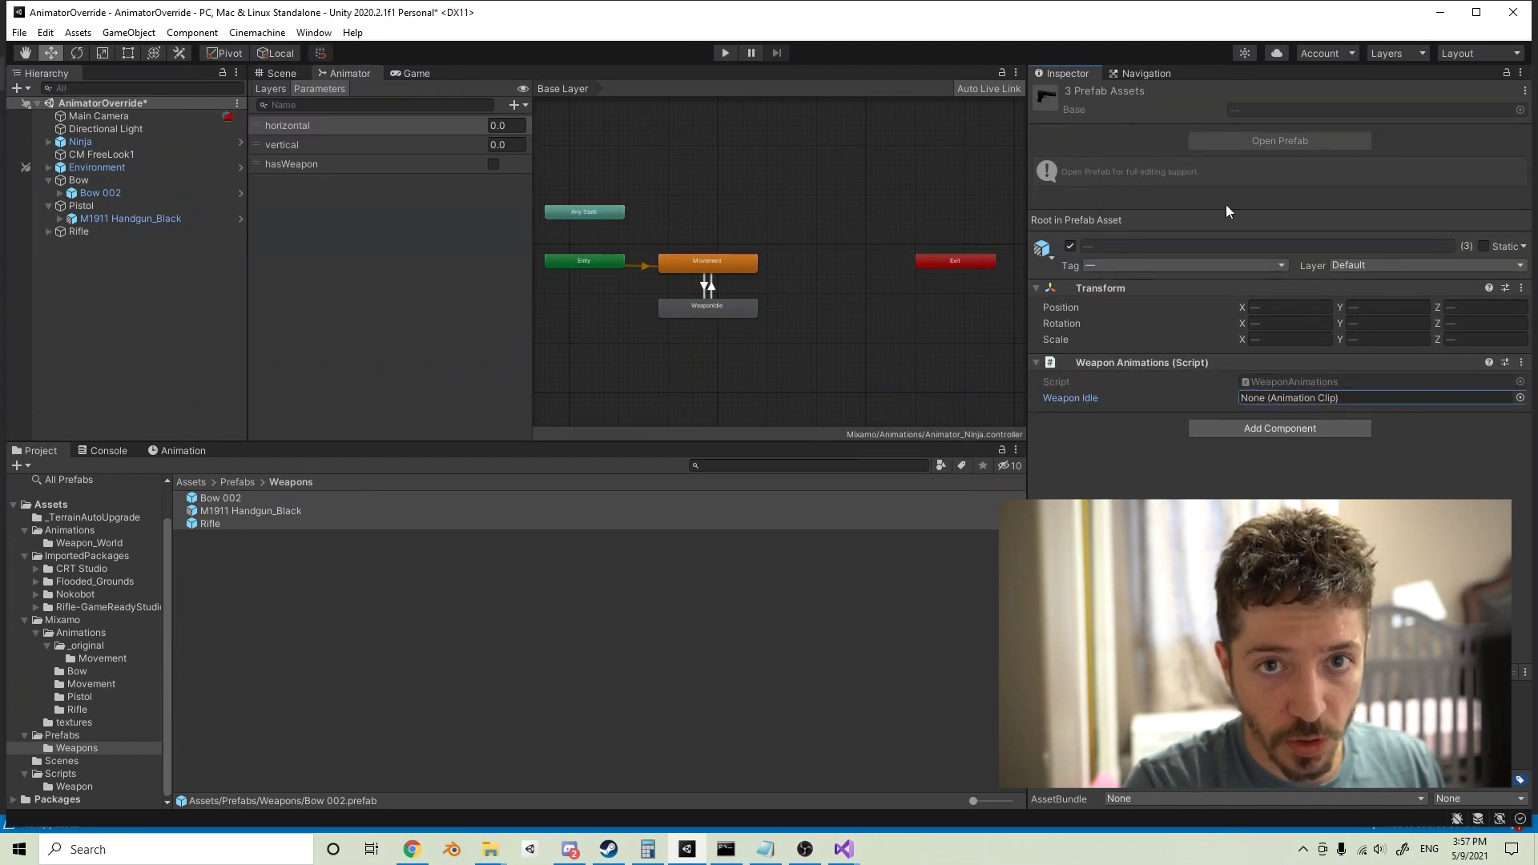
pyautogui.moveTo(219, 517)
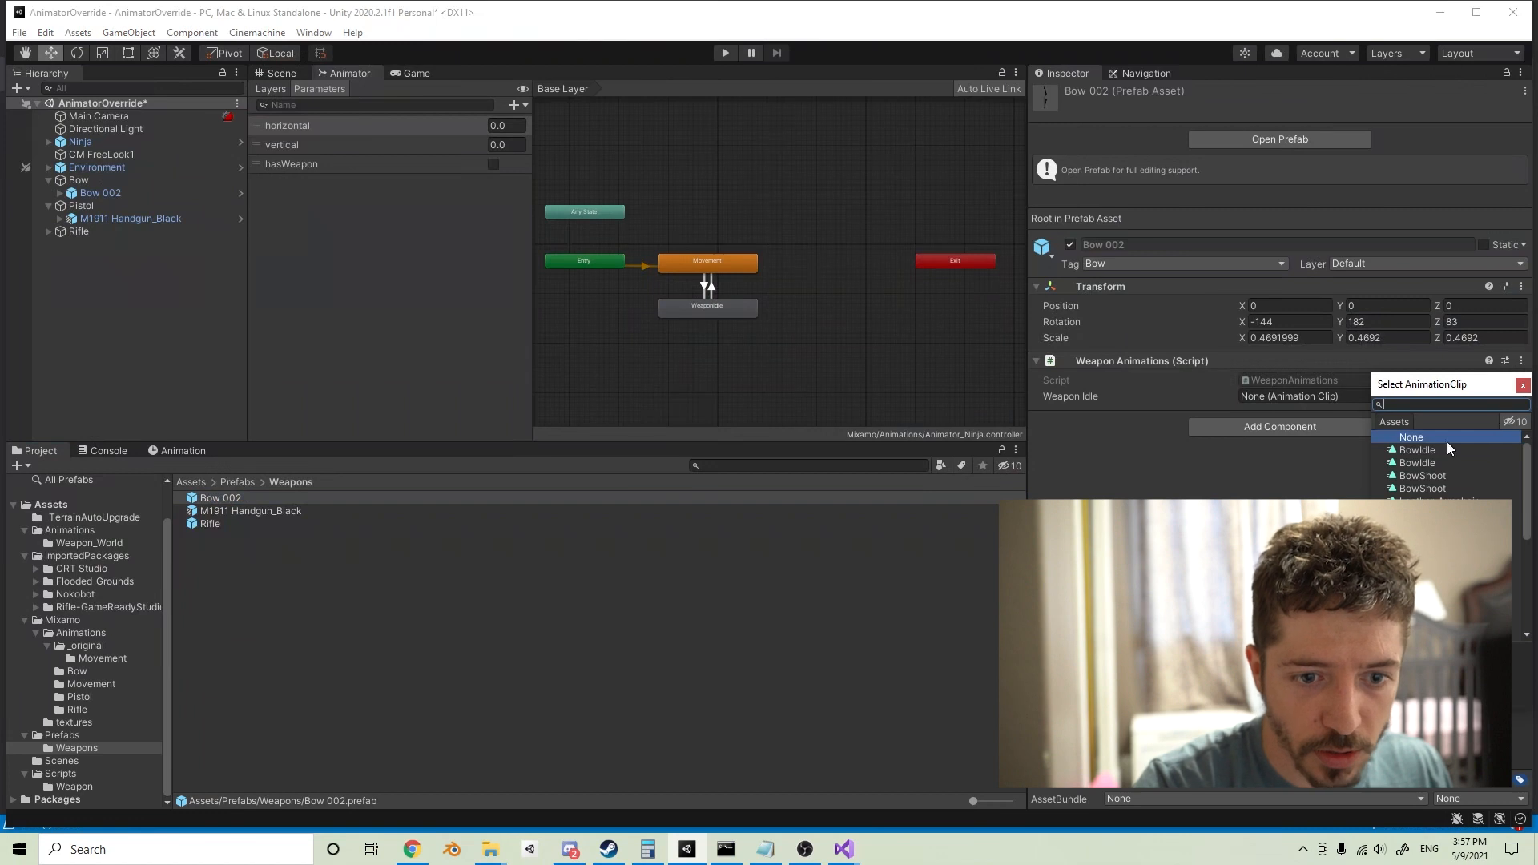
pyautogui.click(1417, 450)
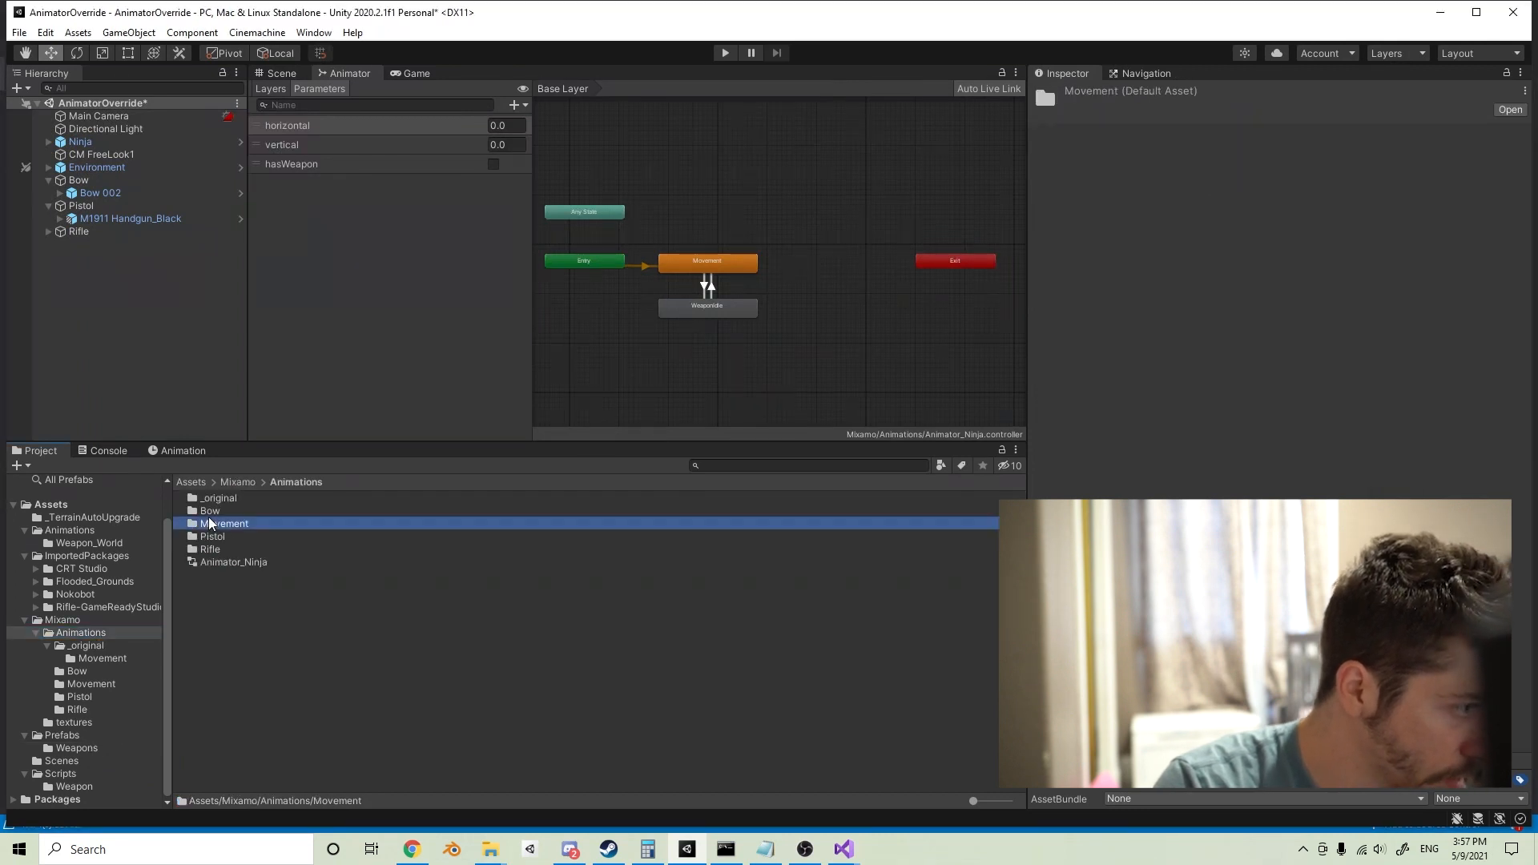
# Step: Check PistolIdle_new in the Pistol folder, then open the Rifle folder with RifleIdle_new
pyautogui.doubleClick(209, 511)
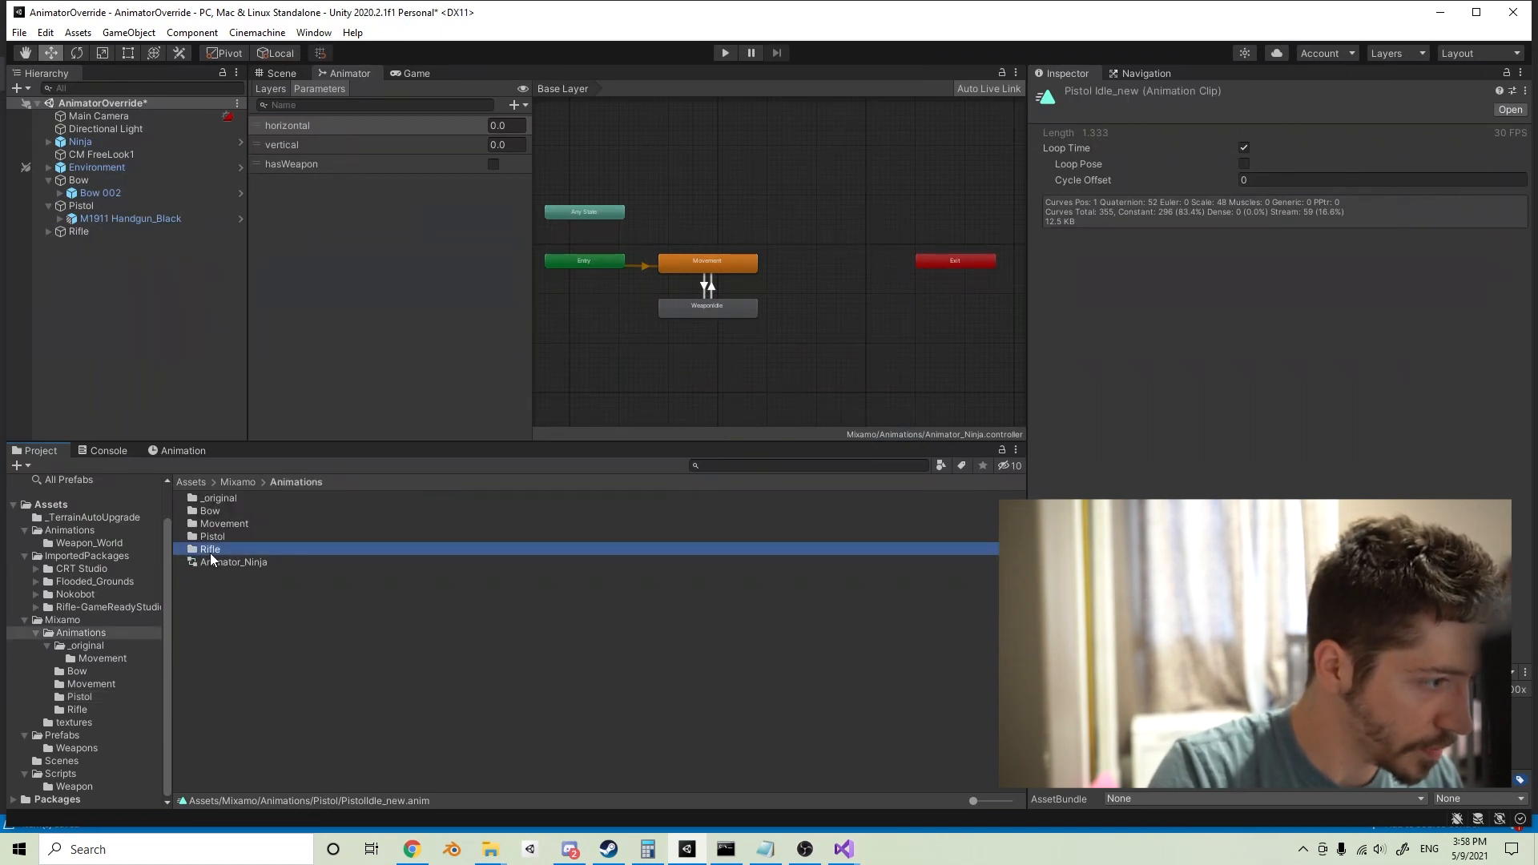
pyautogui.doubleClick(209, 548)
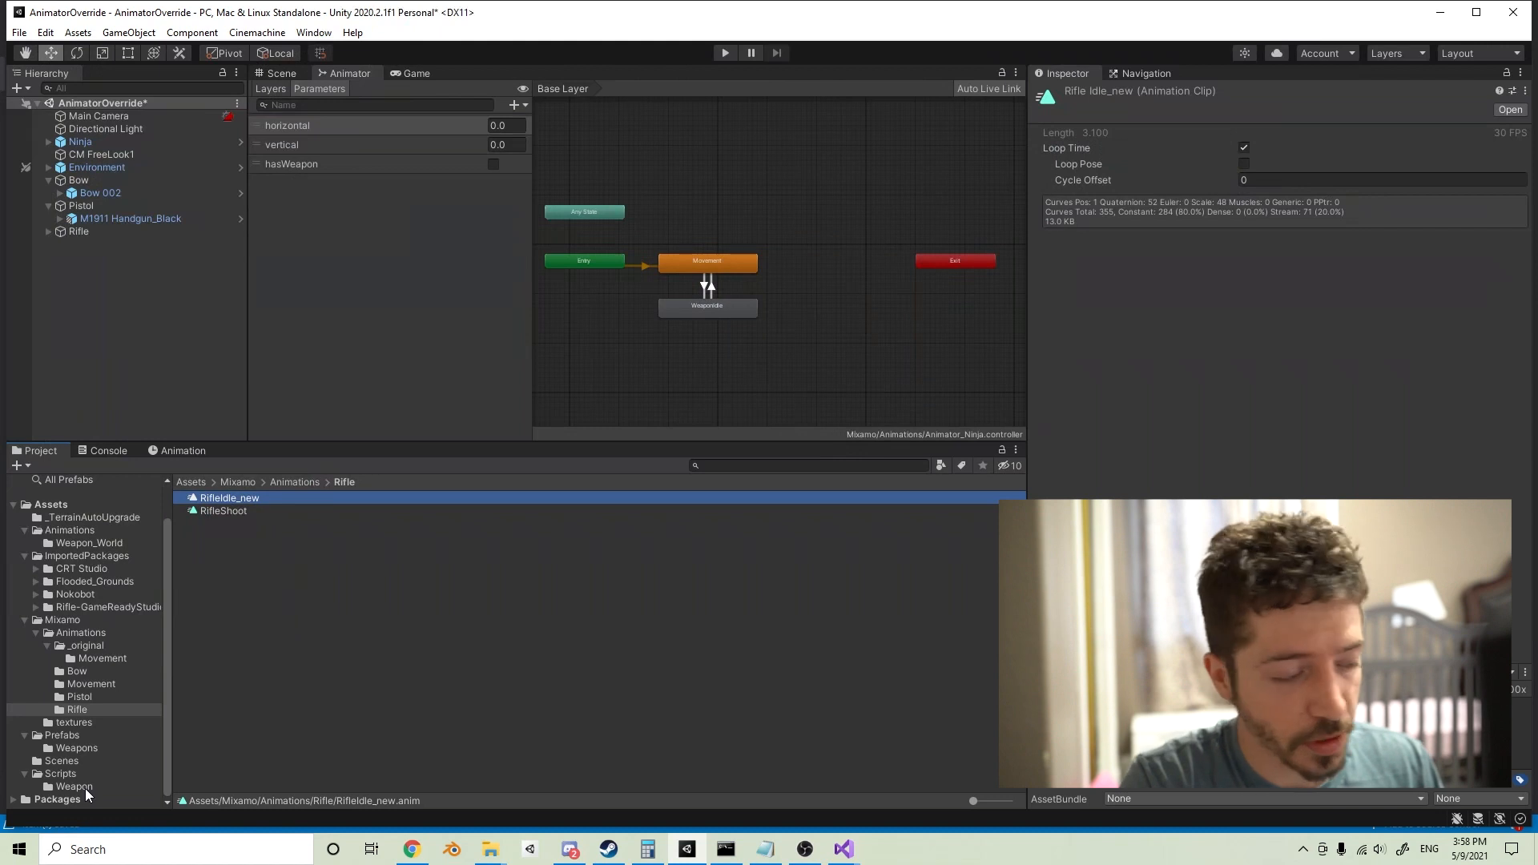
pyautogui.click(74, 786)
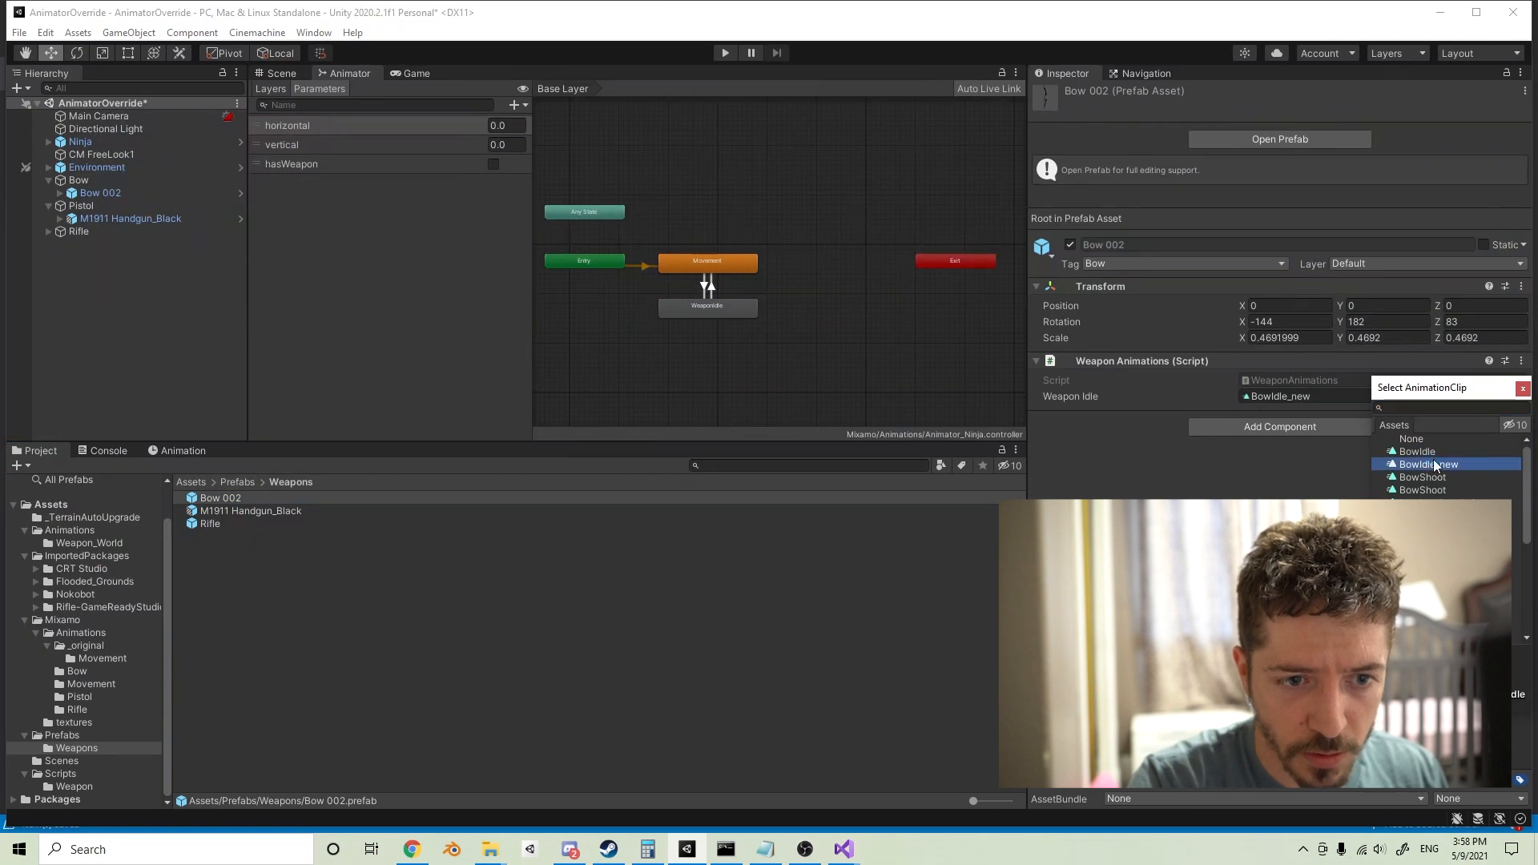
# Step: Set Weapon Idle to BowIdle_new on the bow and matching idle clips on handgun and rifle
pyautogui.click(250, 510)
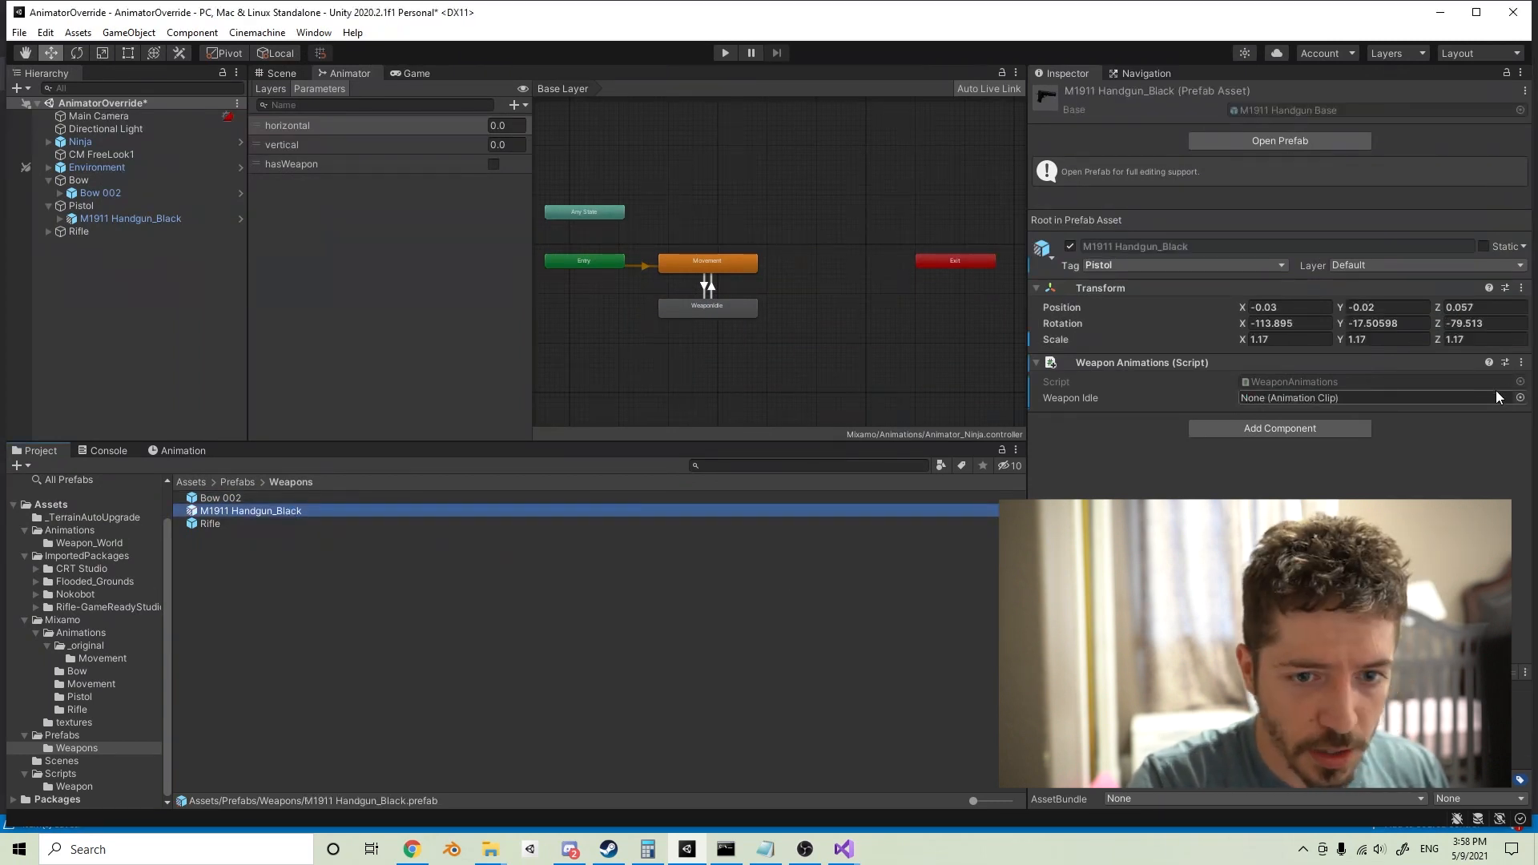
pyautogui.click(1374, 397)
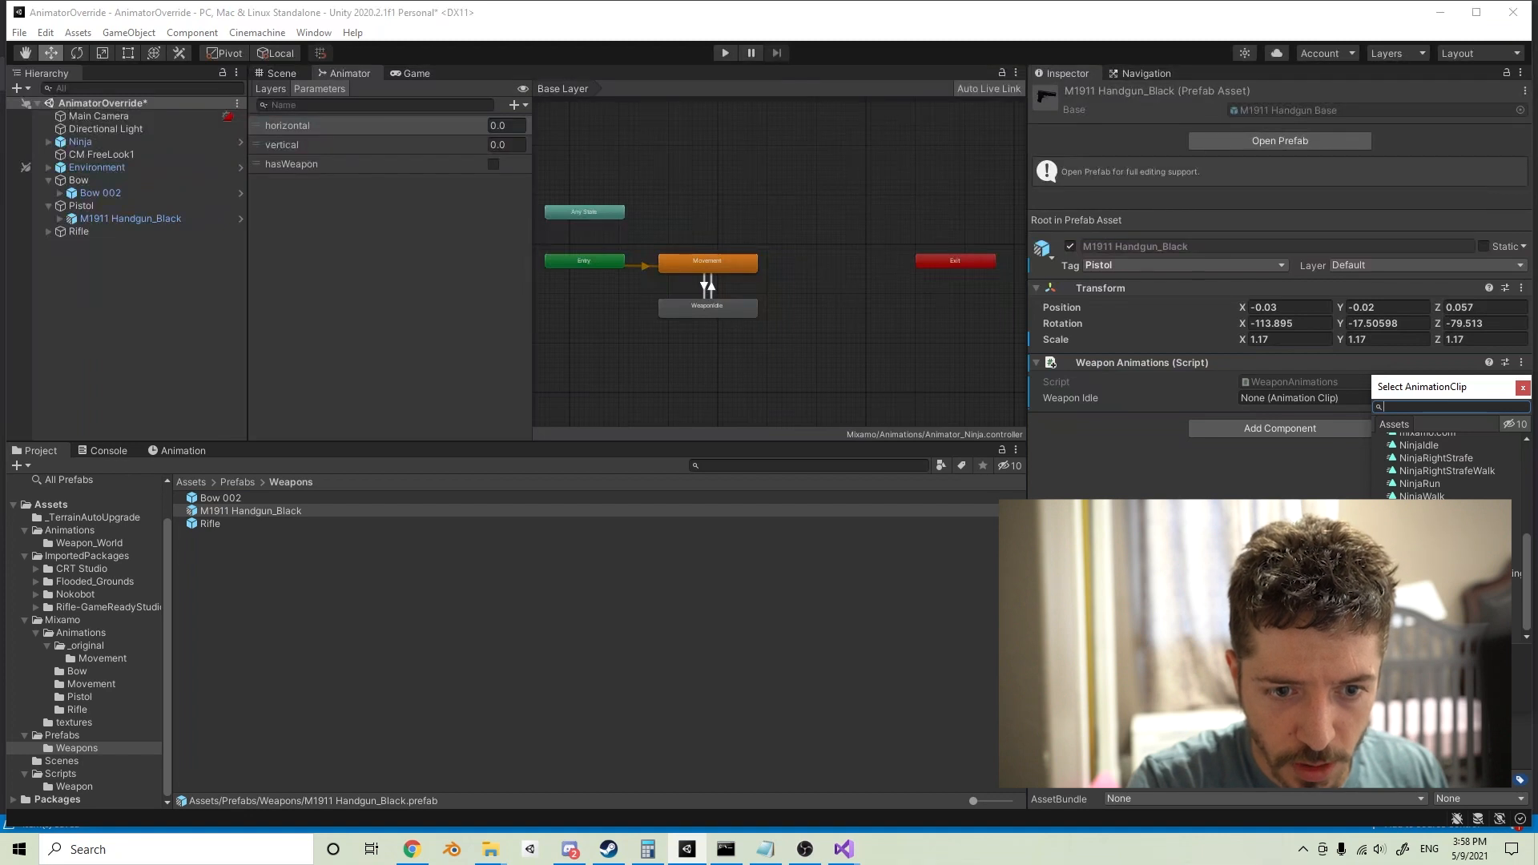
pyautogui.click(210, 523)
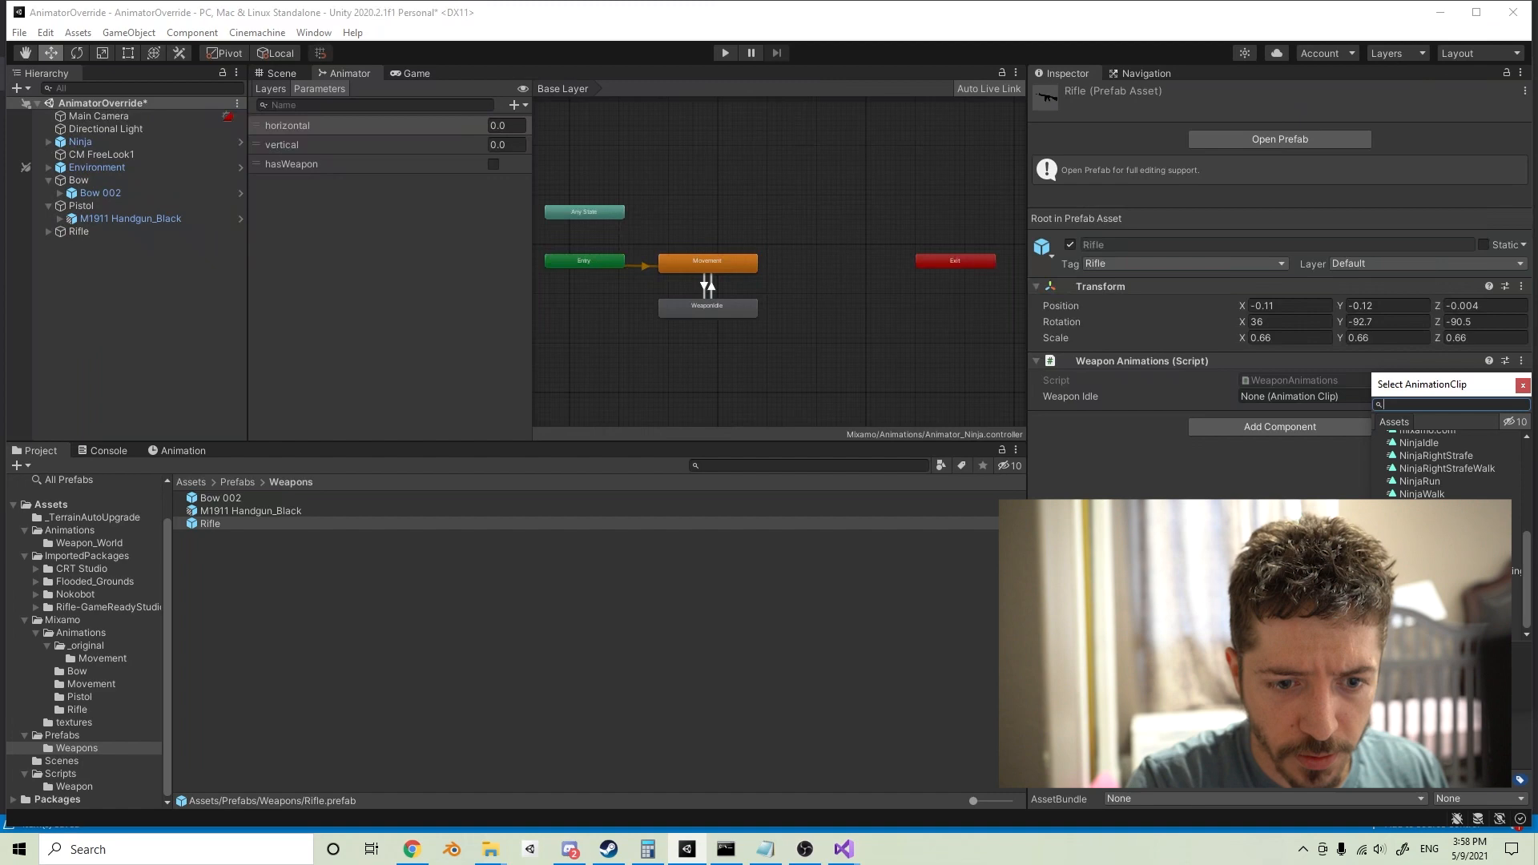
pyautogui.click(1423, 441)
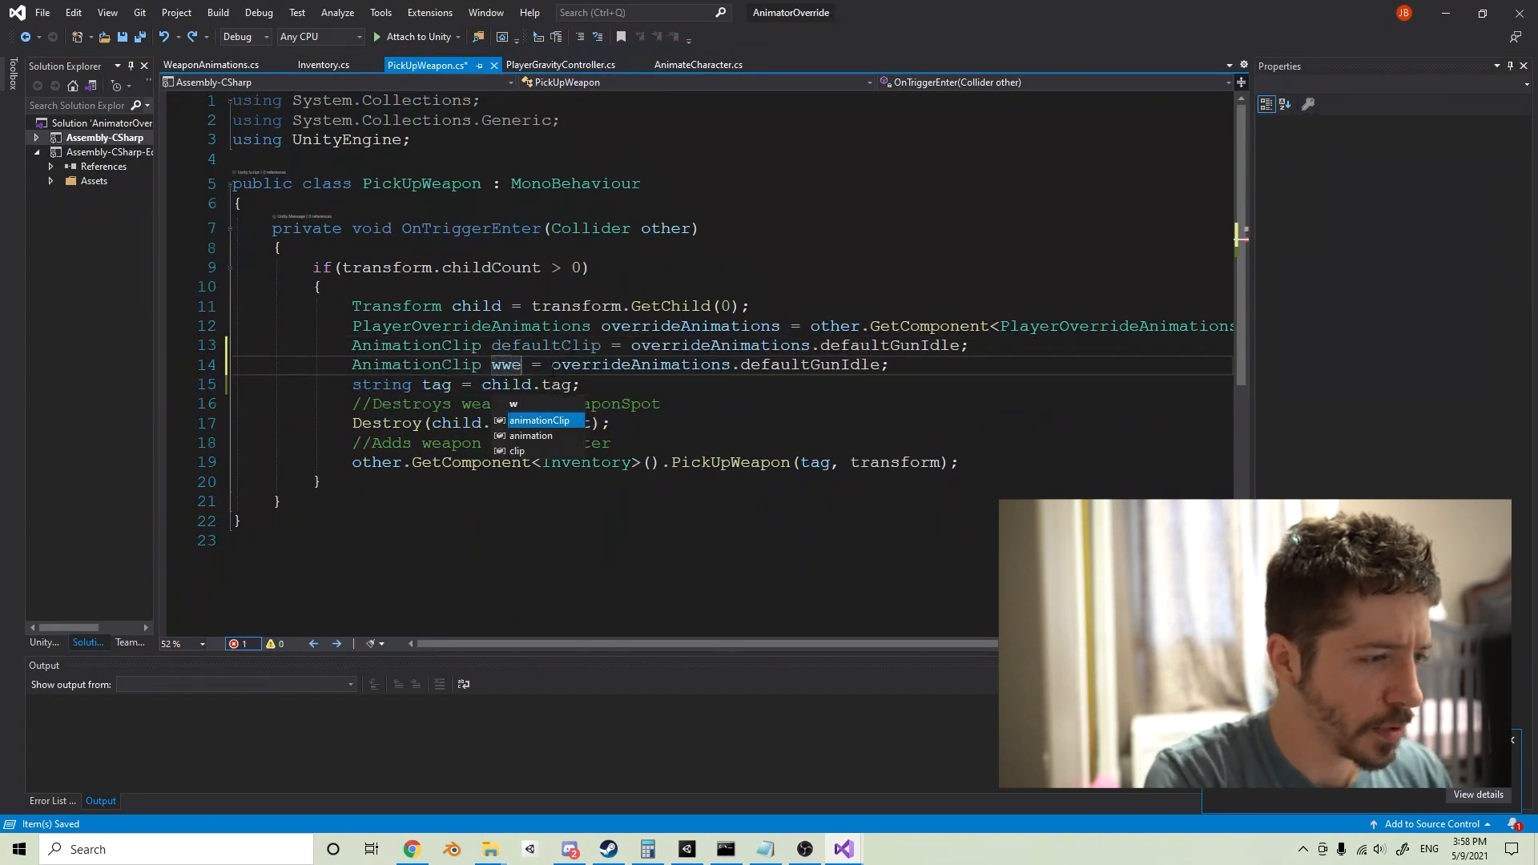
# Step: Assign weaponClip = child.GetComponent<WeaponAnimations>().weaponIdle in PickUpWeapon
pyautogui.write('eaponClip')
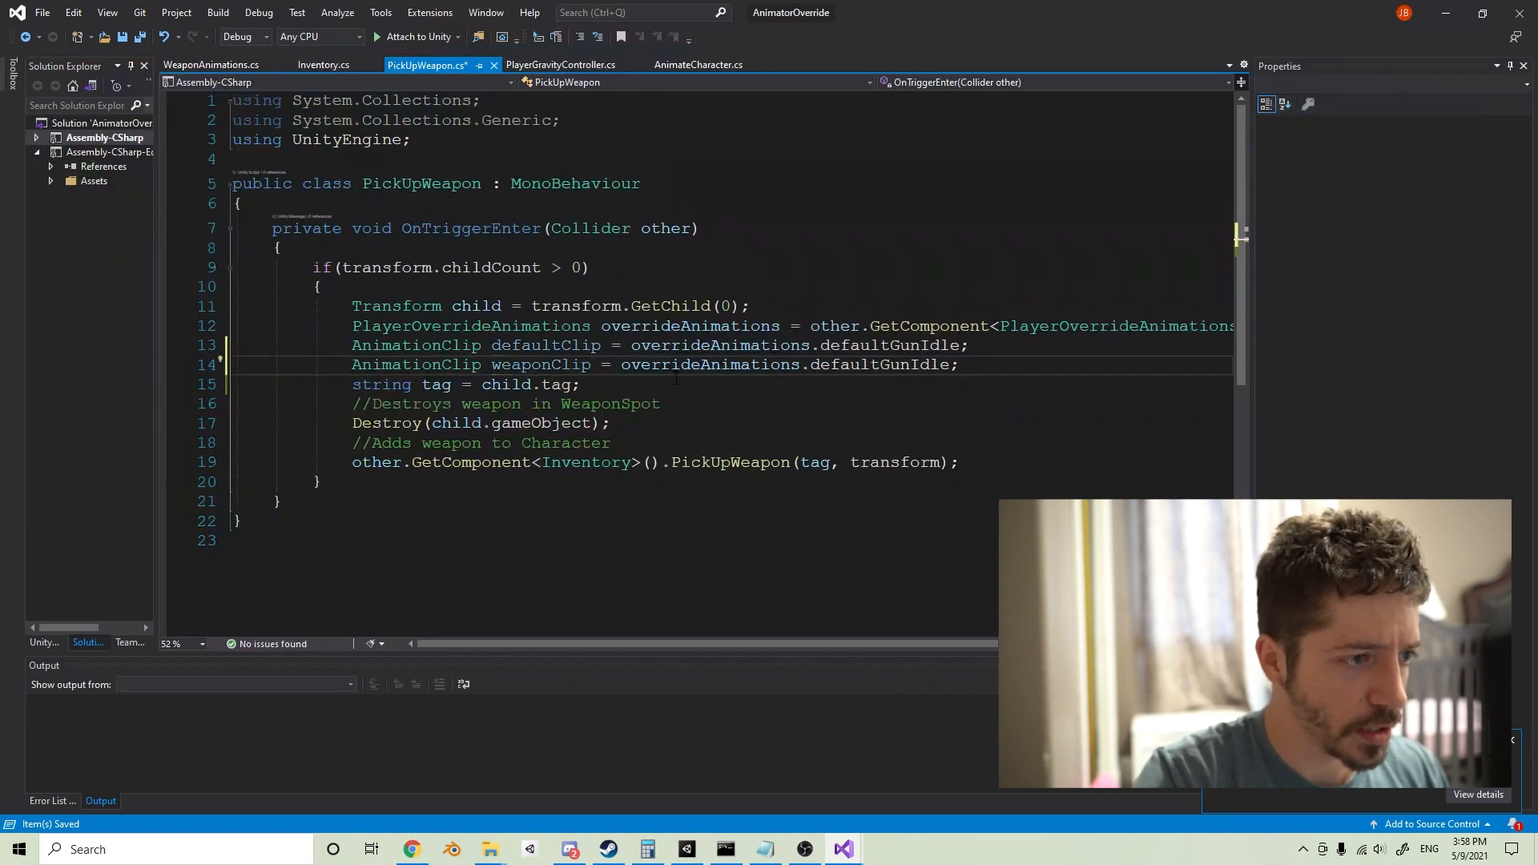
pyautogui.write('cg')
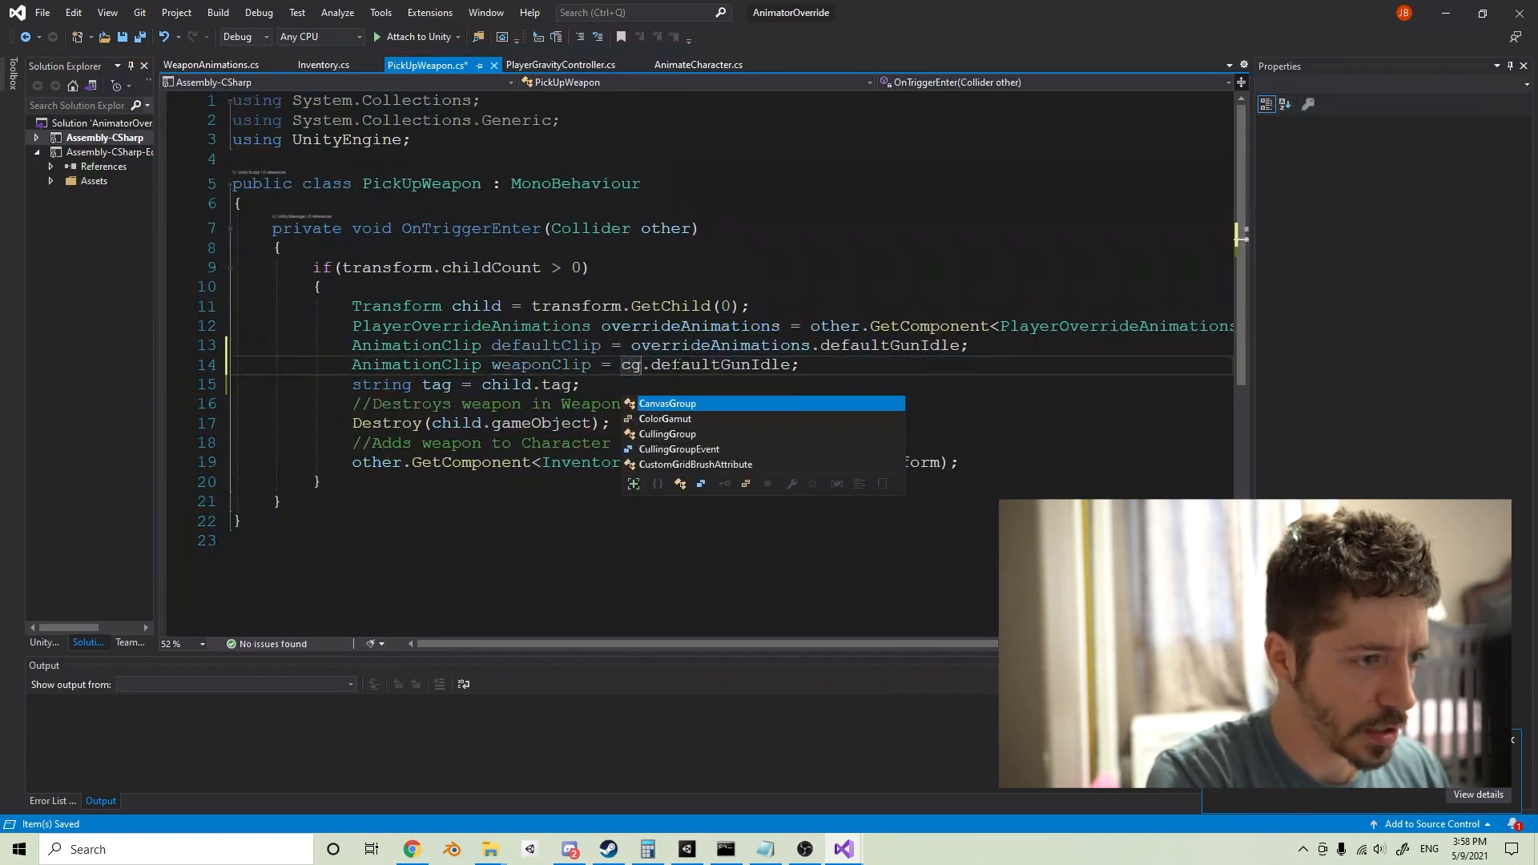
pyautogui.write('child.')
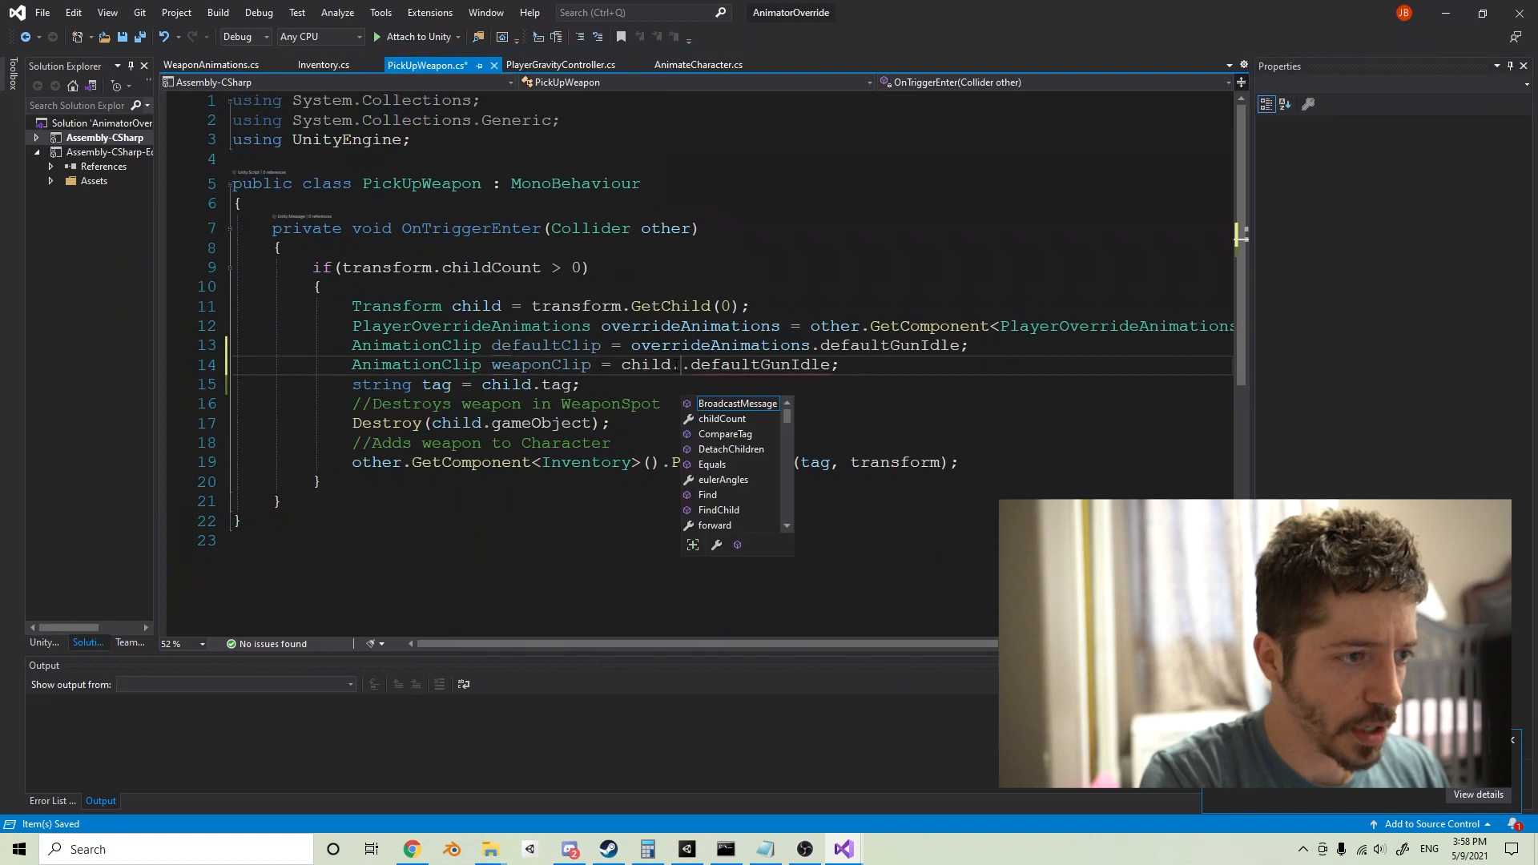
pyautogui.write('GetComponent<')
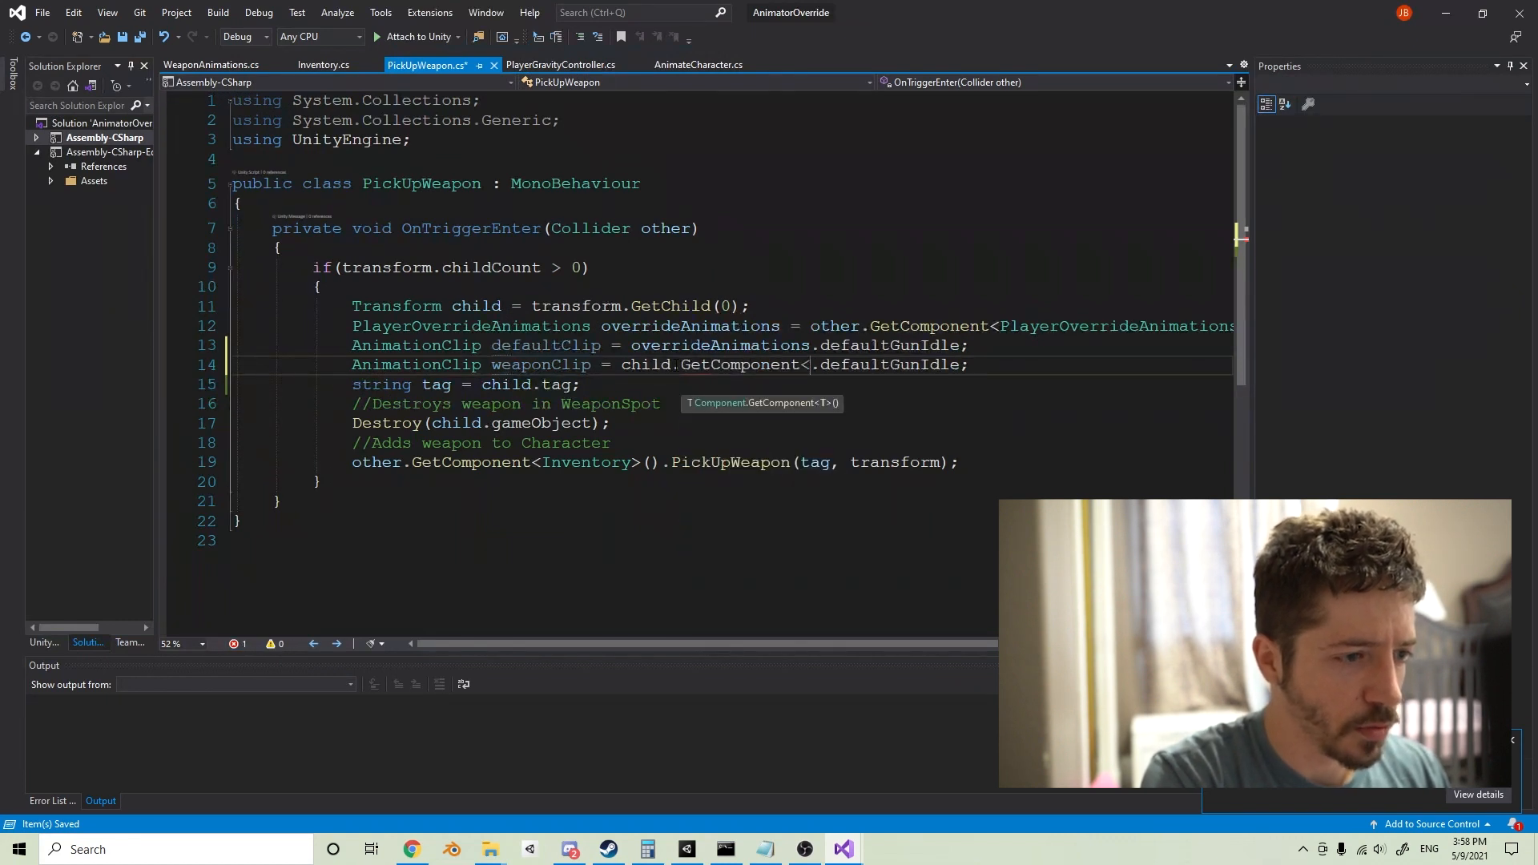
pyautogui.write('WeaponAnimations>(')
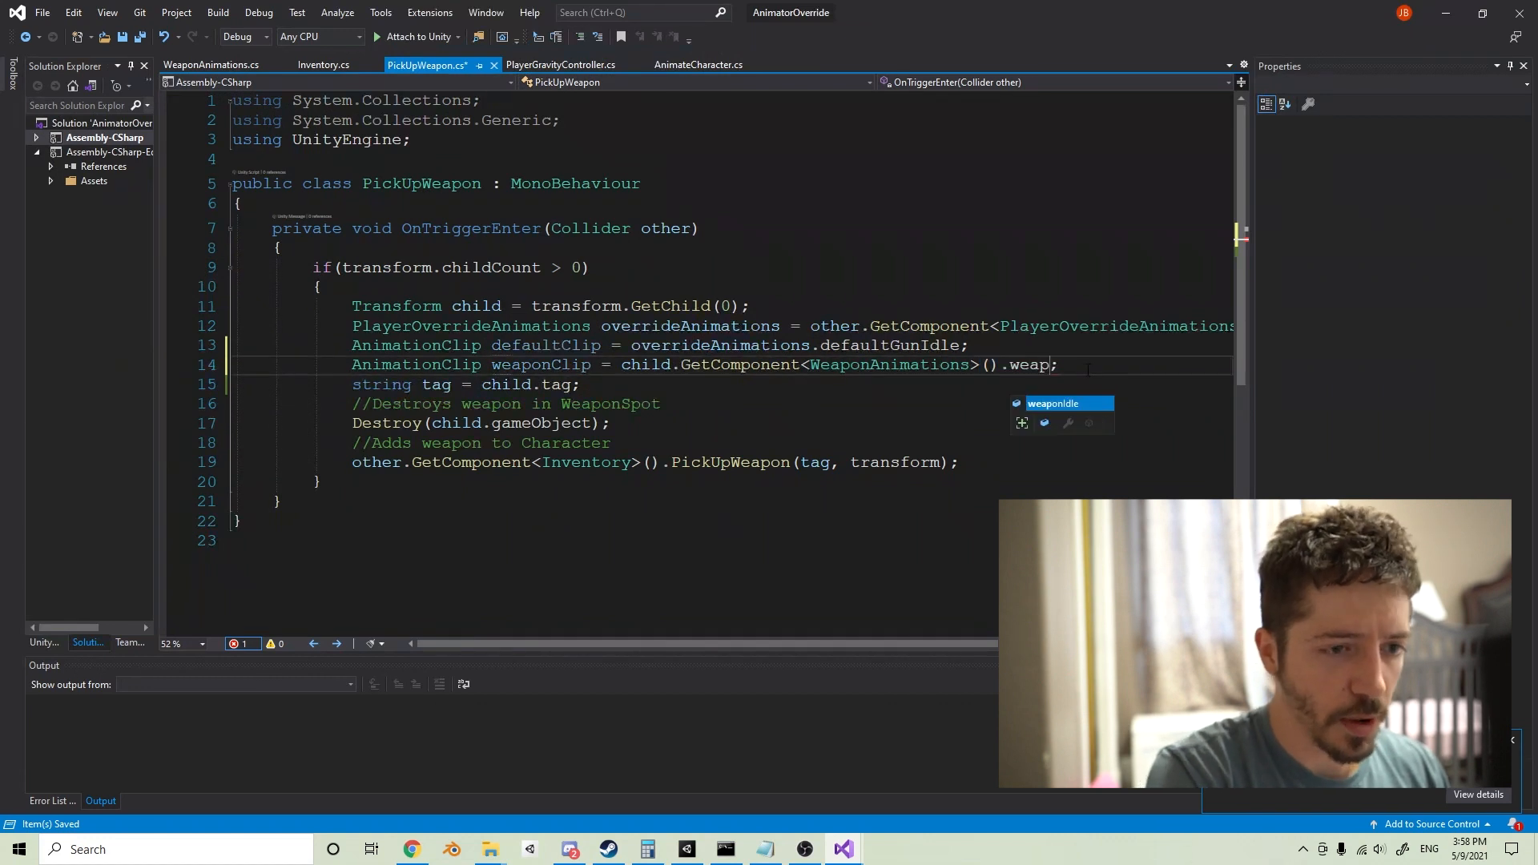
pyautogui.press('Tab')
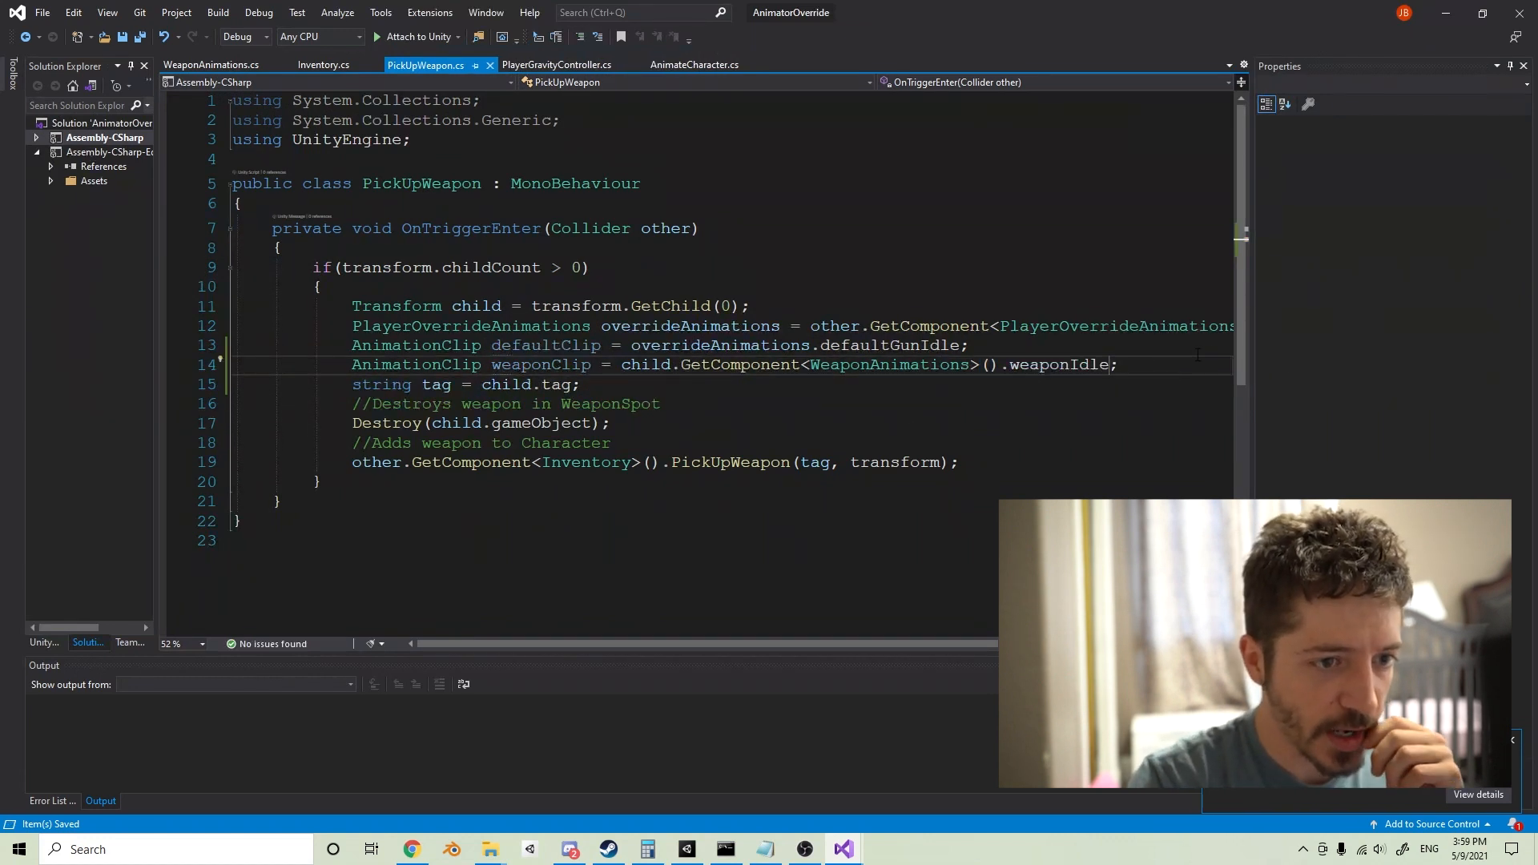
# Step: Call OverrideAnimations(defaultClip, weaponClip), save, and return to Unity to compile
pyautogui.write('overrideAnimations.OverrideAnimations')
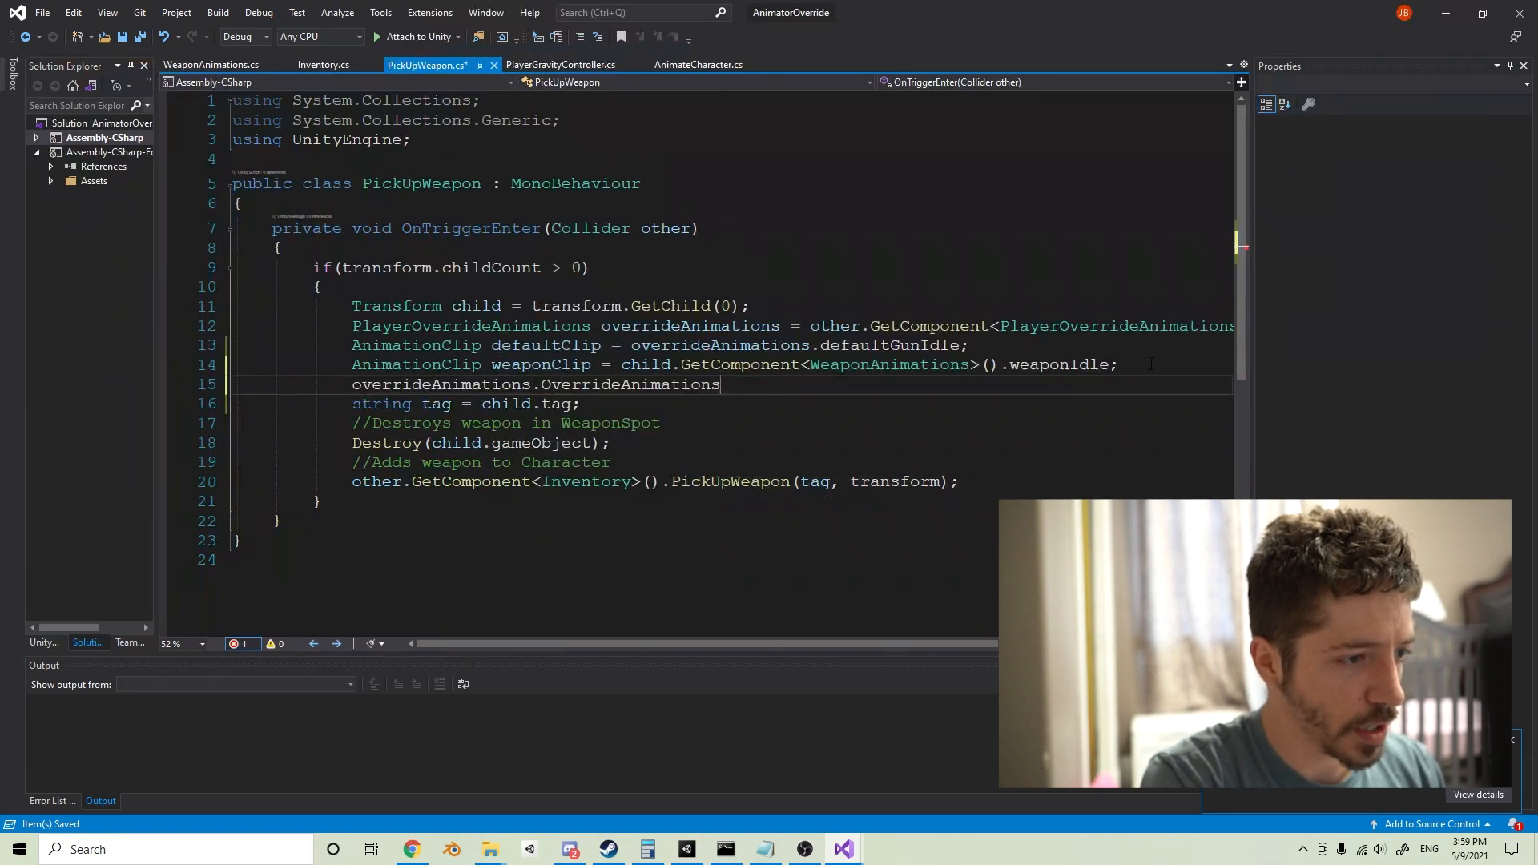
pyautogui.write('(defaultClip)')
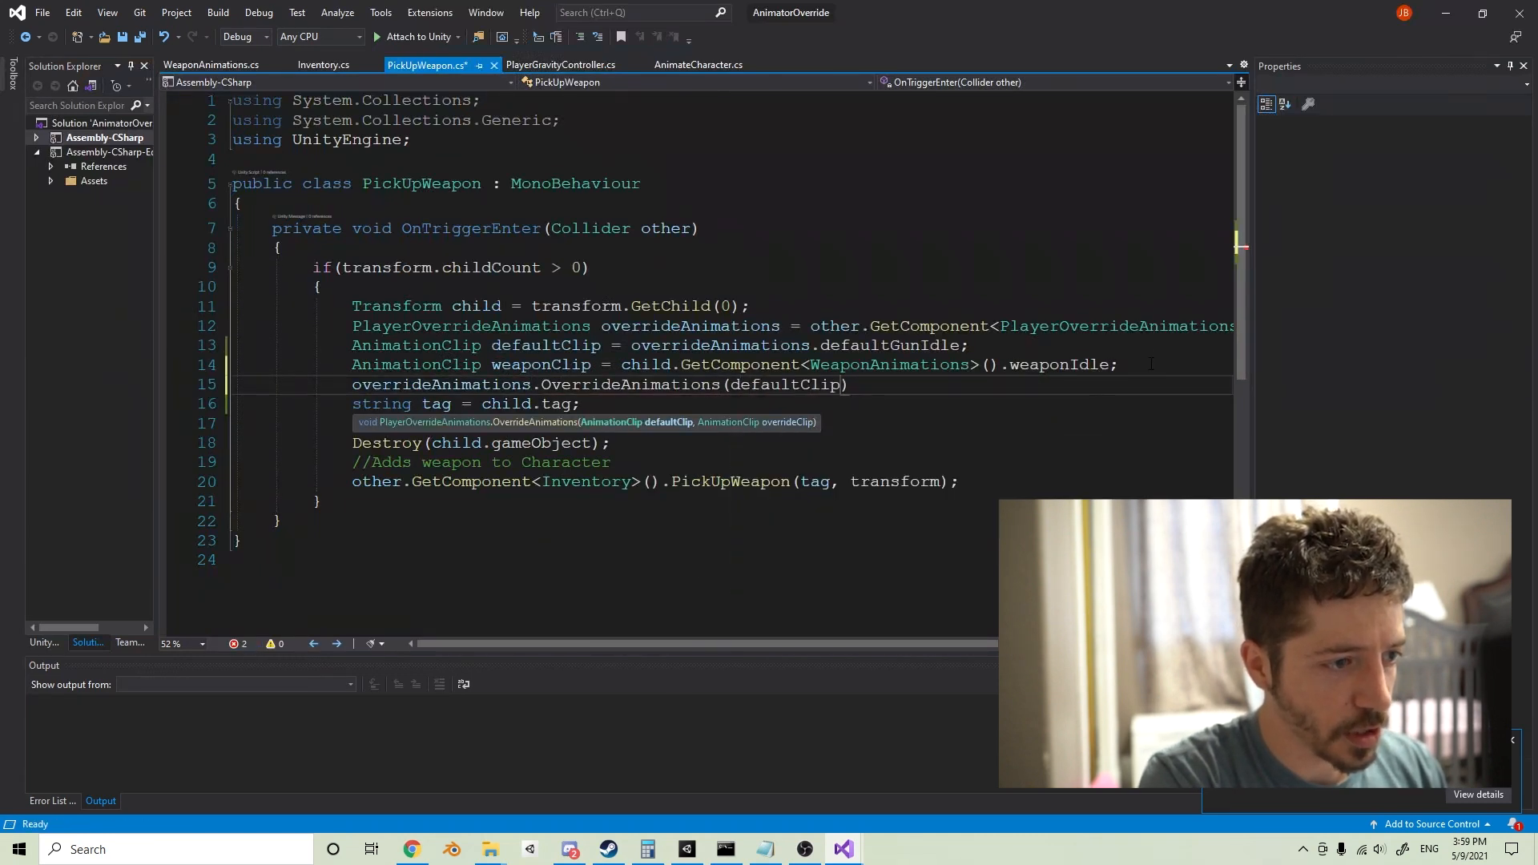
pyautogui.write(', weaponClip')
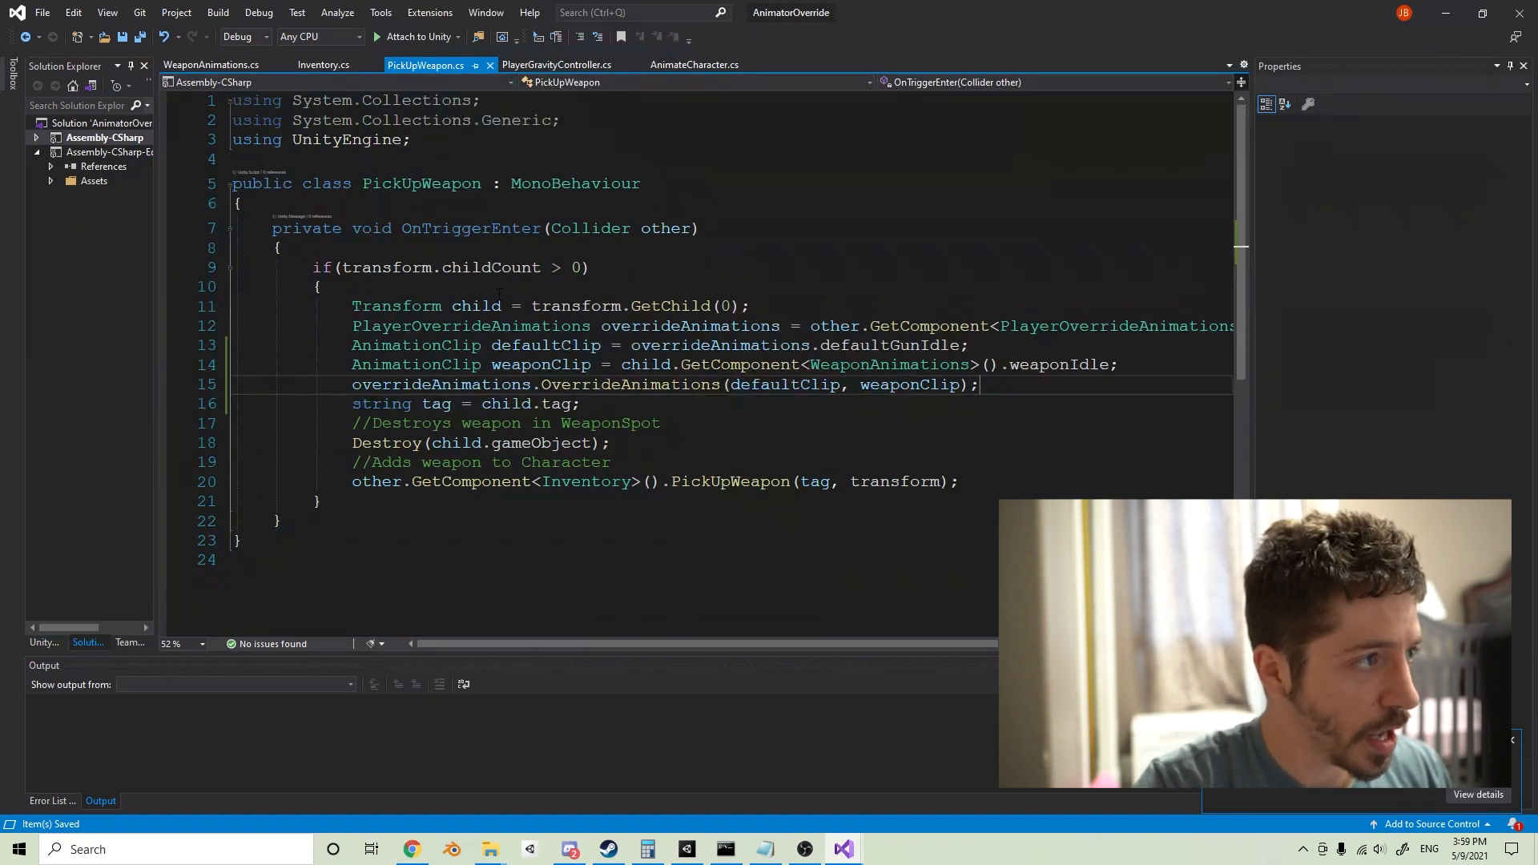
pyautogui.click(686, 849)
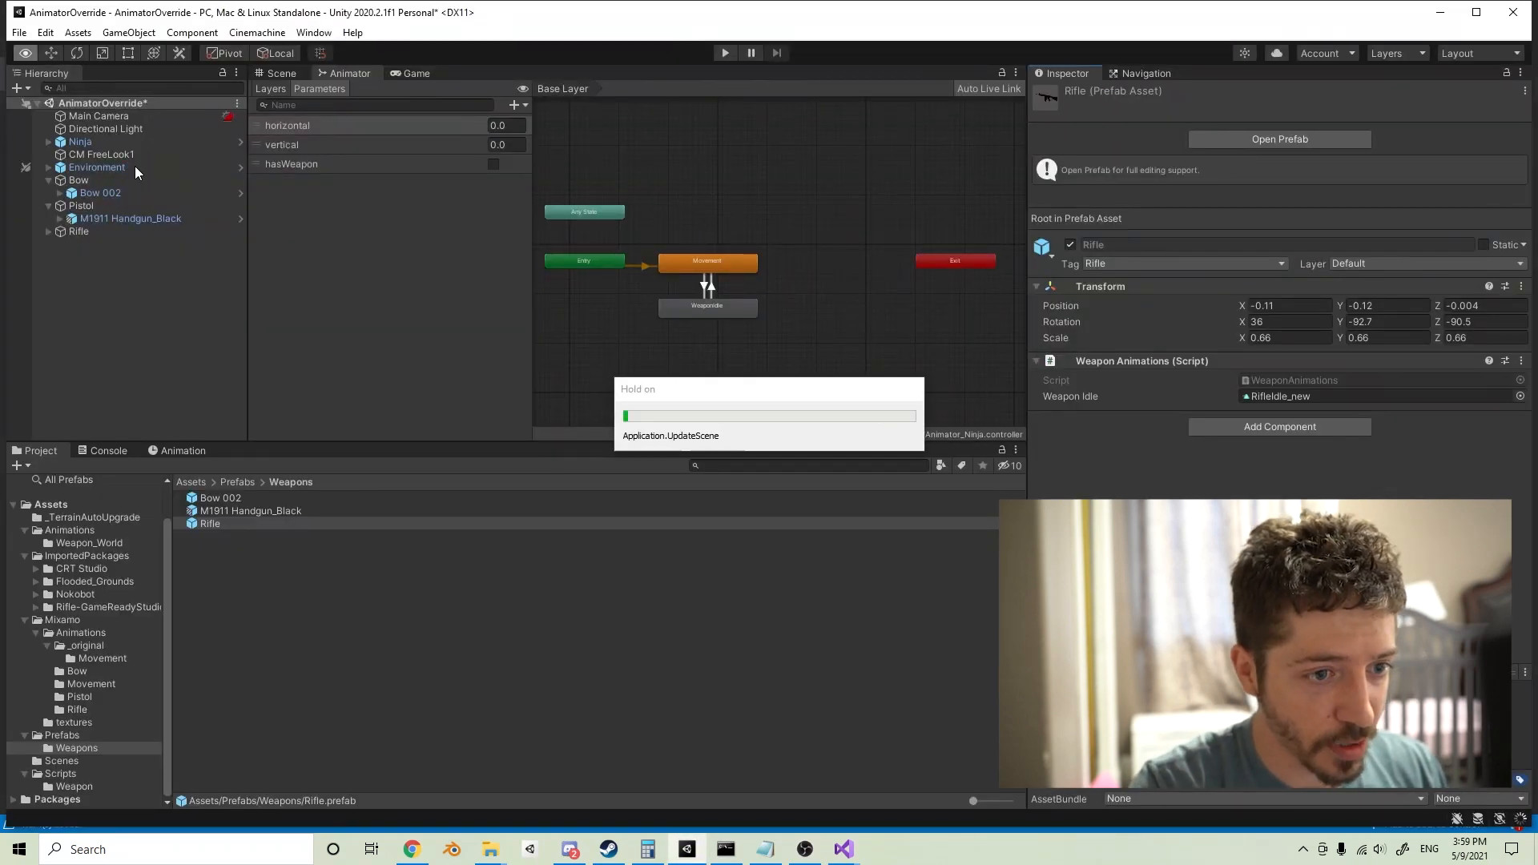
# Step: Check Weapon Idle on Bow 002 and M1911 Handgun_Black, then enter Play mode
pyautogui.click(98, 192)
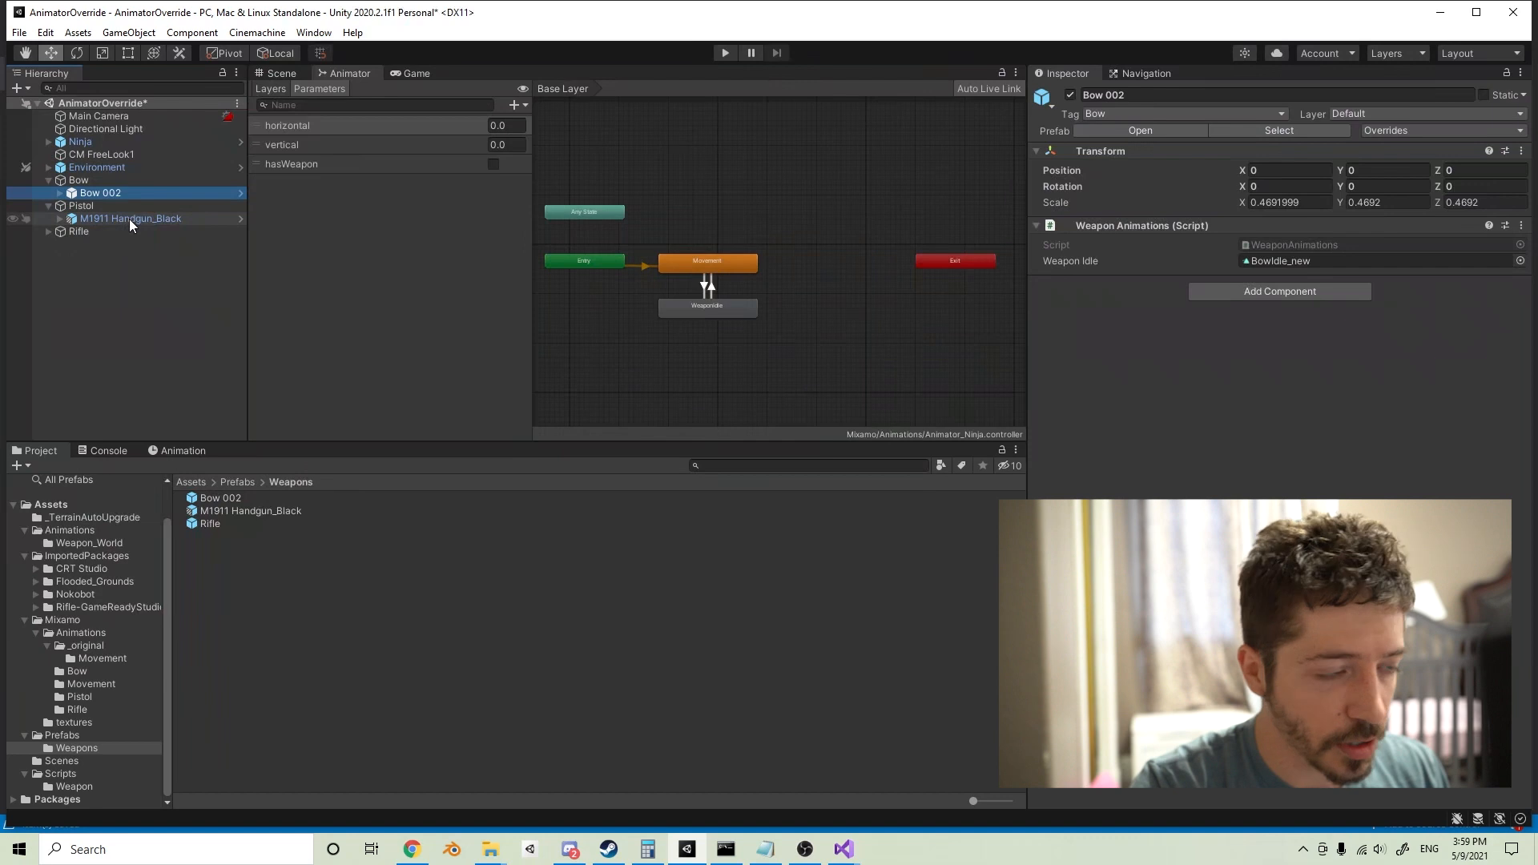
pyautogui.click(79, 141)
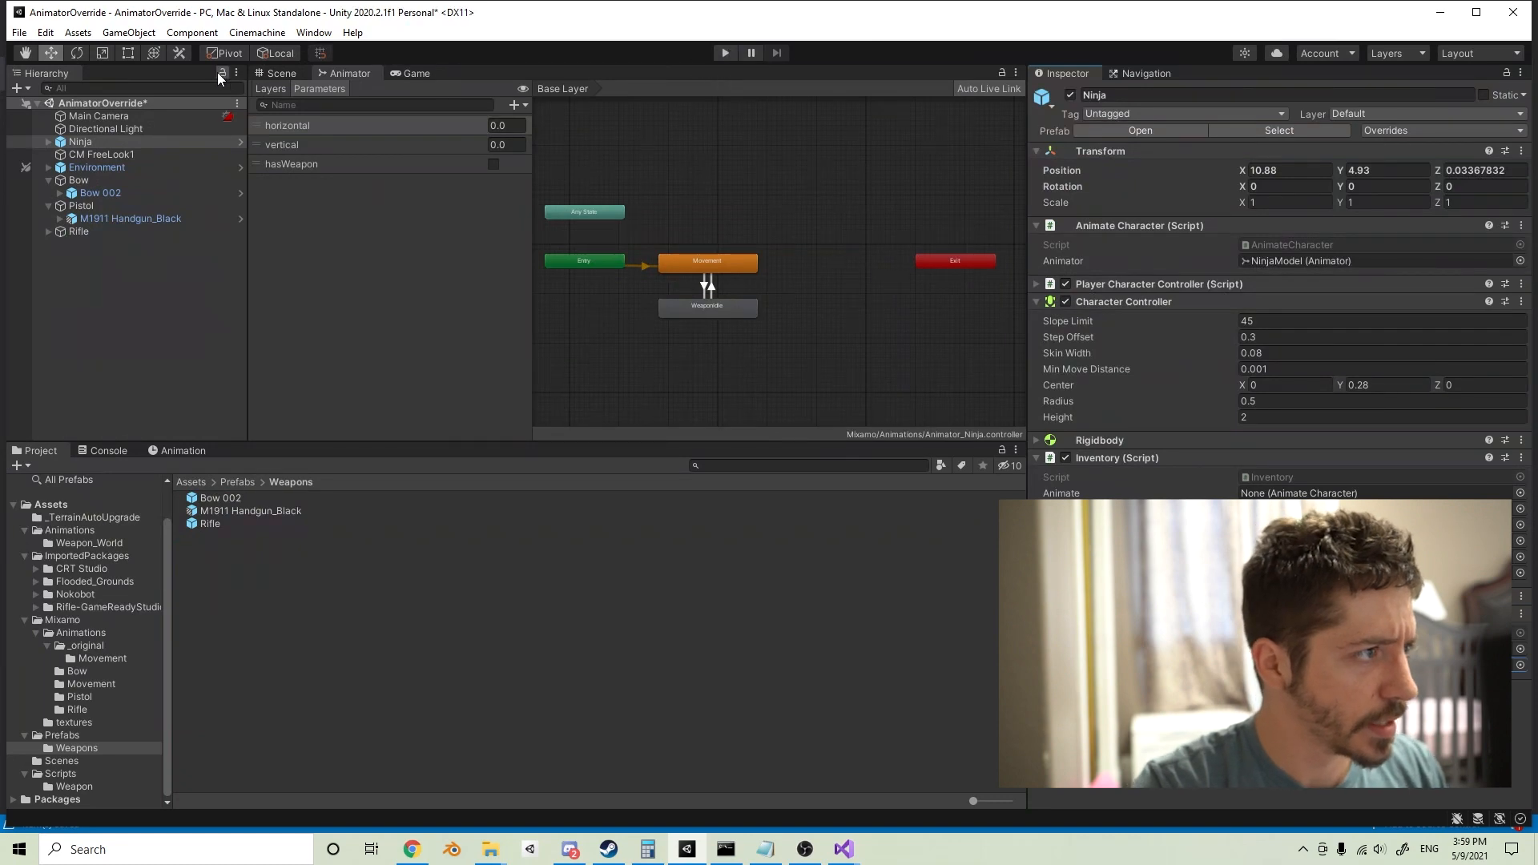
pyautogui.click(282, 73)
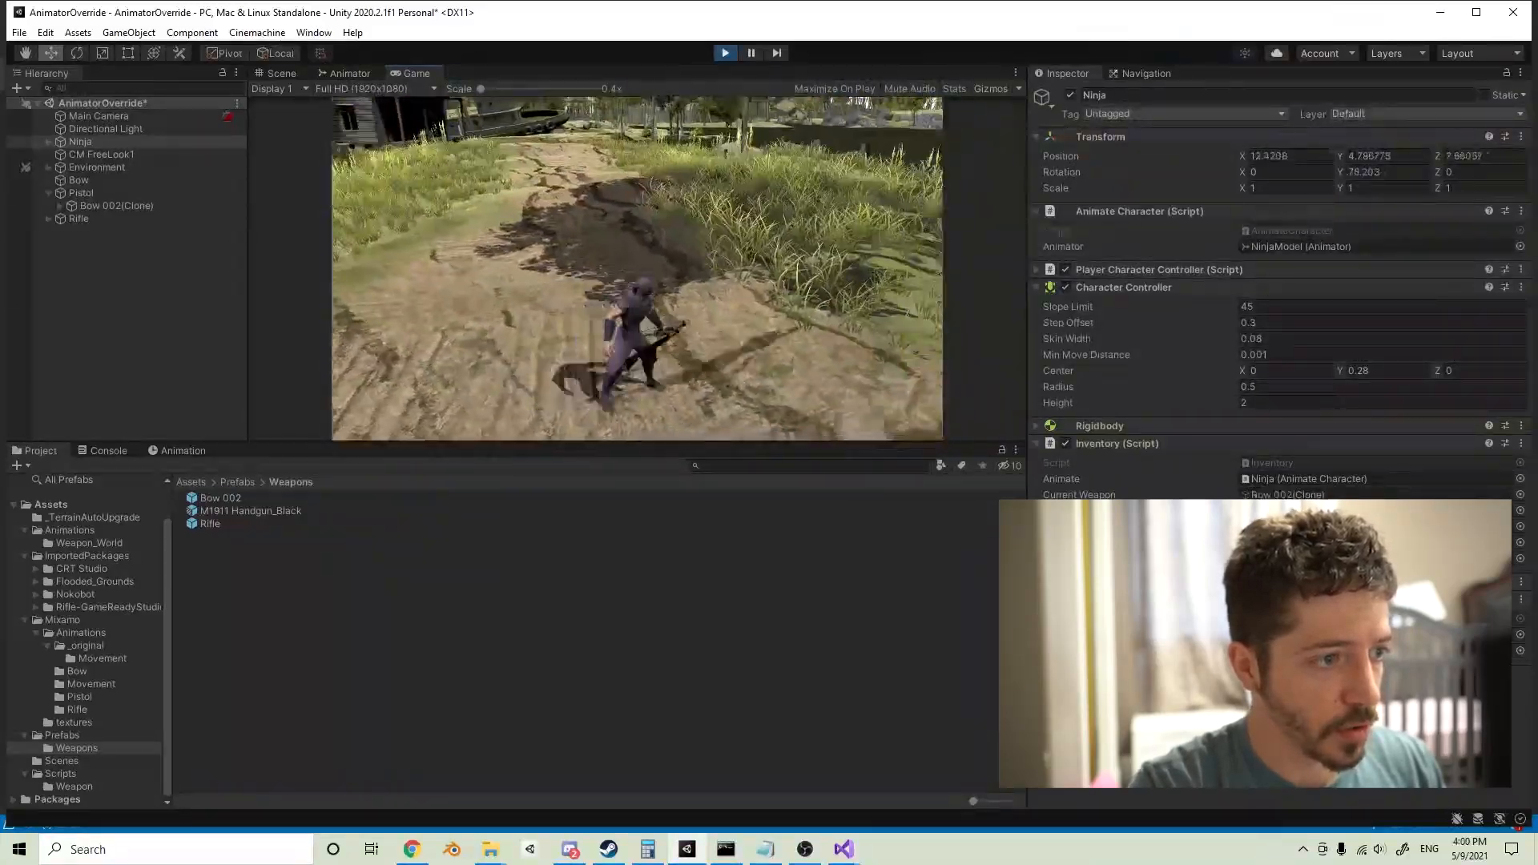
# Step: Watch the Animator's WeaponIdle state during weapon pickups in Game view, then stop Play mode
pyautogui.click(349, 73)
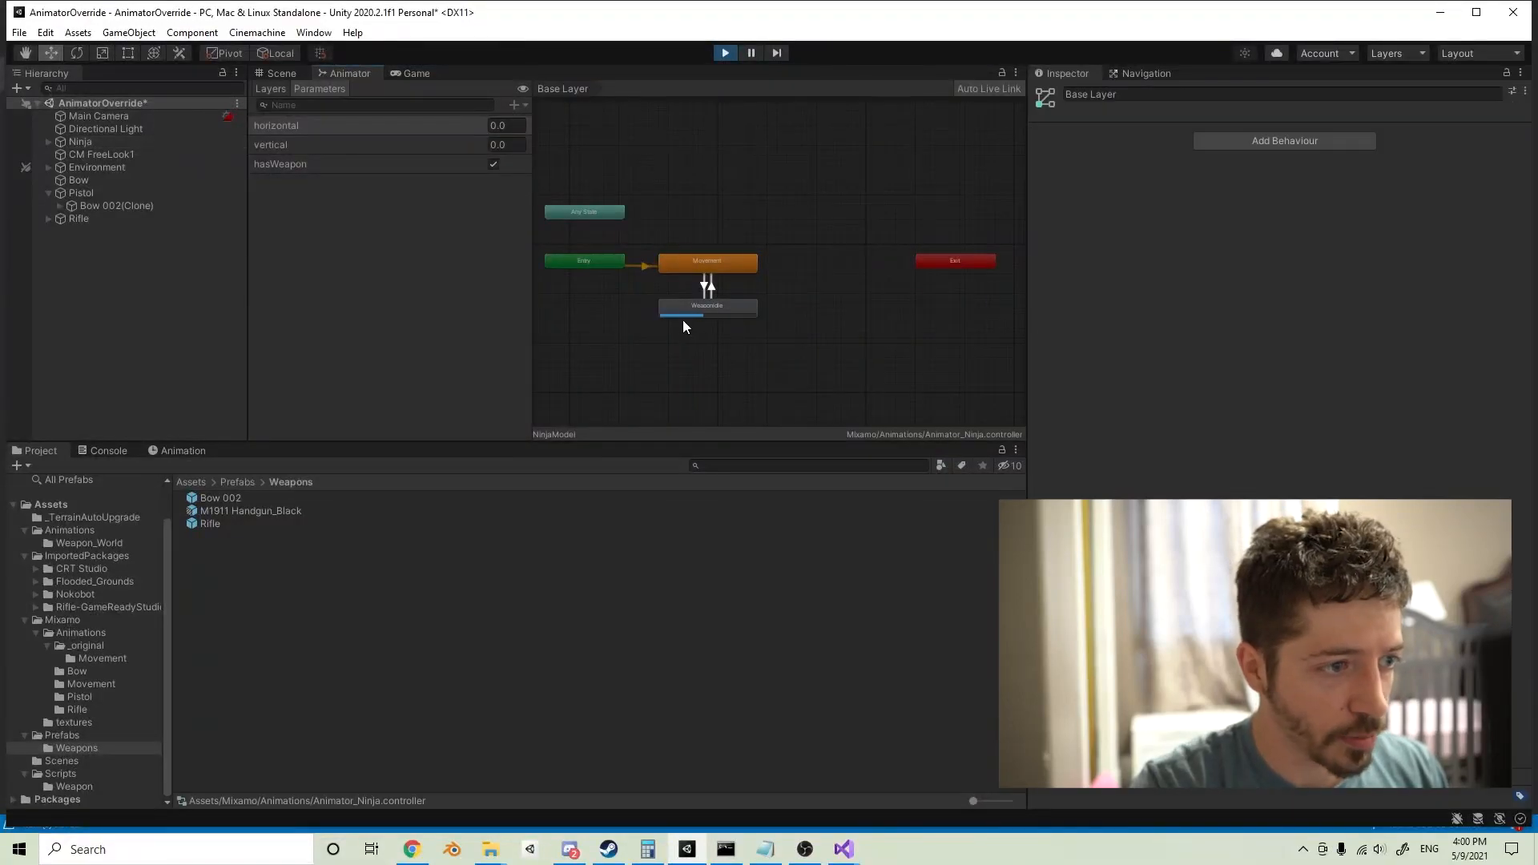
pyautogui.click(707, 305)
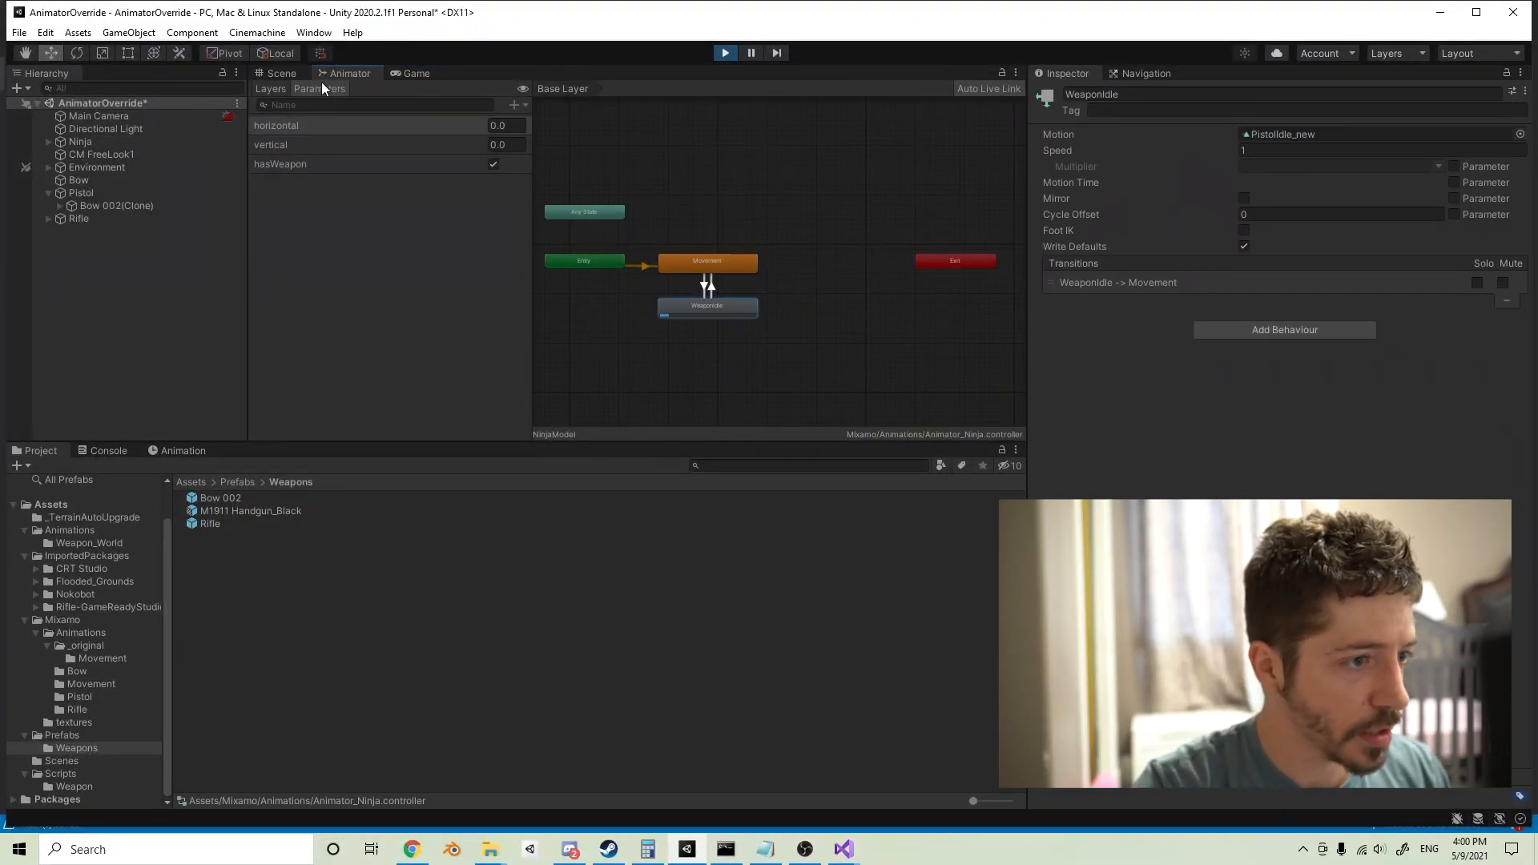
pyautogui.click(415, 73)
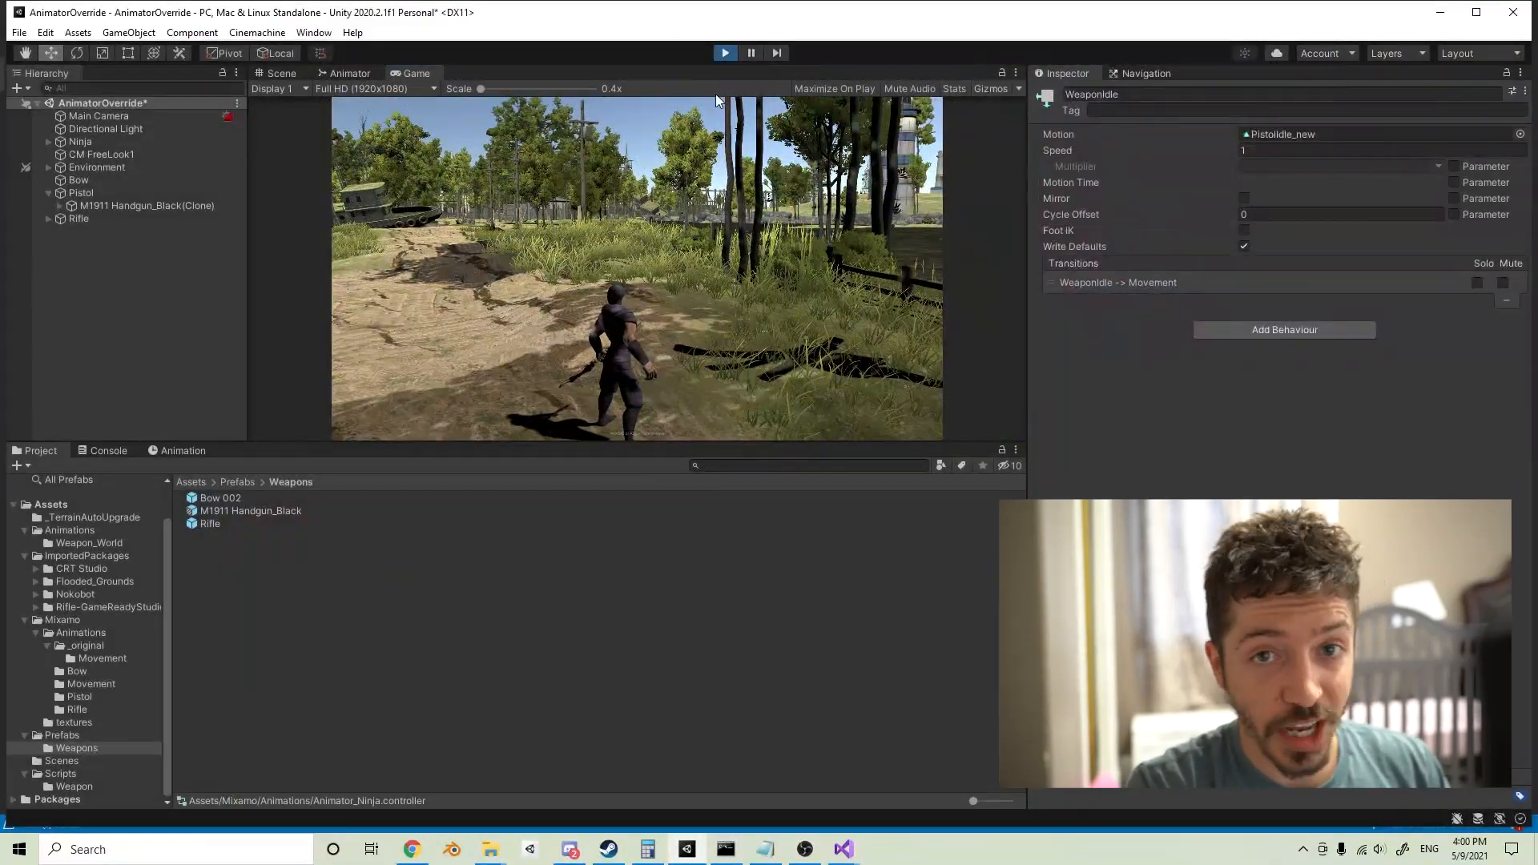
pyautogui.click(281, 73)
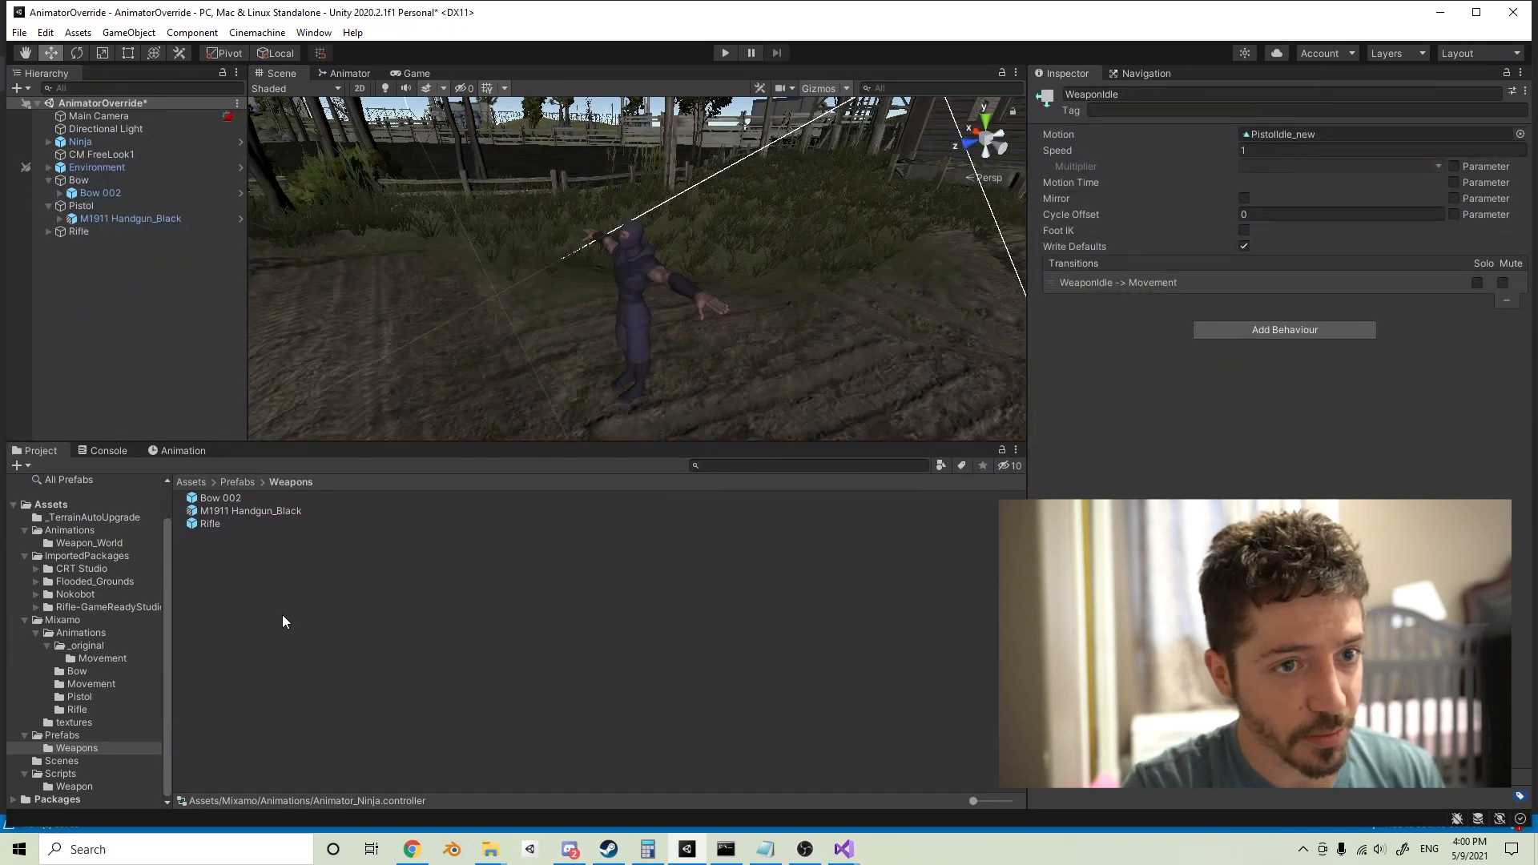
# Step: Add a new Animator layer named HasWeapon below Base Layer
pyautogui.click(350, 73)
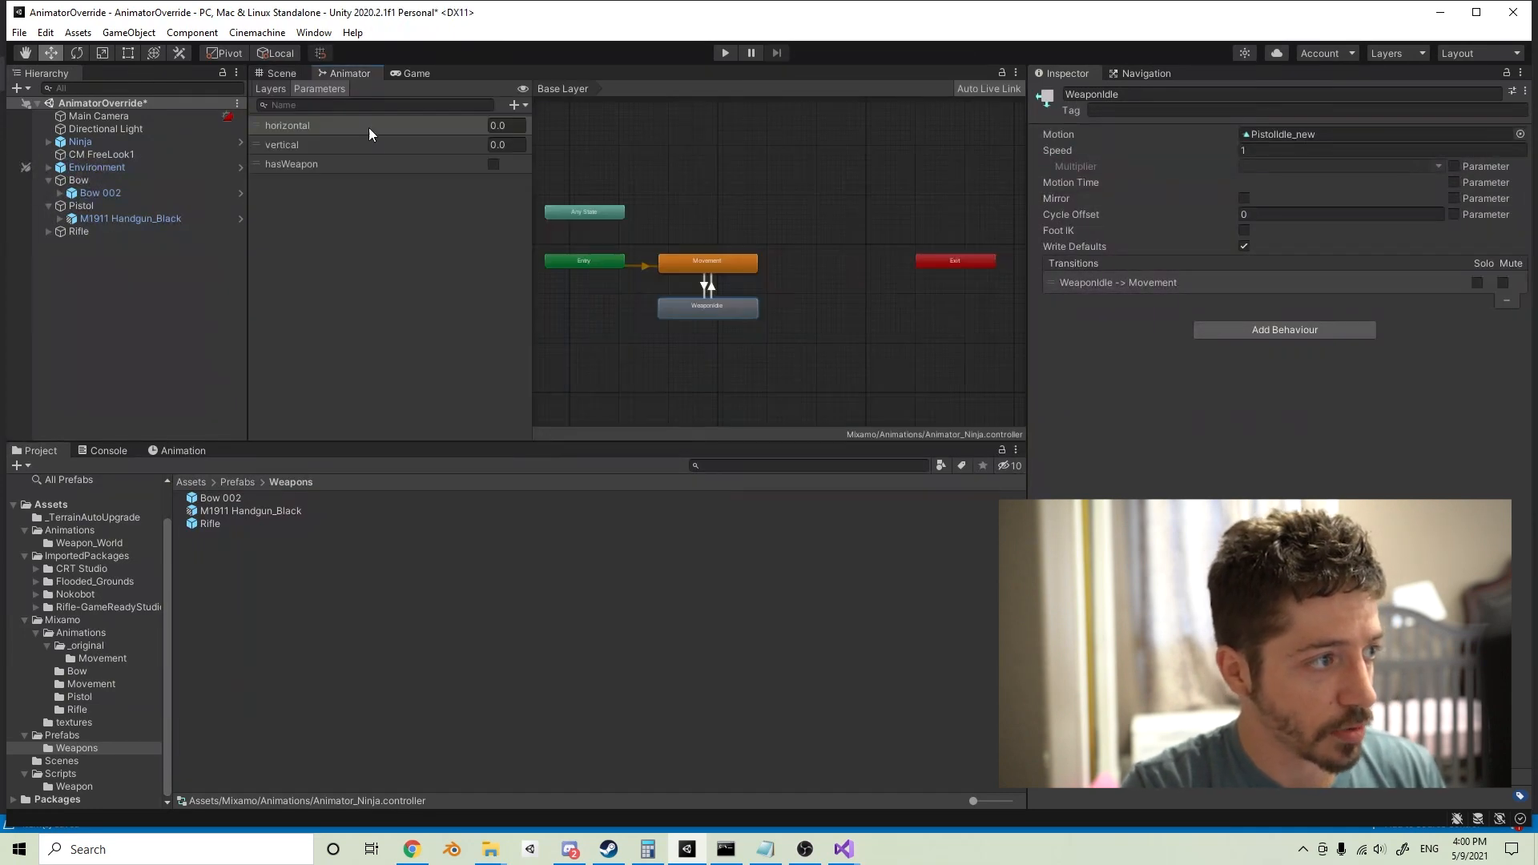
pyautogui.click(270, 88)
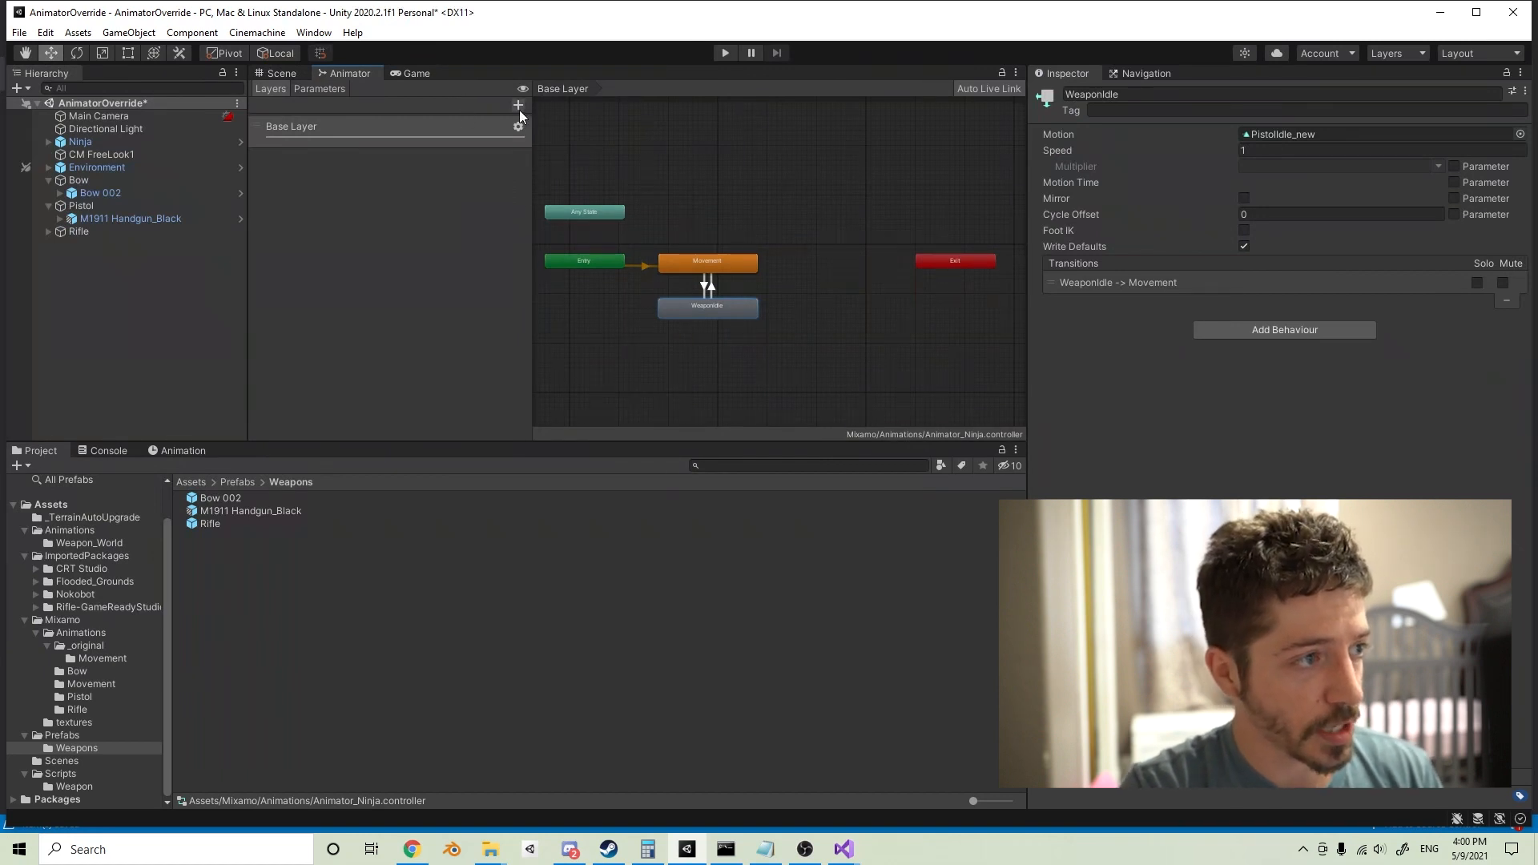
pyautogui.click(519, 105)
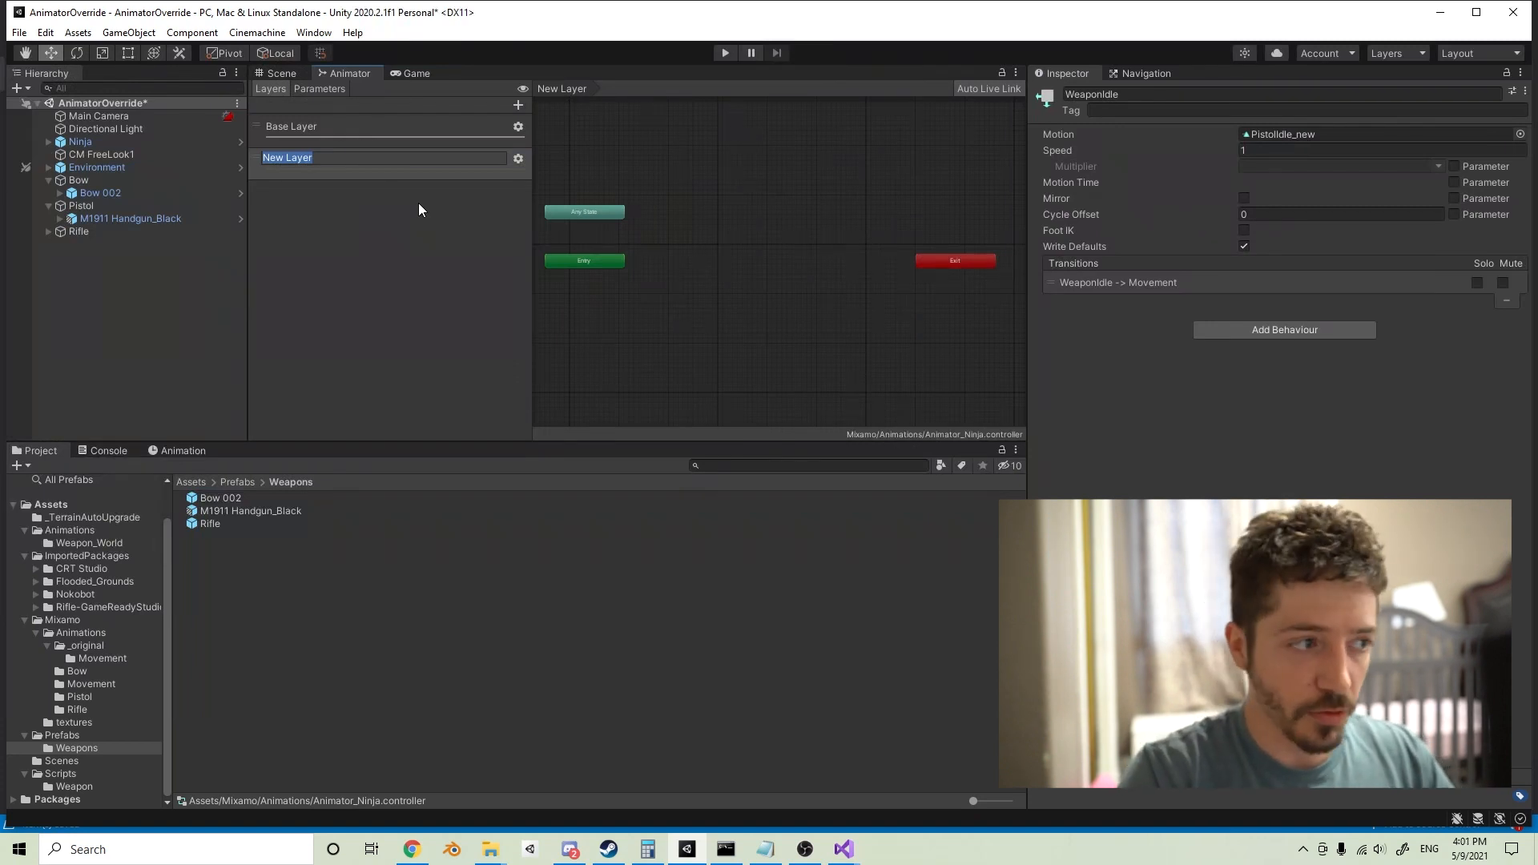
pyautogui.write('HasWeapon')
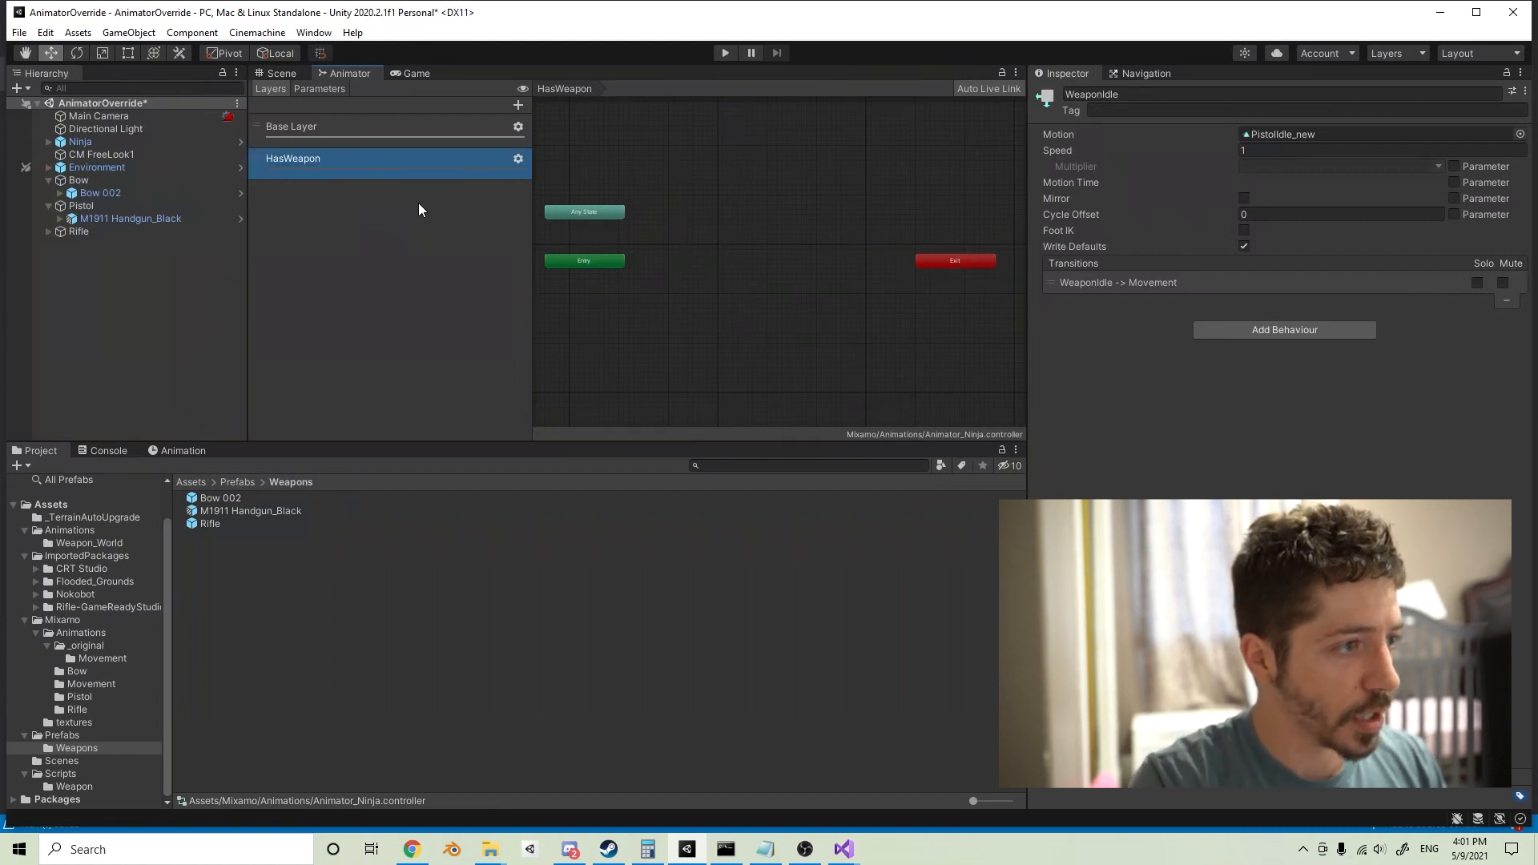
pyautogui.click(519, 157)
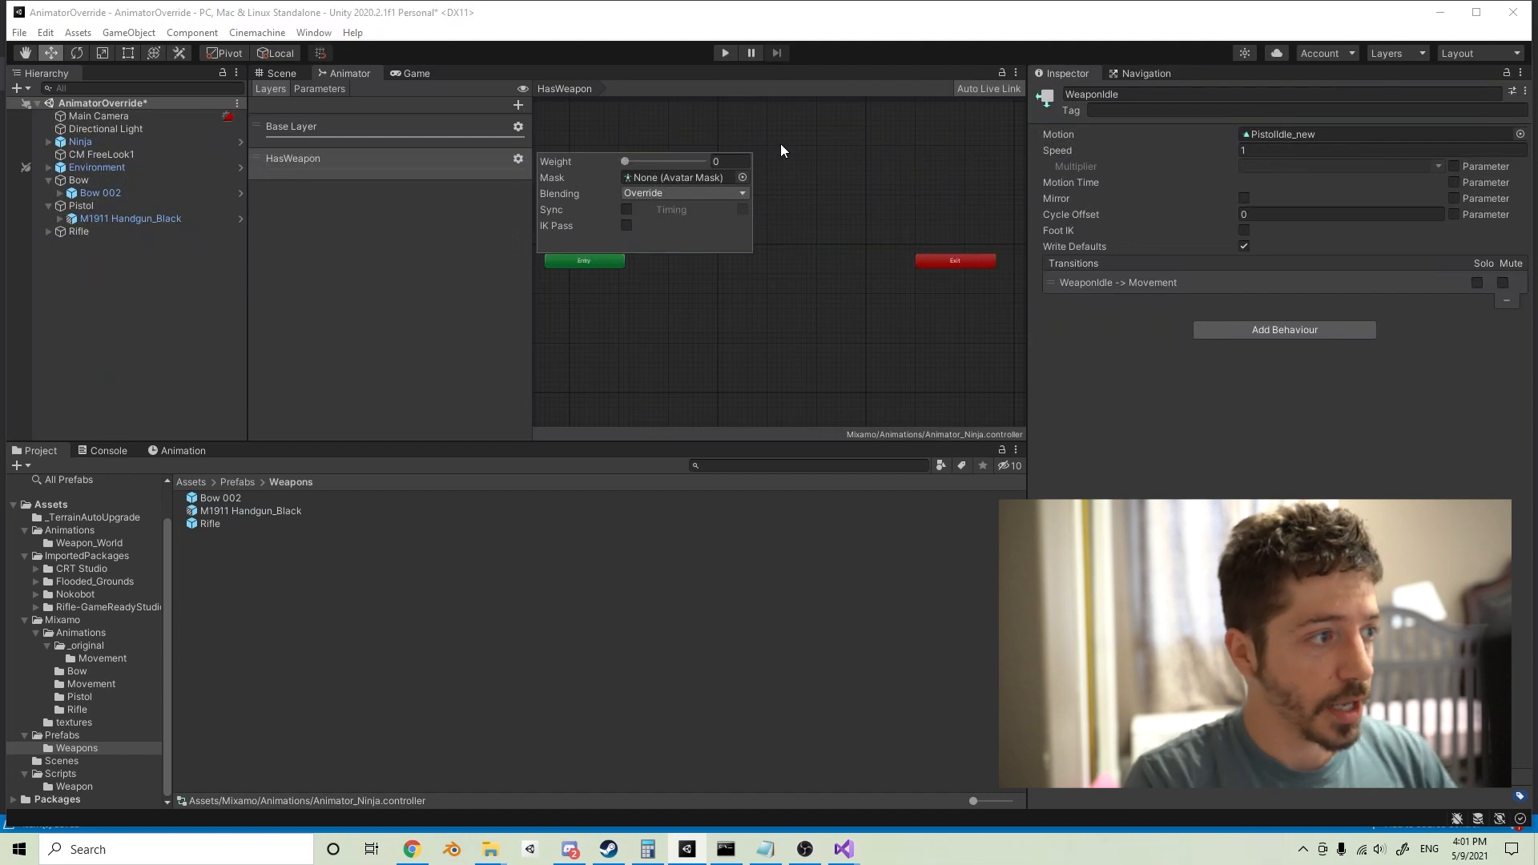
# Step: Copy Base Layer's WeaponIdle state into the HasWeapon layer as its default state
pyautogui.click(291, 126)
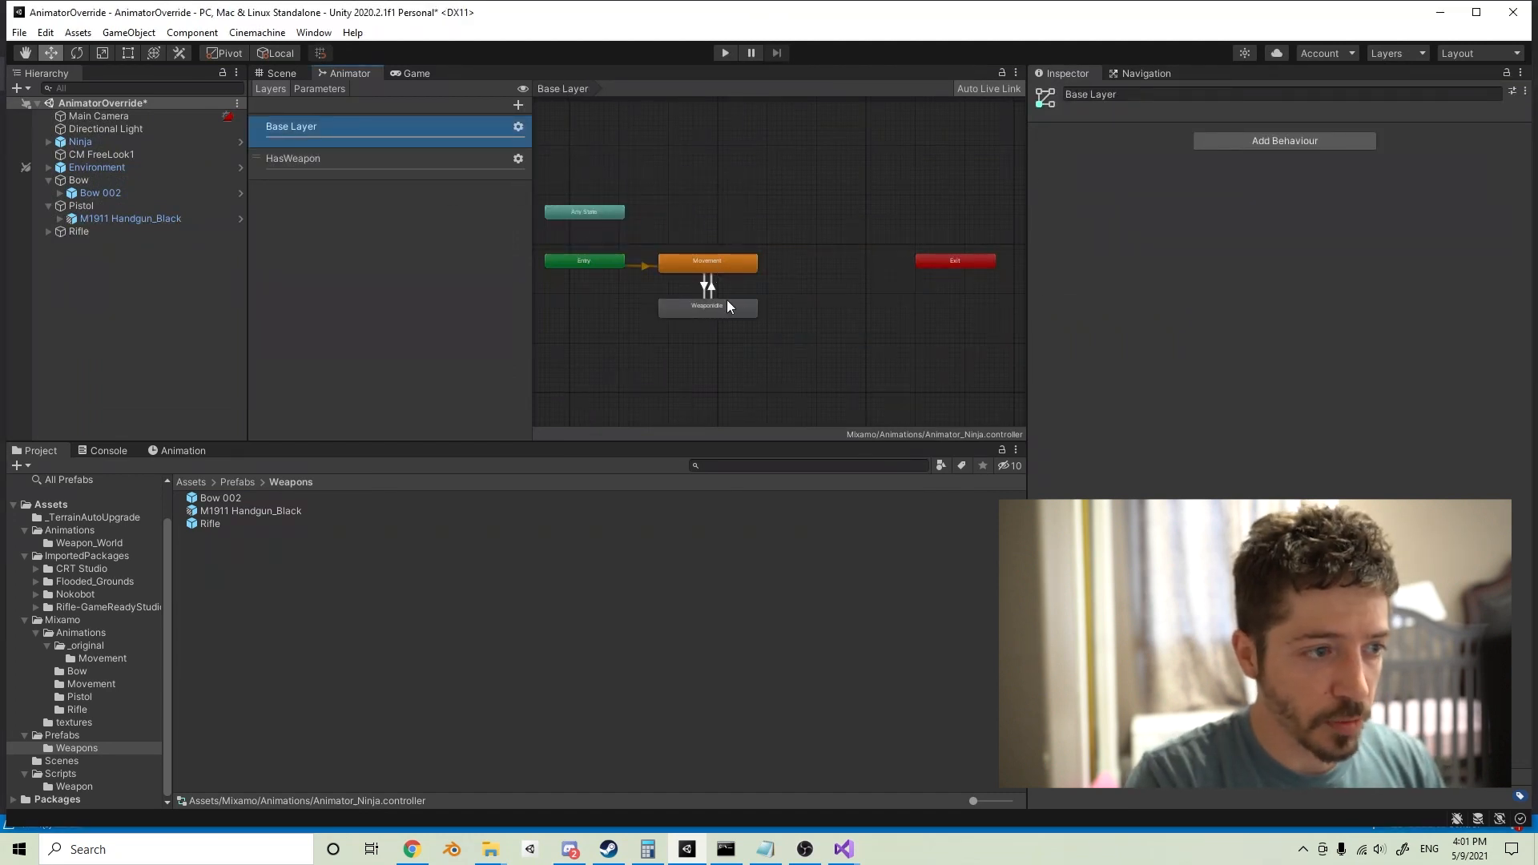
pyautogui.click(707, 306)
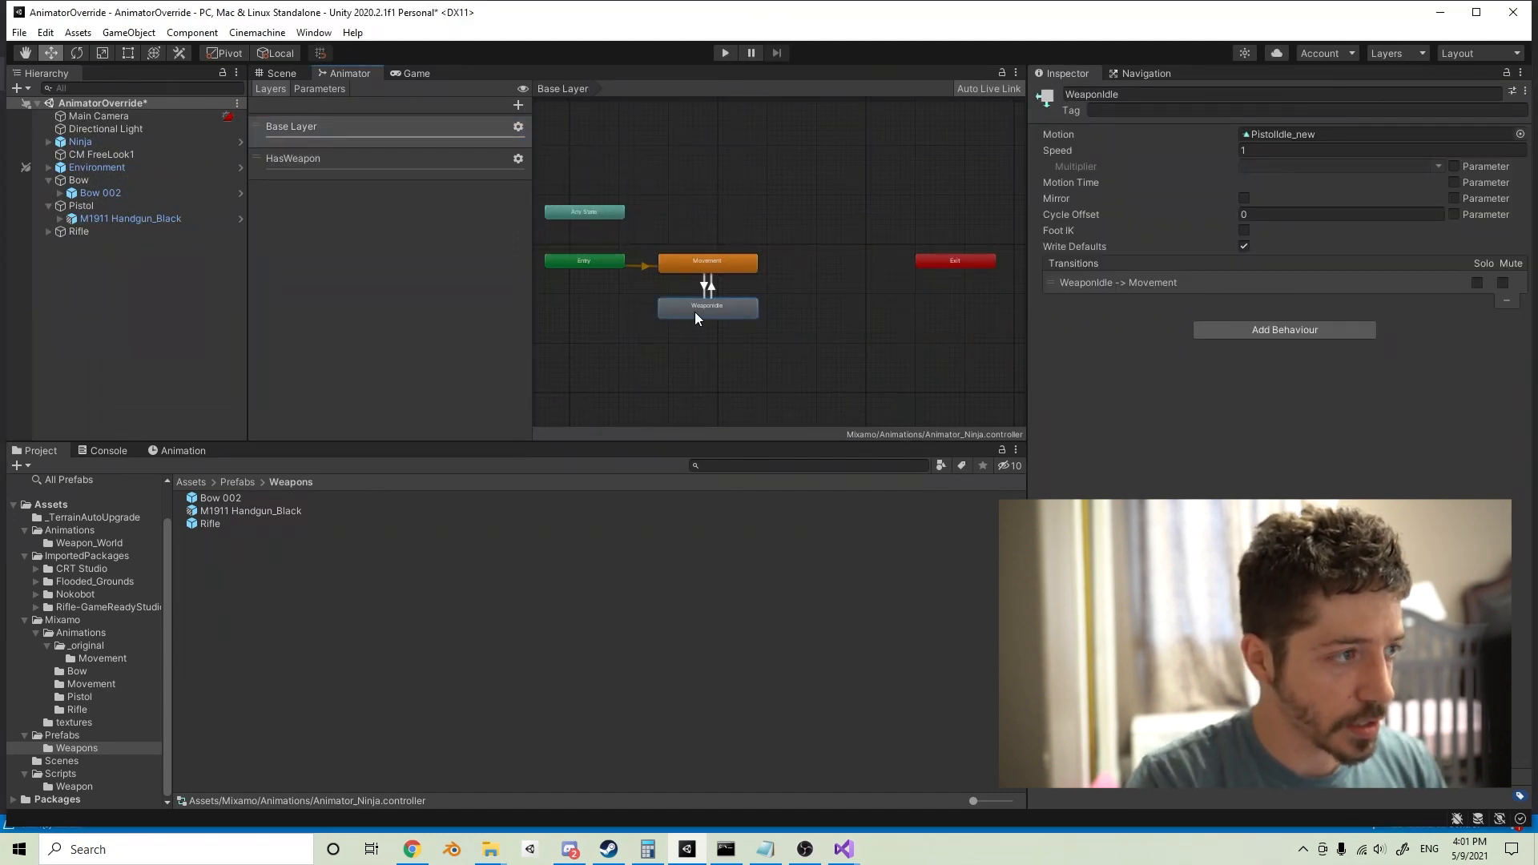
pyautogui.click(293, 158)
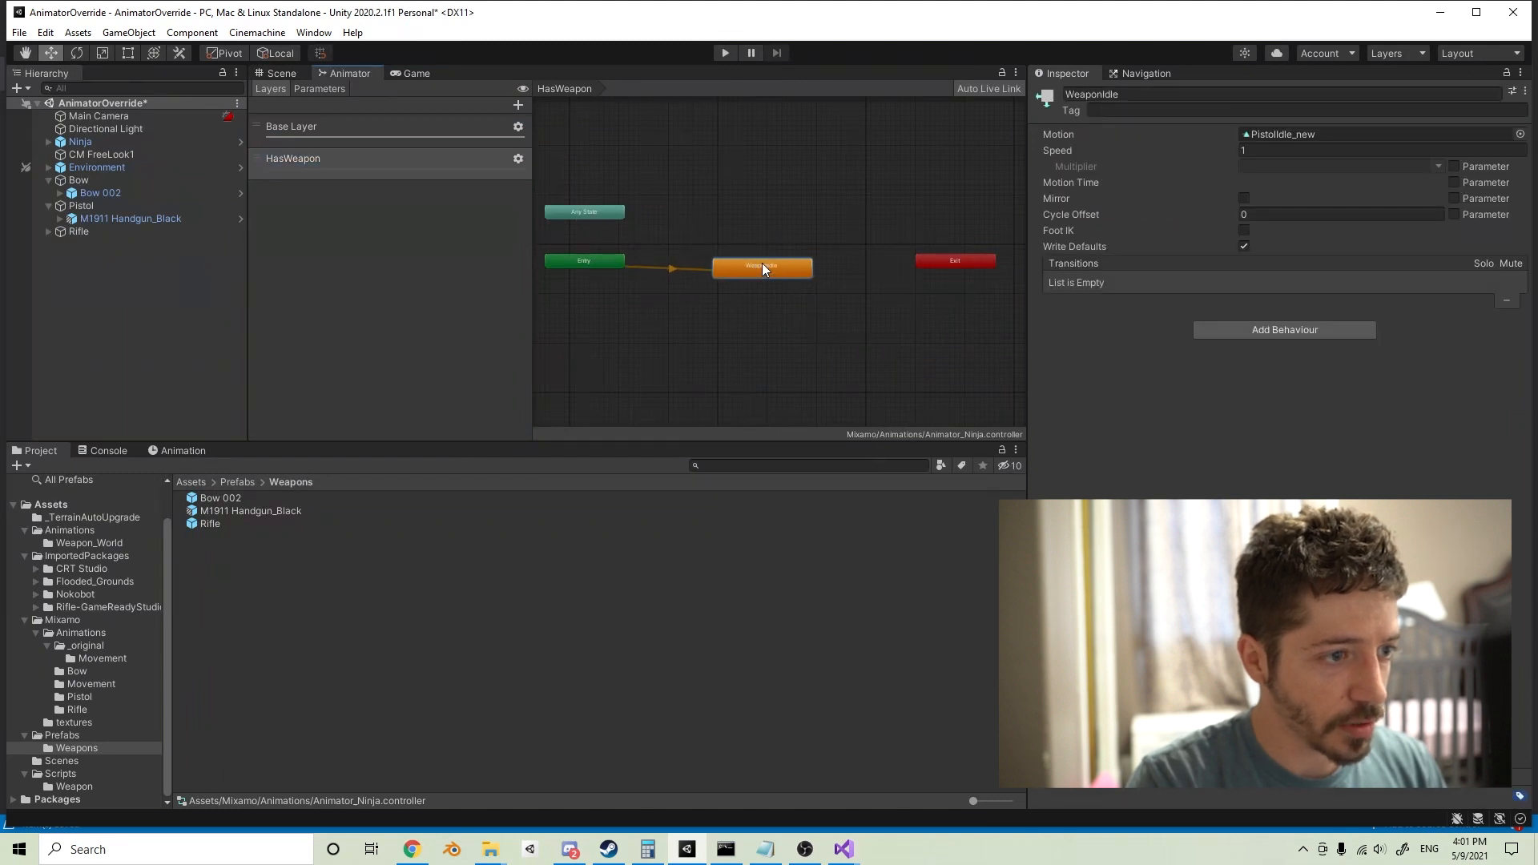
pyautogui.click(290, 126)
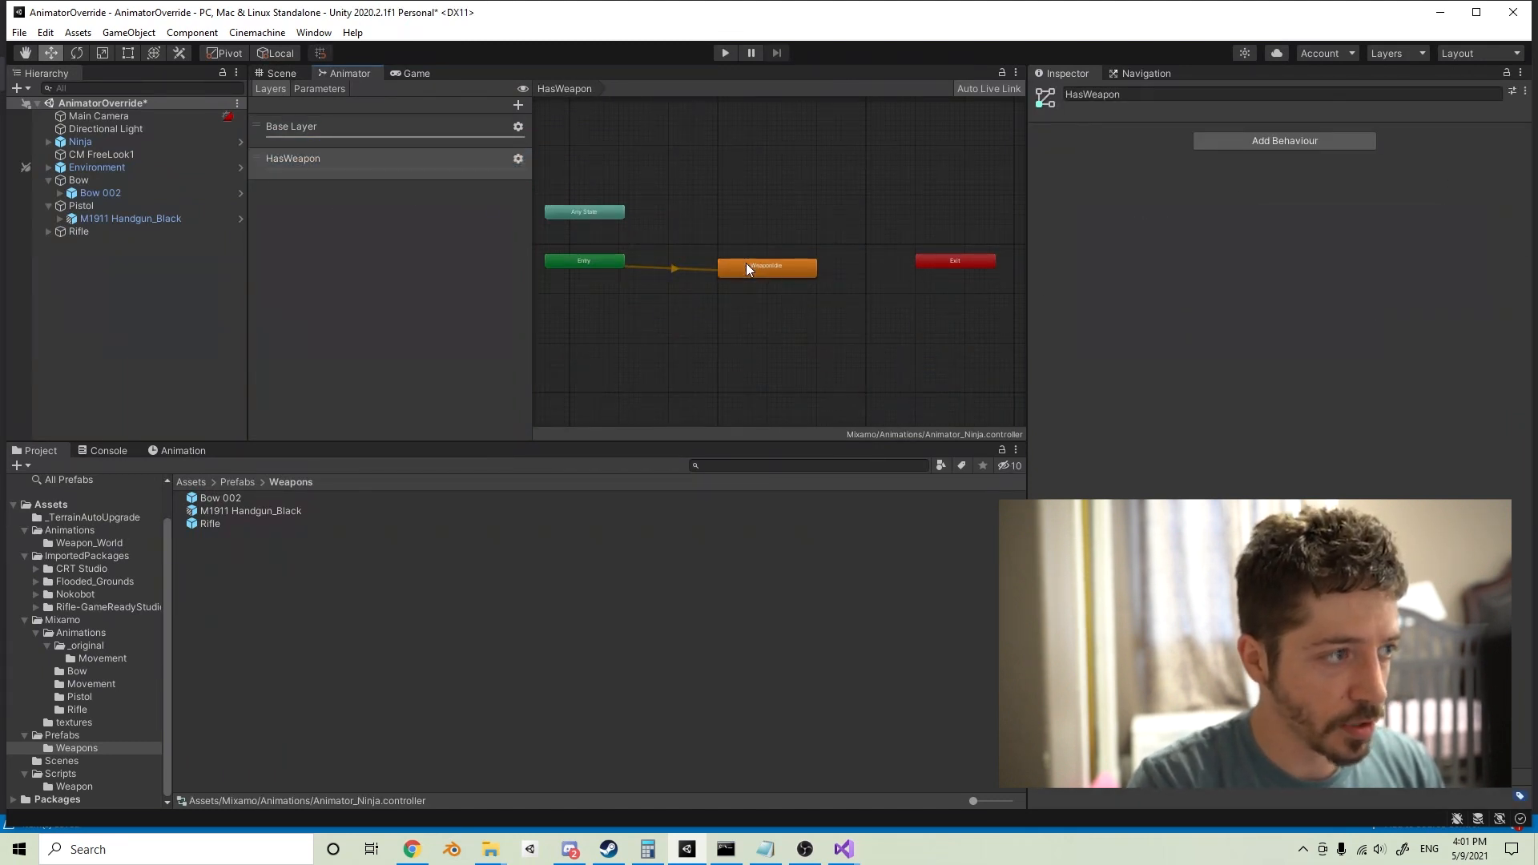
pyautogui.click(768, 267)
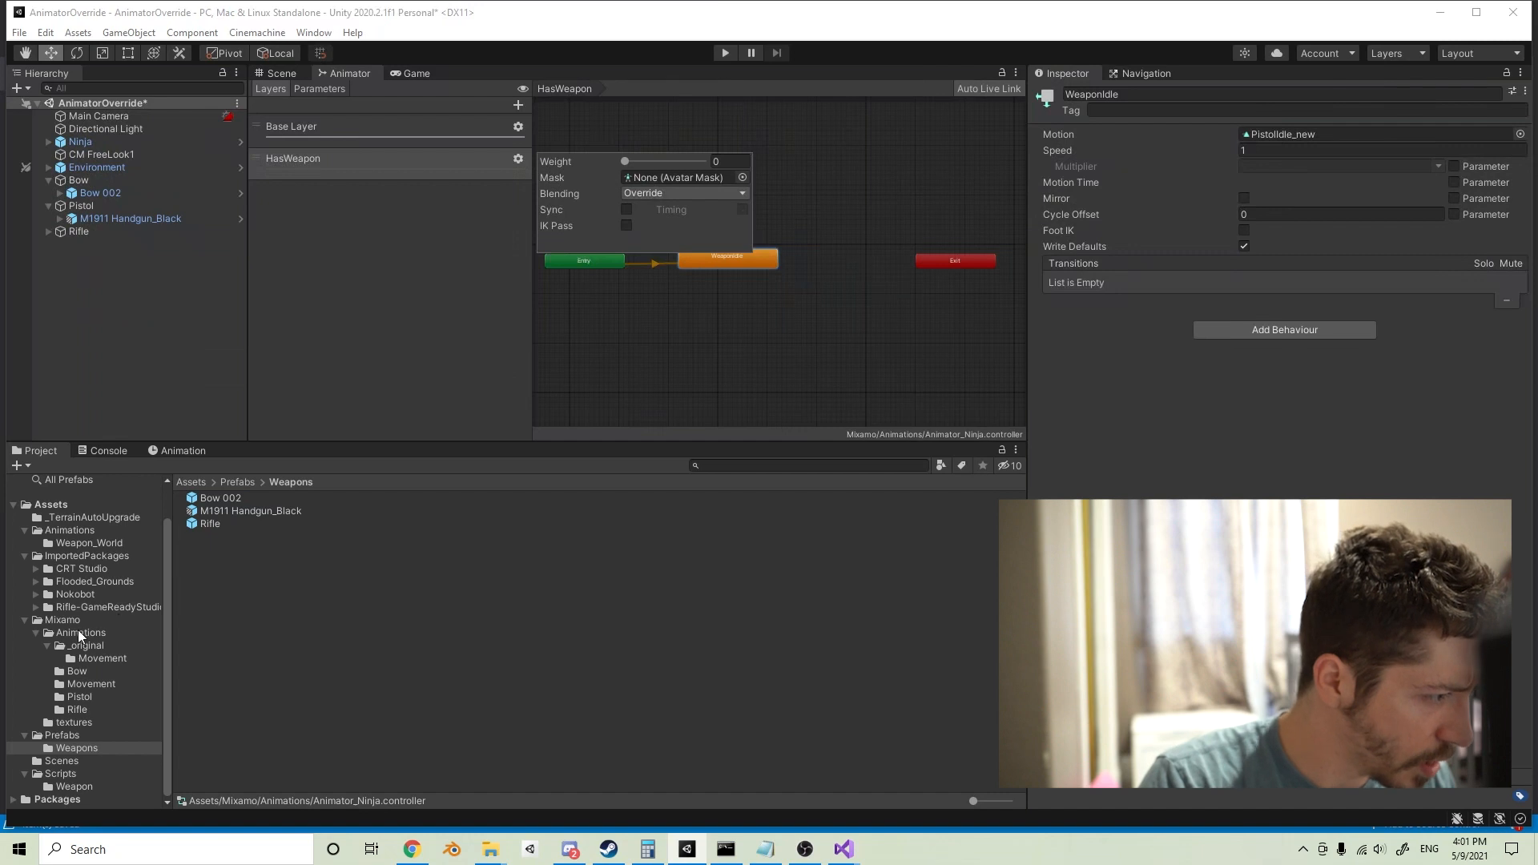
# Step: Create an Avatar Mask in the Animations folder named UpperBodyMask
pyautogui.rightClick(69, 529)
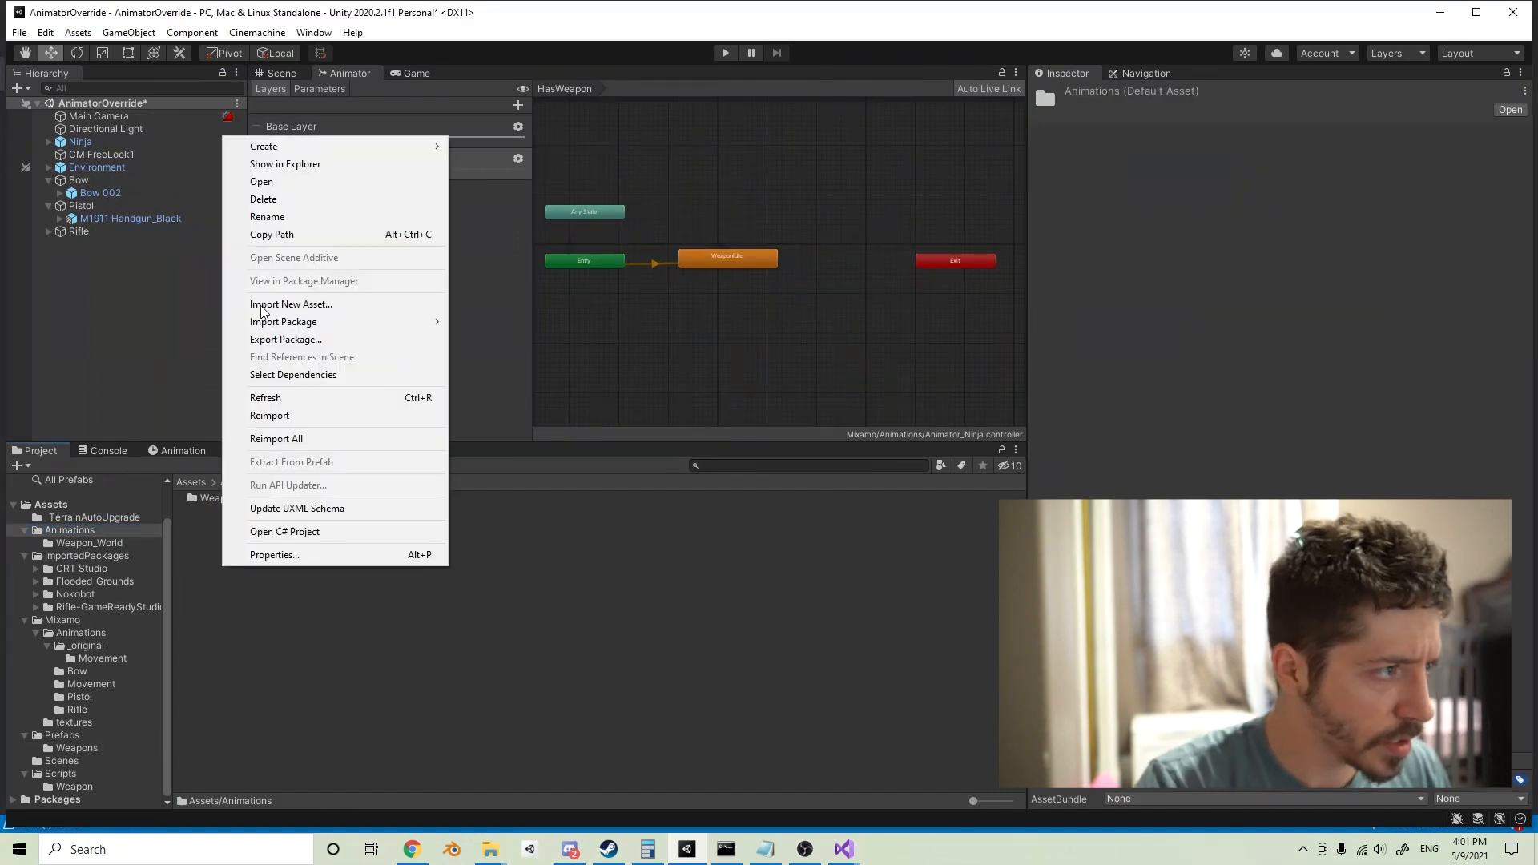
pyautogui.moveTo(263, 146)
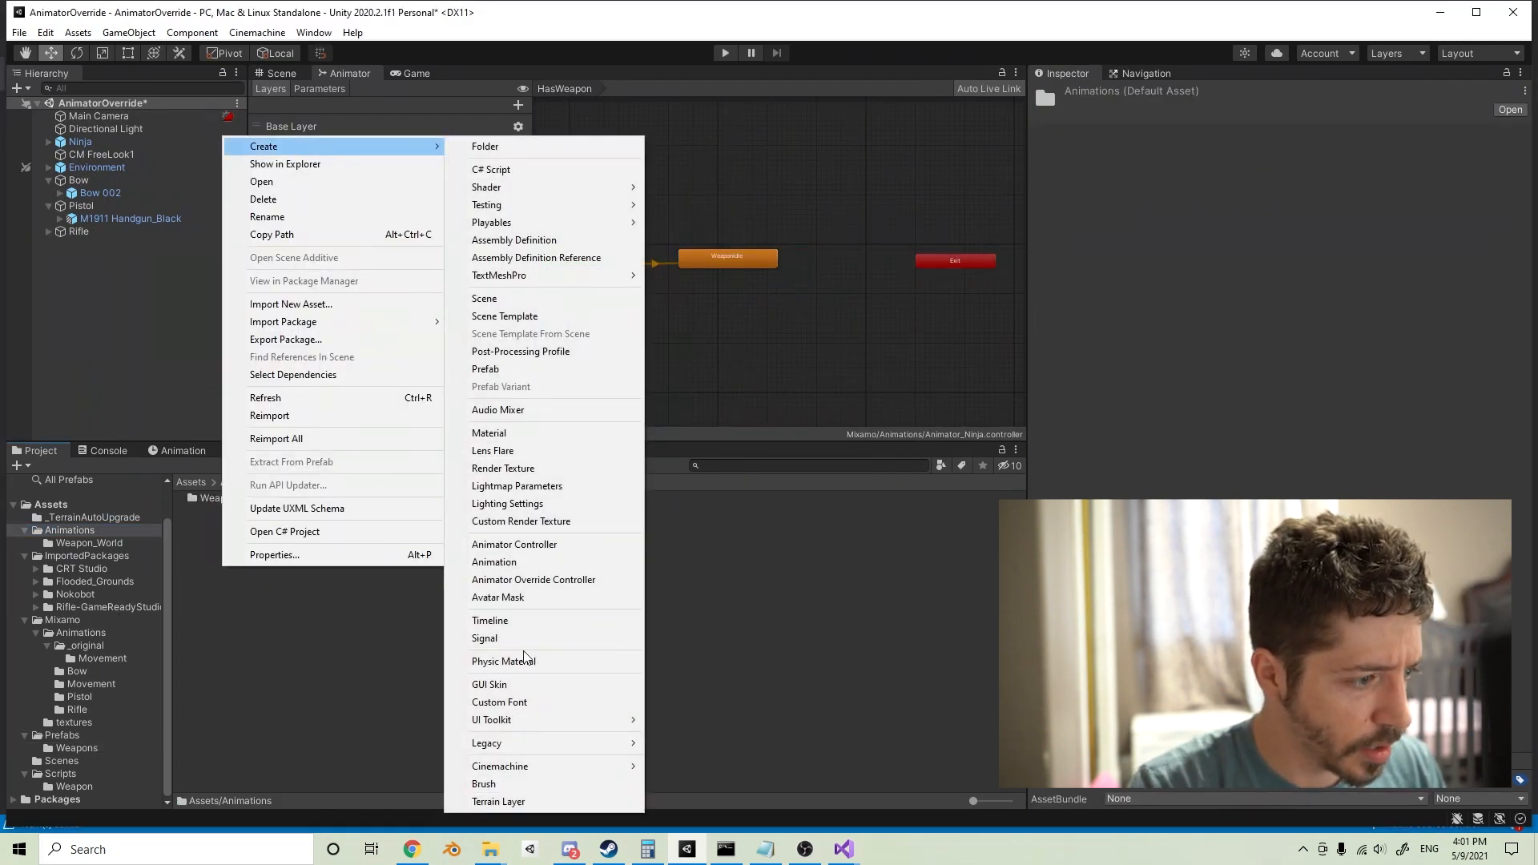
pyautogui.click(498, 597)
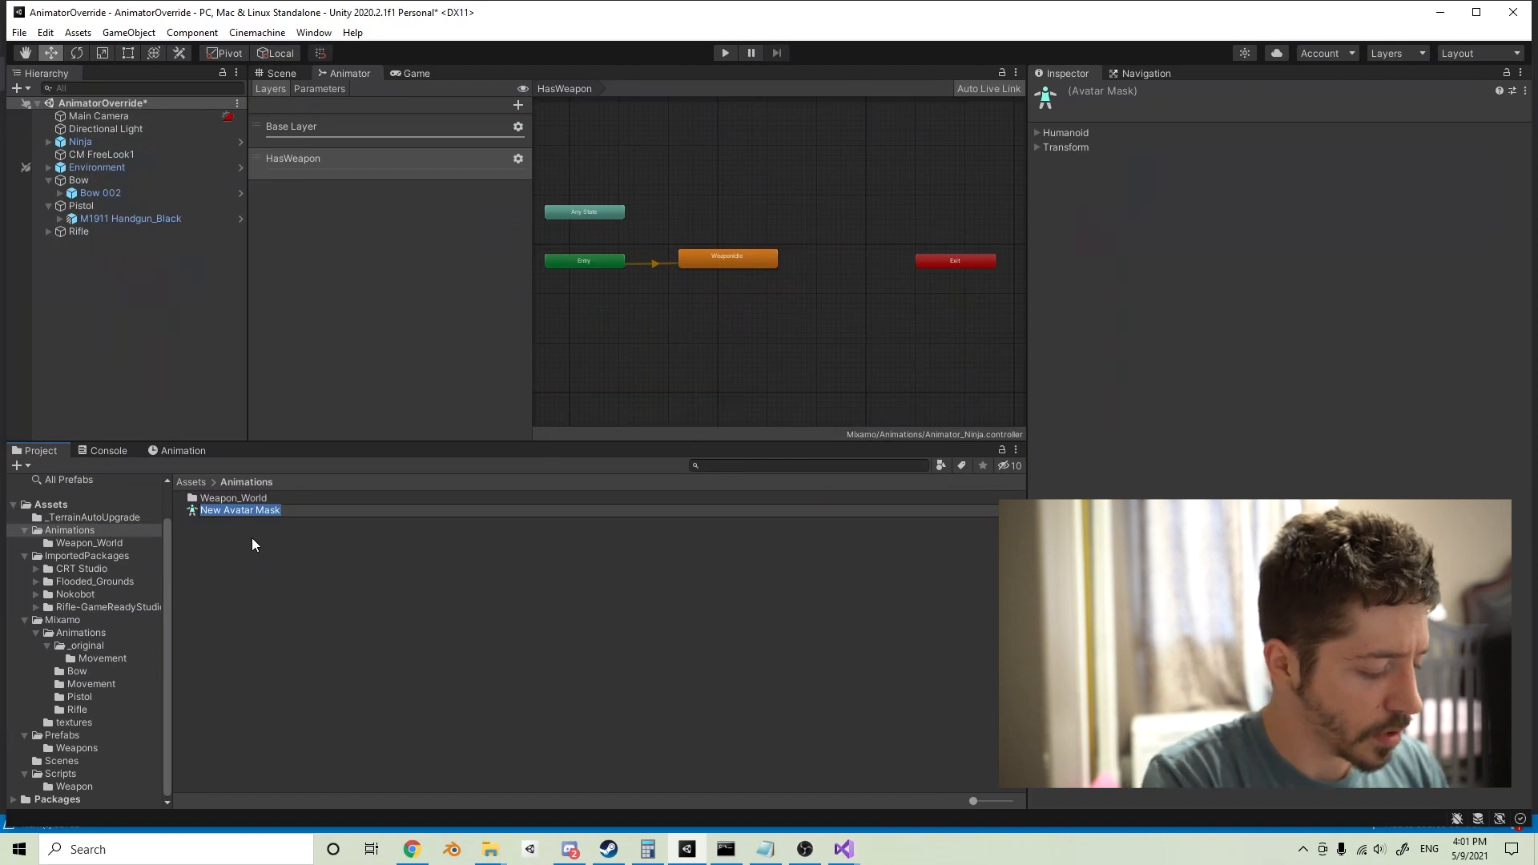
pyautogui.write('Ninja')
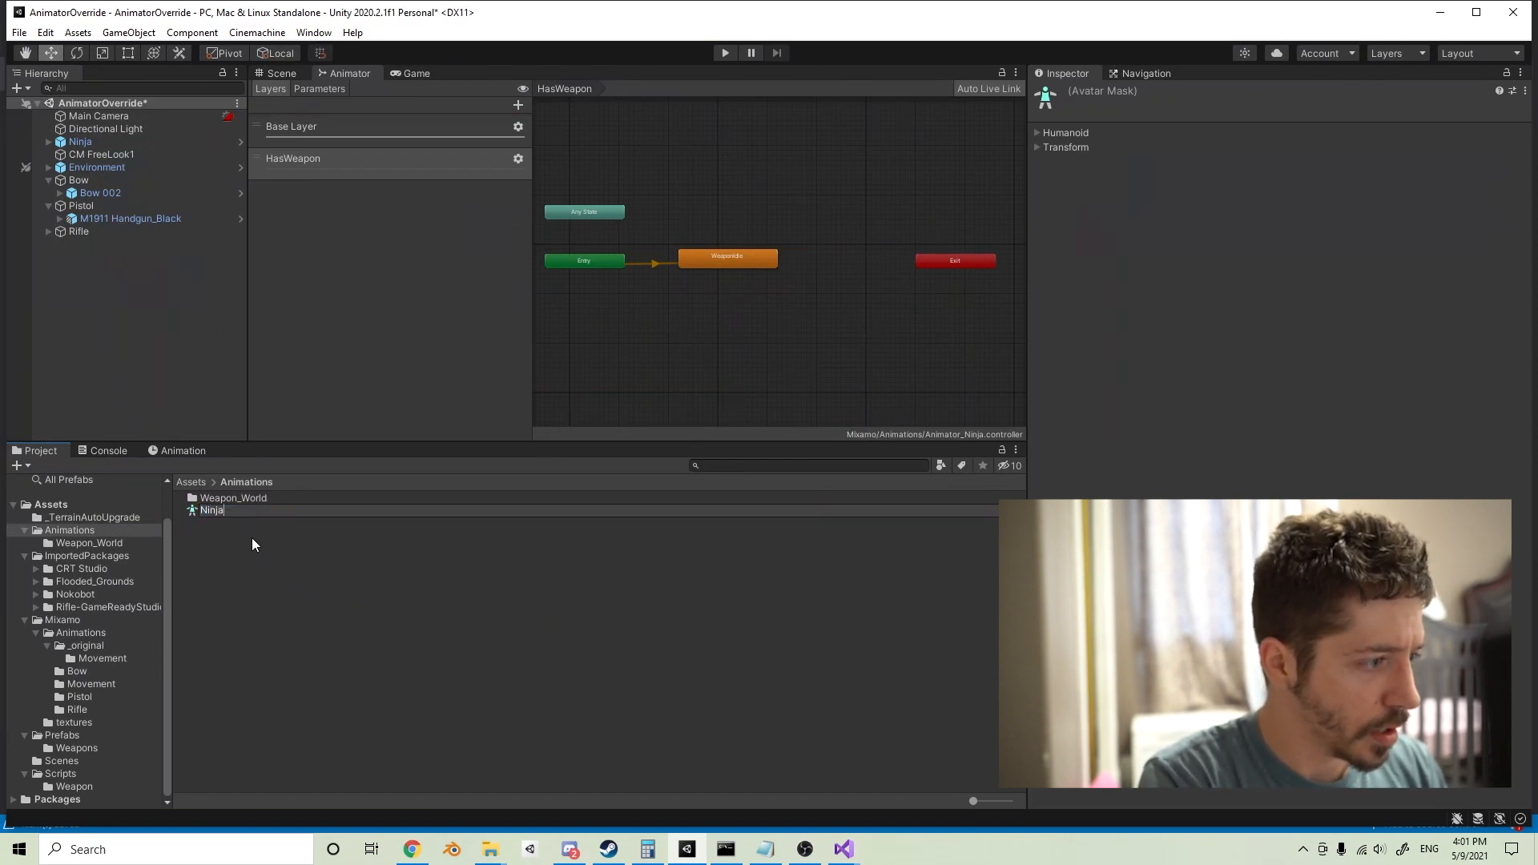
pyautogui.write('UpperBodyMask')
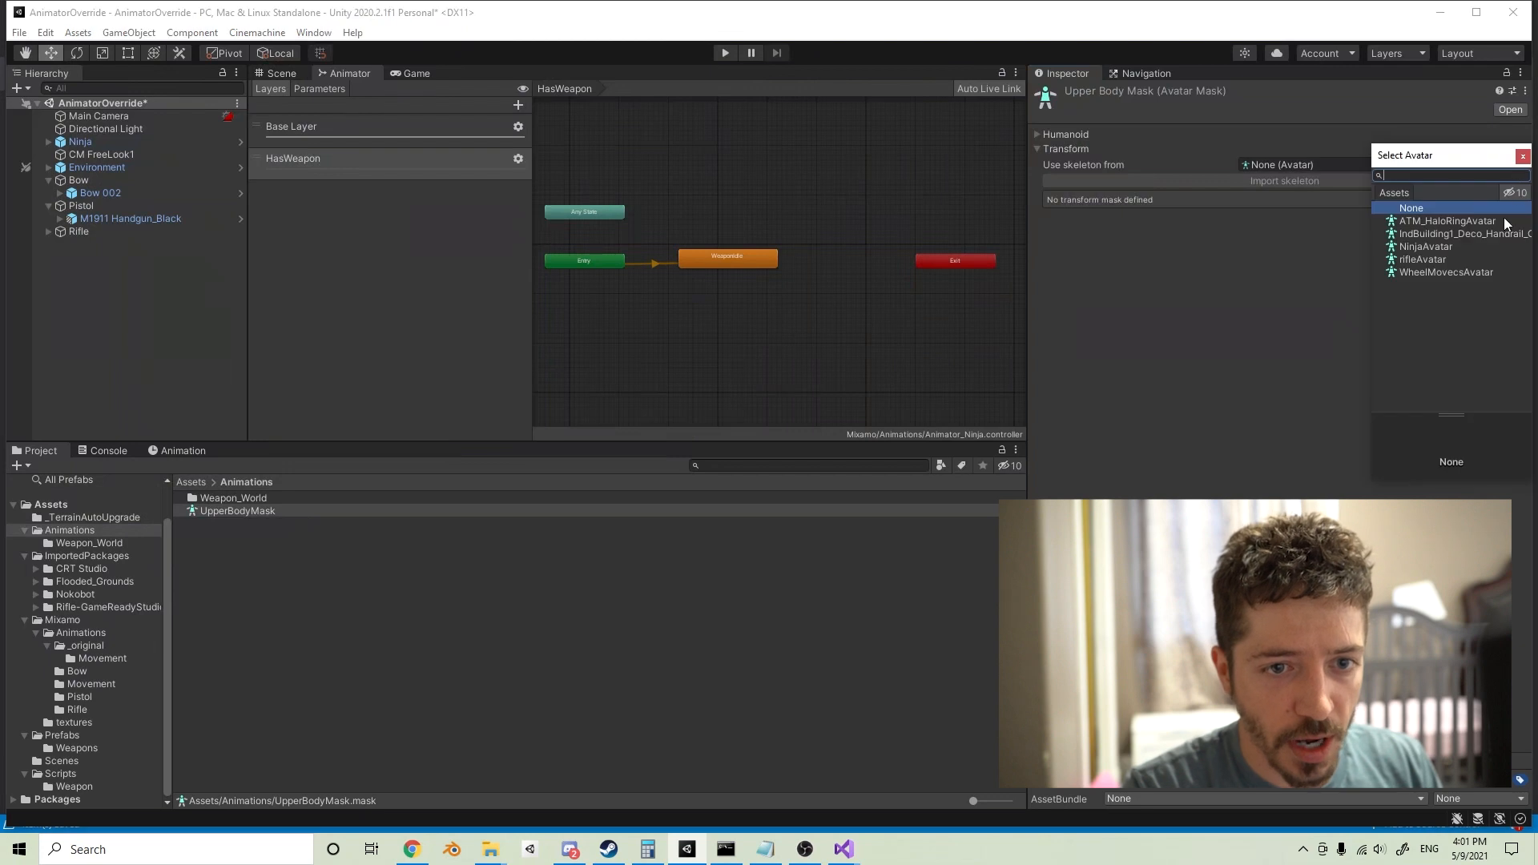
# Step: Base the mask on the NinjaAvatar skeleton, enabling upper spine and shoulders but excluding the neck
pyautogui.click(1423, 246)
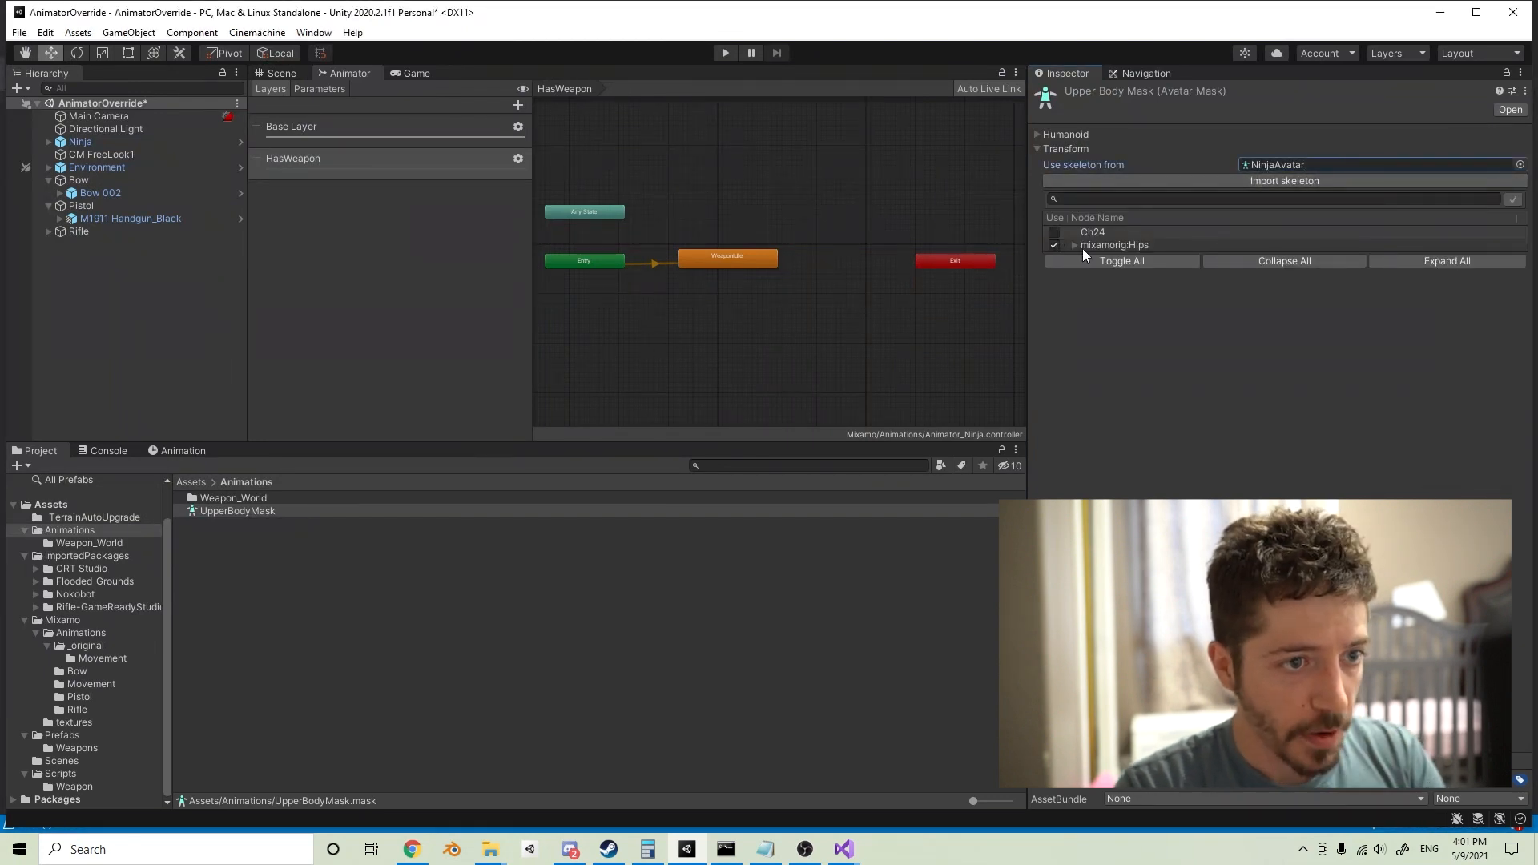
pyautogui.click(1075, 245)
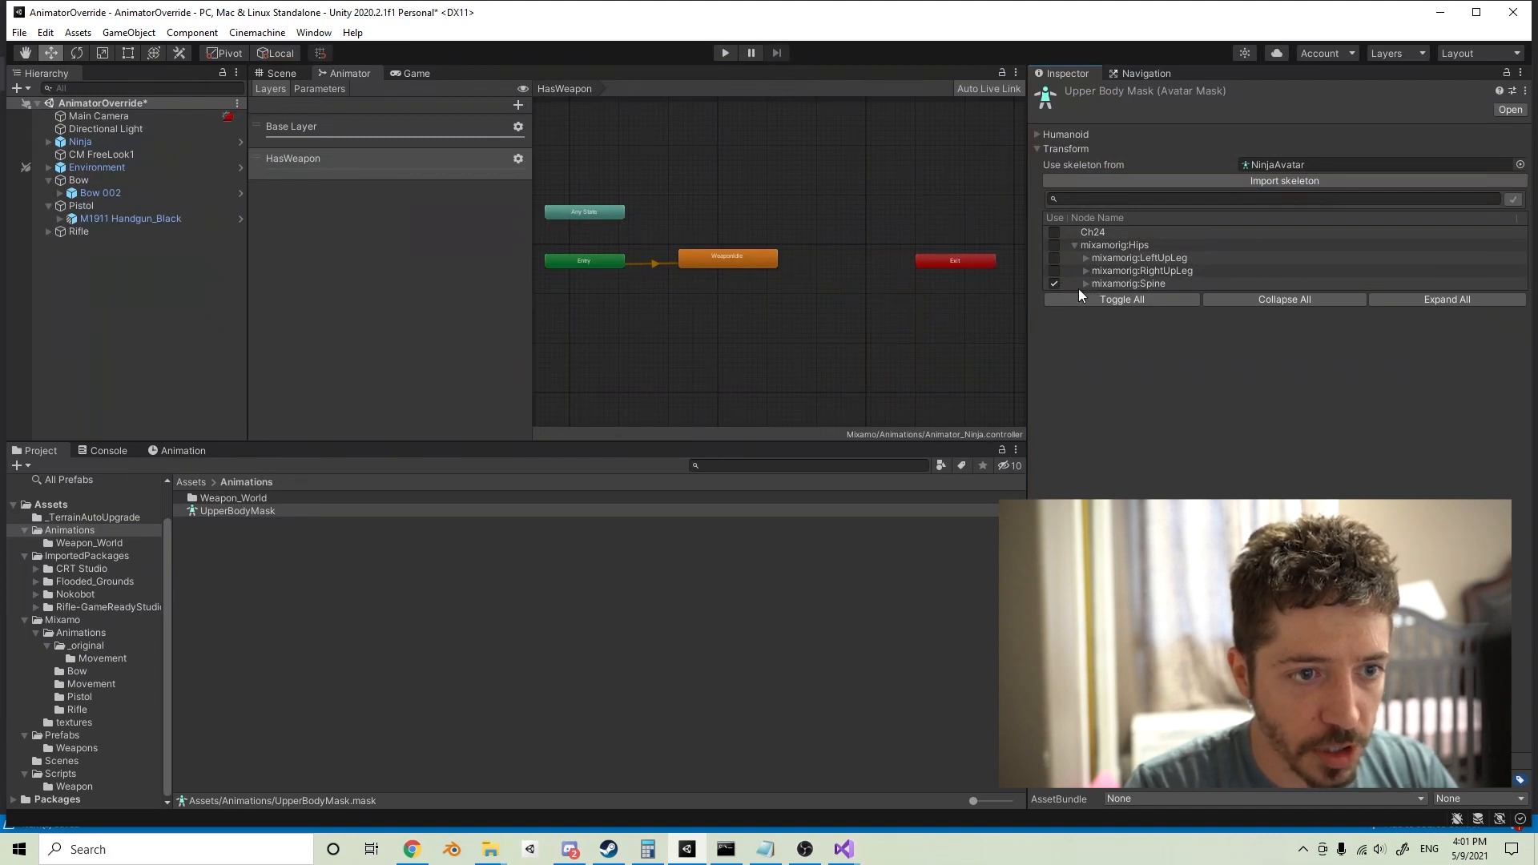
pyautogui.click(1085, 284)
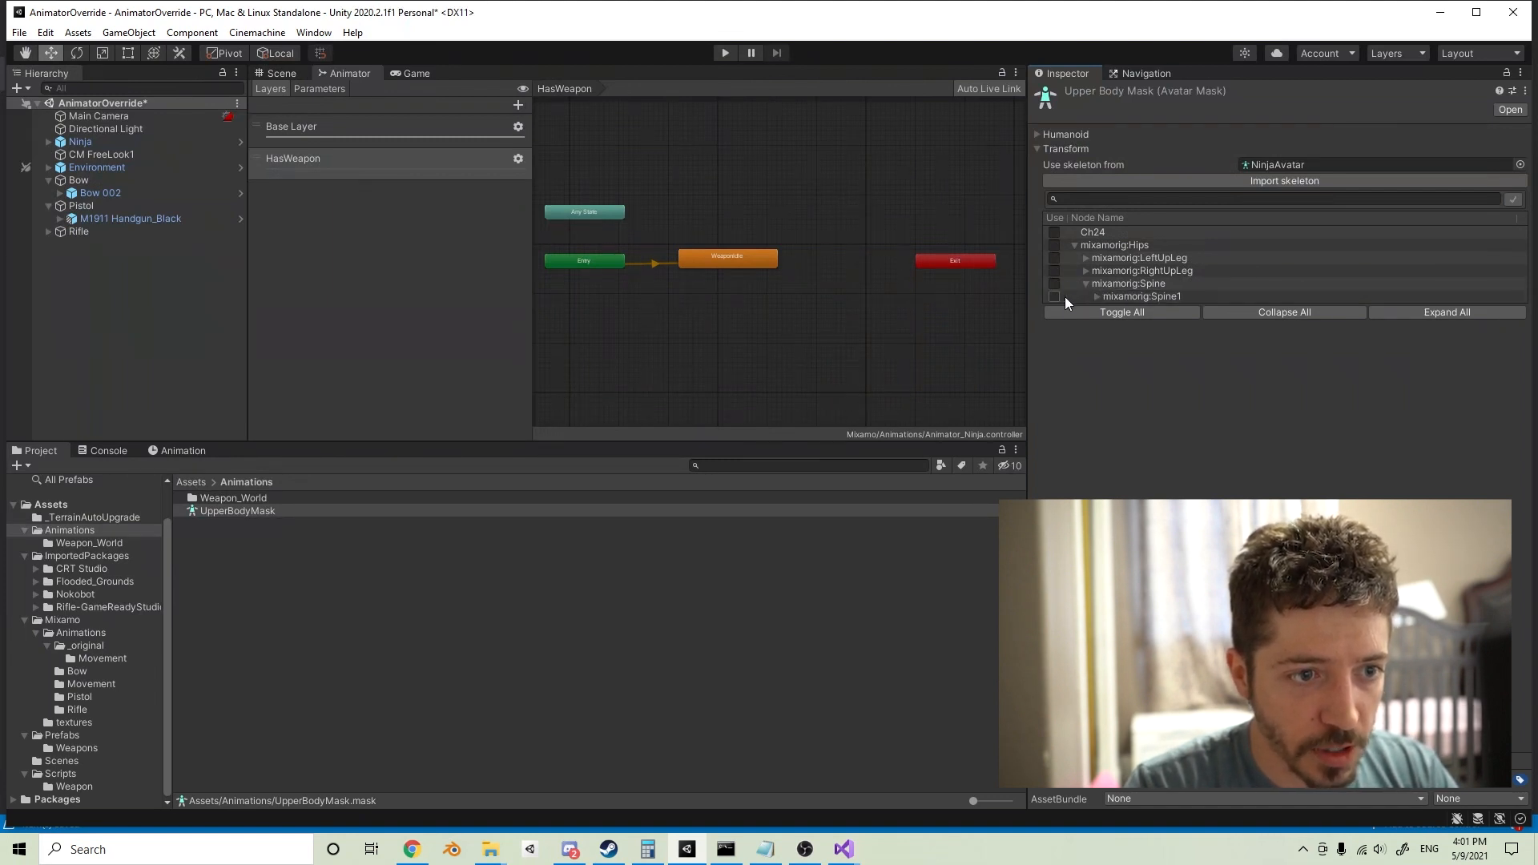
pyautogui.click(1087, 297)
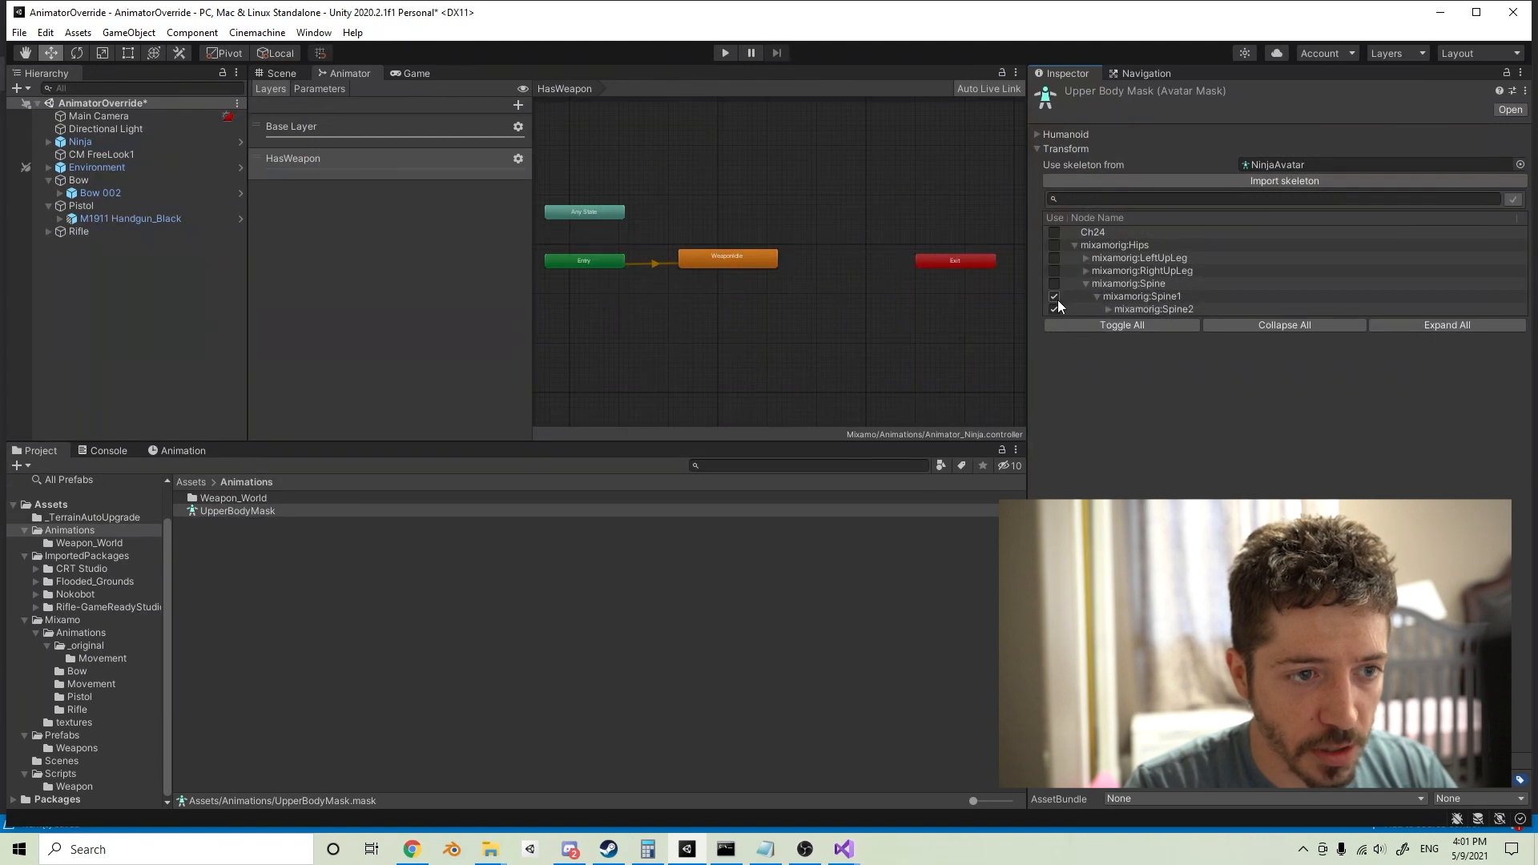
pyautogui.click(1109, 309)
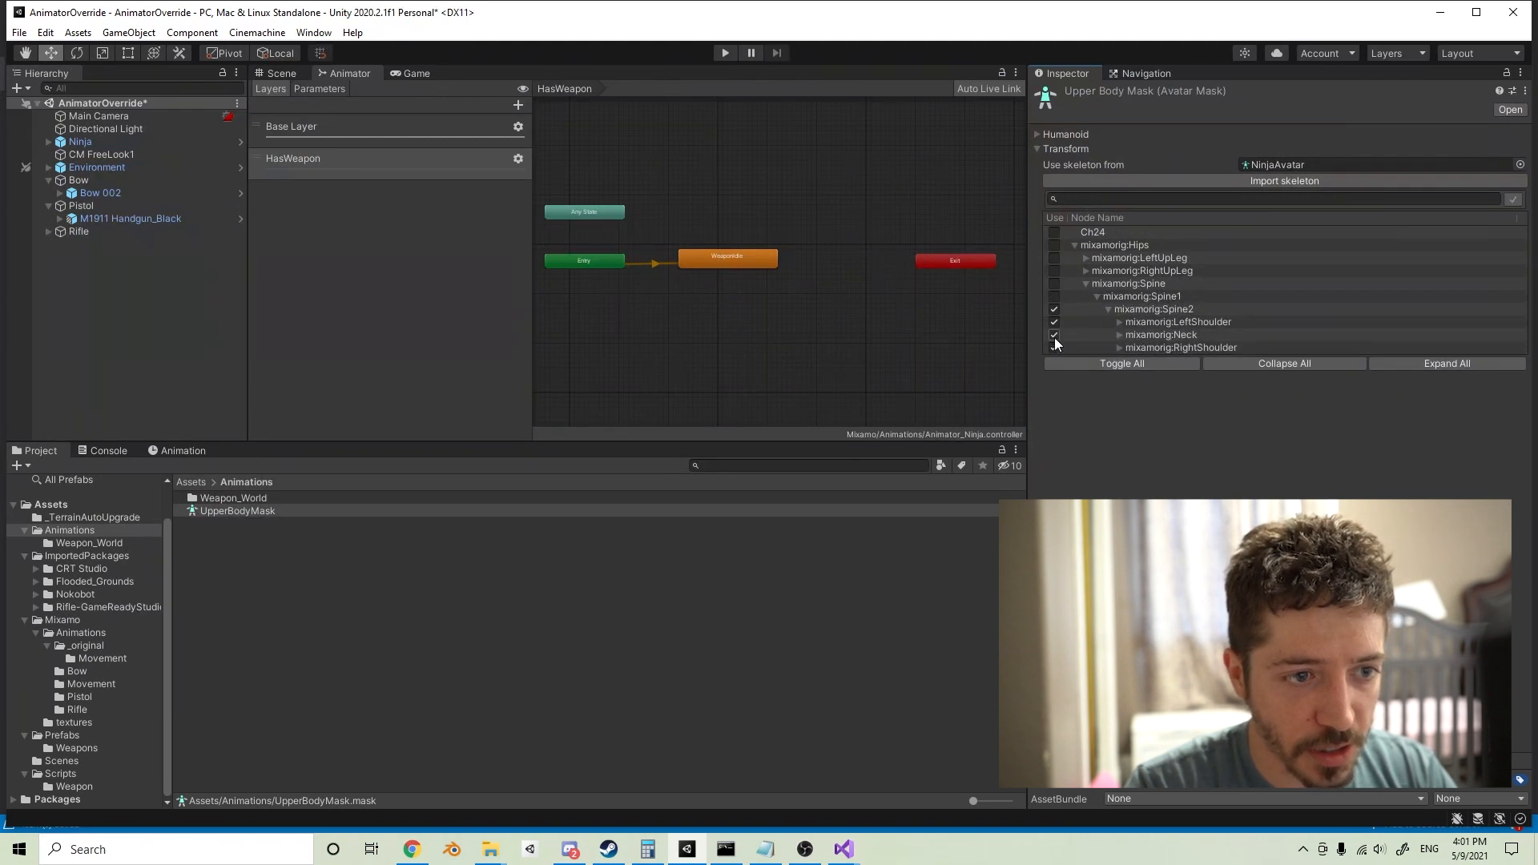
pyautogui.click(1054, 347)
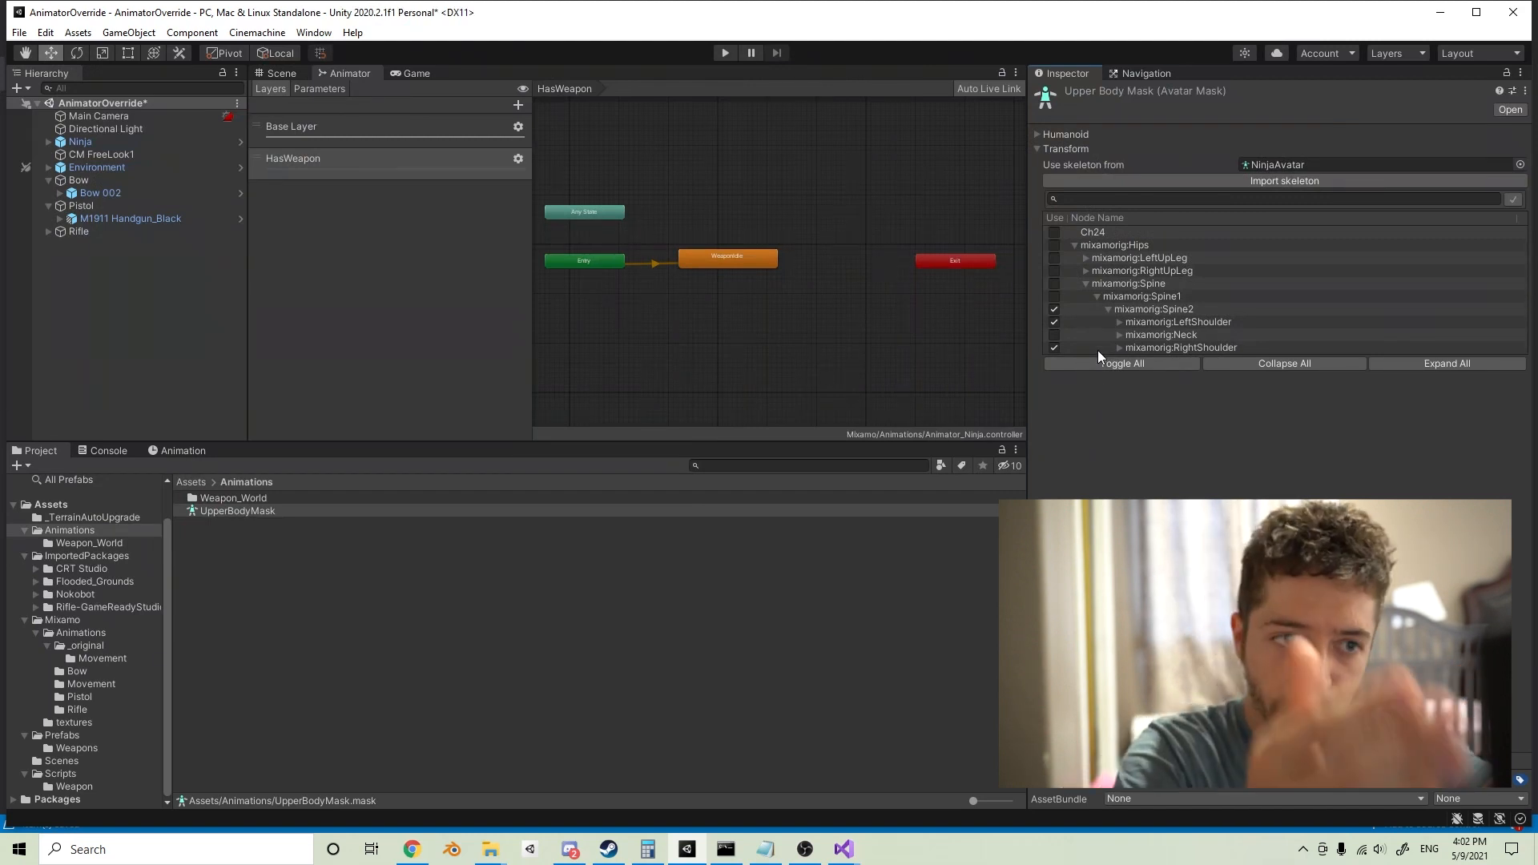
pyautogui.click(519, 159)
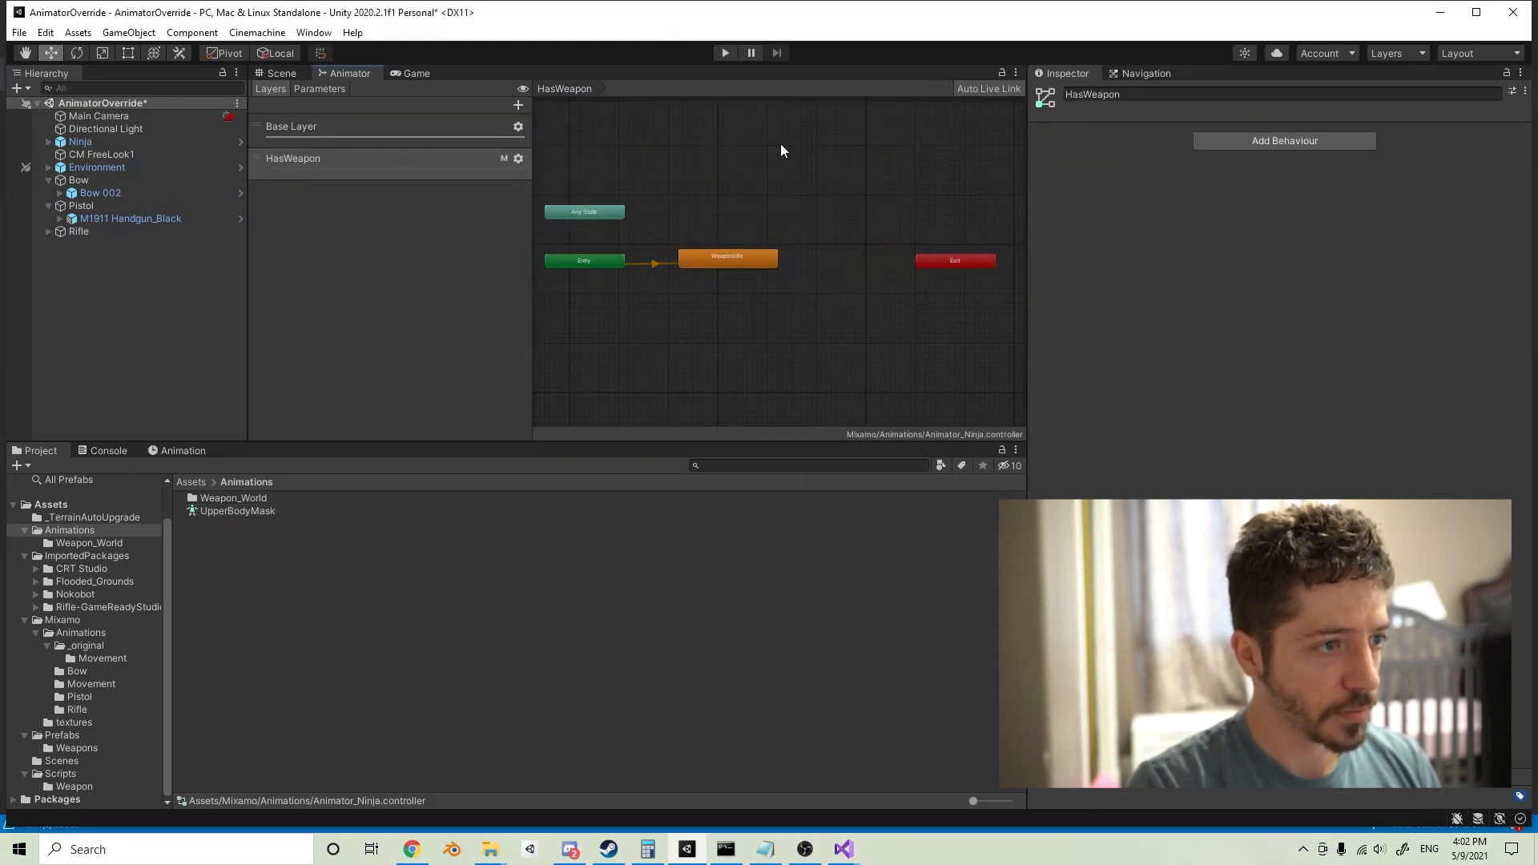
pyautogui.moveTo(841, 848)
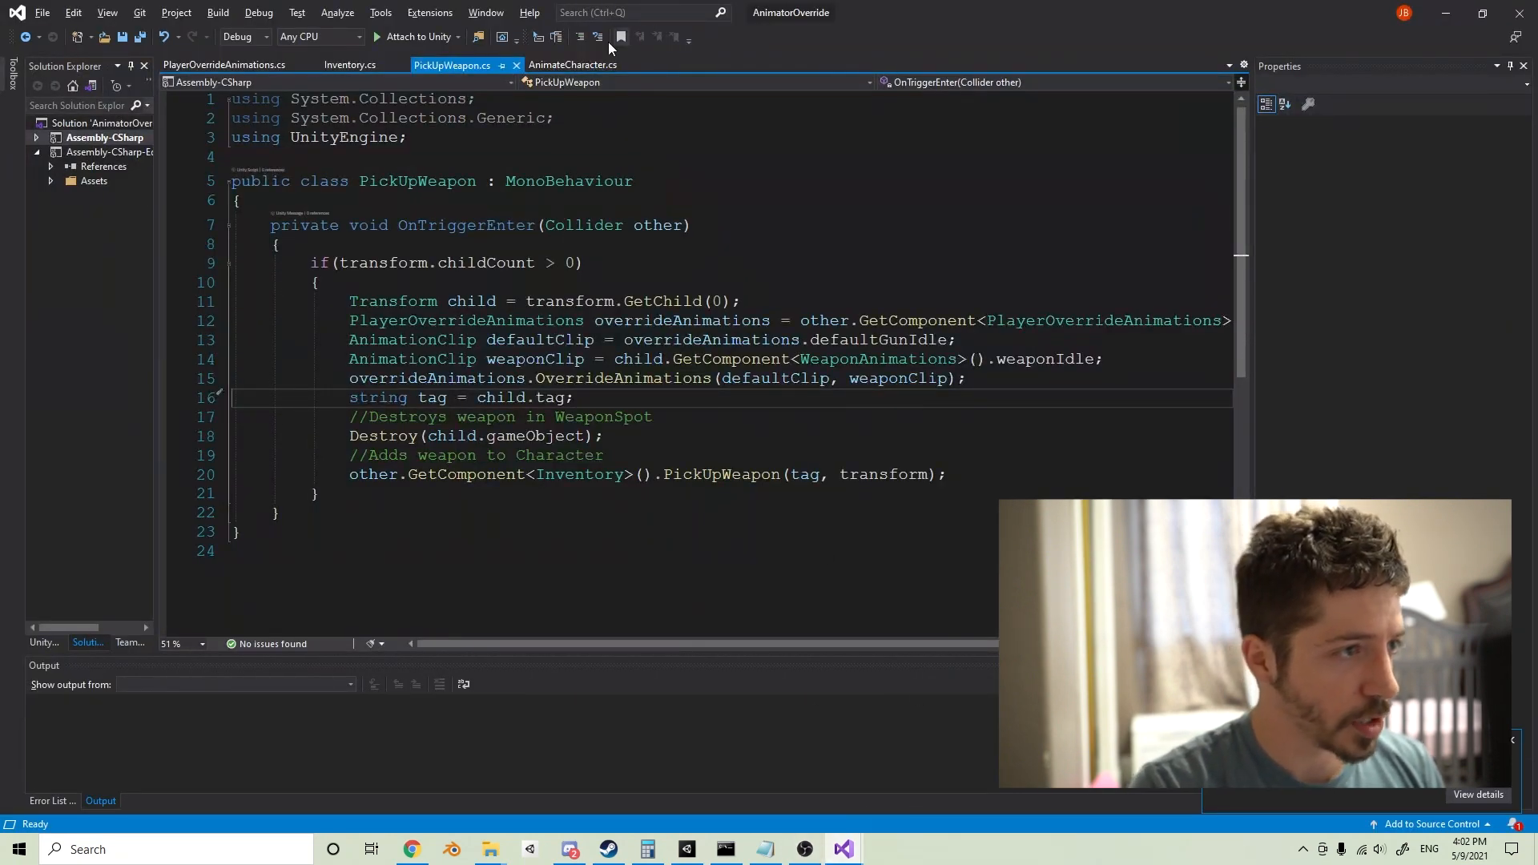
# Step: In AnimateCharacter.cs, change AnimateHasWeapon's bool parameter to float and call SetLayerWeight(1, value)
pyautogui.click(572, 65)
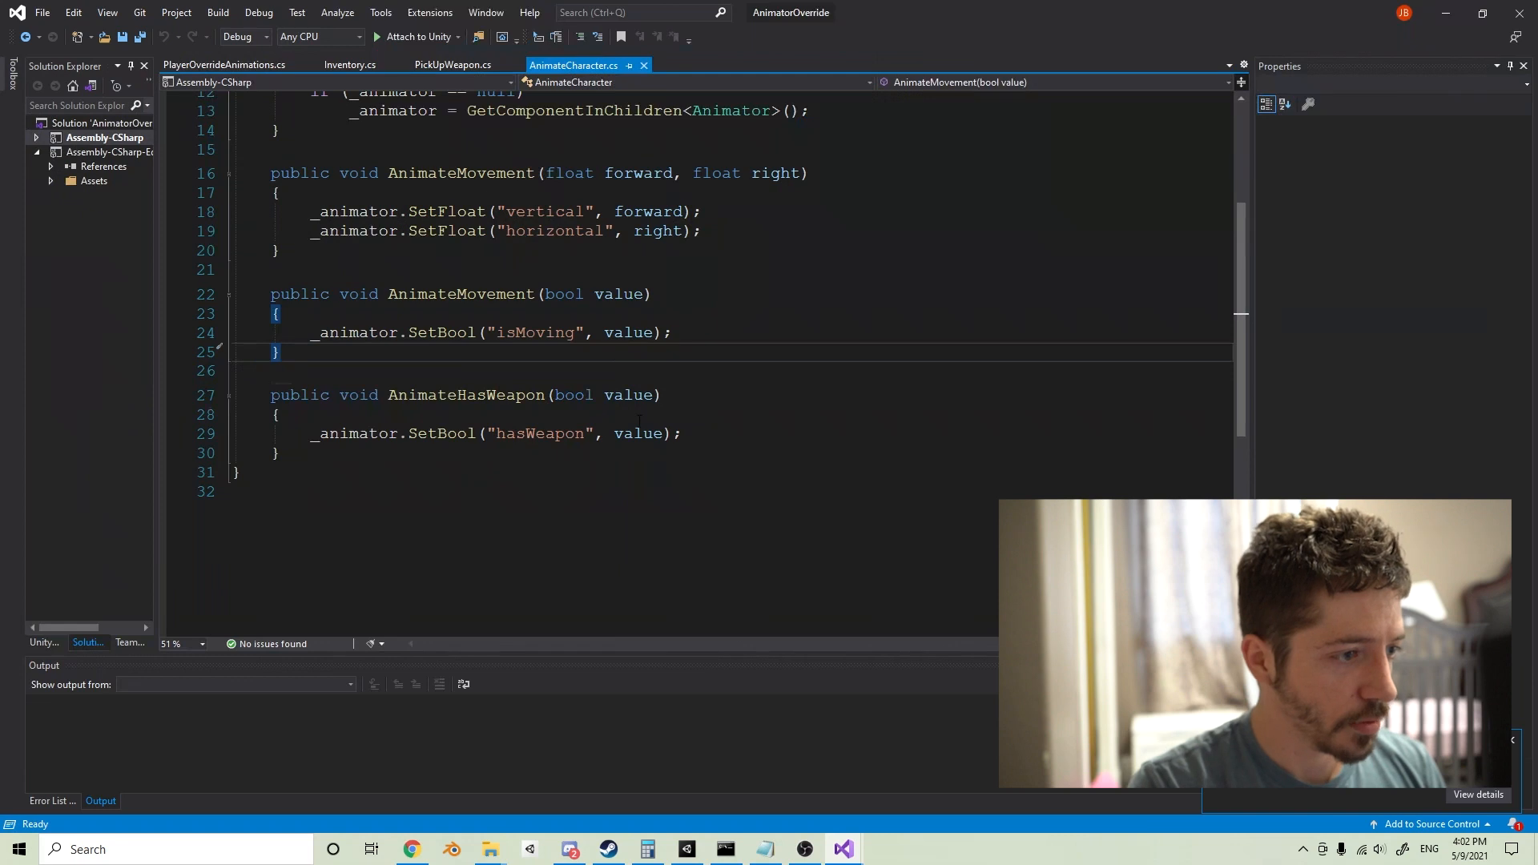
pyautogui.doubleClick(574, 395)
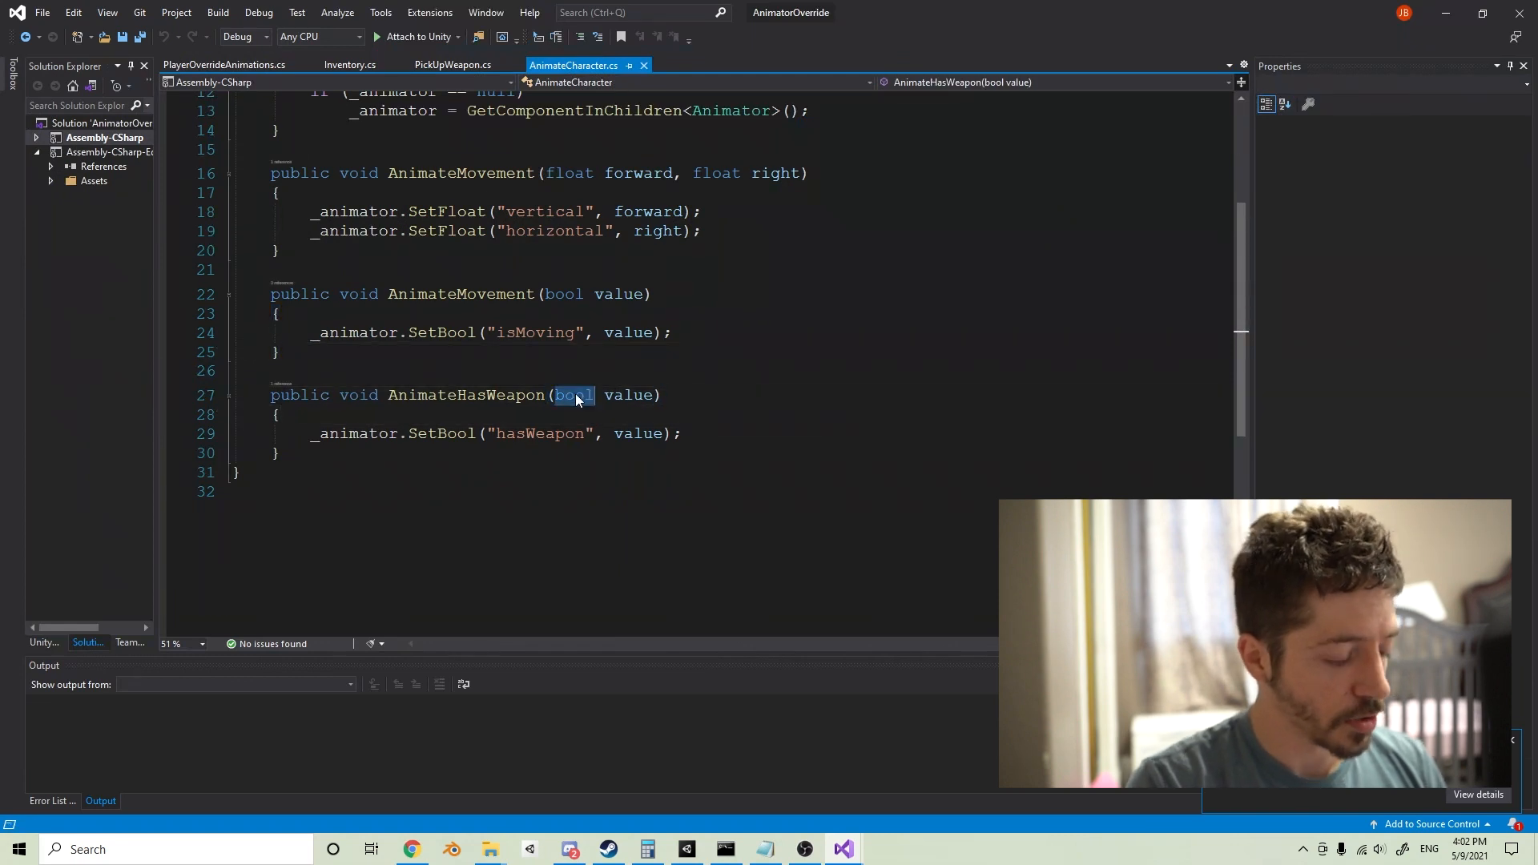
pyautogui.write('float')
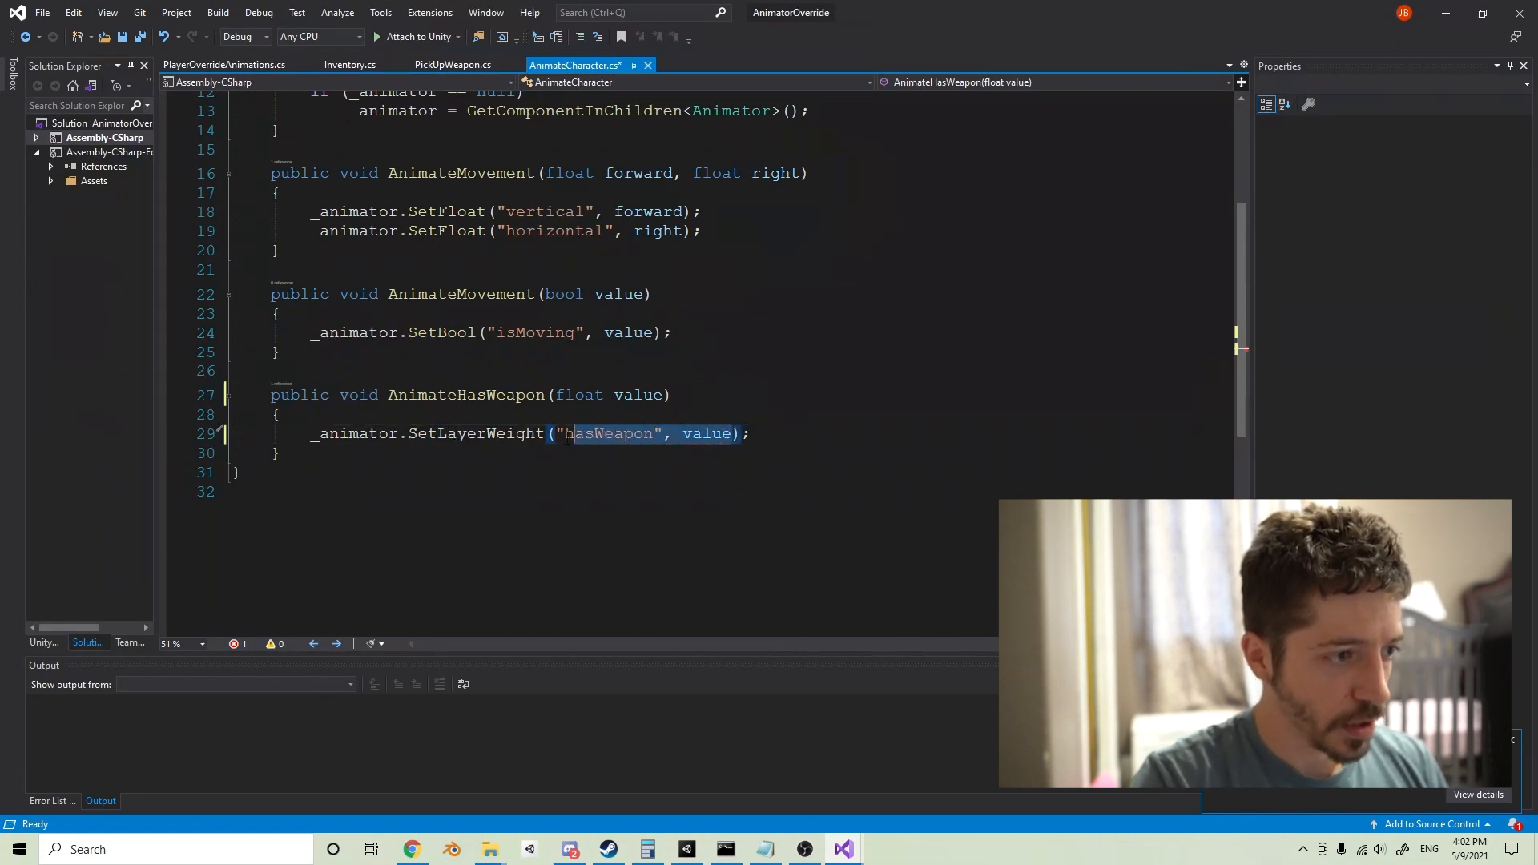
pyautogui.write('1')
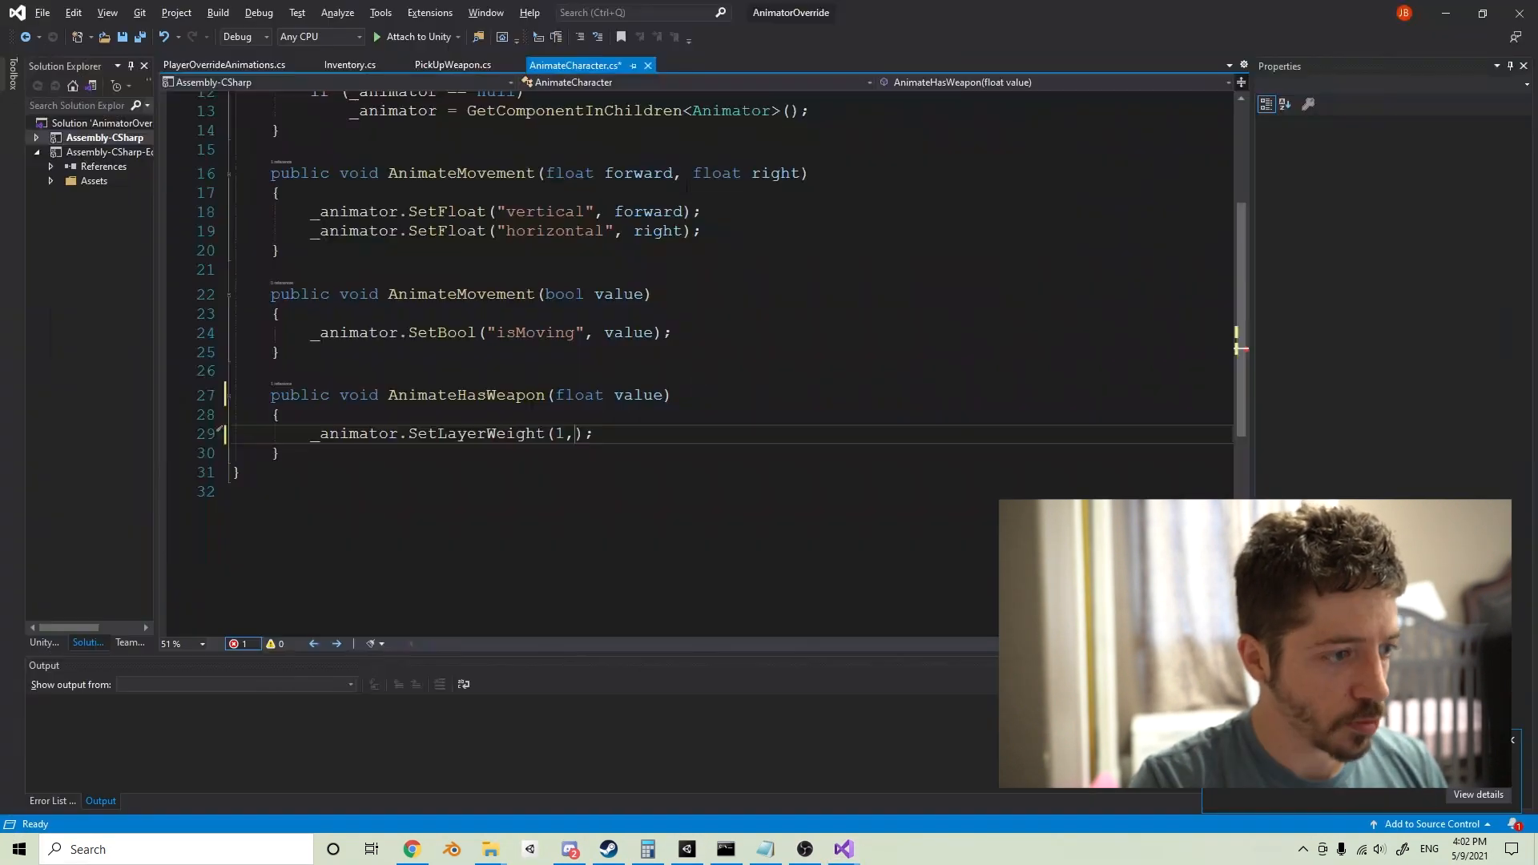
pyautogui.write('value')
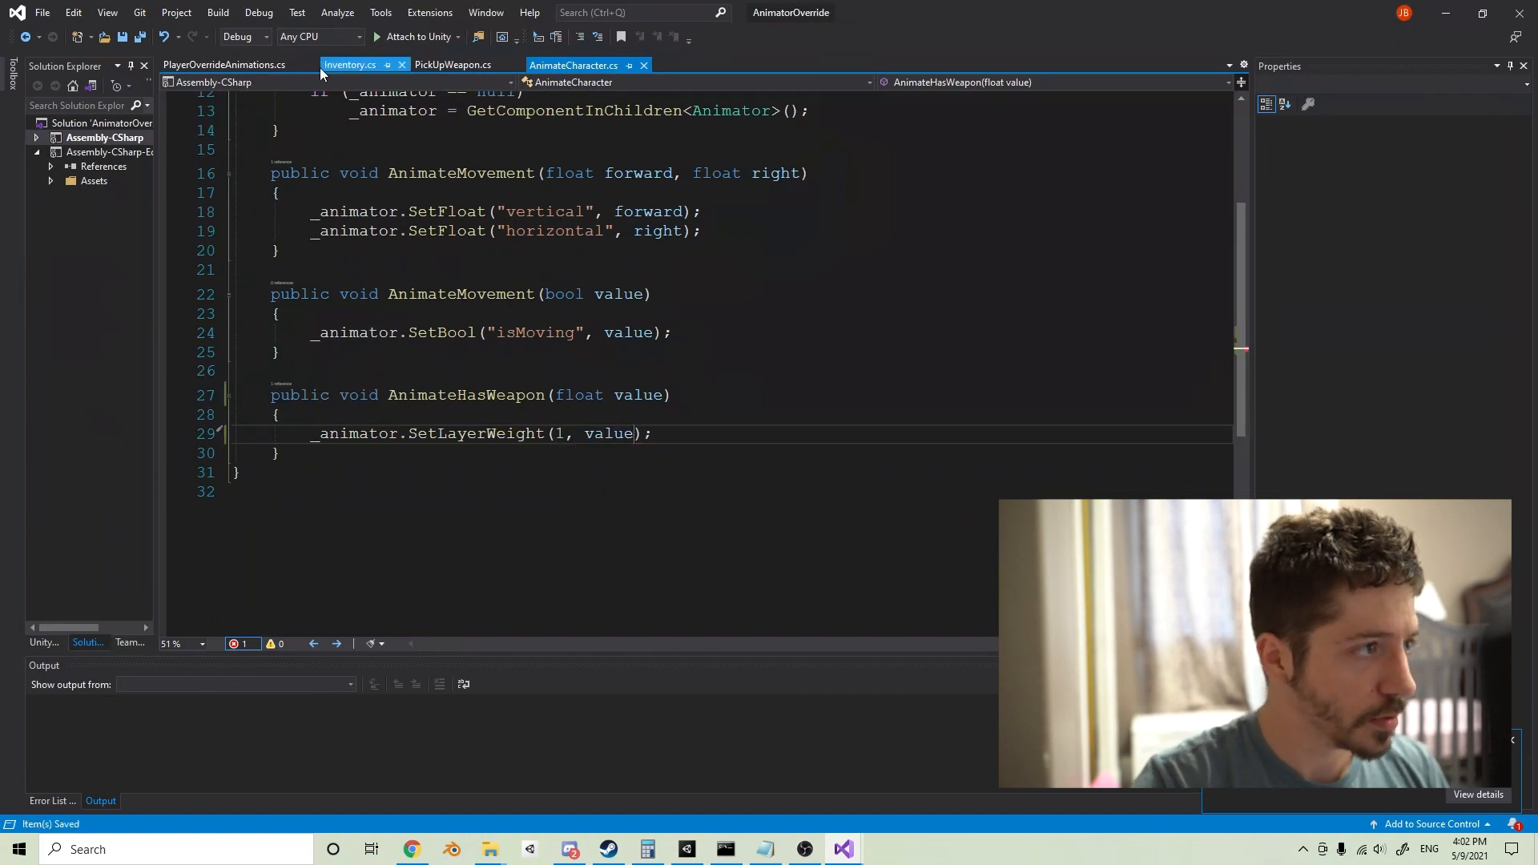
# Step: Change Inventory's pickup call to AnimateHasWeapon(1), then start Play mode in Unity
pyautogui.click(349, 65)
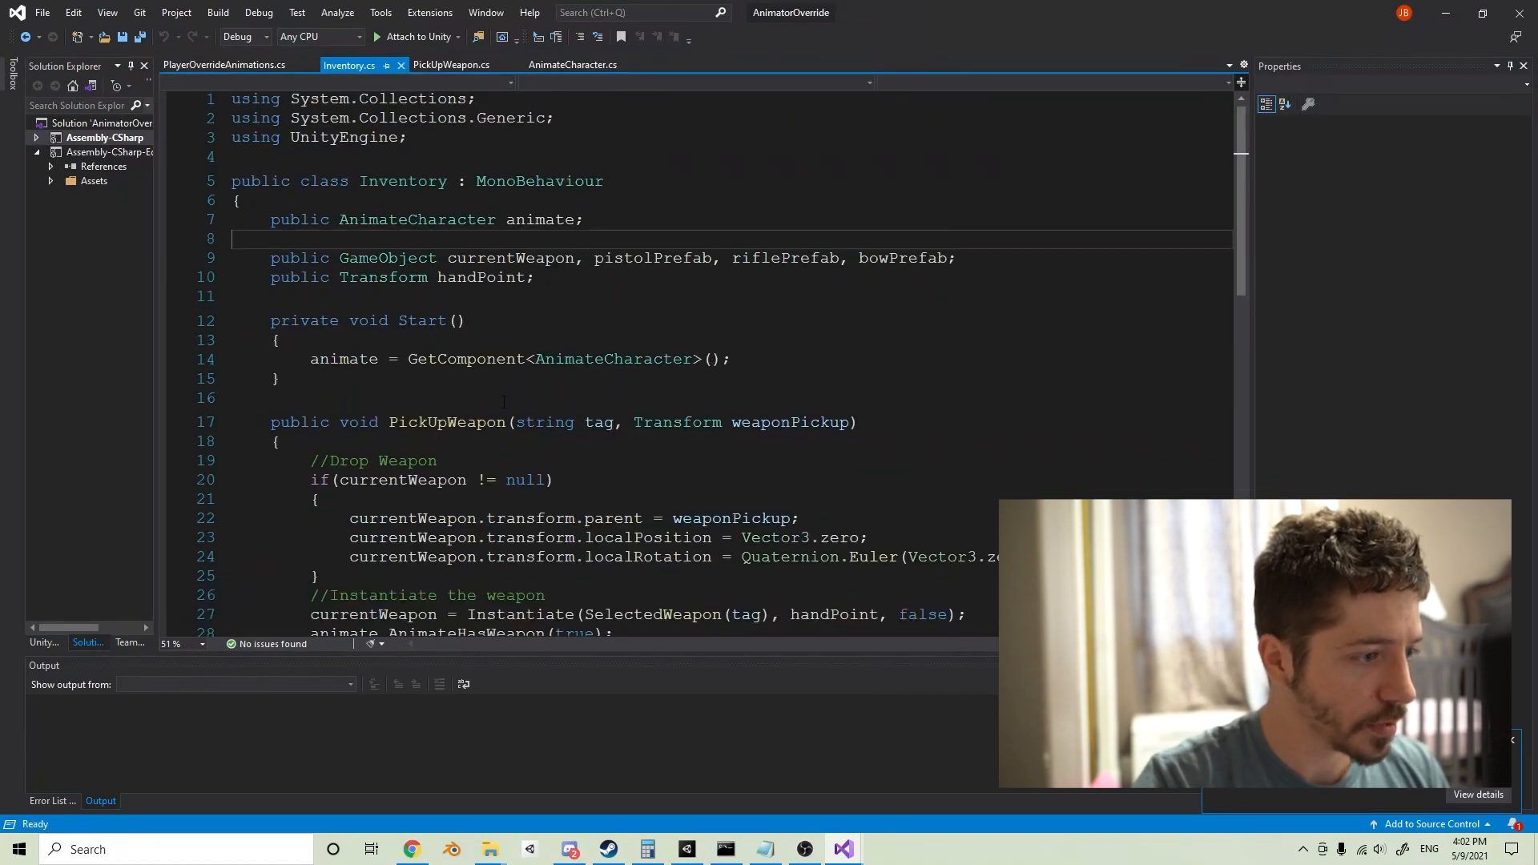
pyautogui.scroll(-3)
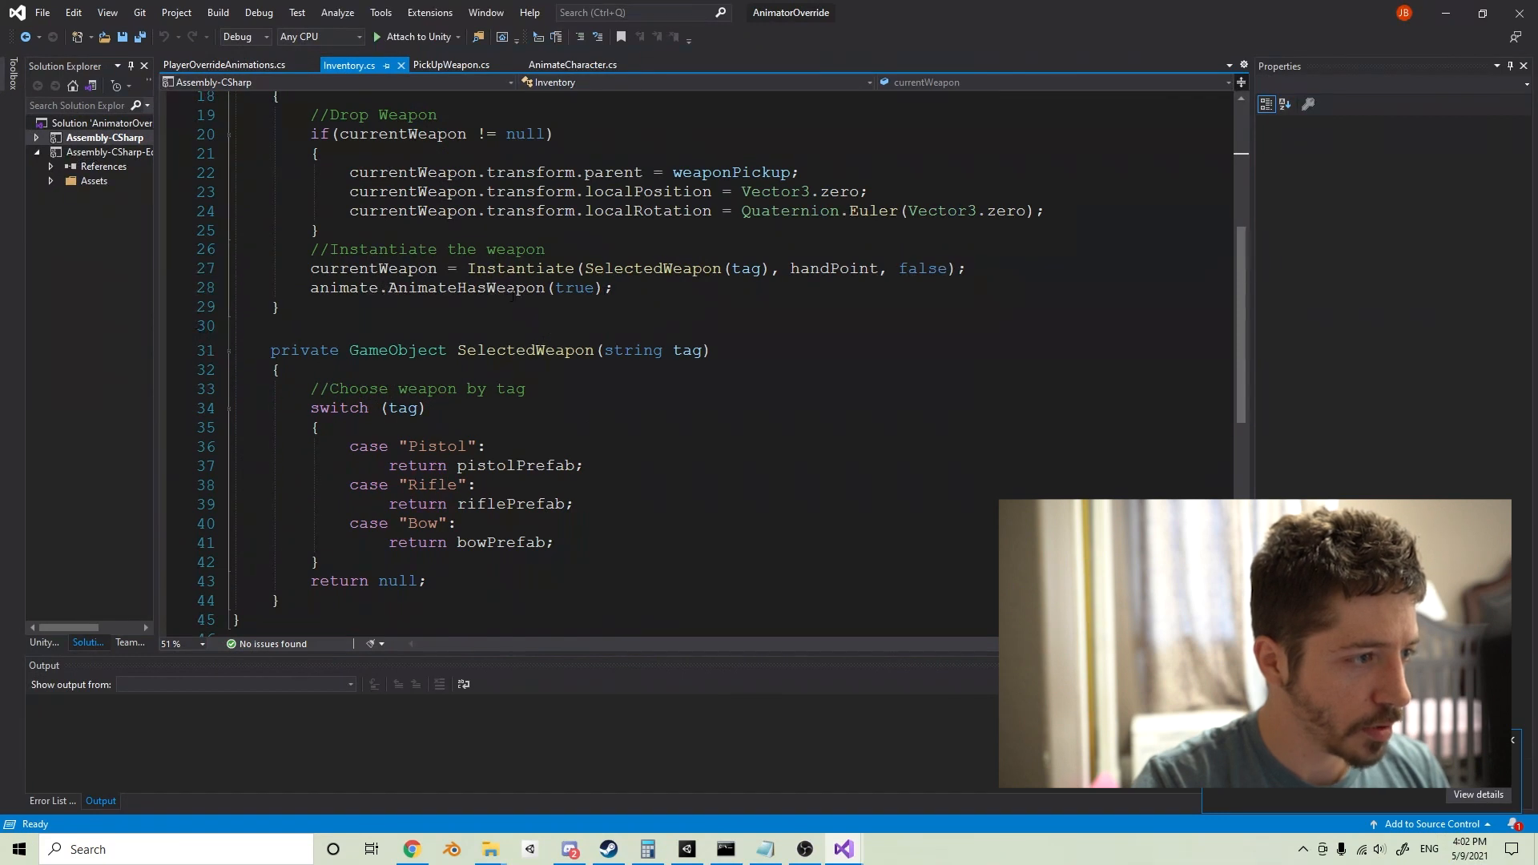
pyautogui.write('1')
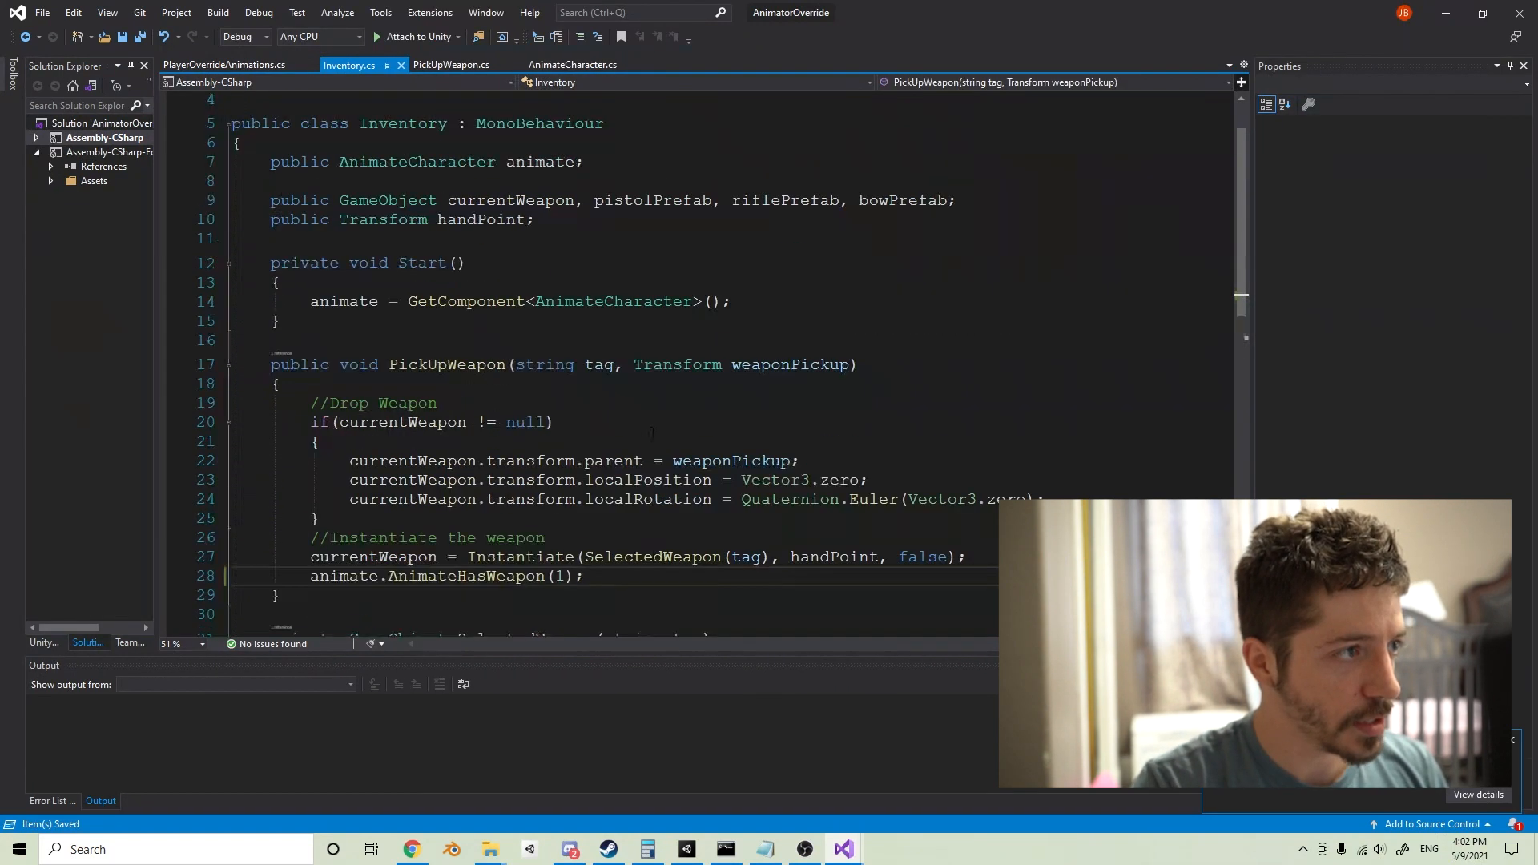
pyautogui.click(686, 848)
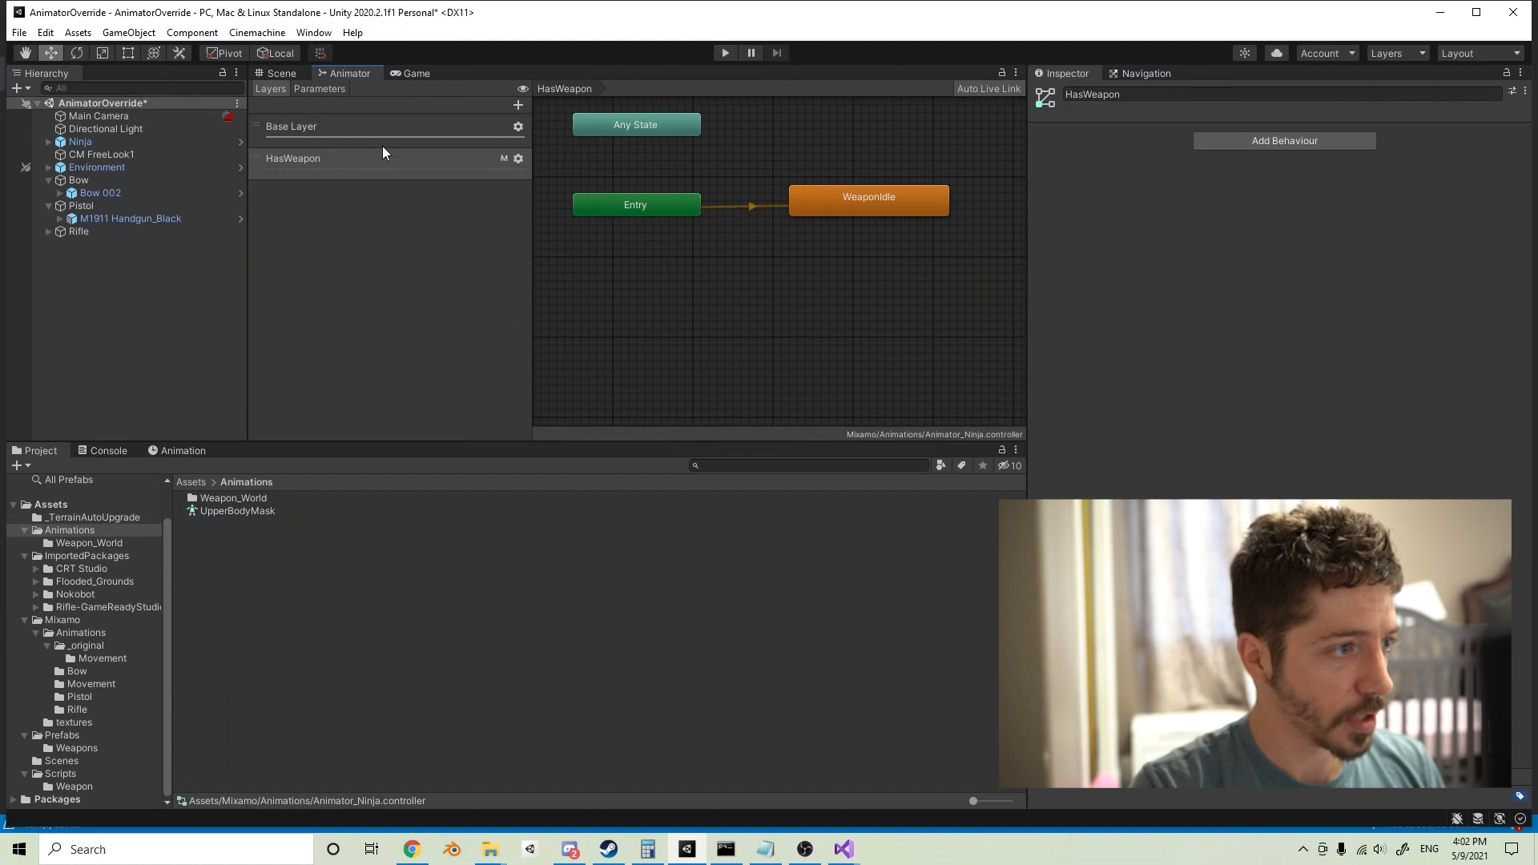
pyautogui.click(281, 73)
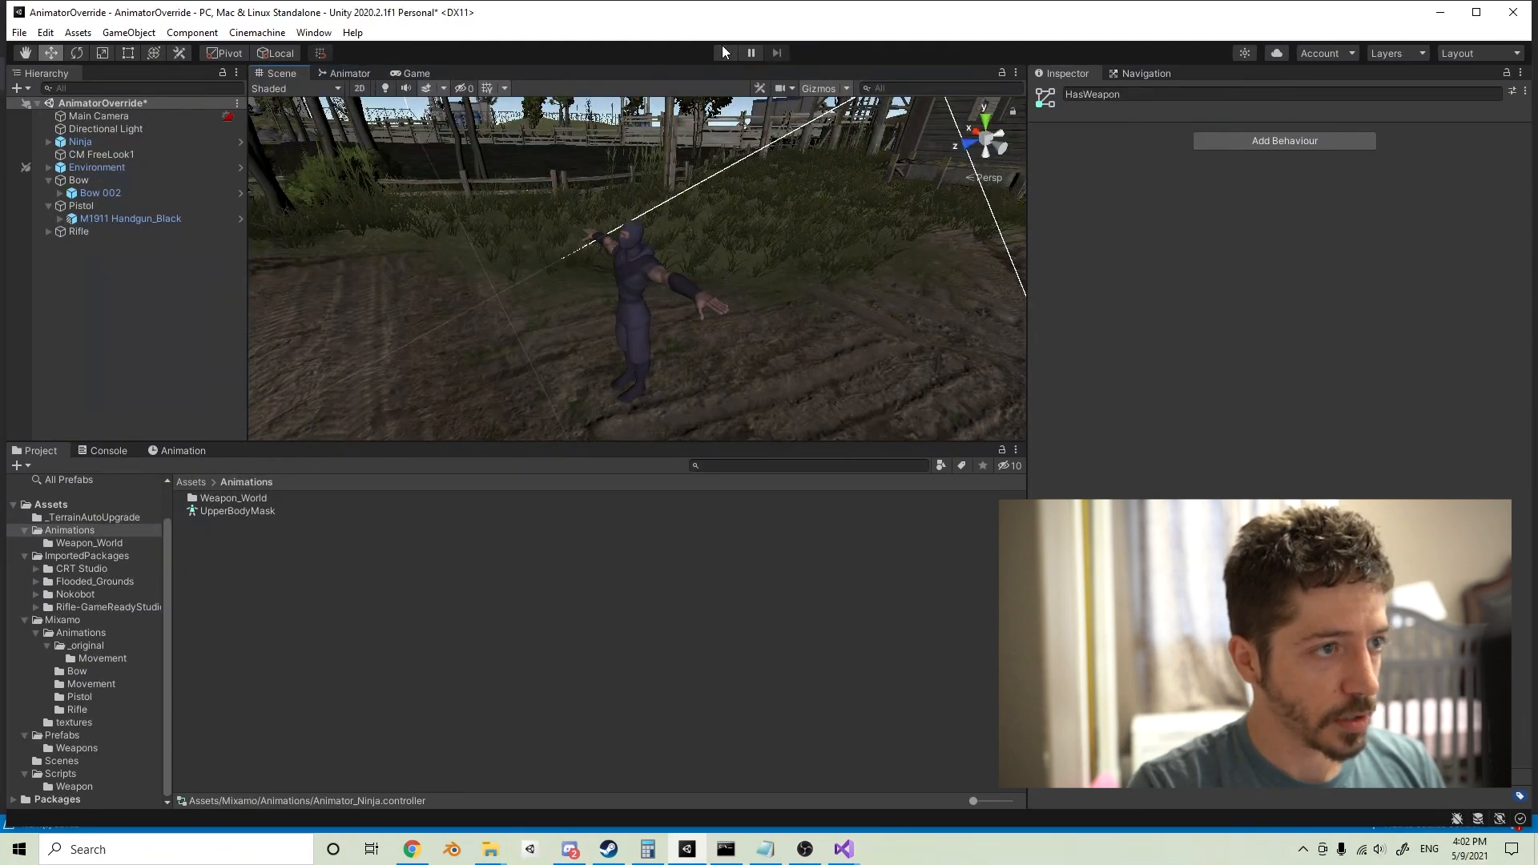